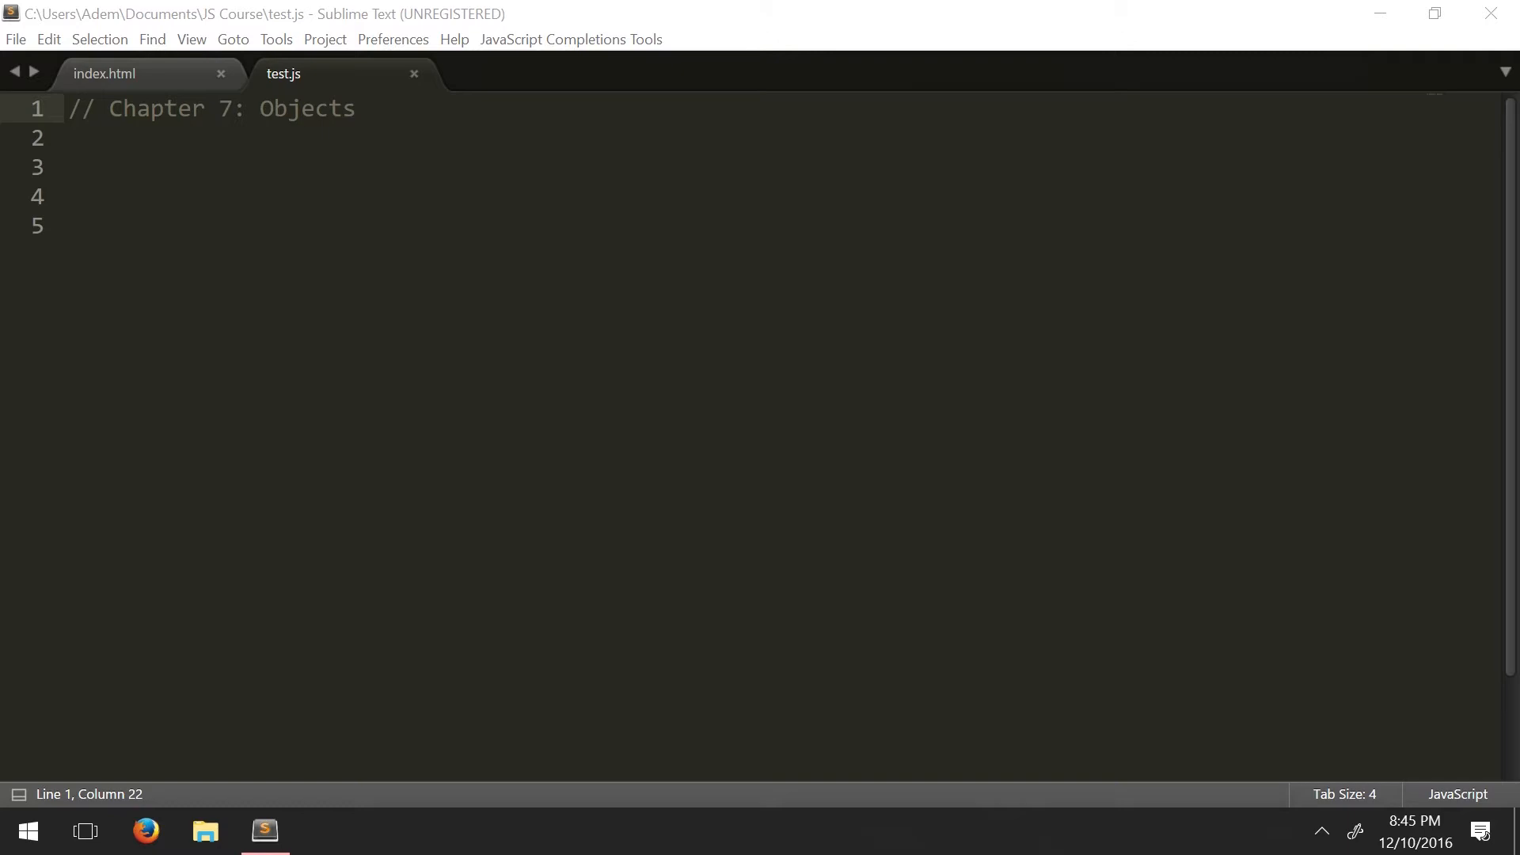
# Step: Enter the values 22, true false and "string" on lines 4–6, then select them
pyautogui.click(69, 195)
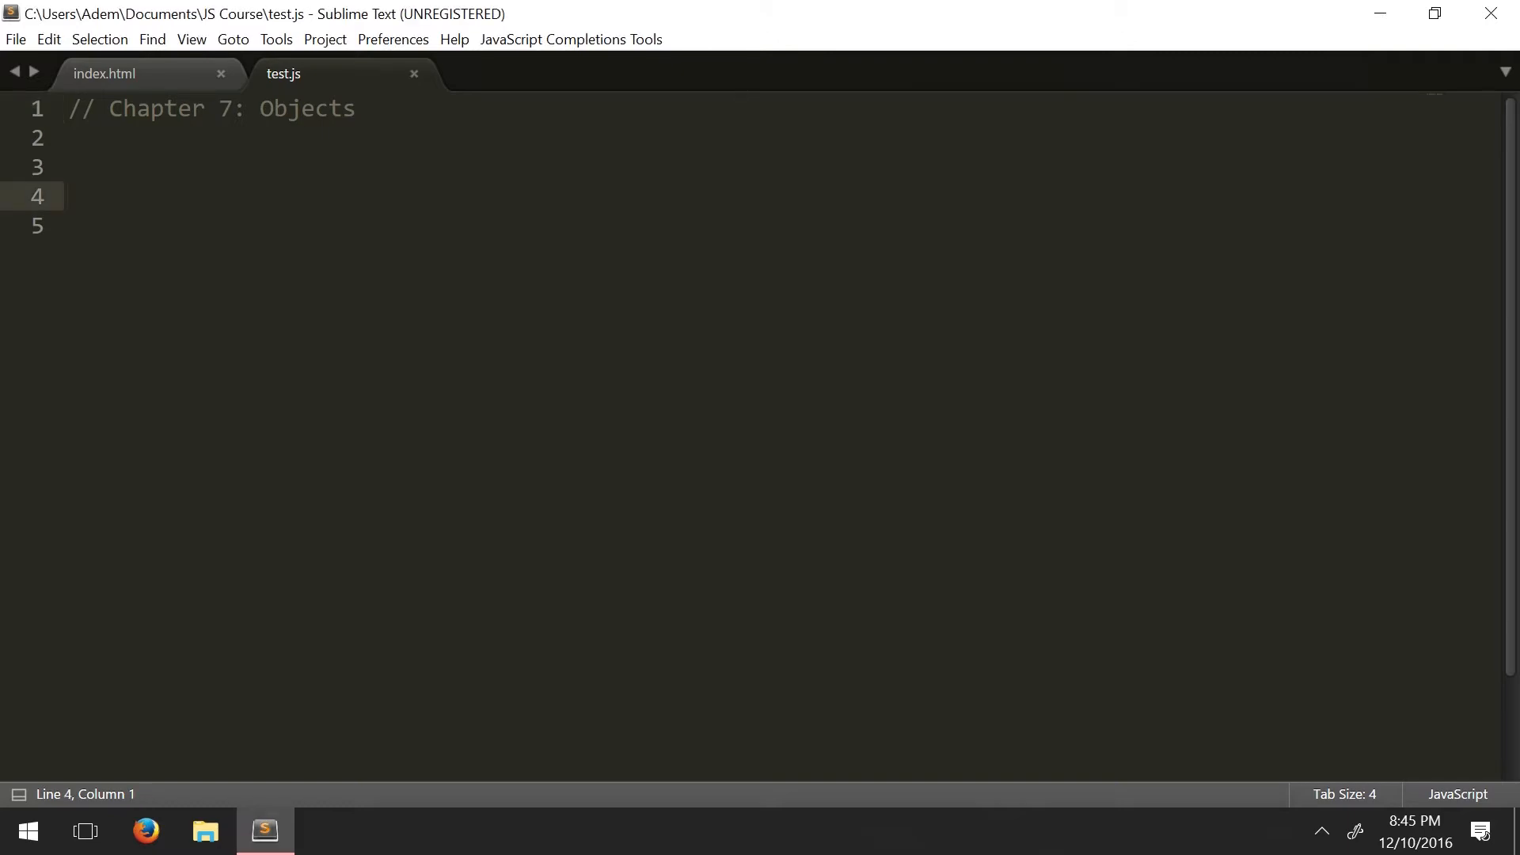
pyautogui.write('22')
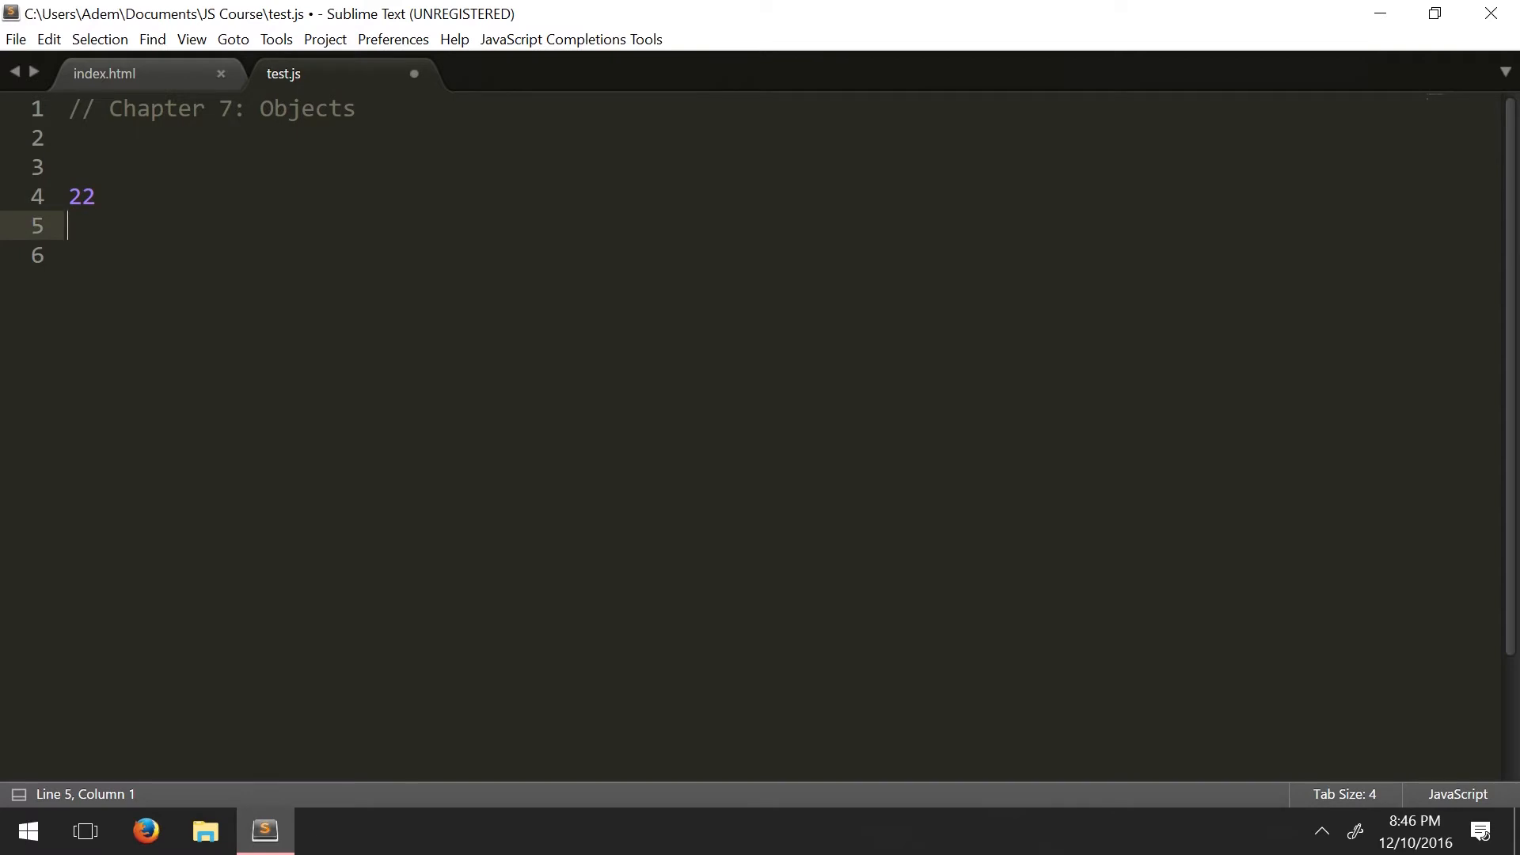
pyautogui.write('true fal')
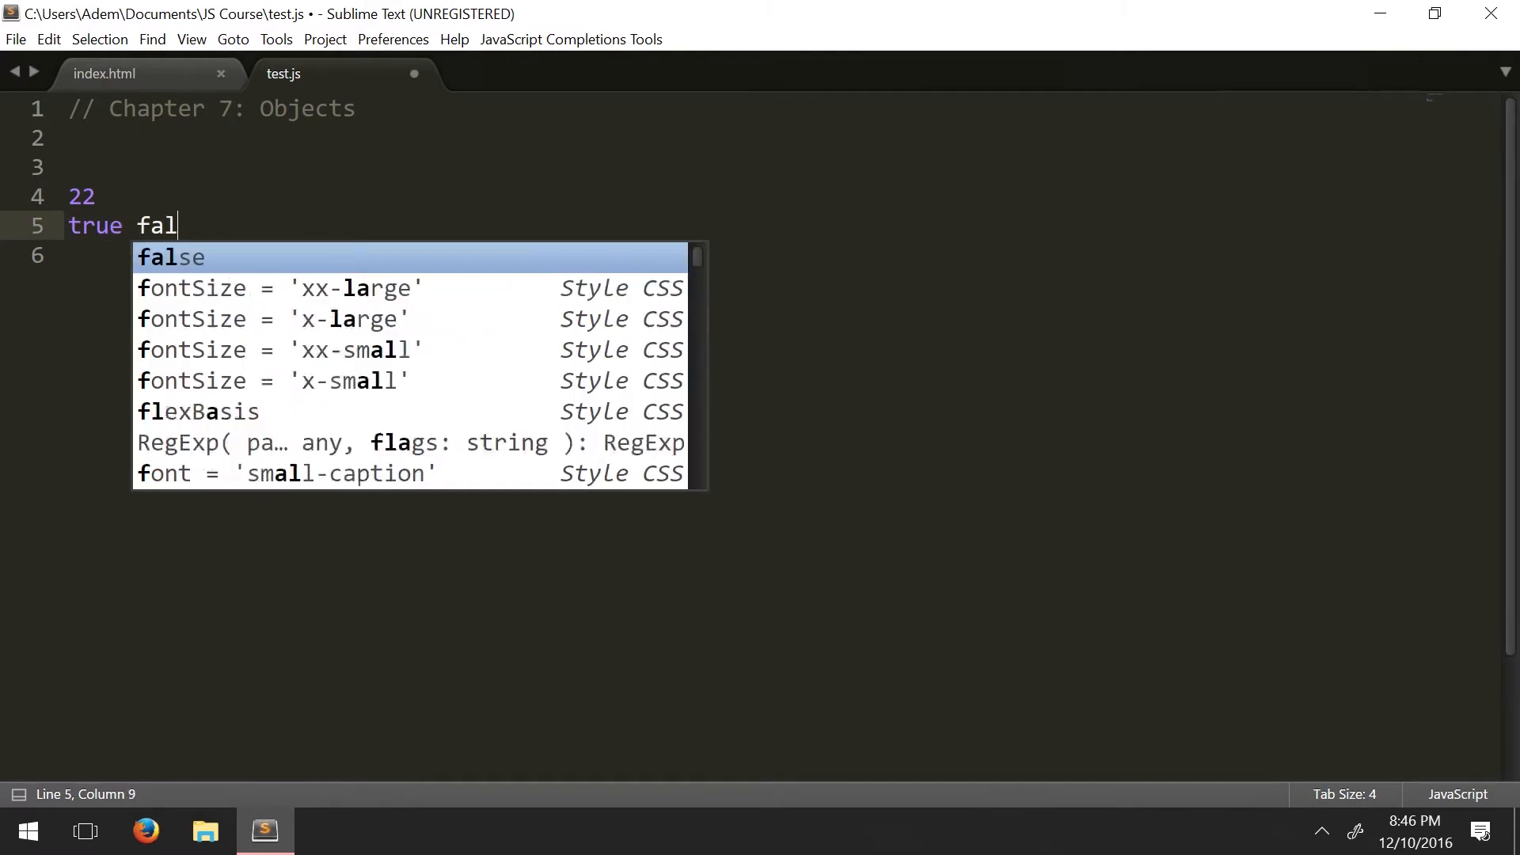
pyautogui.press('Tab')
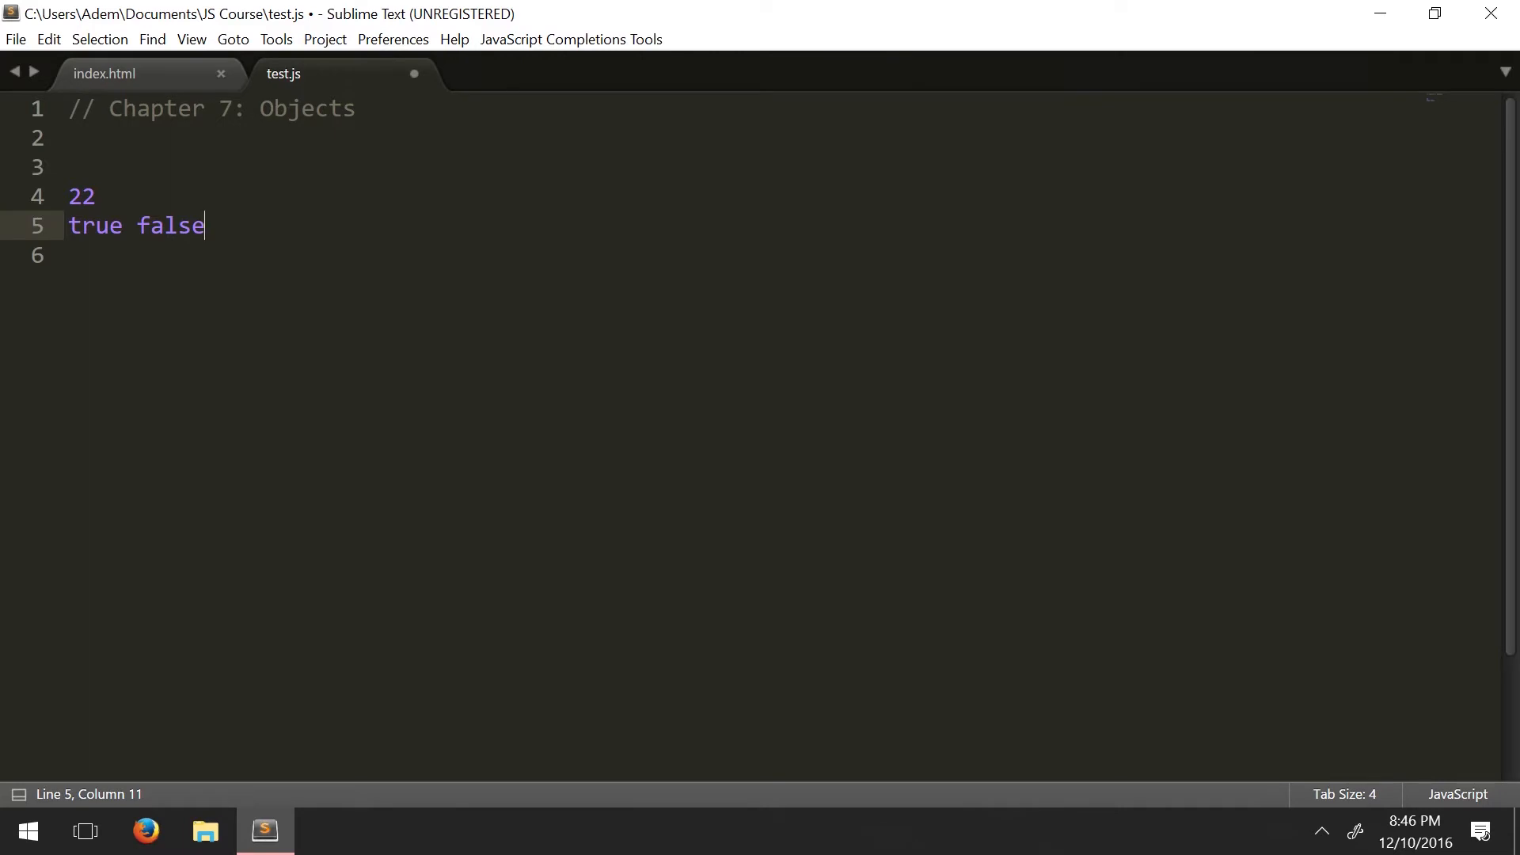
pyautogui.write('"string')
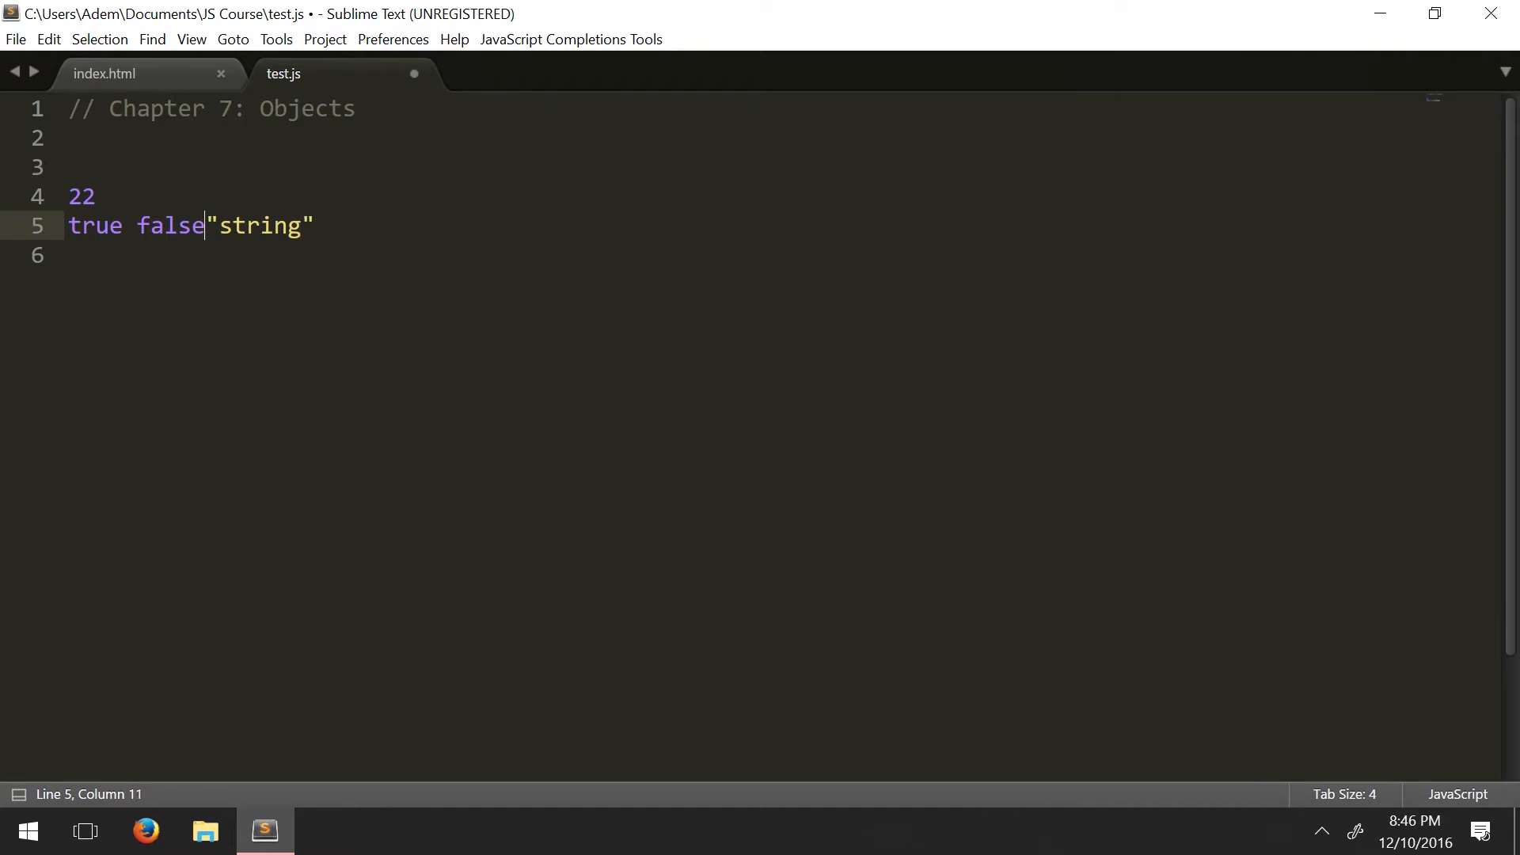
pyautogui.press('enter')
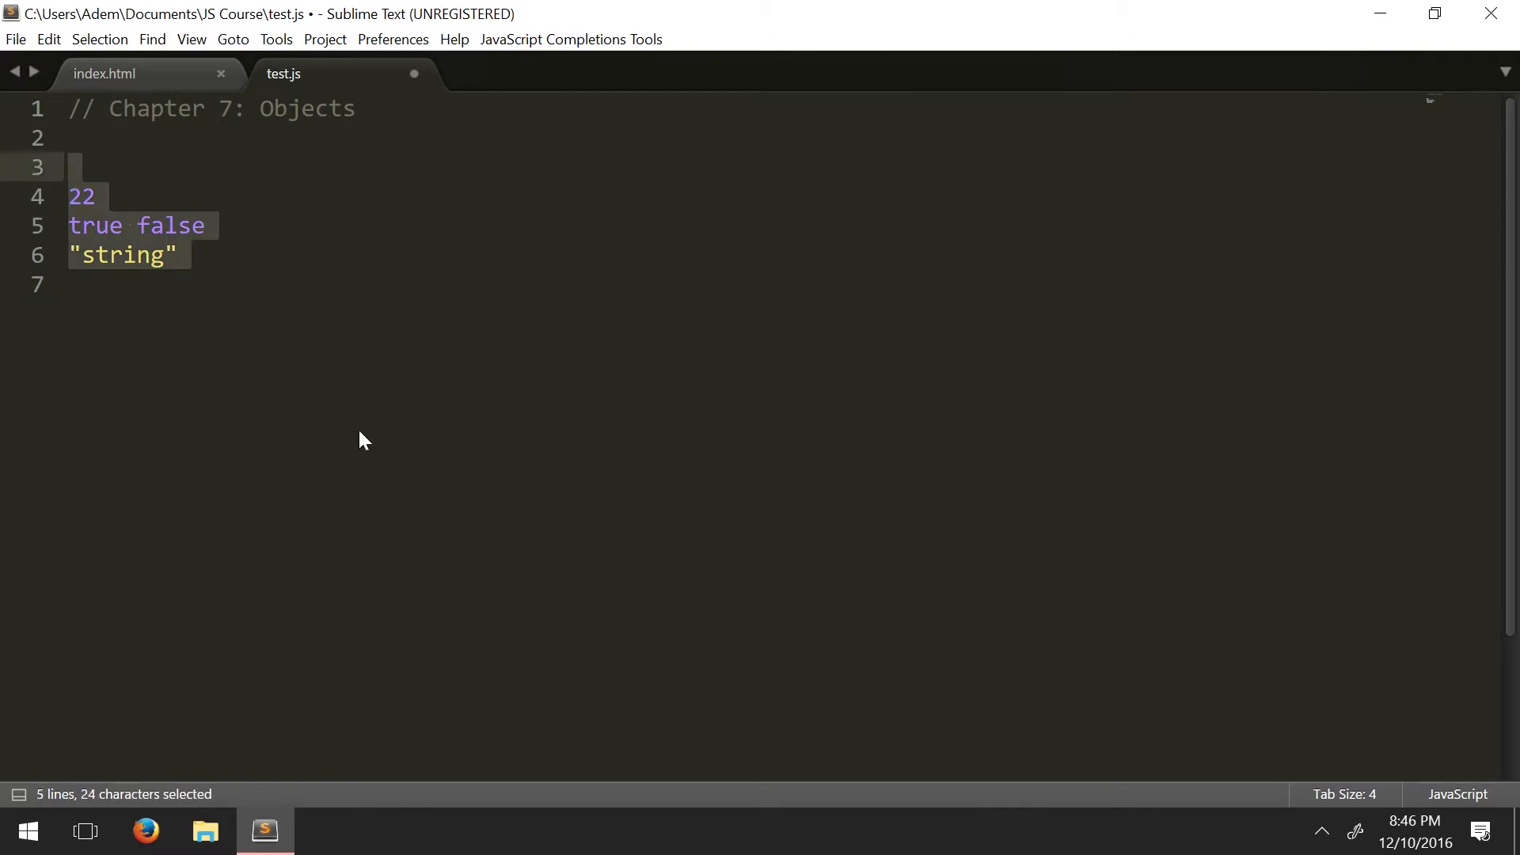
pyautogui.click(68, 284)
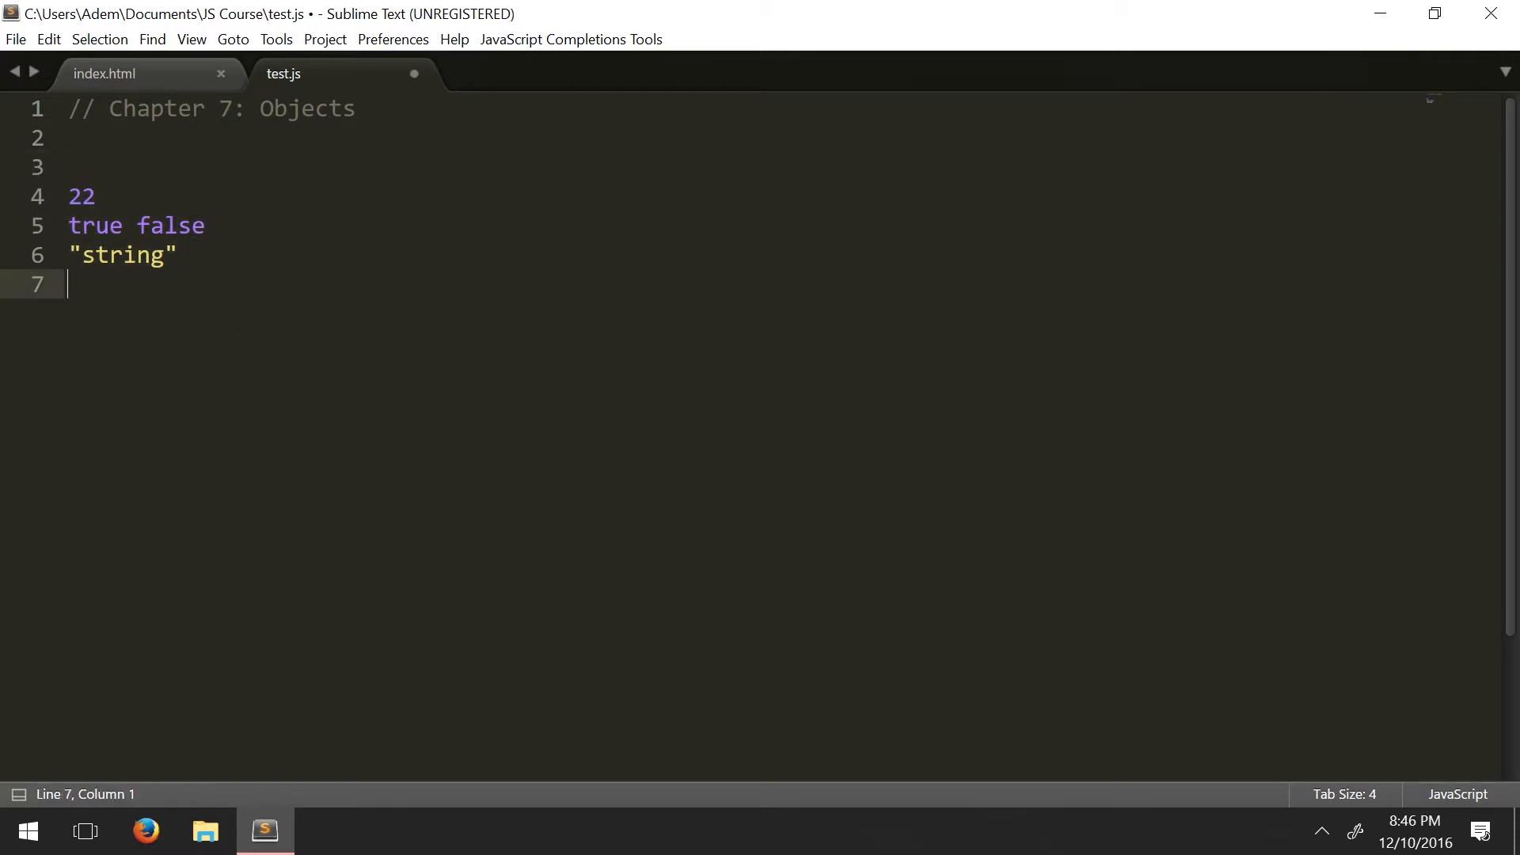
pyautogui.moveTo(135, 225); pyautogui.dragTo(68, 284)
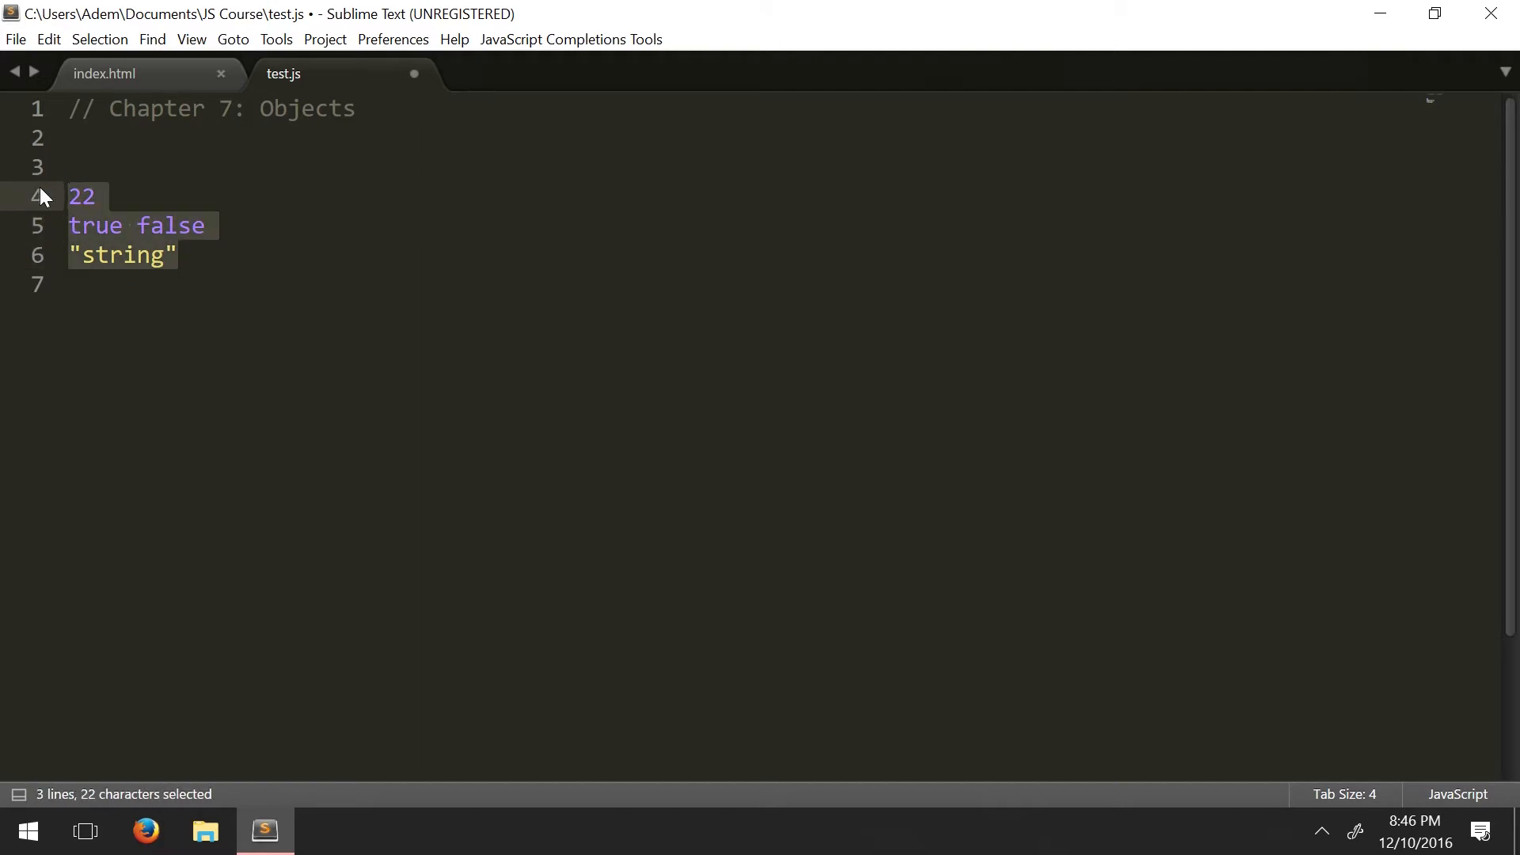
# Step: Replace the selected values with var obj = {}, spreading the braces over blank lines
pyautogui.write('var')
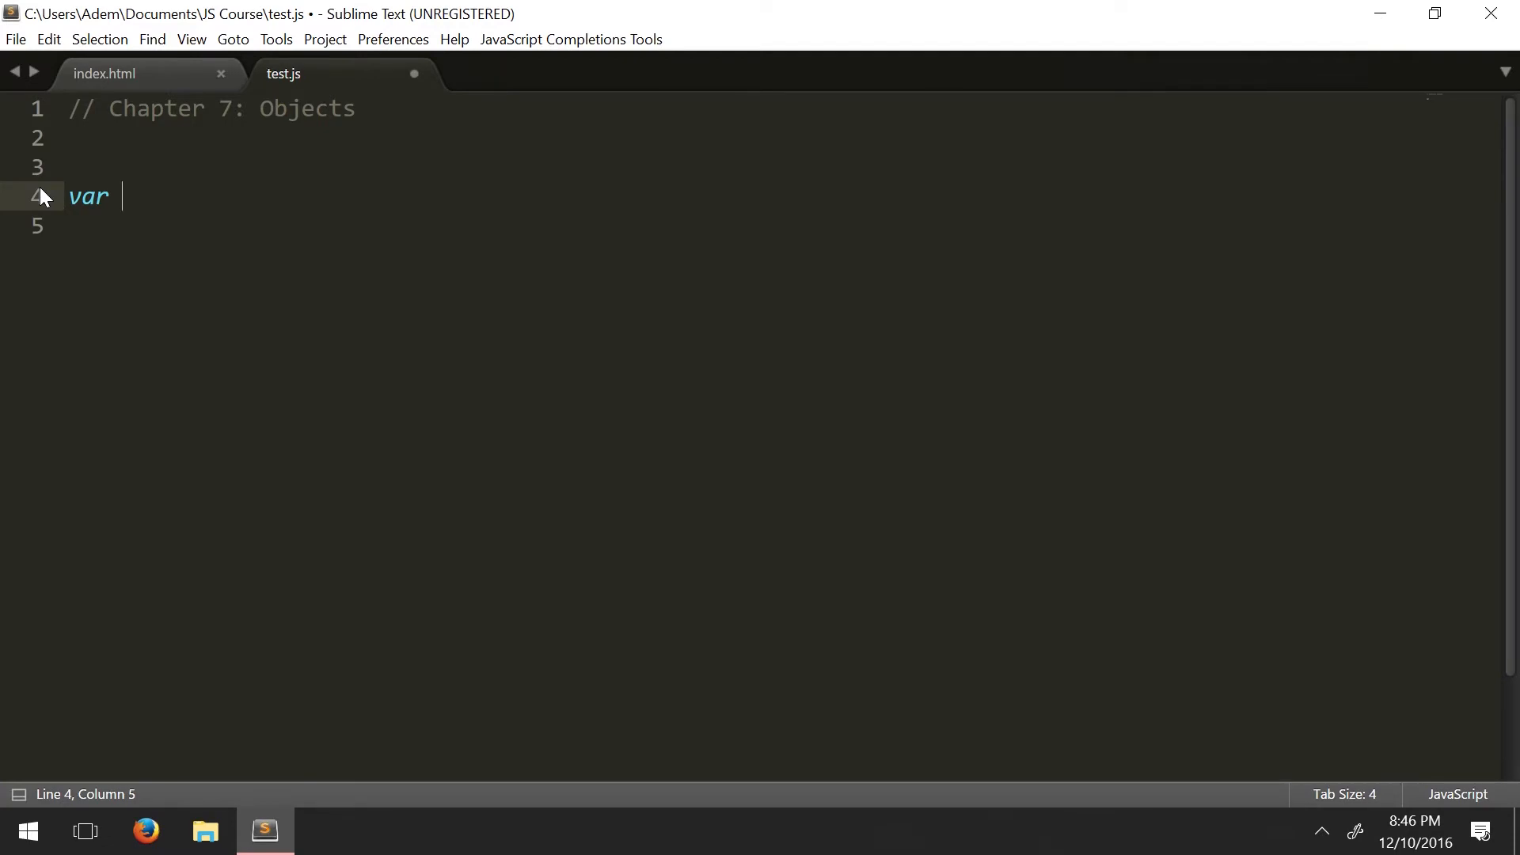
pyautogui.write('o')
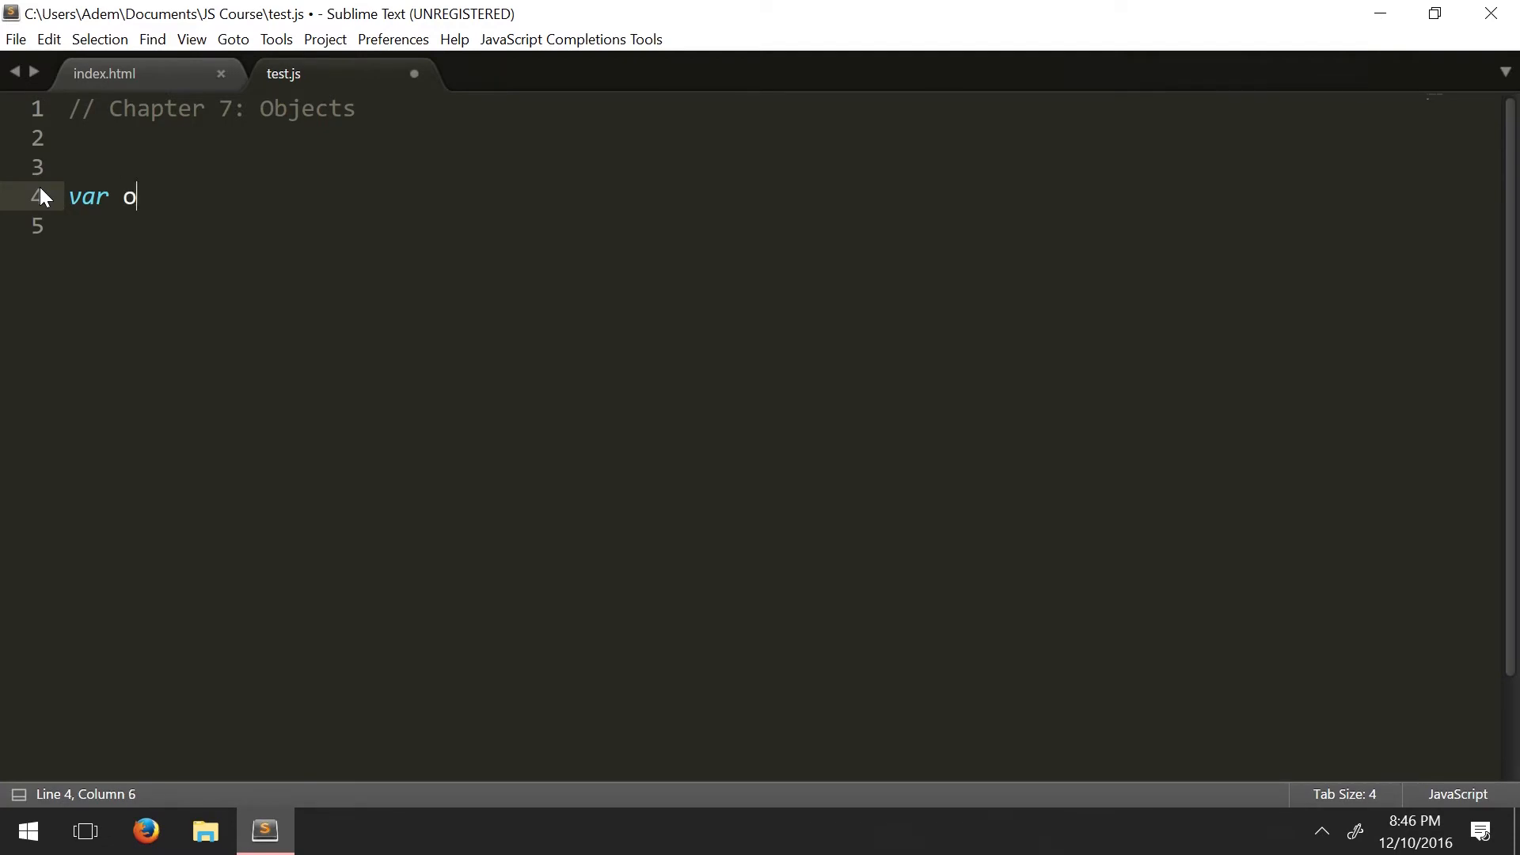
pyautogui.write('bj =')
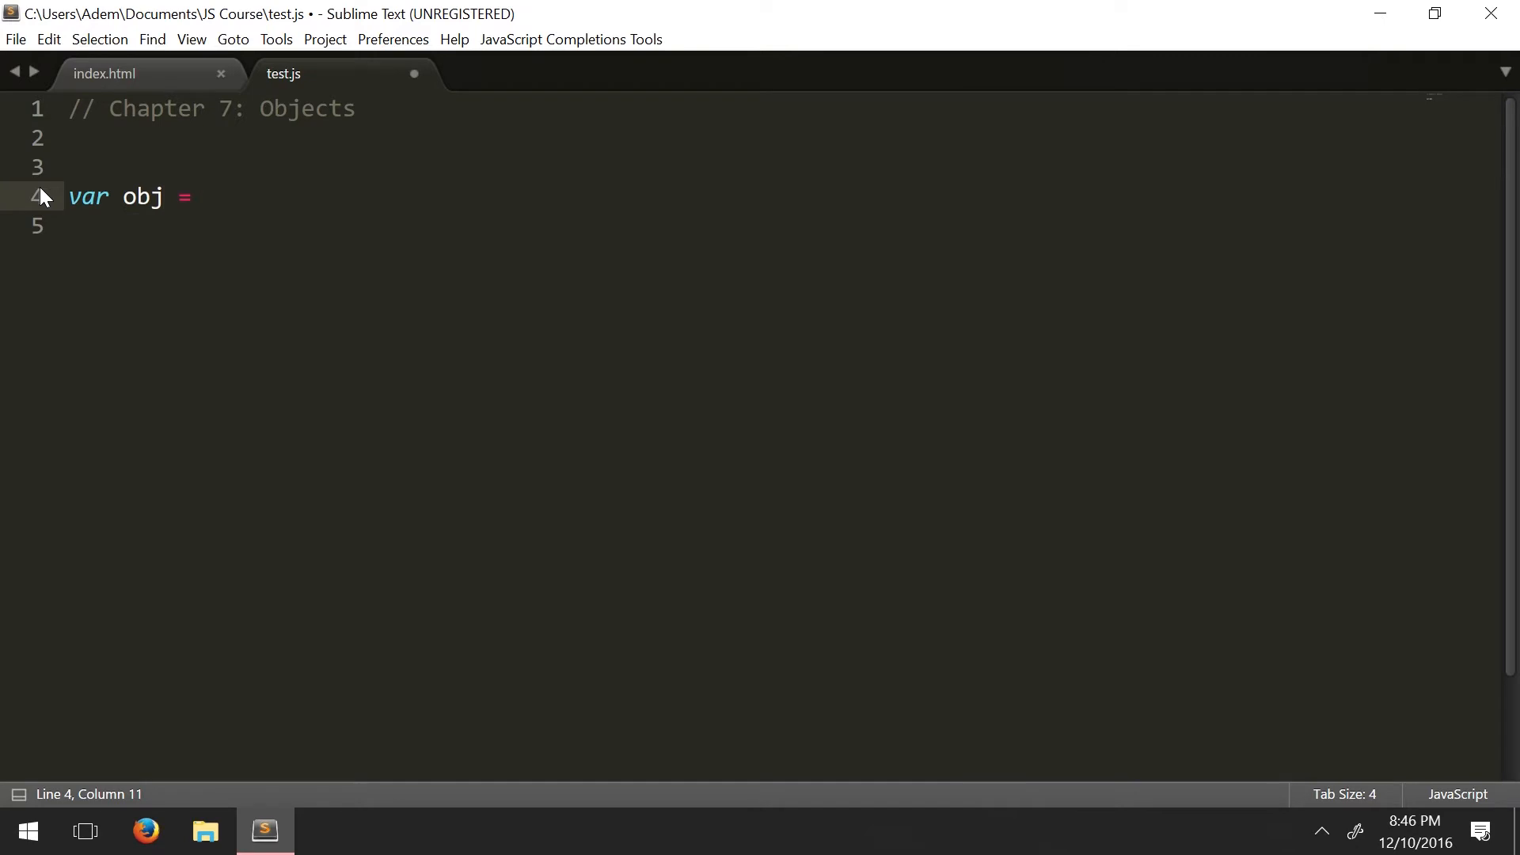
pyautogui.write('{}')
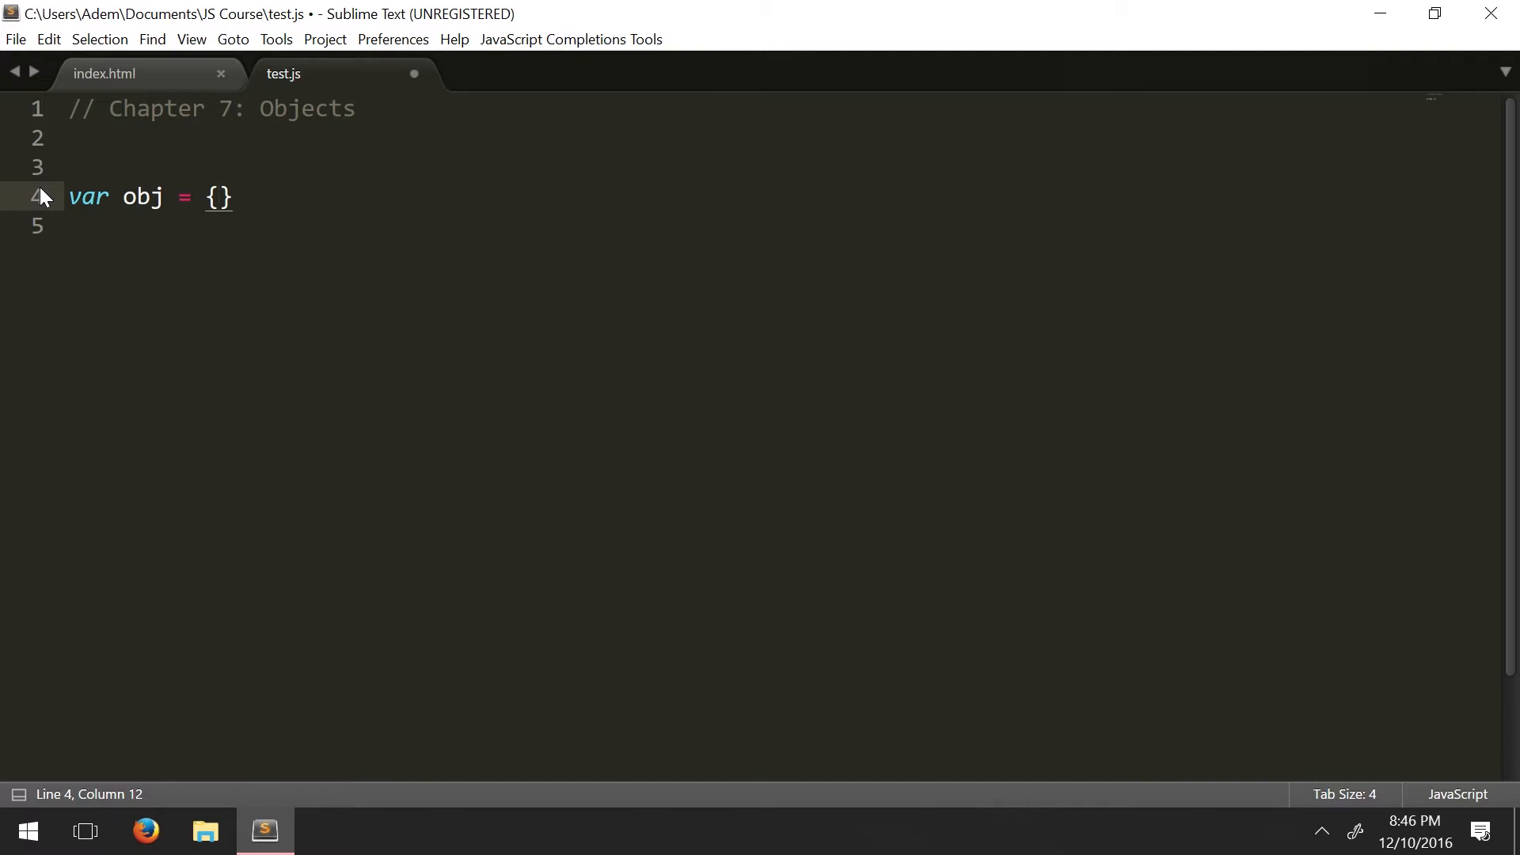
pyautogui.press('enter')
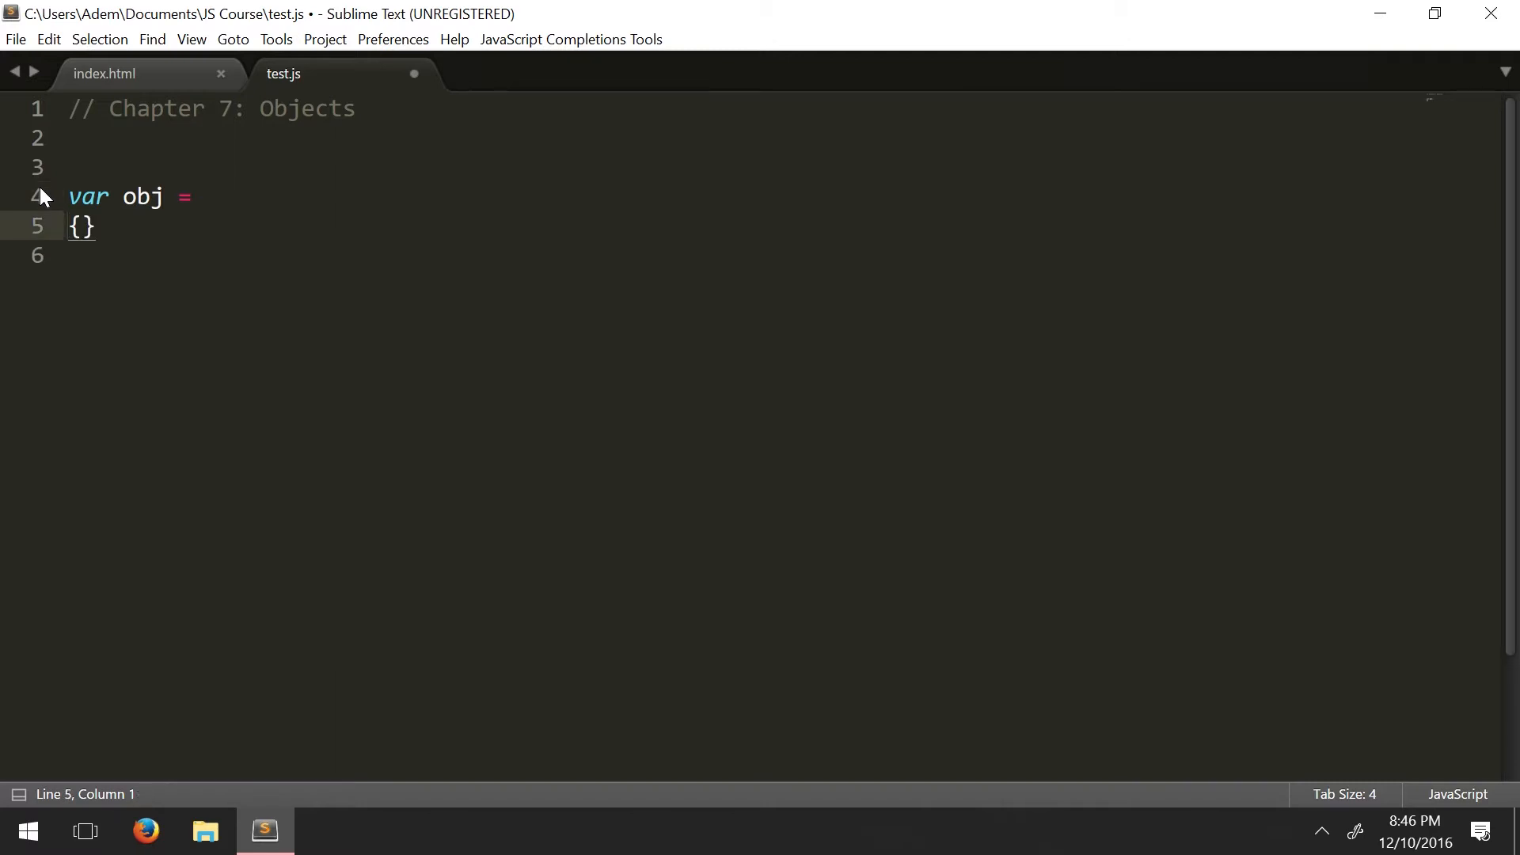
pyautogui.press('backspace')
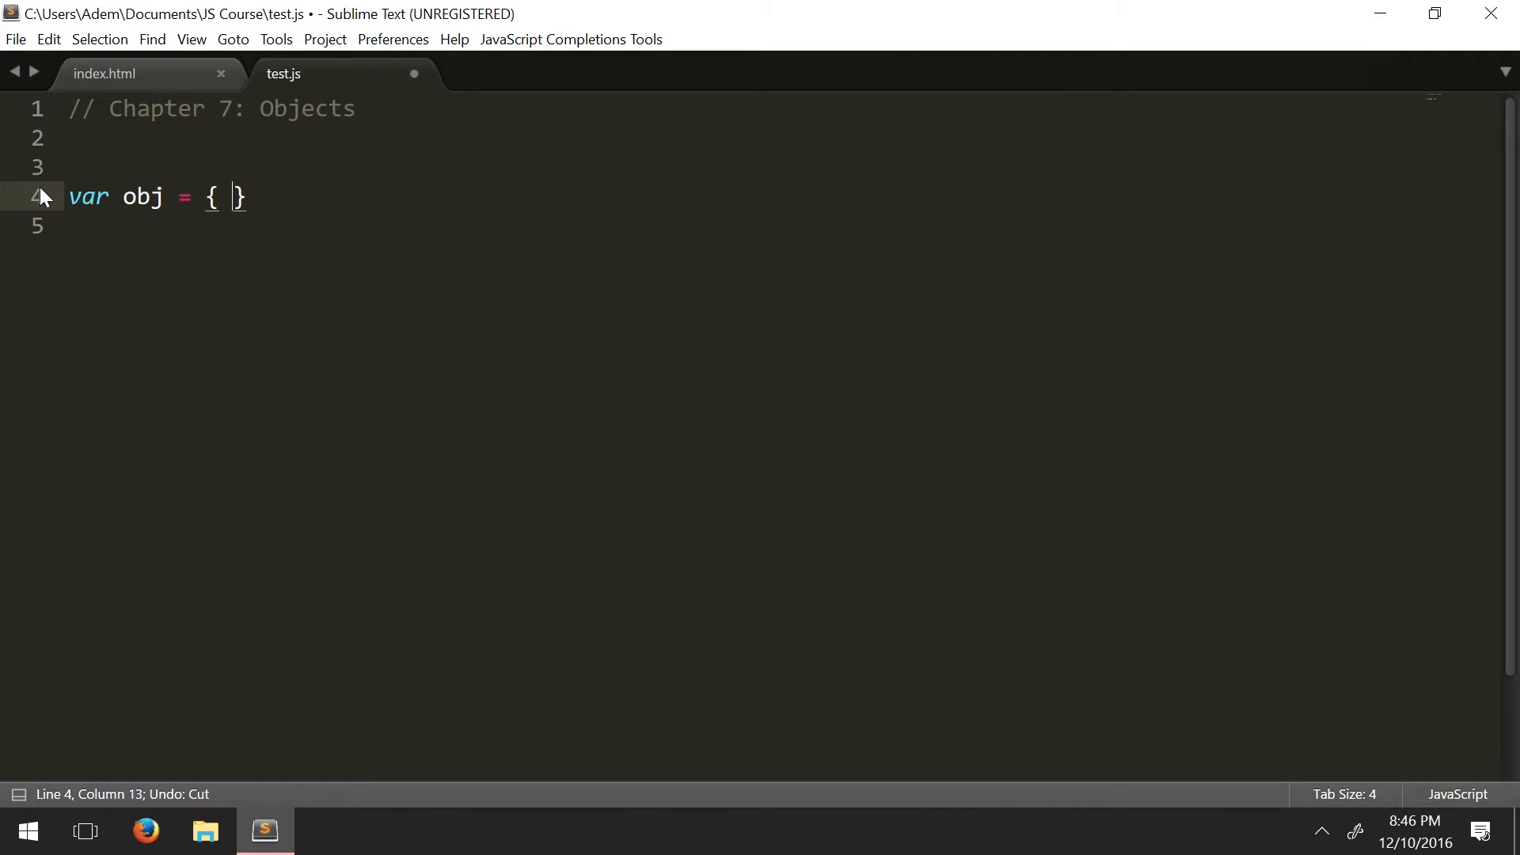
pyautogui.press('Backspace')
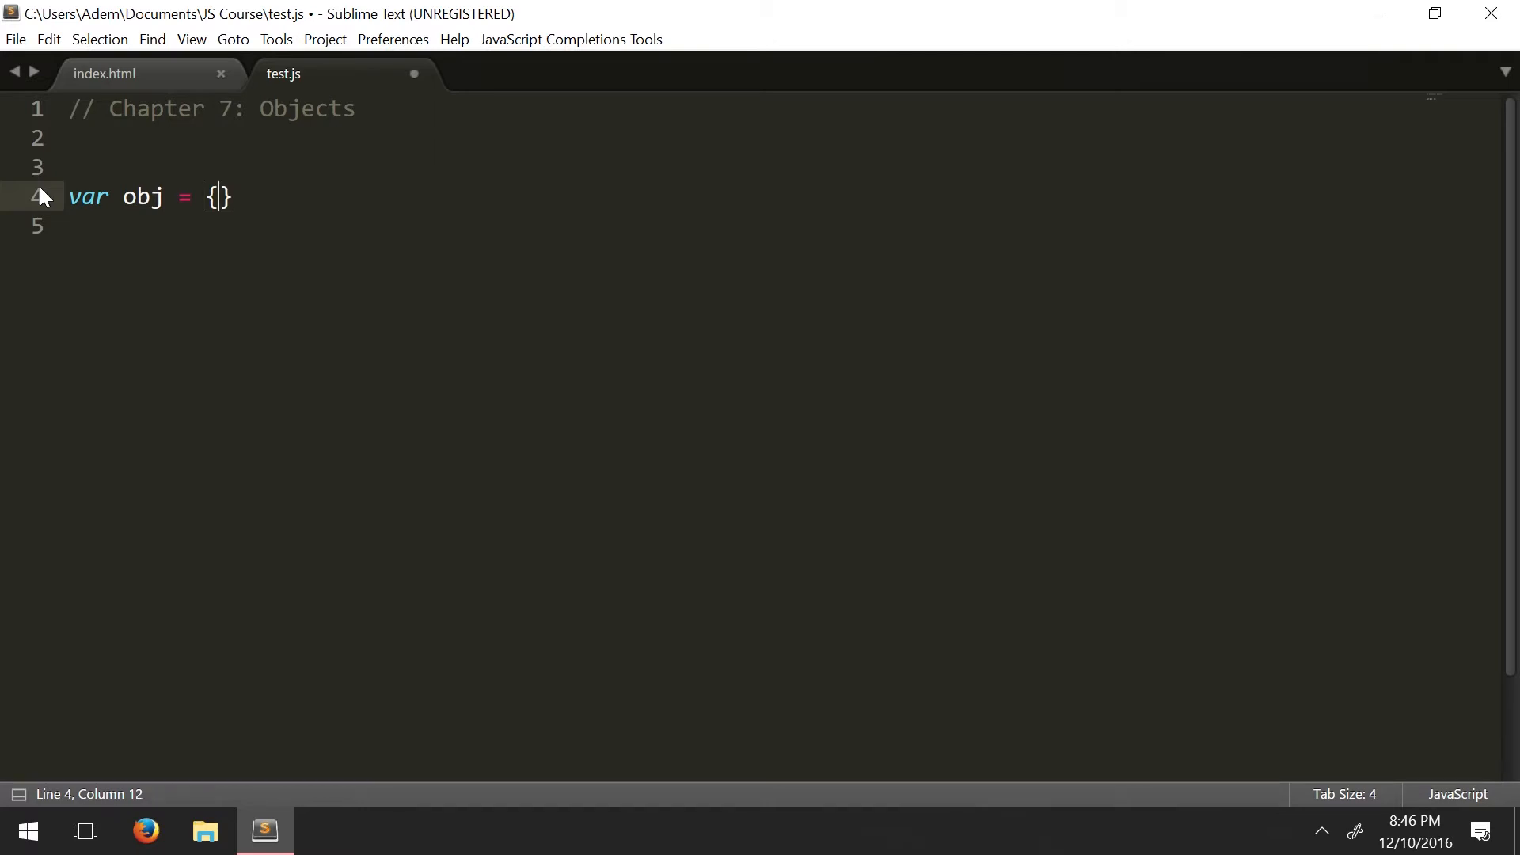
pyautogui.press('Enter')
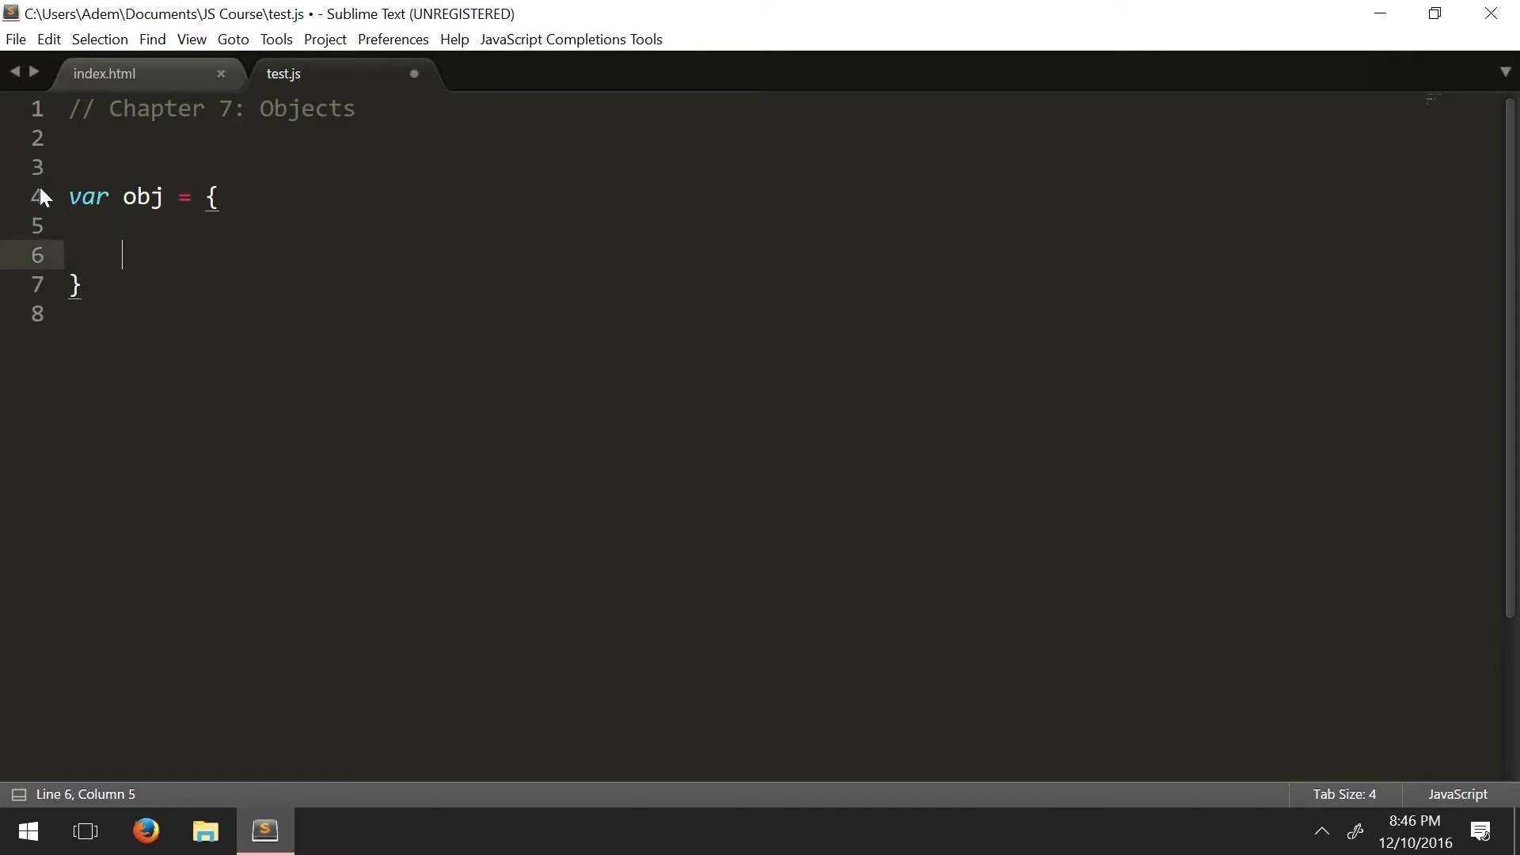
pyautogui.press('enter')
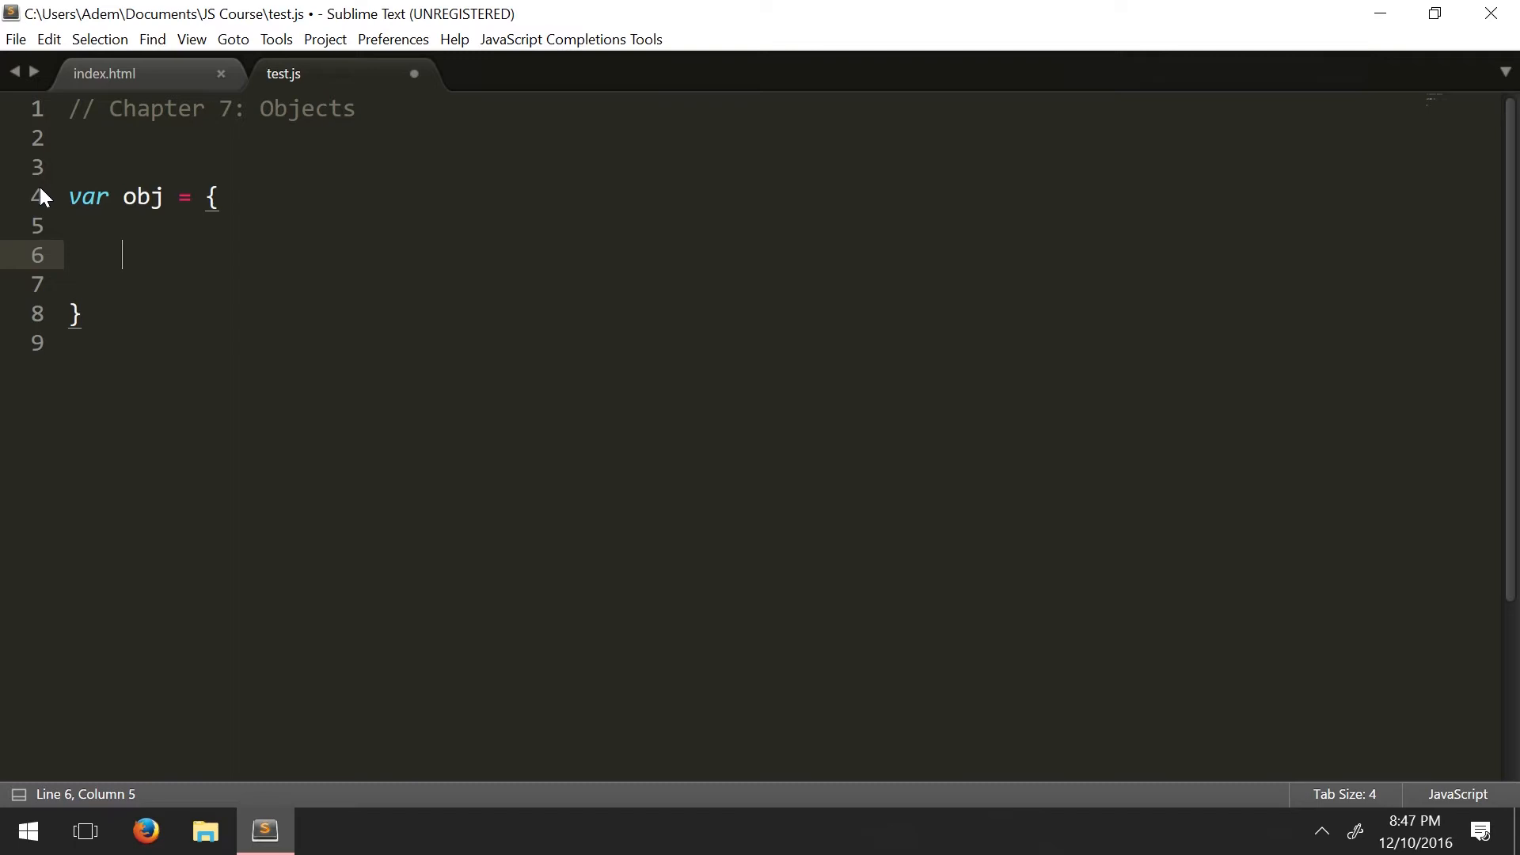
# Step: Add the first property prop1 : "Test", inside obj
pyautogui.write('pr')
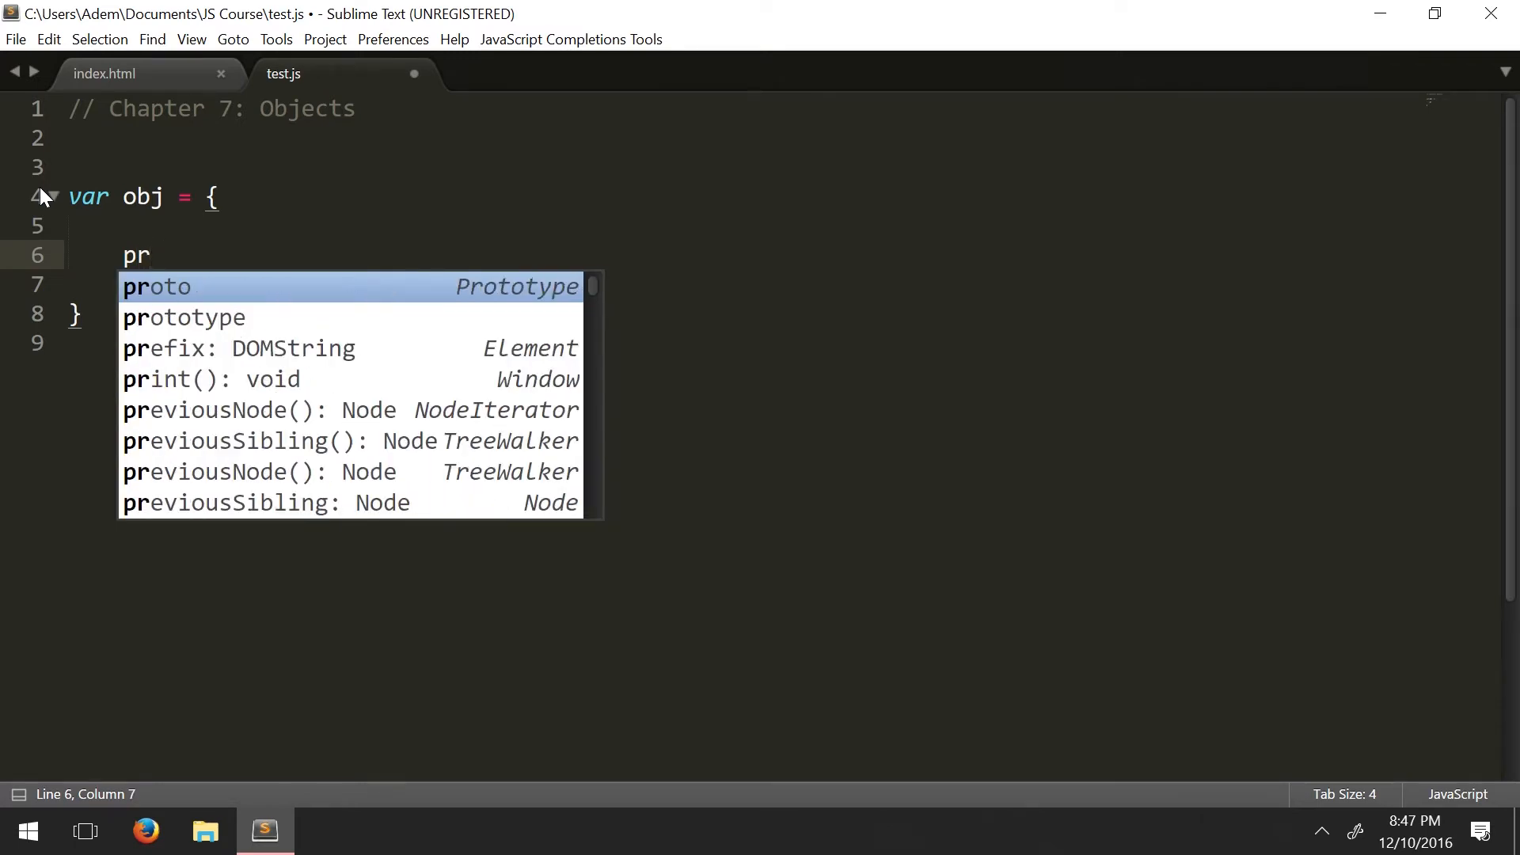
pyautogui.write('op1')
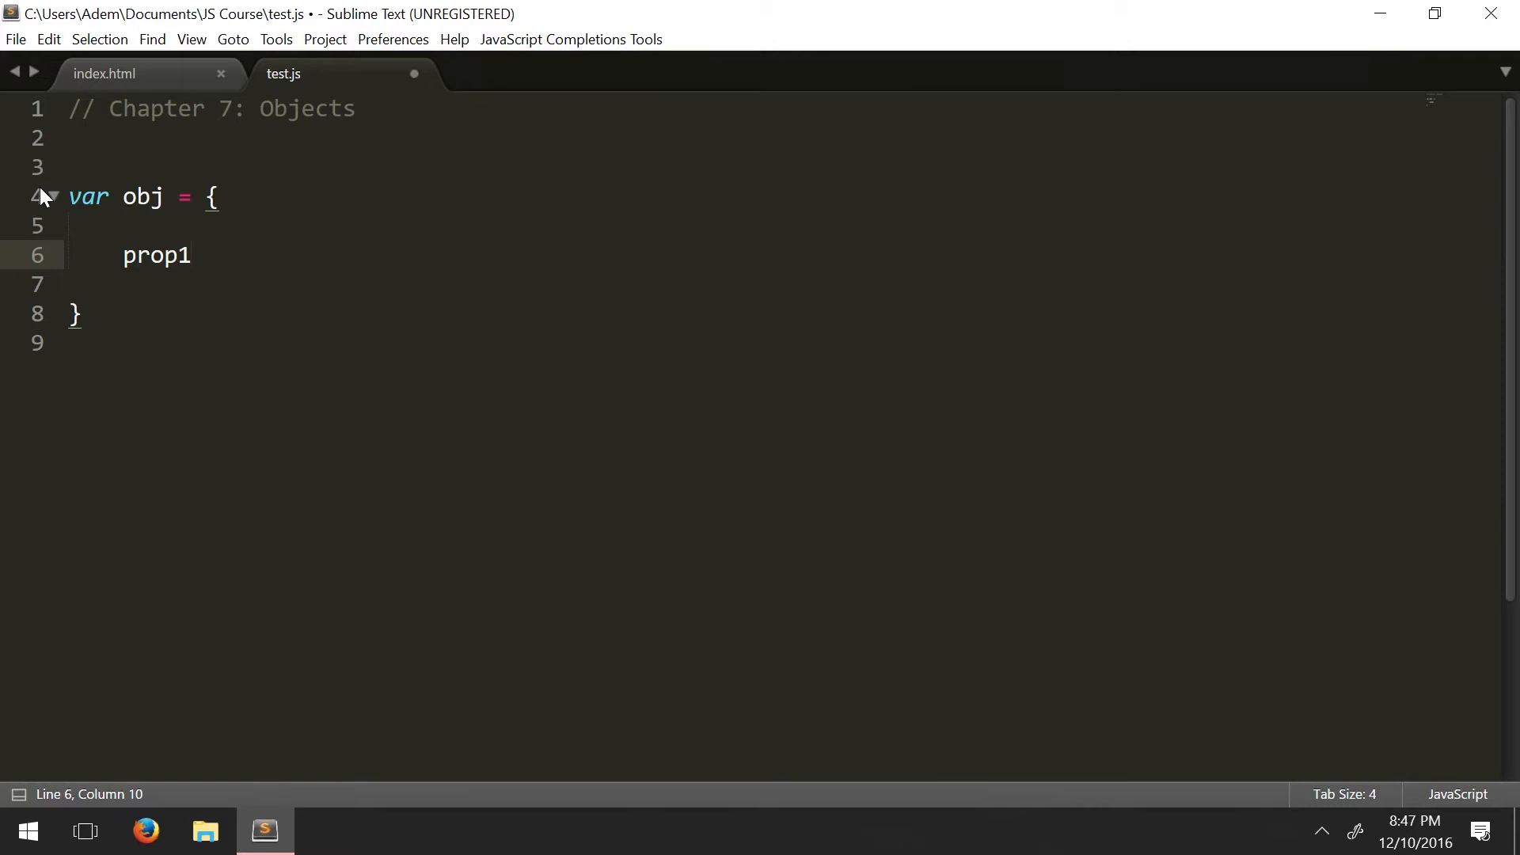
pyautogui.write(':')
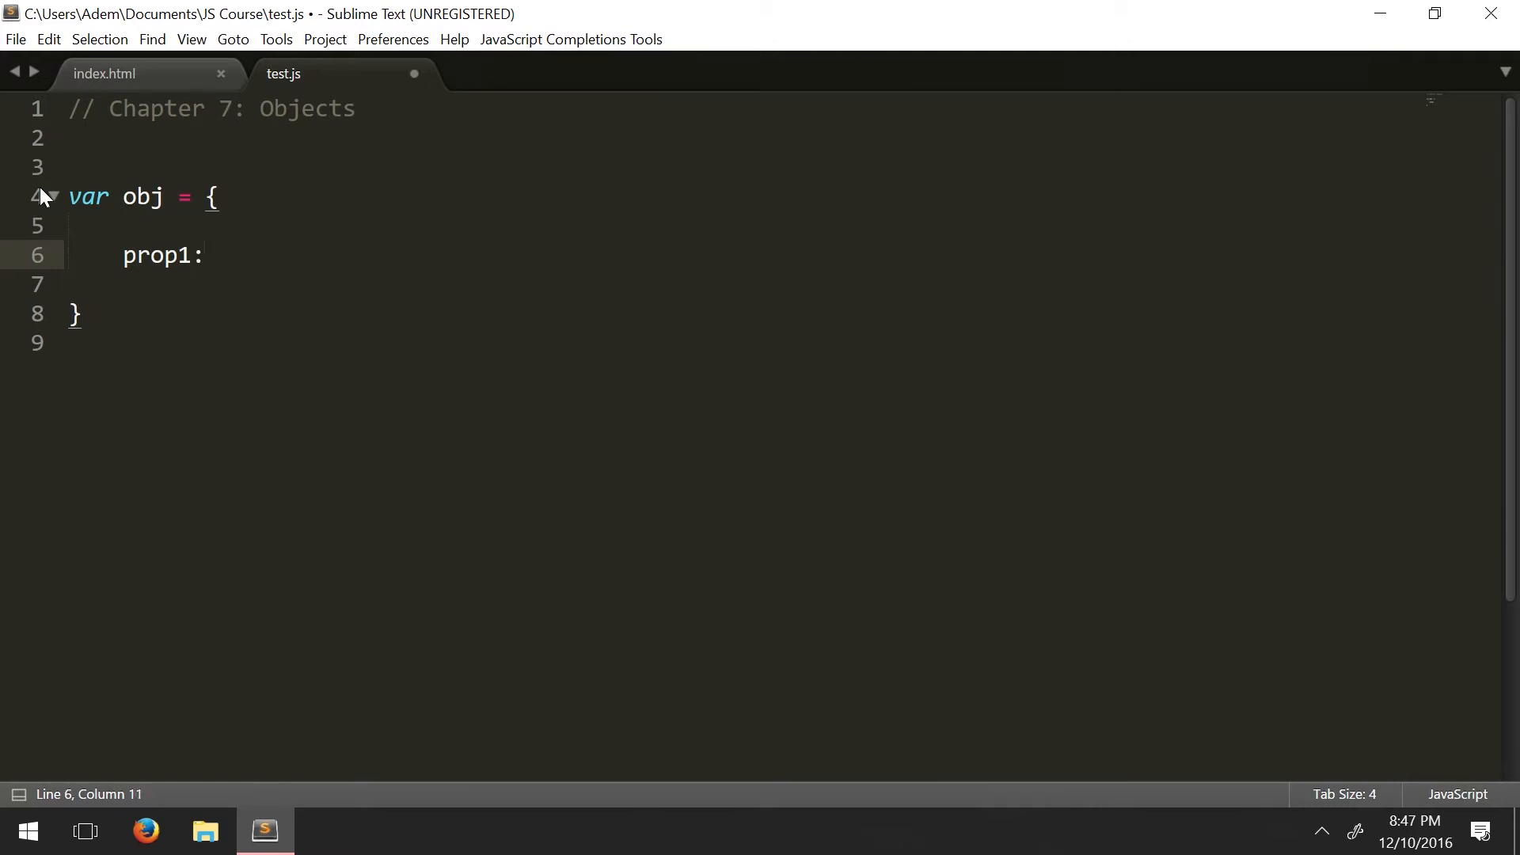
pyautogui.write('"')
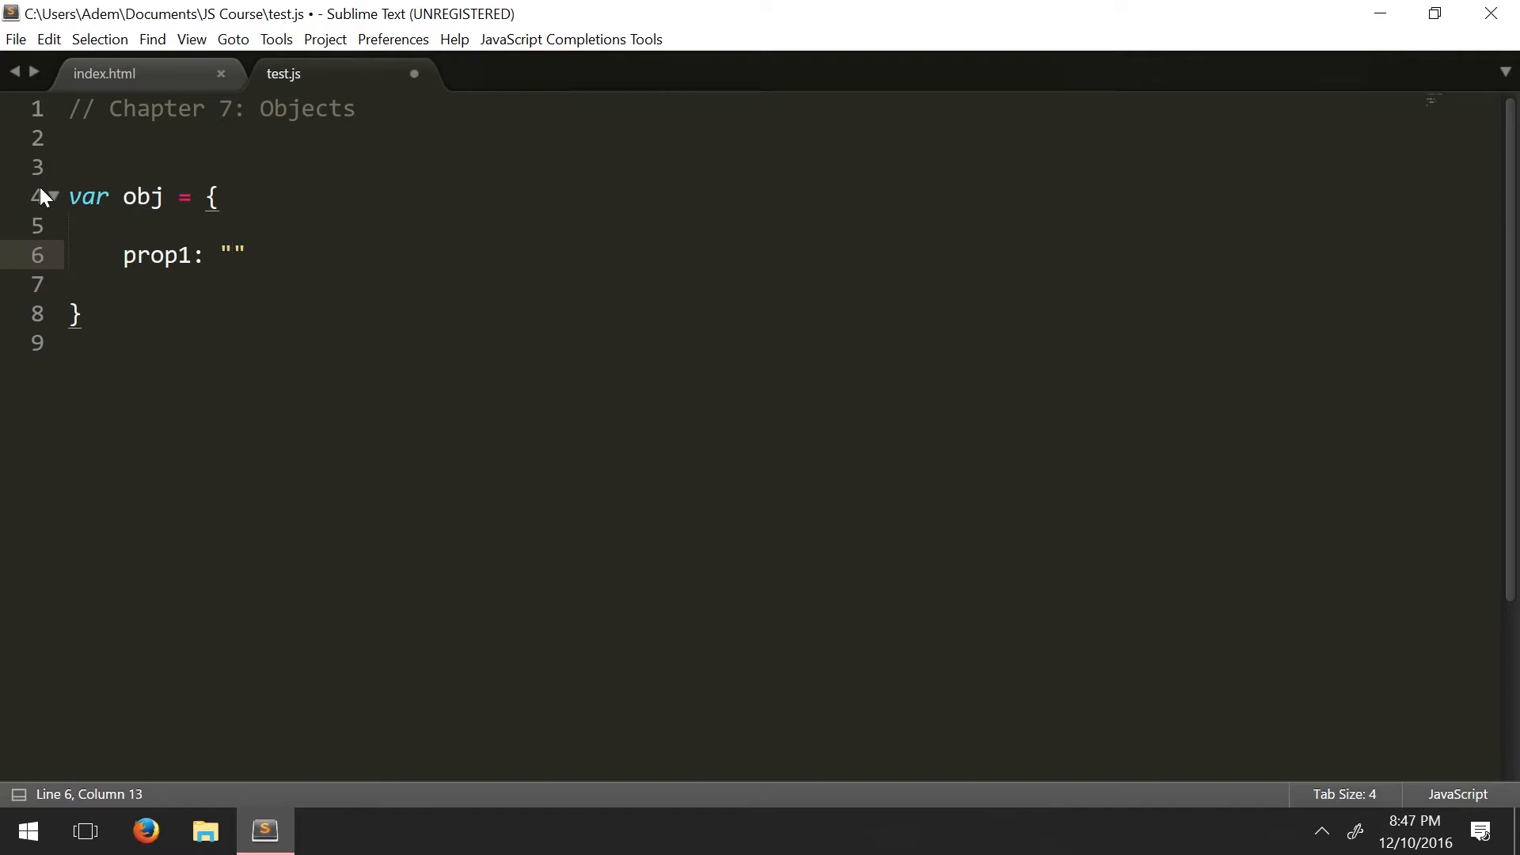
pyautogui.write('Test')
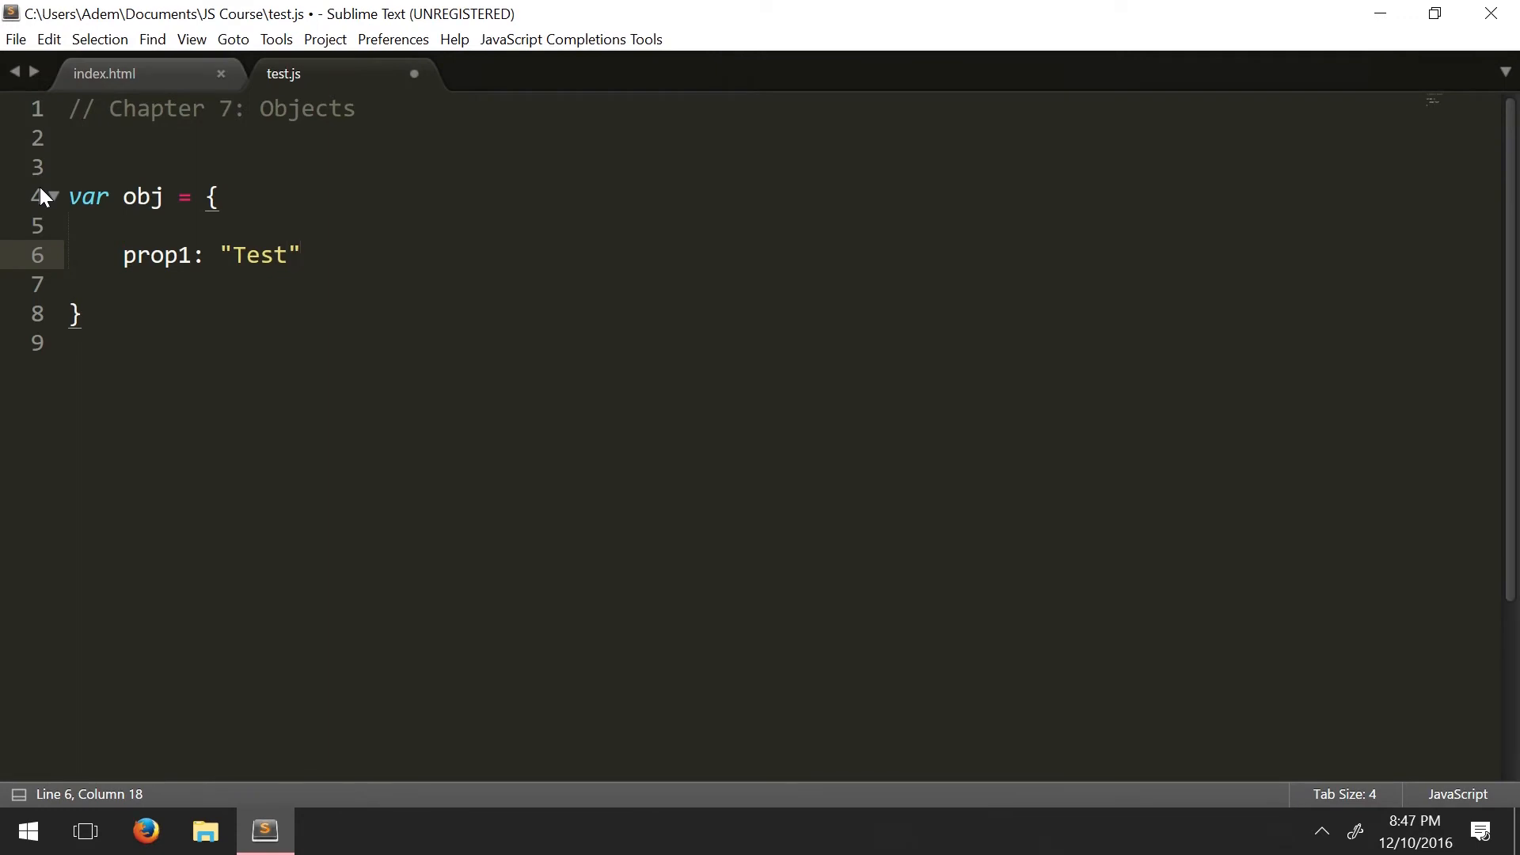
pyautogui.write(',')
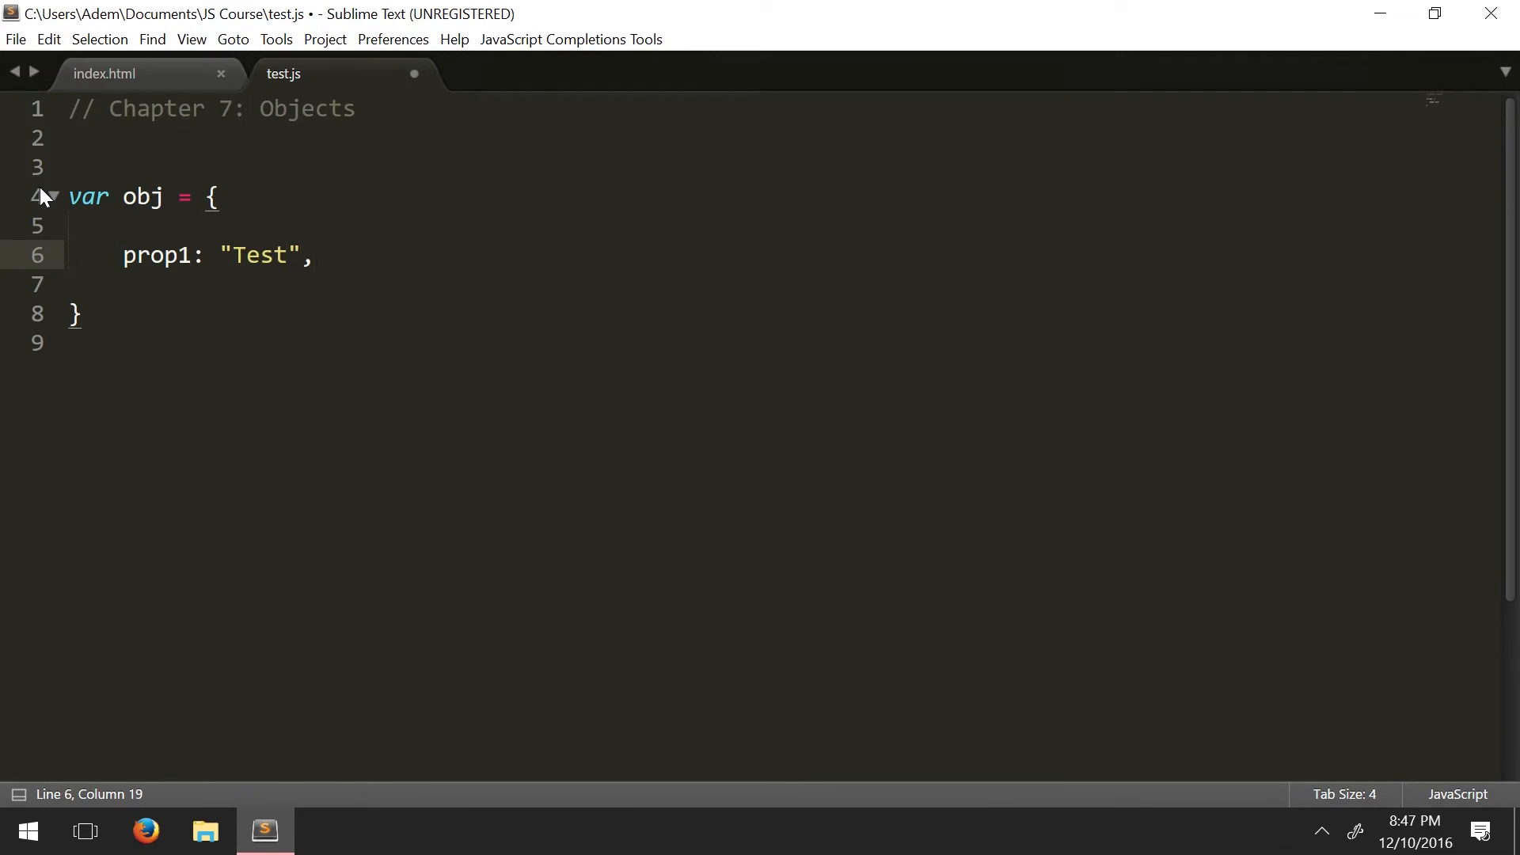
# Step: Add the second property prop3 : 1337
pyautogui.write('p')
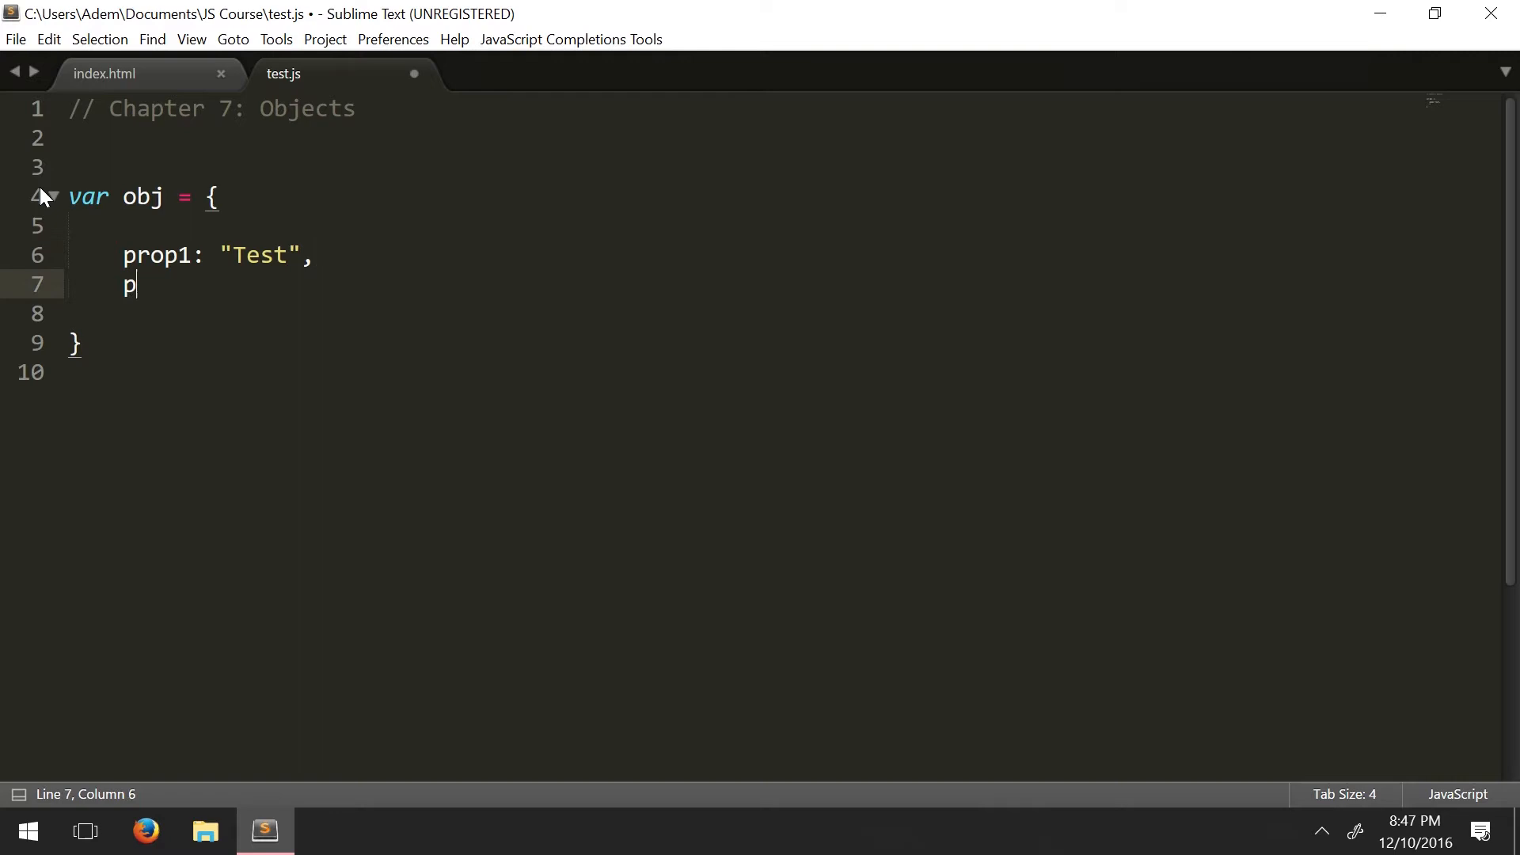
pyautogui.write('rop1')
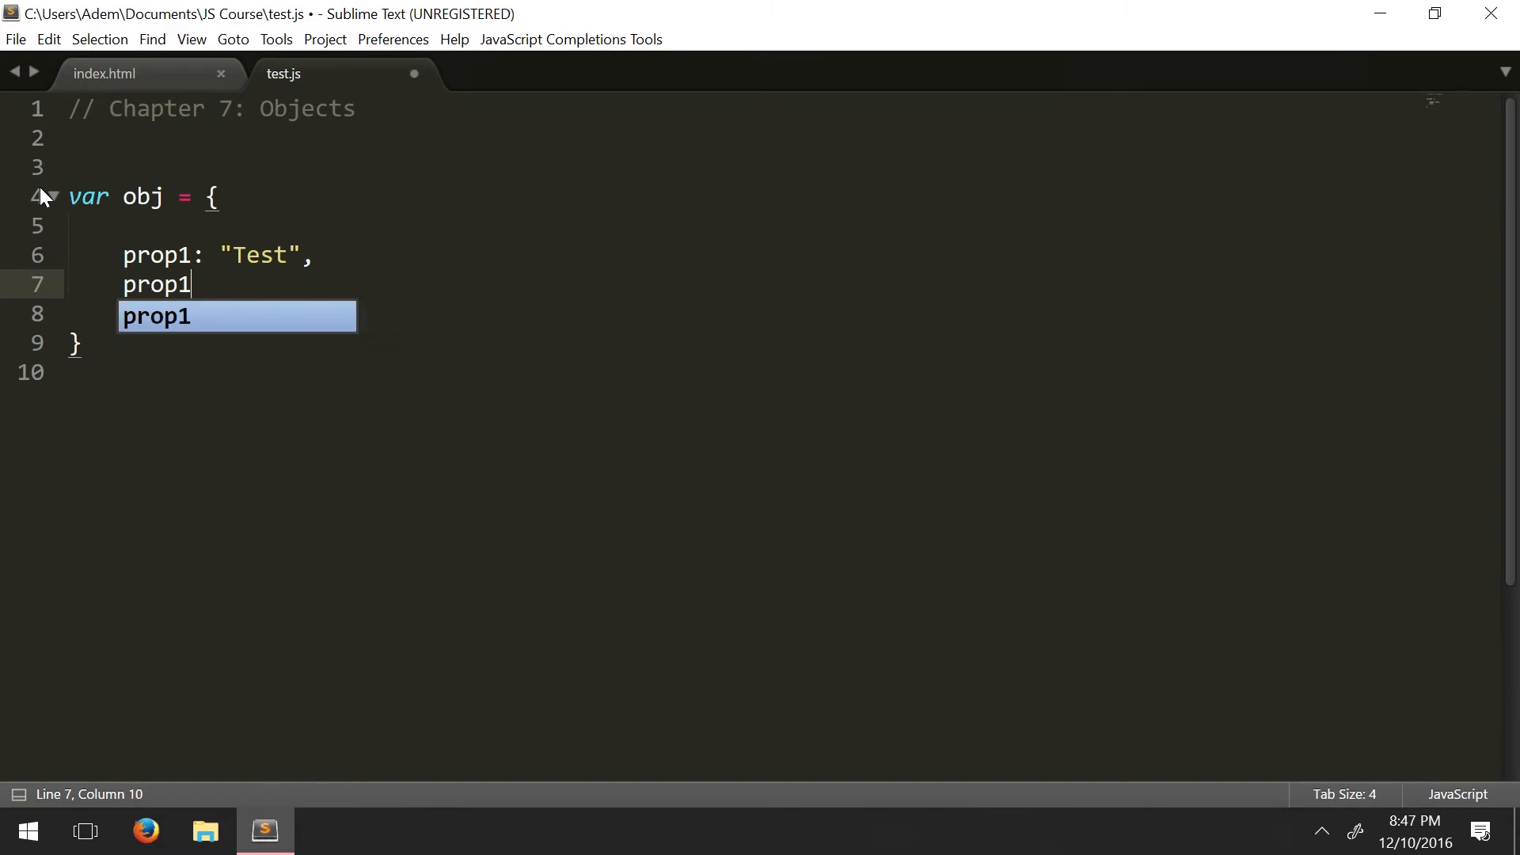
pyautogui.press('Backspace')
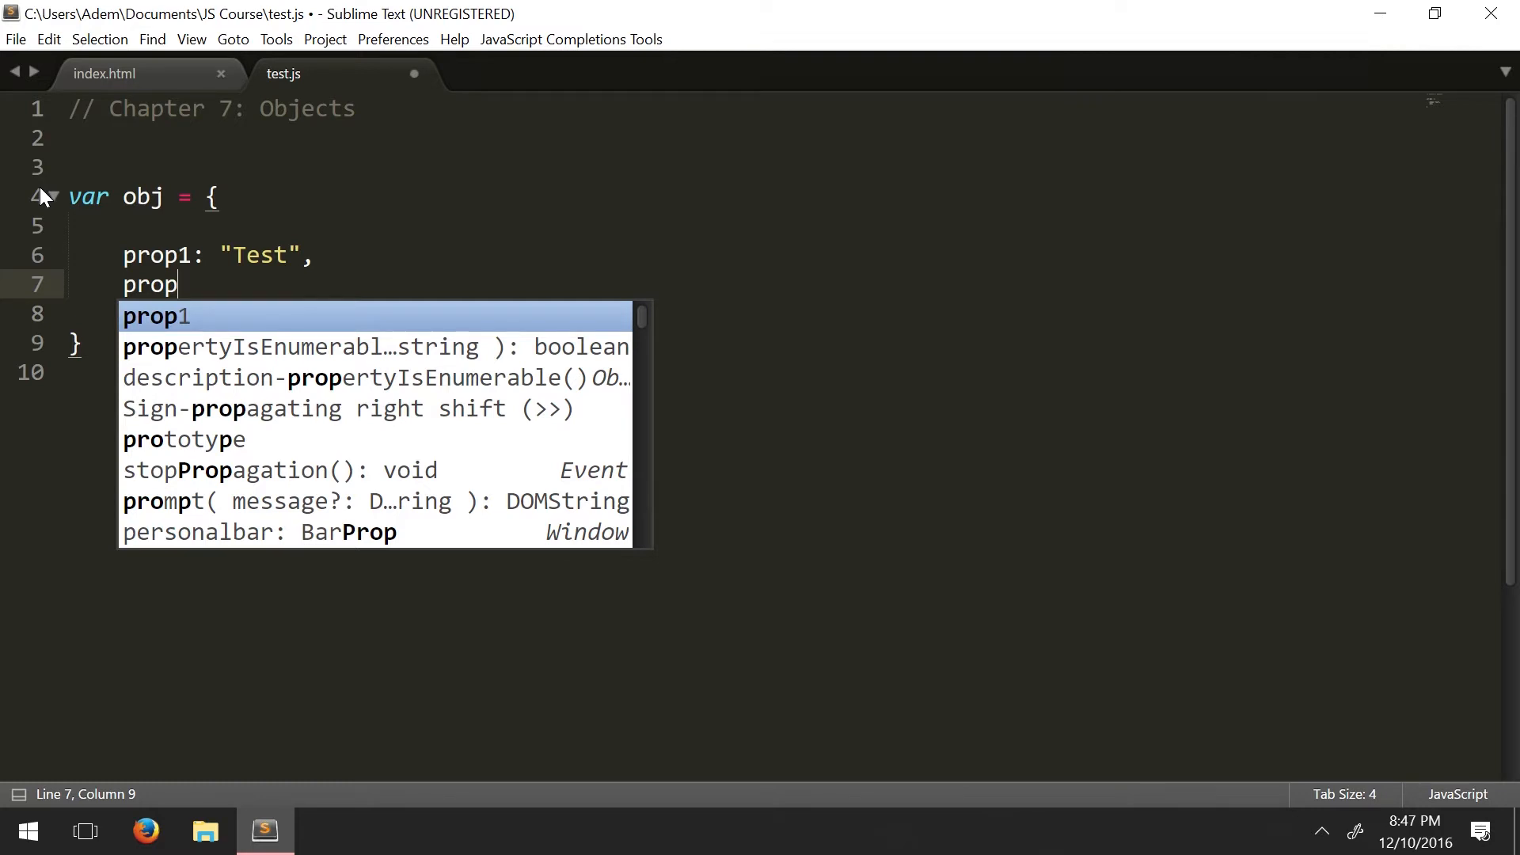
pyautogui.write('3')
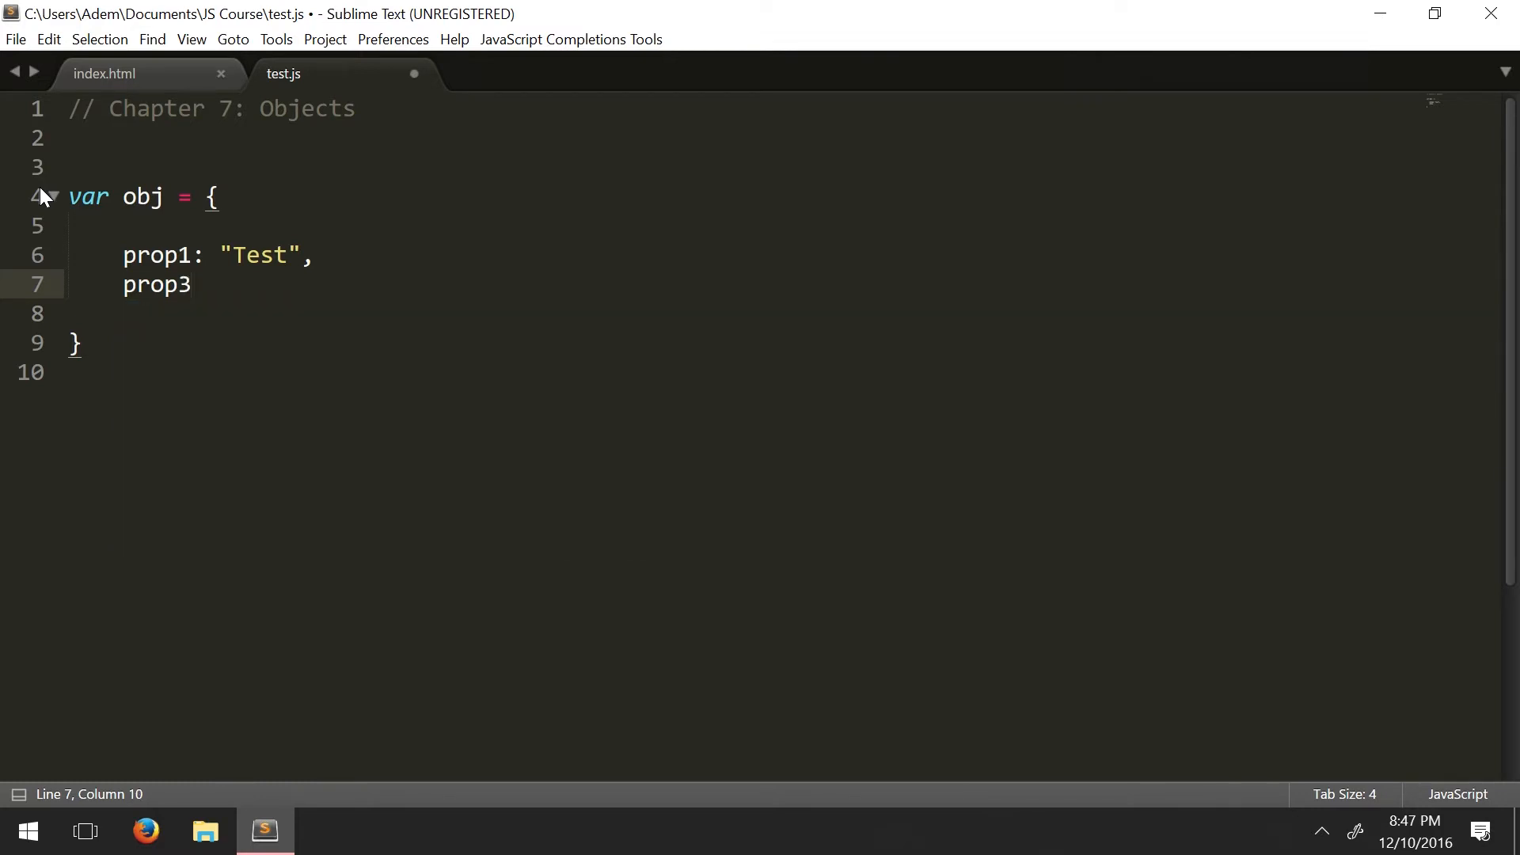
pyautogui.write(':')
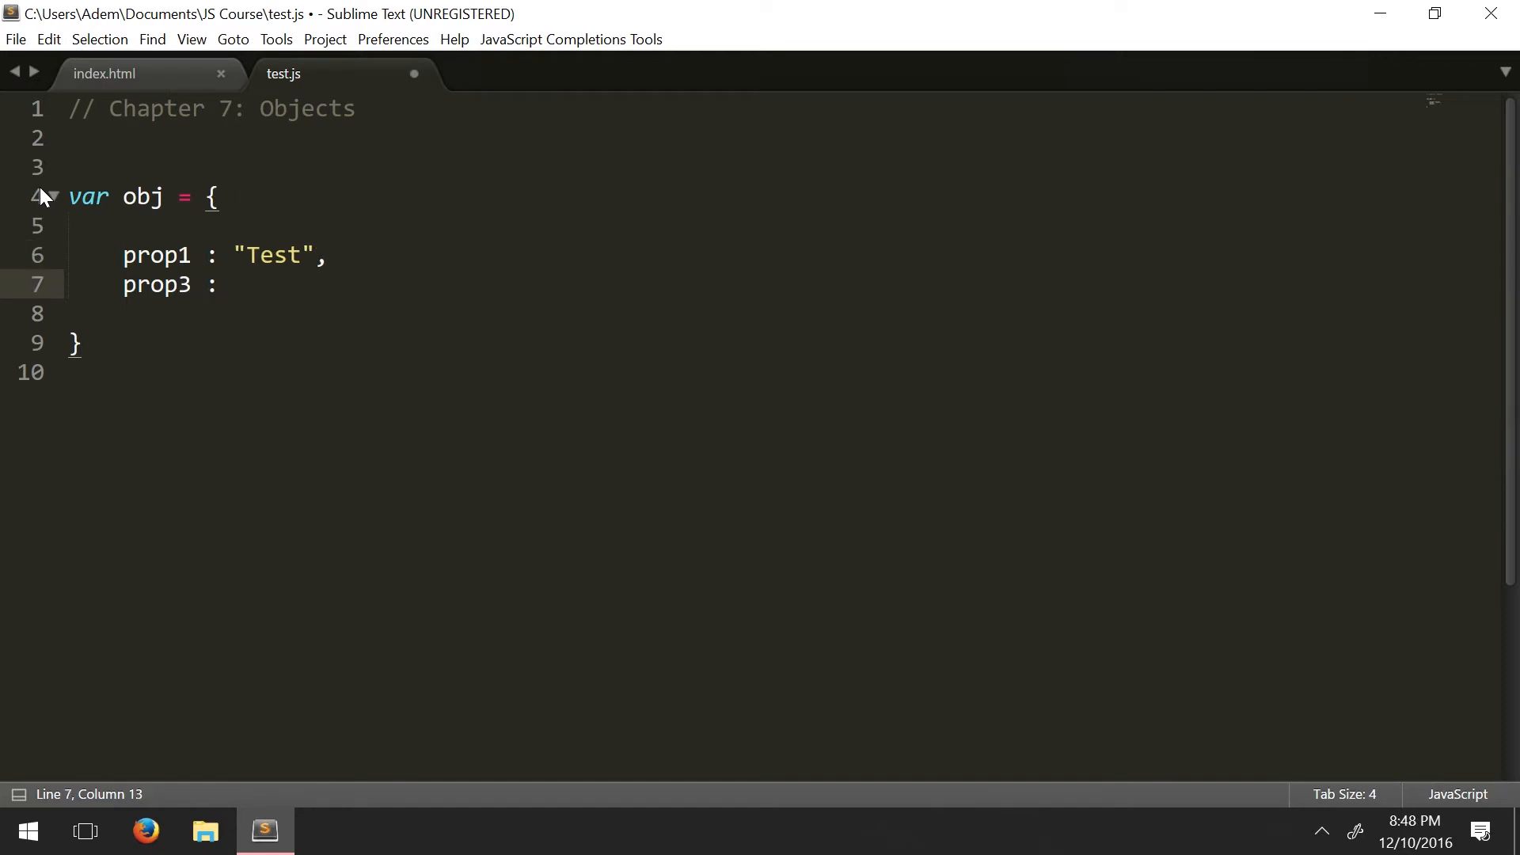
pyautogui.write('133')
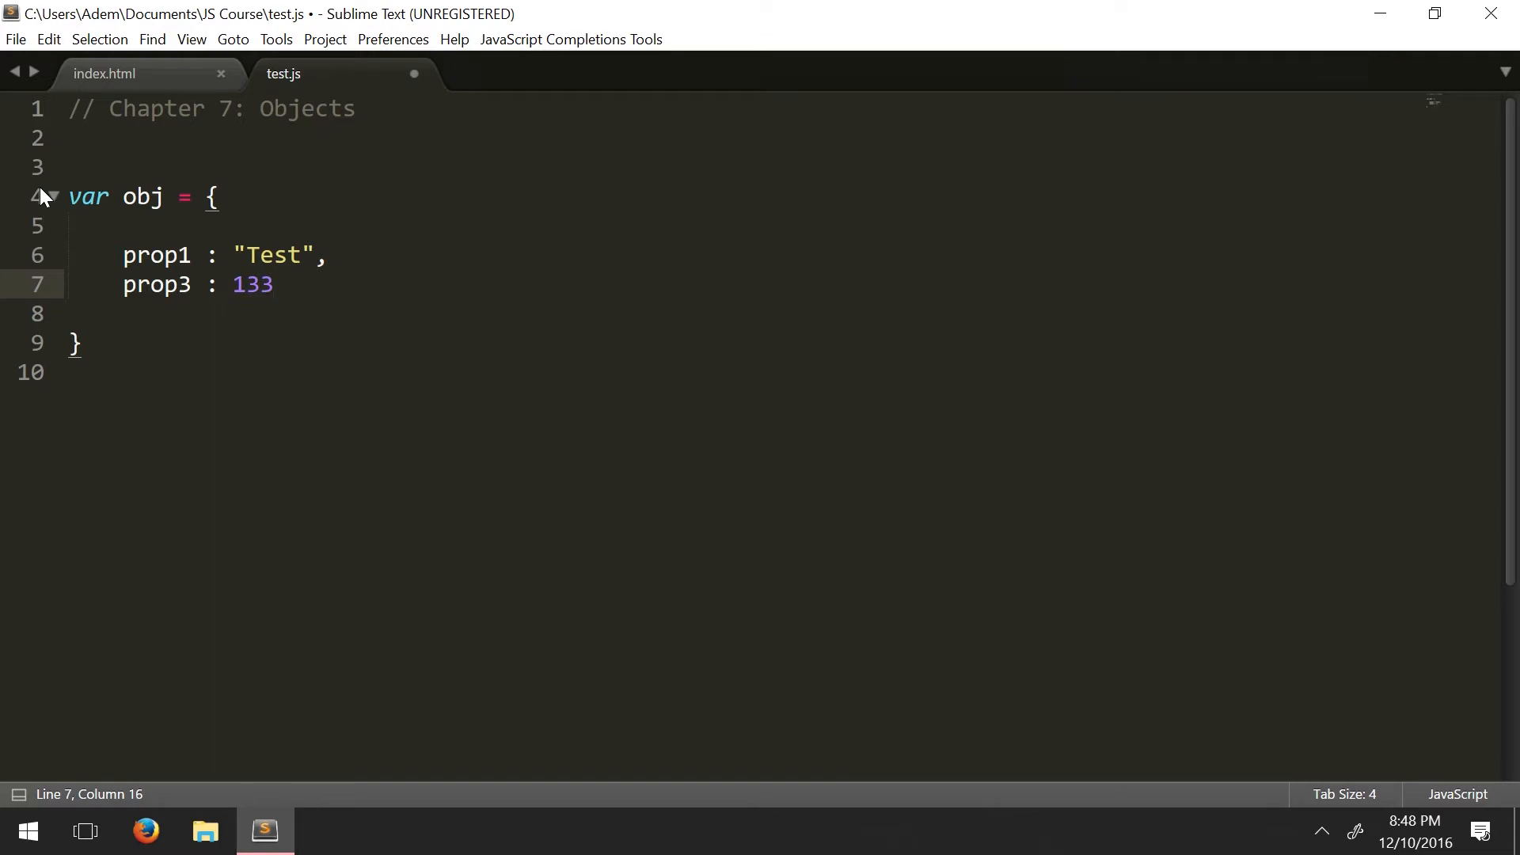
pyautogui.write('7')
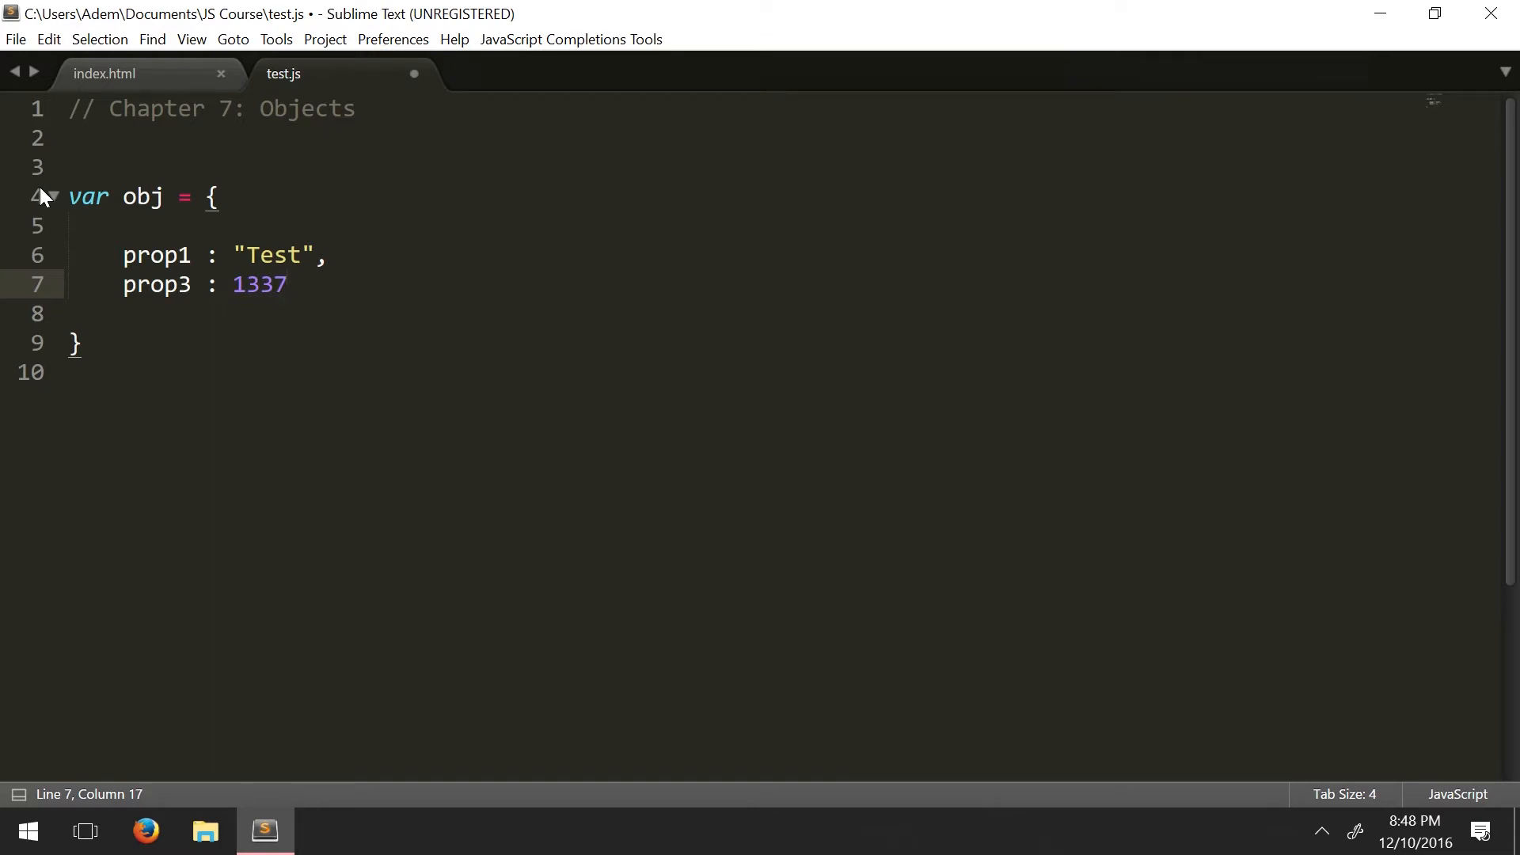
# Step: End the object with a semicolon after the closing brace and add a new line
pyautogui.click(81, 343)
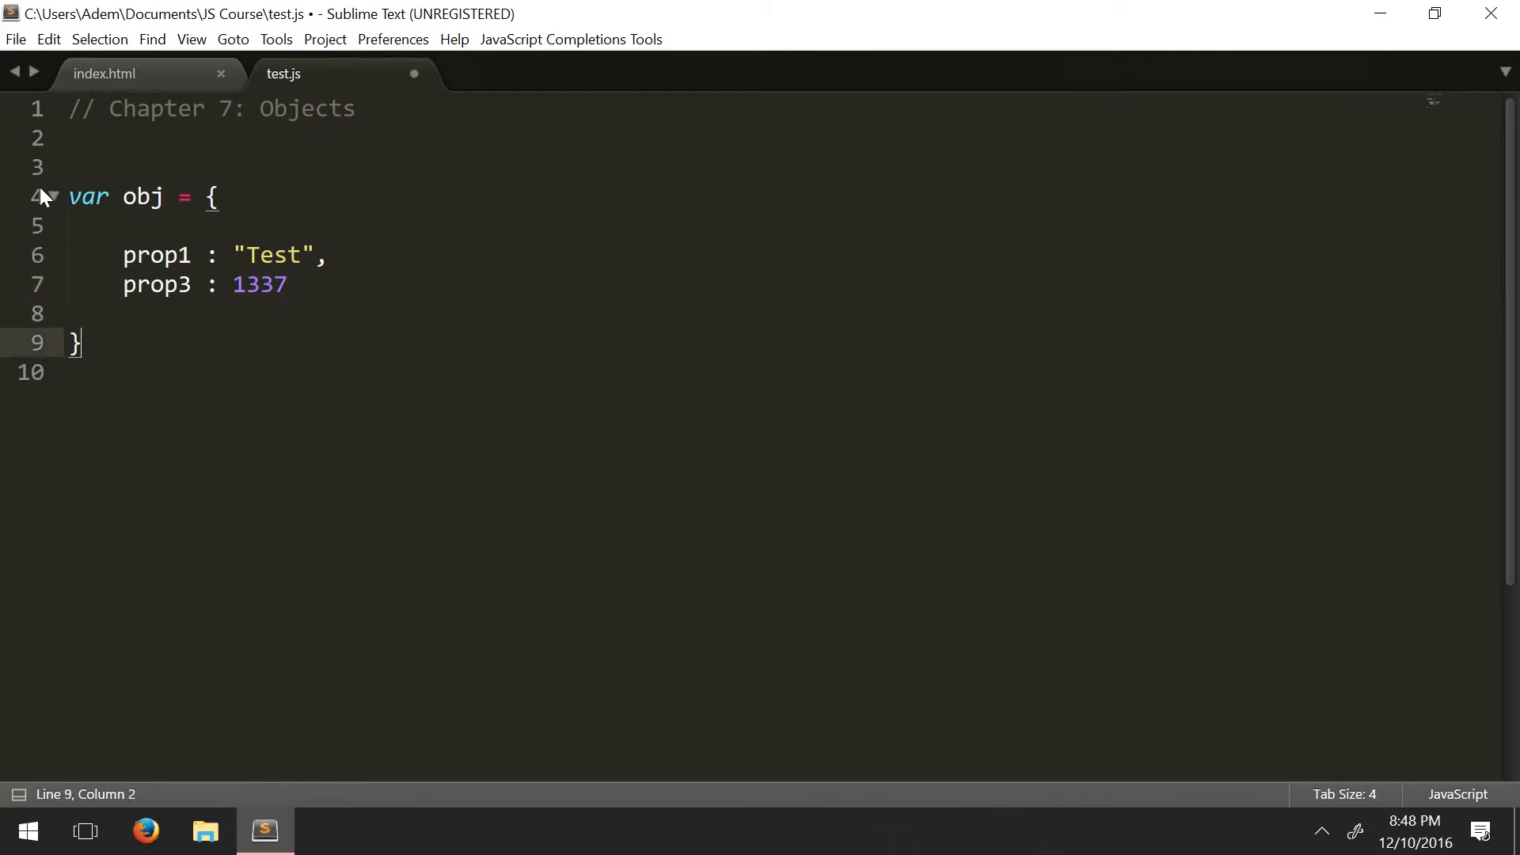
pyautogui.write(';')
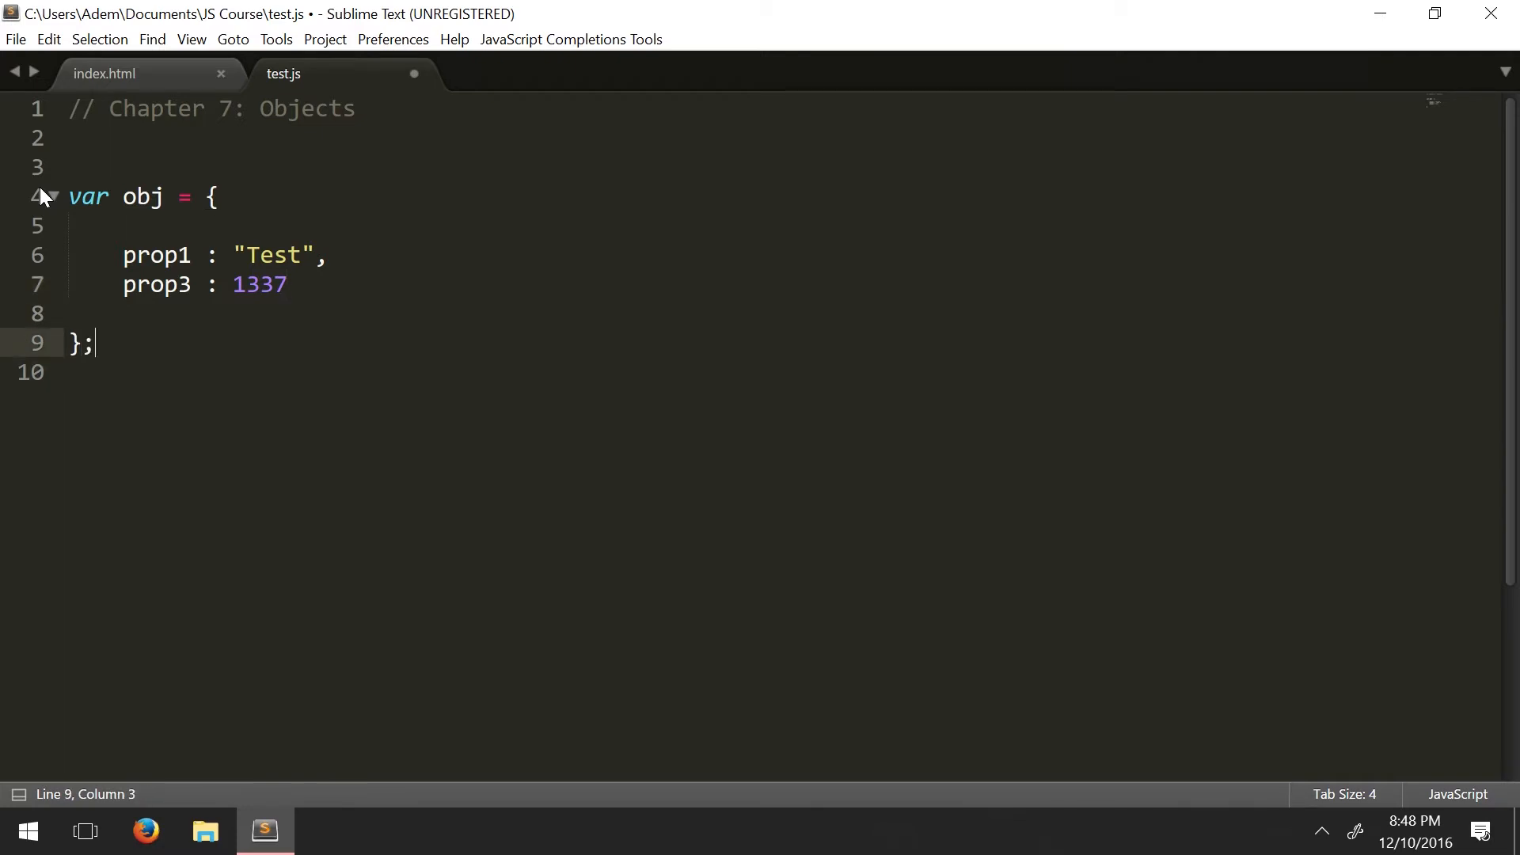
pyautogui.press('enter')
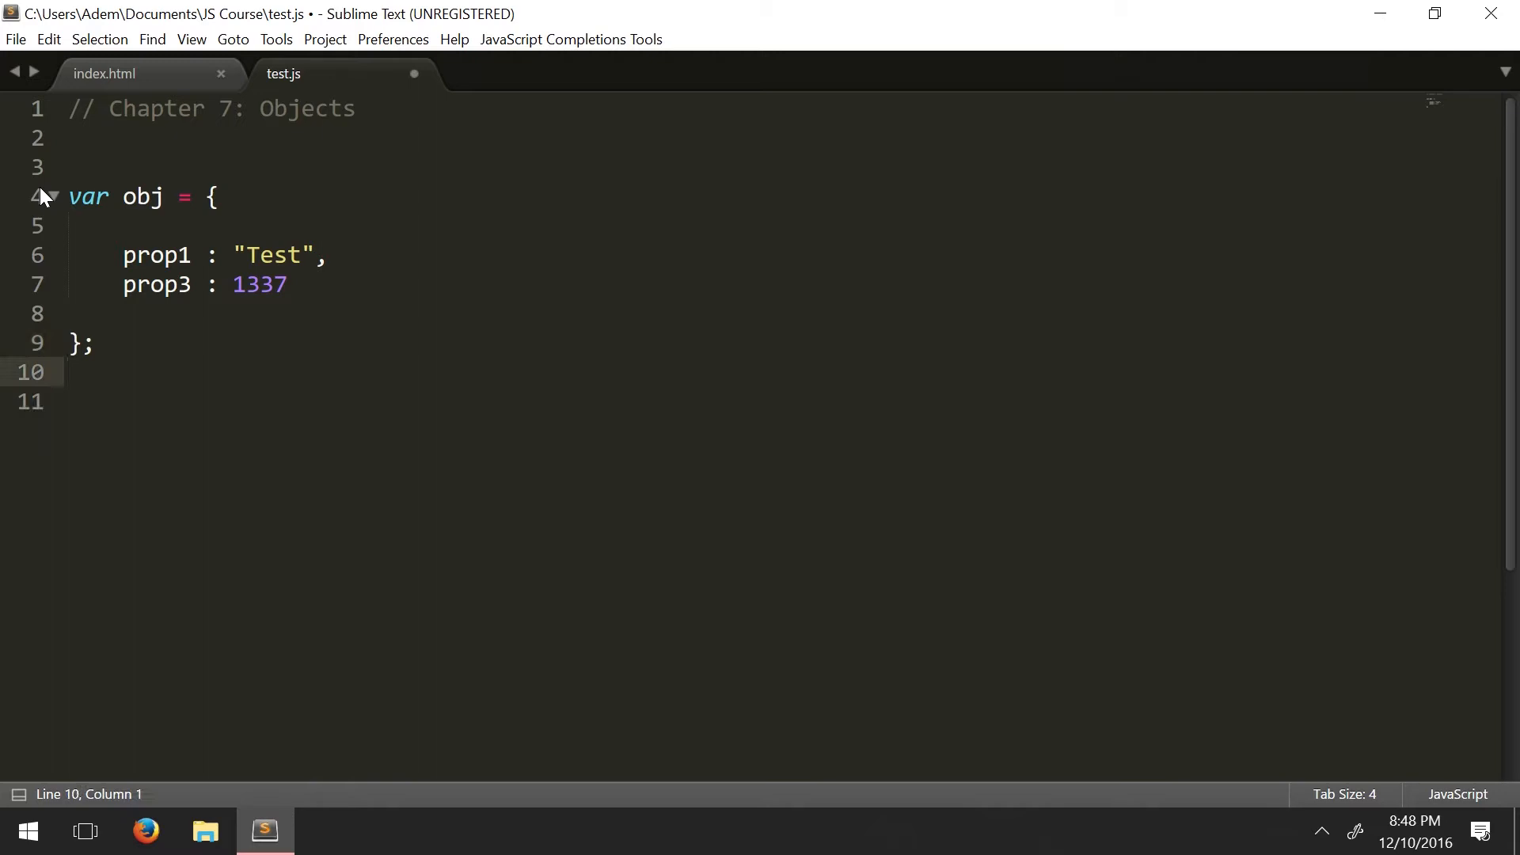
pyautogui.click(87, 343)
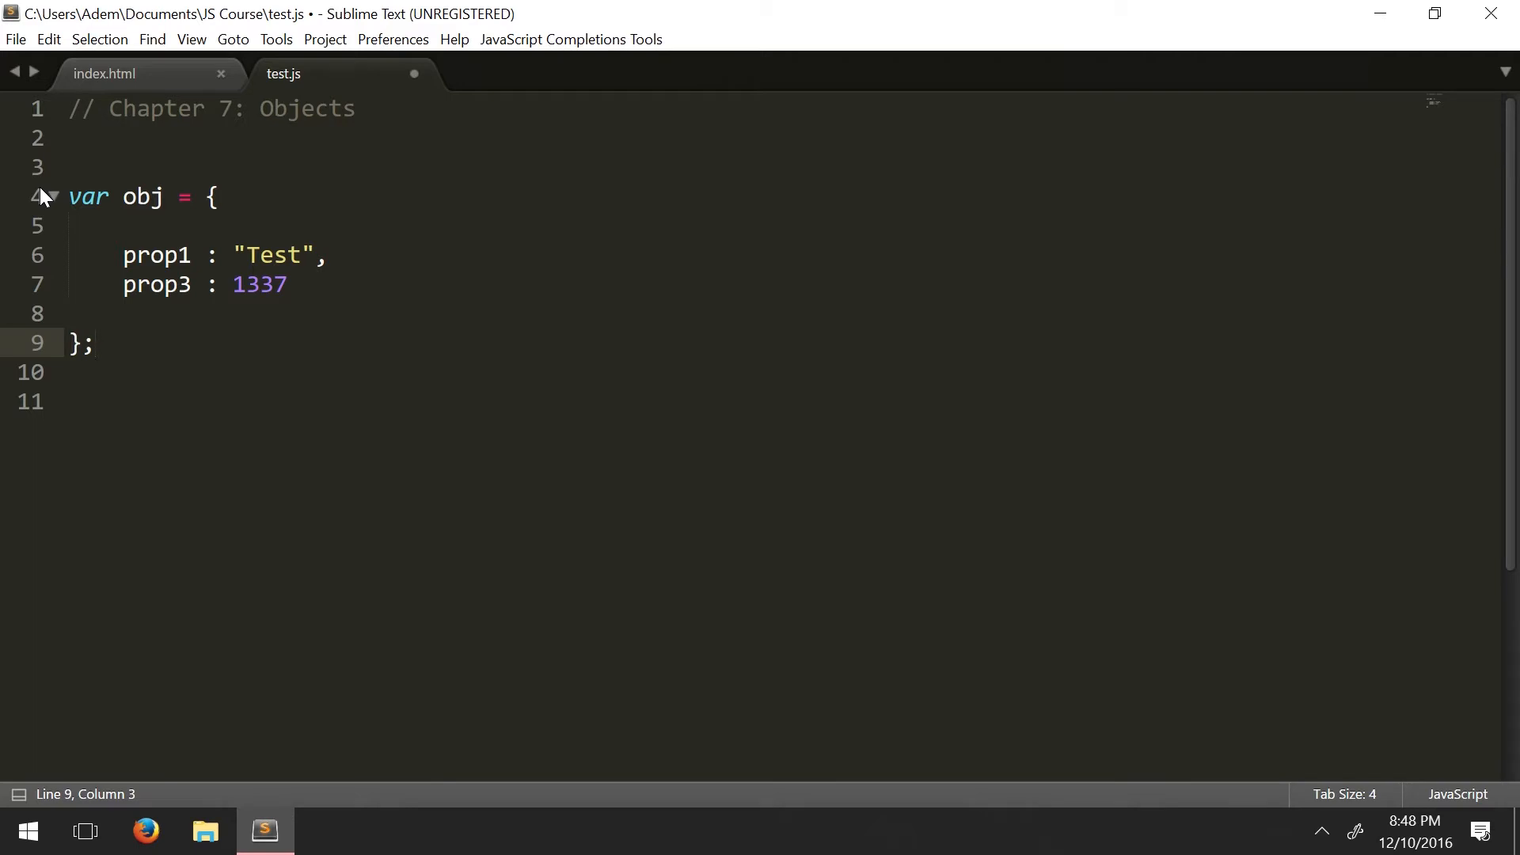
# Step: Write a console.log of obj.prop on the line below the object
pyautogui.click(95, 342)
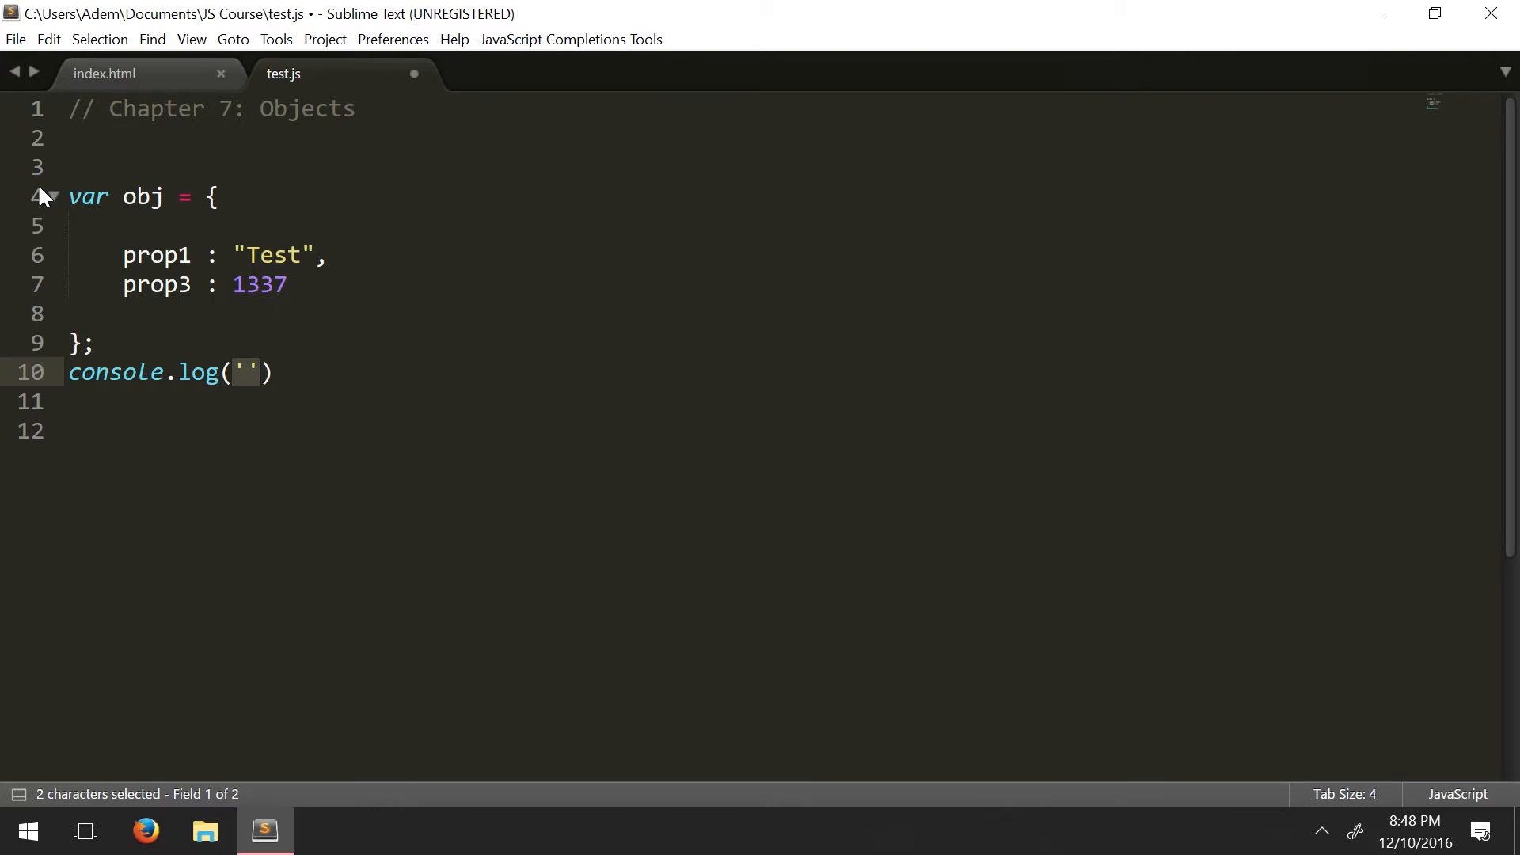
pyautogui.write('o')
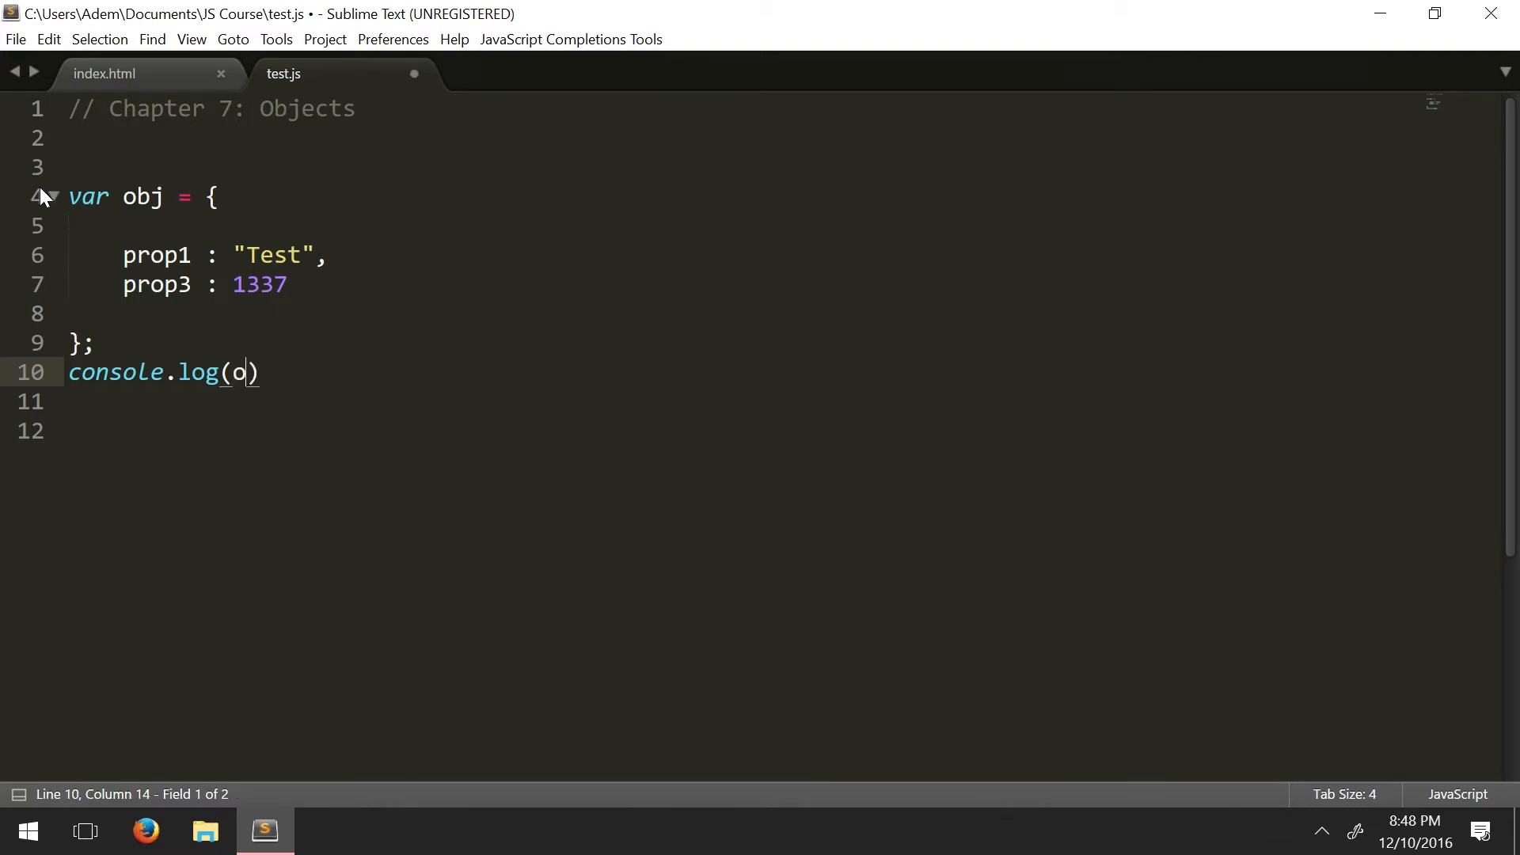
pyautogui.write('bj')
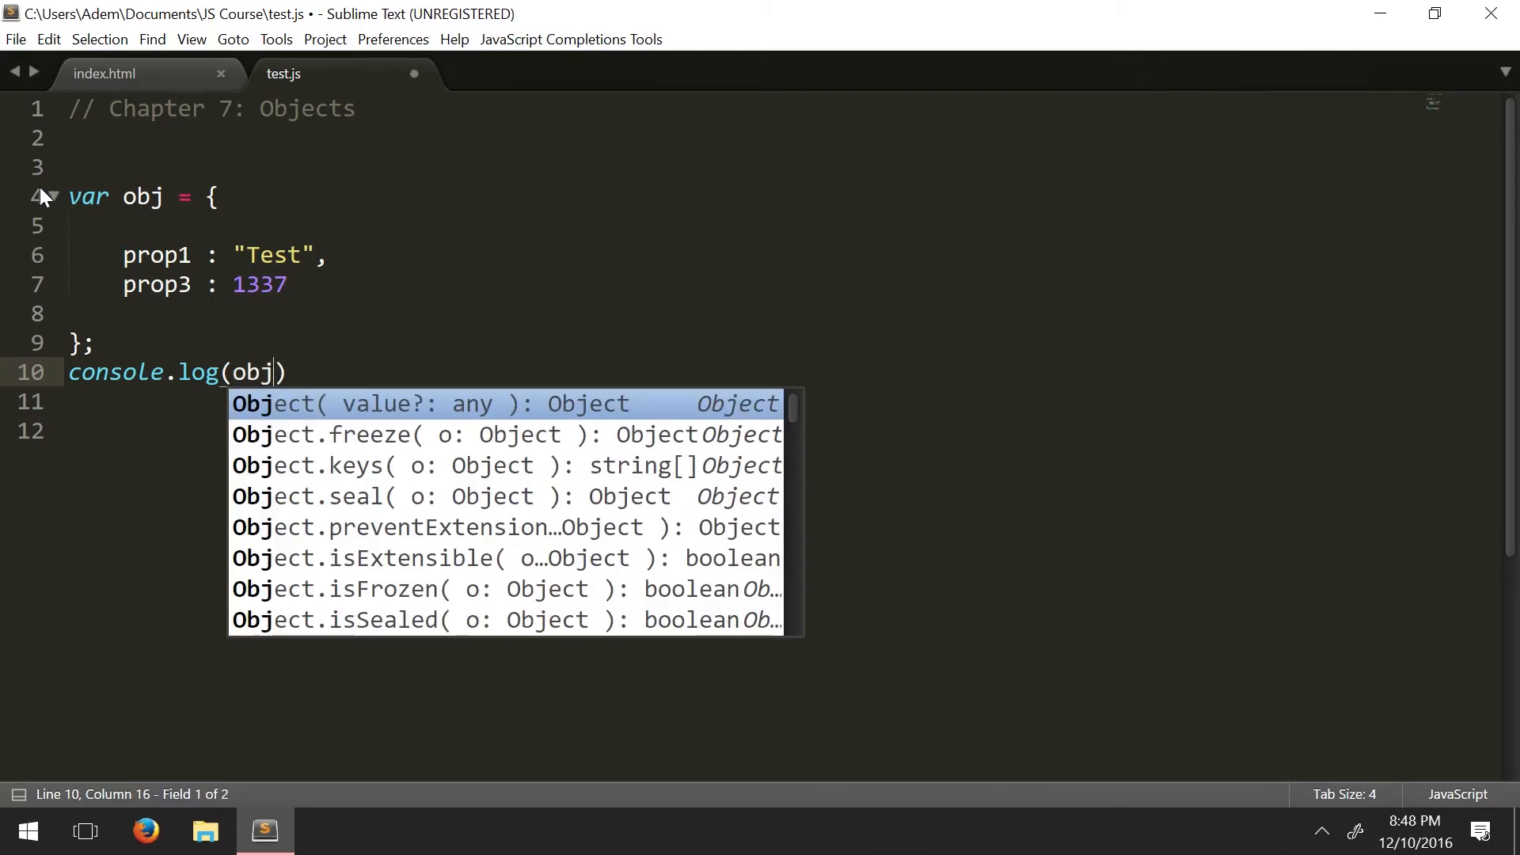
pyautogui.write('.')
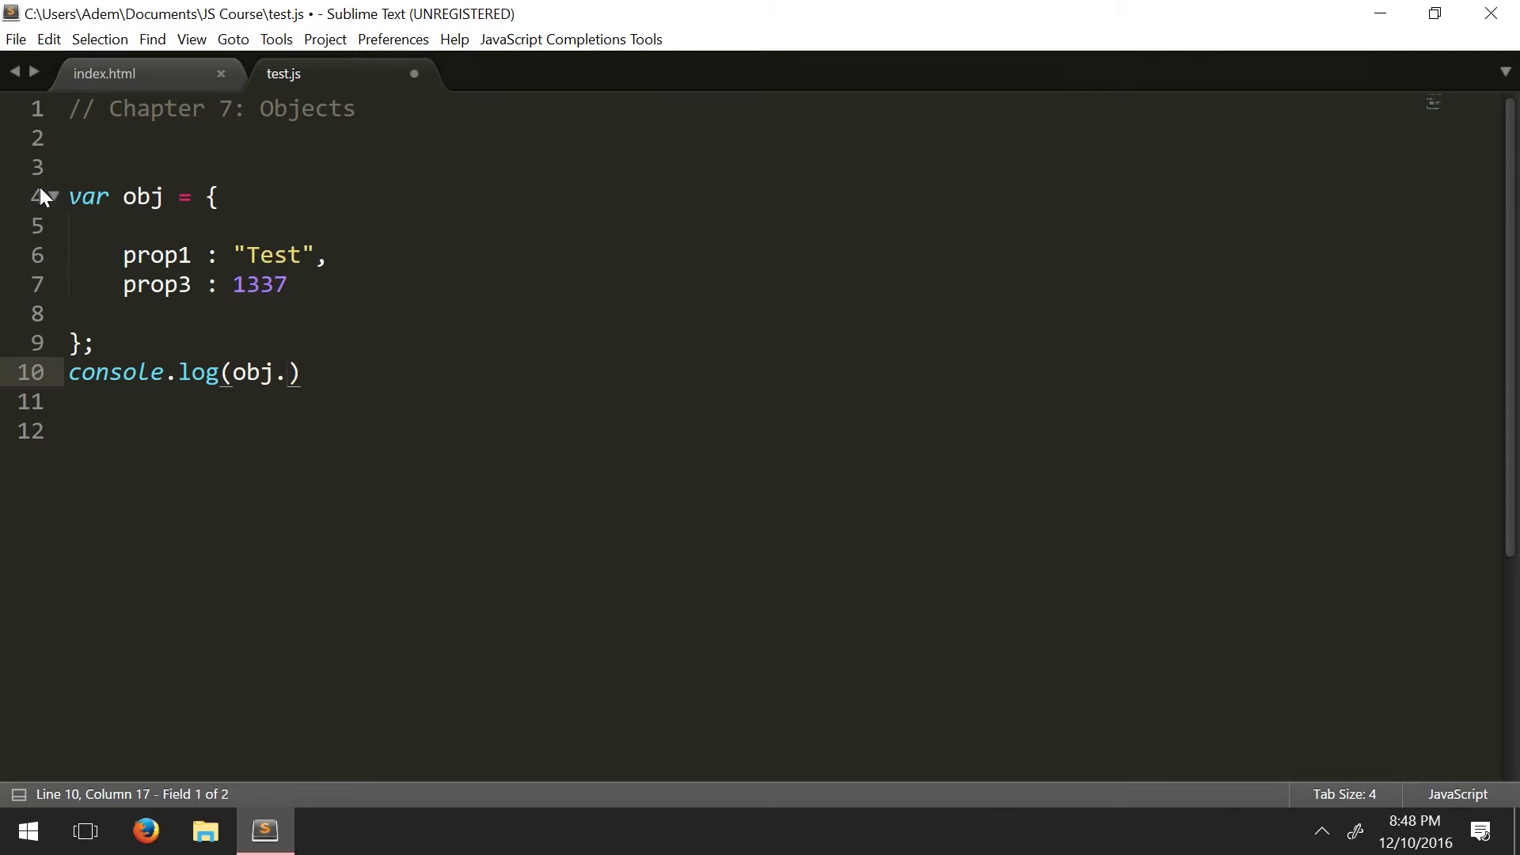
pyautogui.write('pr')
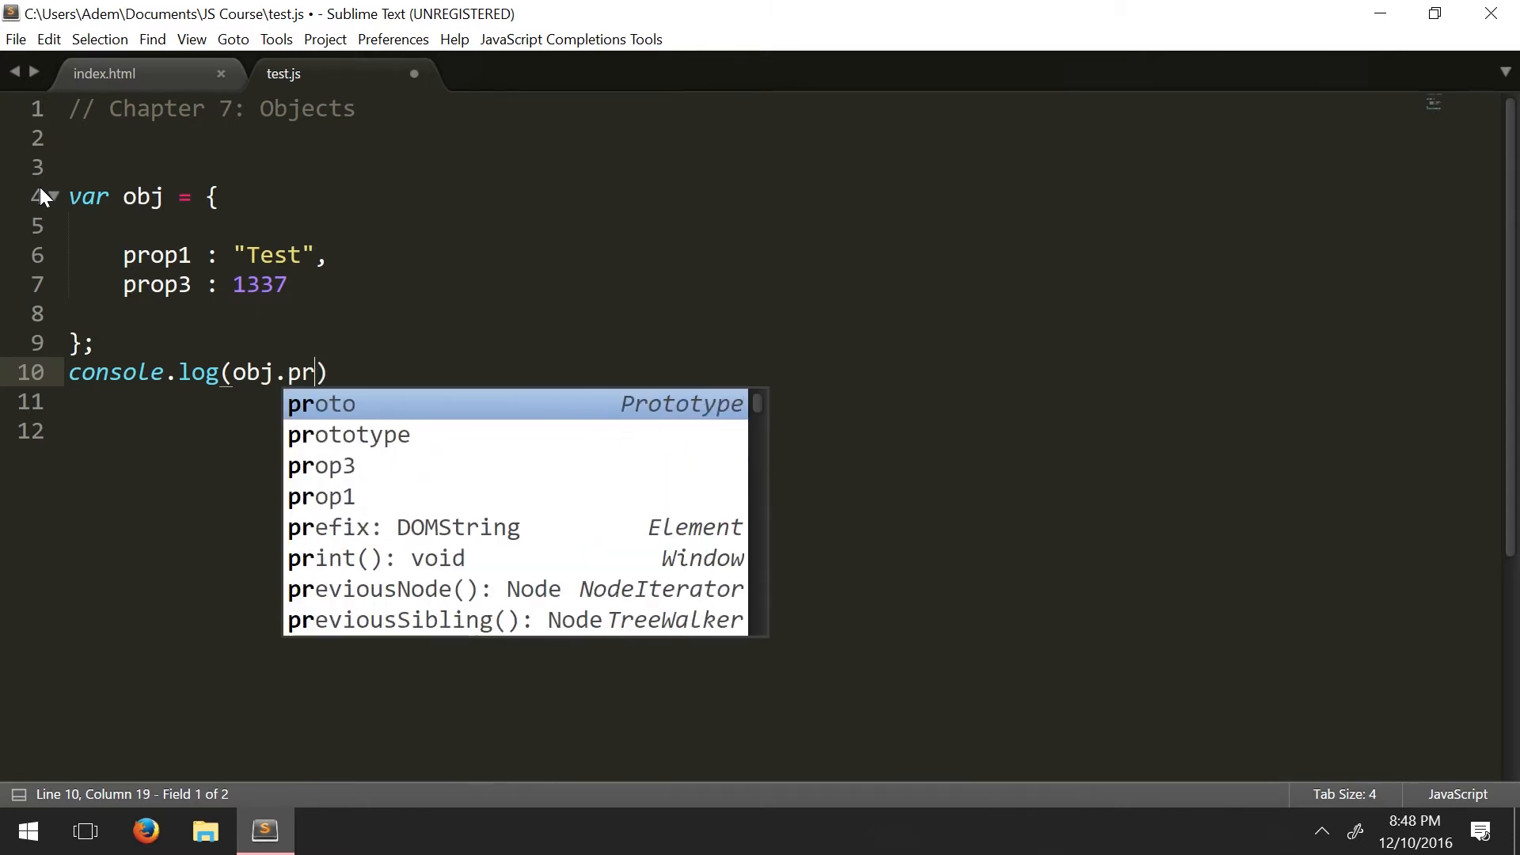
pyautogui.write('op3')
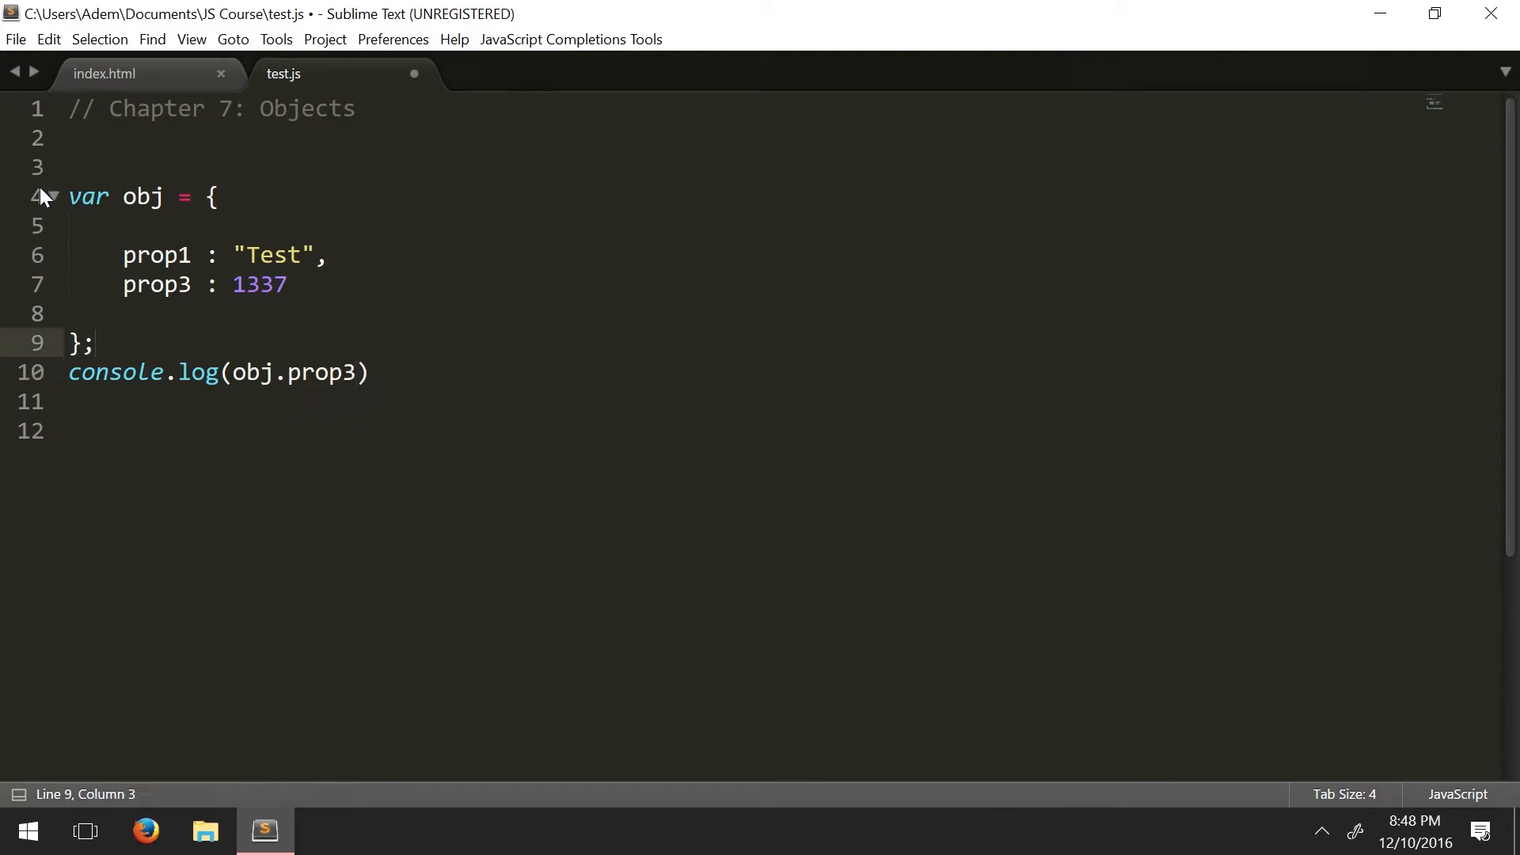
# Step: Finish the log line with a semicolon, fix the property name to prop2, and save
pyautogui.click(191, 285)
pyautogui.write('2')
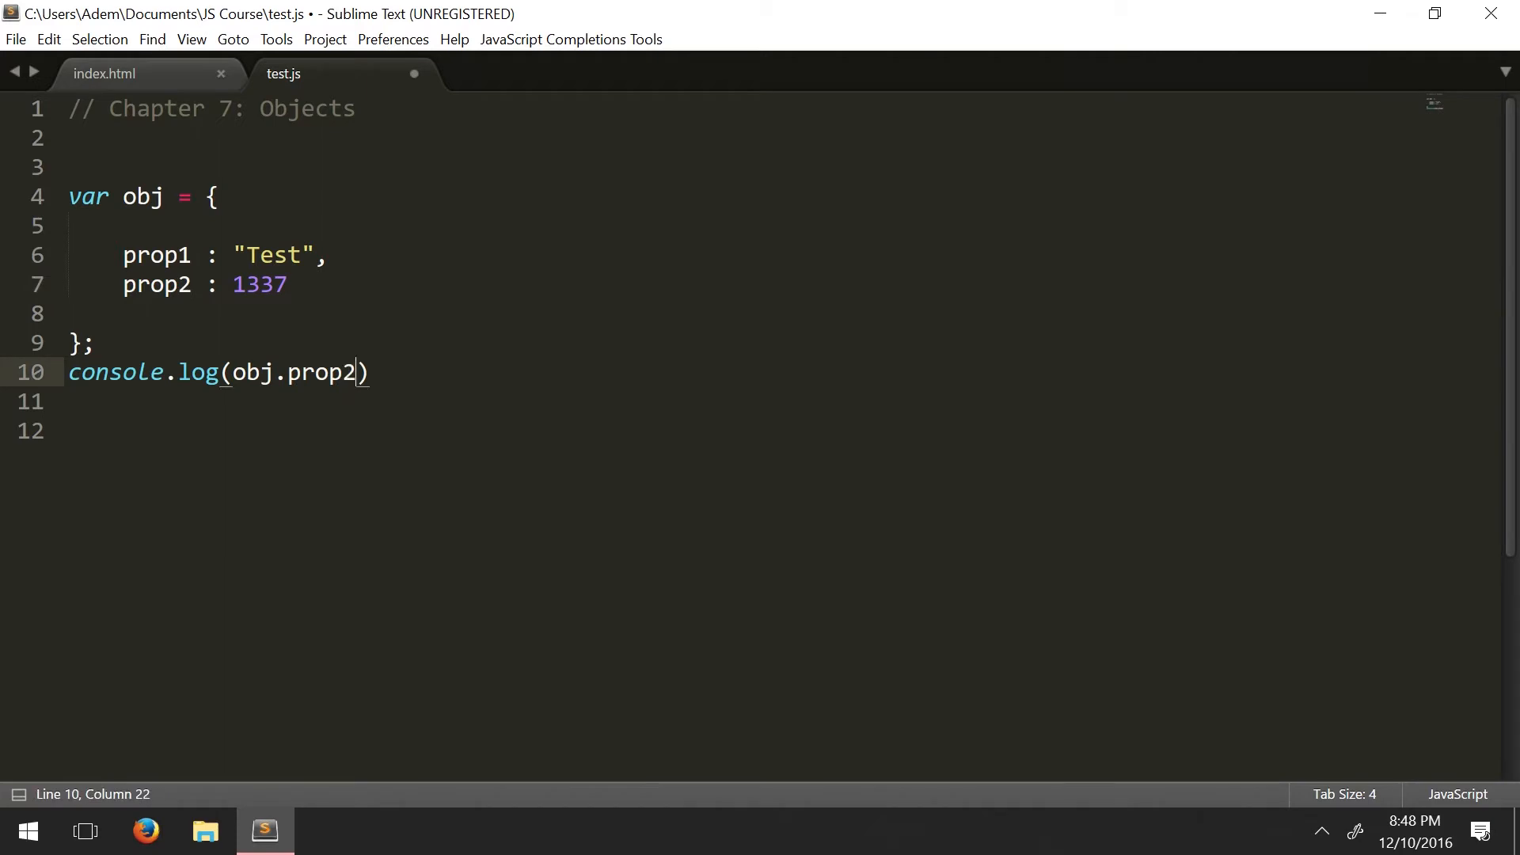
pyautogui.write(';')
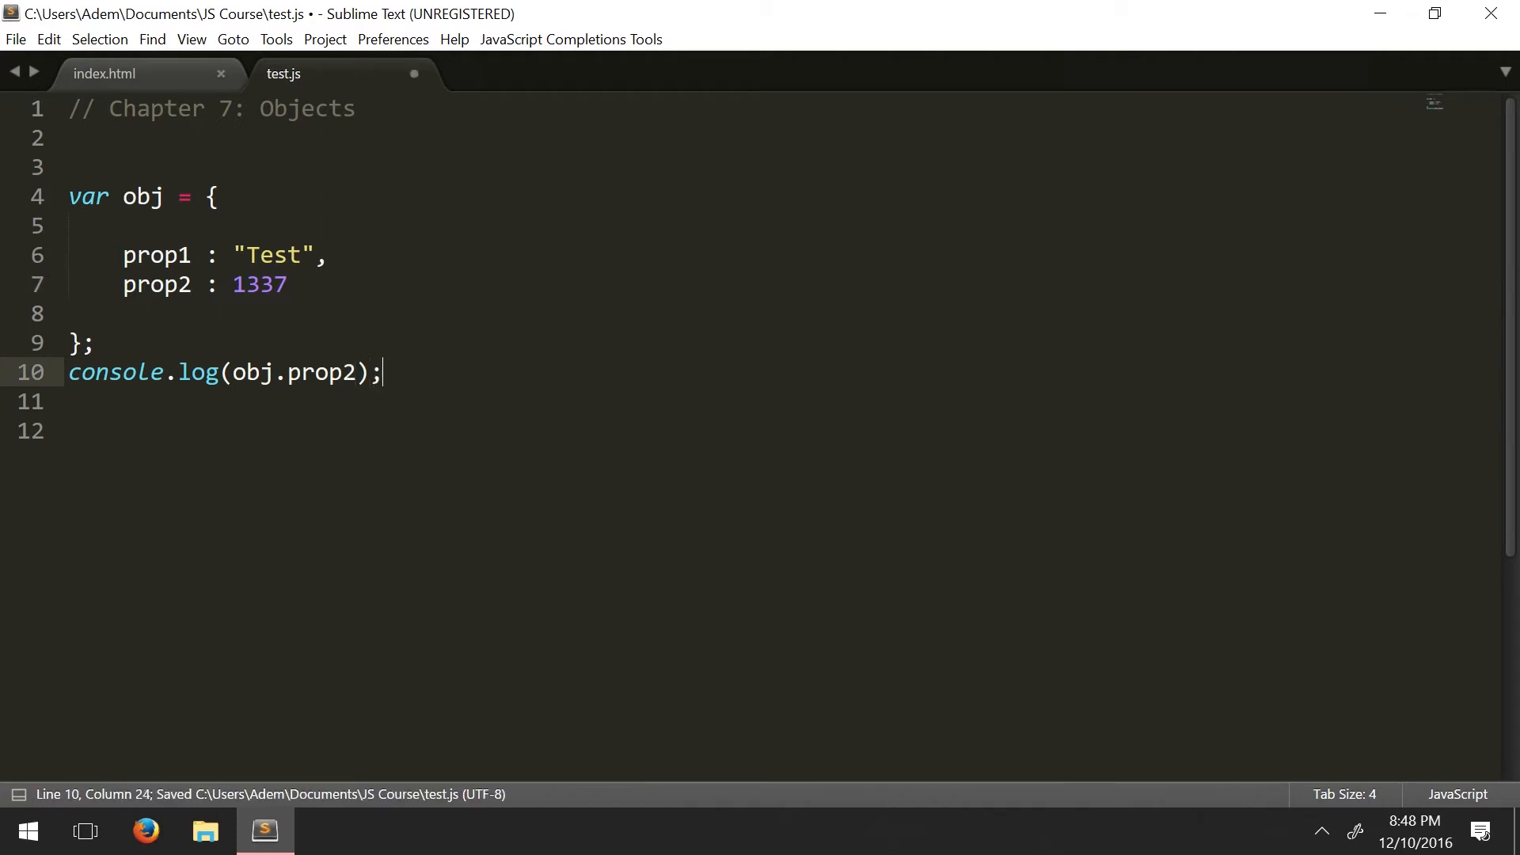
pyautogui.press('ctrl+s')
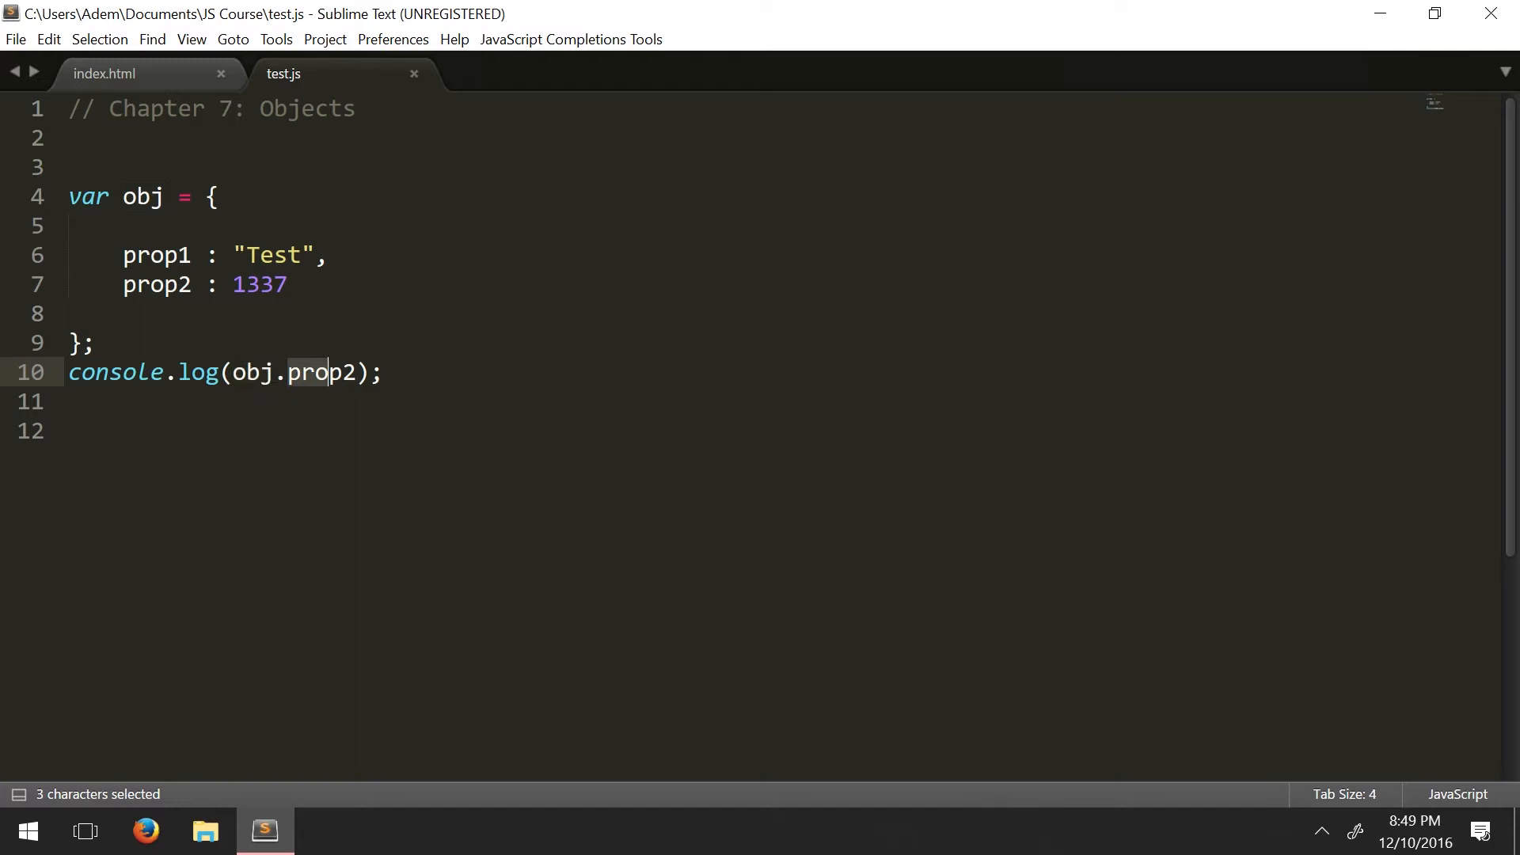
pyautogui.doubleClick(156, 285)
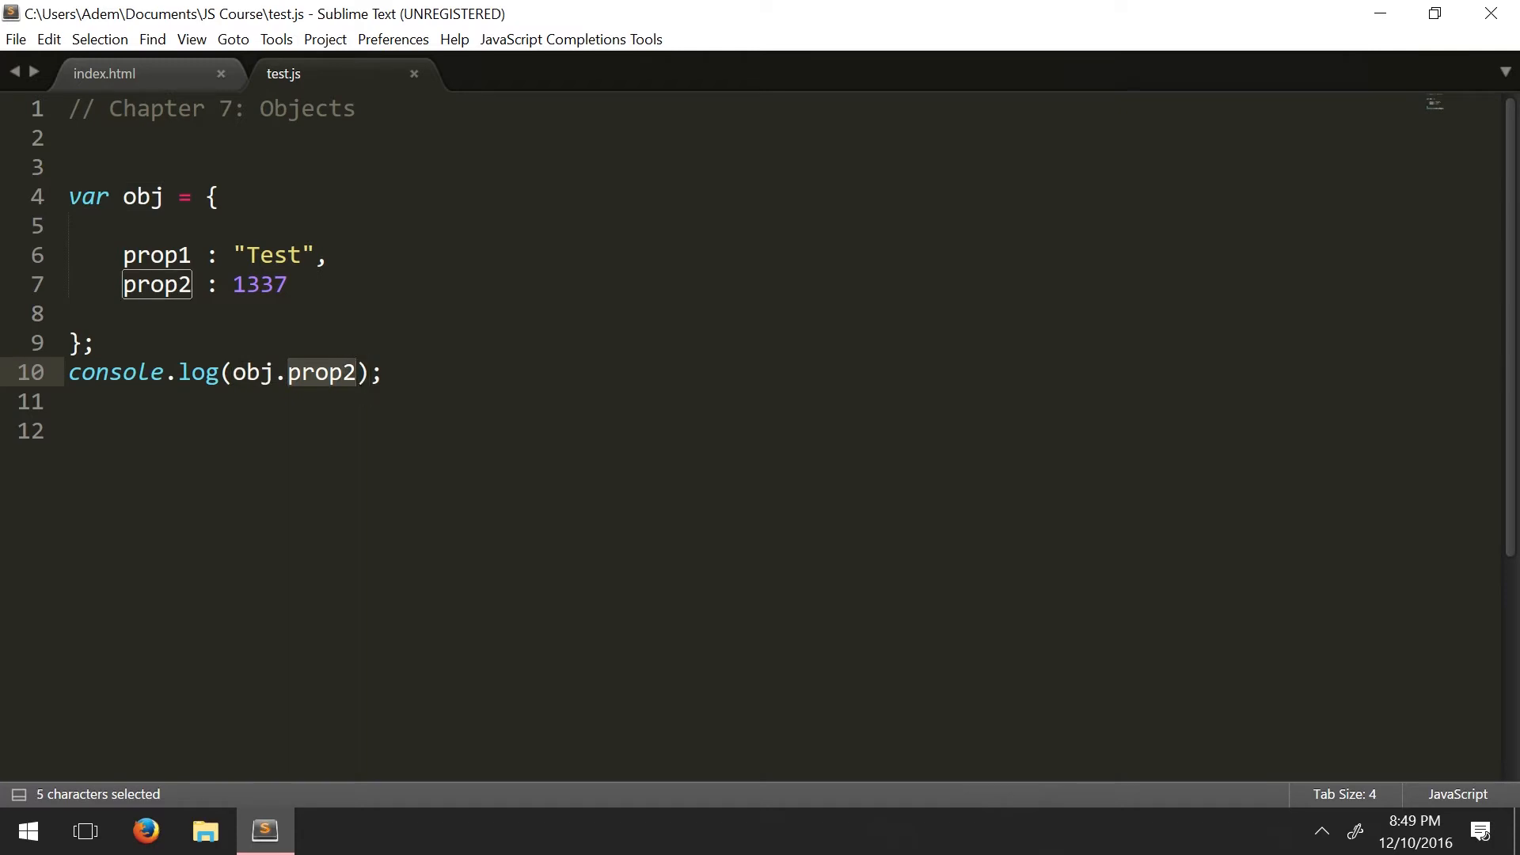
pyautogui.press('ctrl+s')
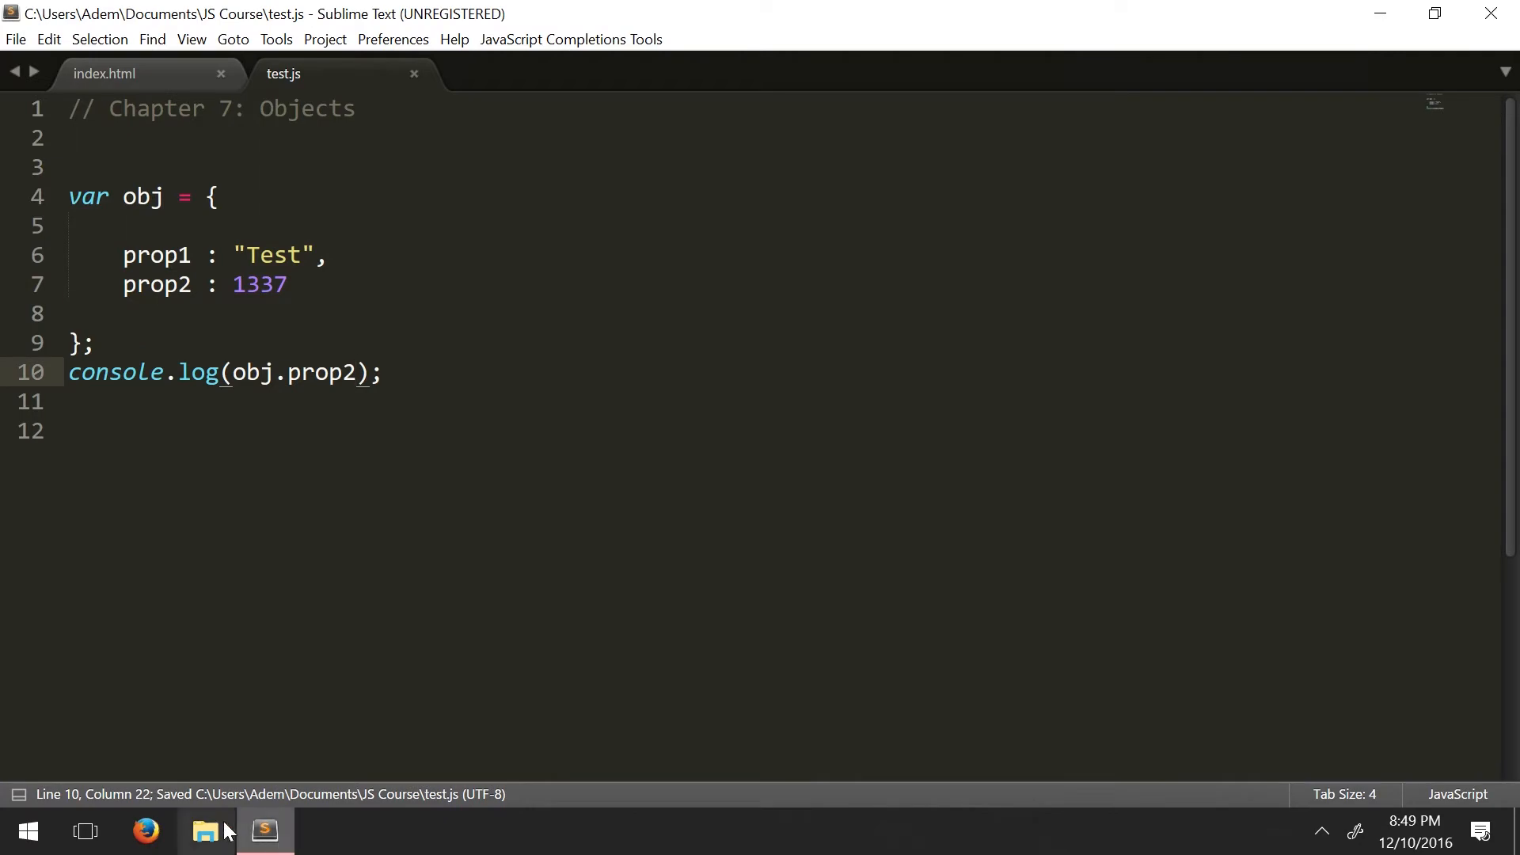
# Step: Load index.html in Firefox, confirm the console prints 1337, and return to Sublime Text
pyautogui.click(203, 831)
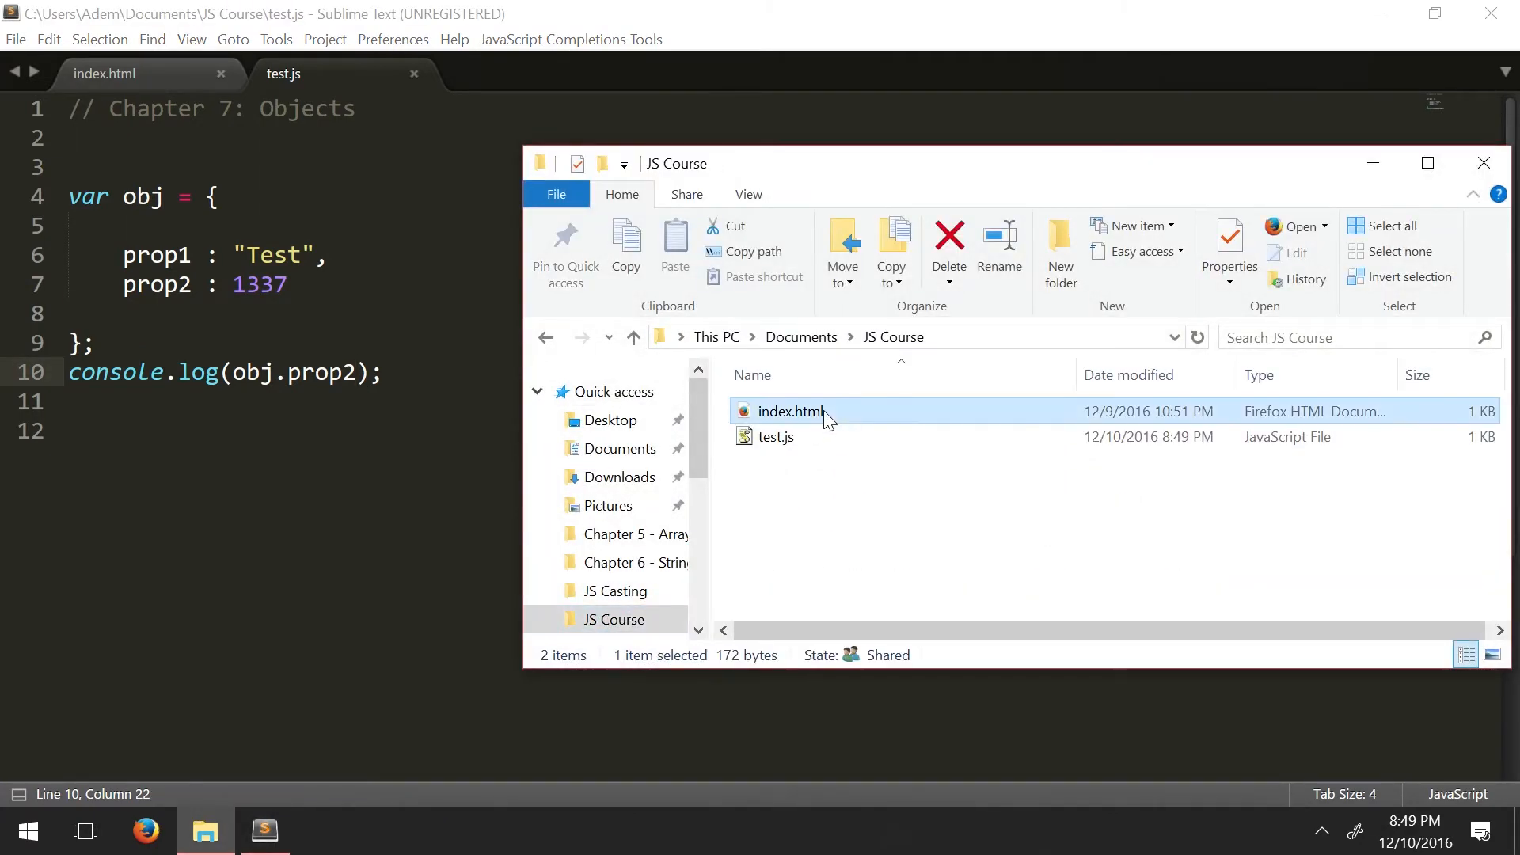
pyautogui.doubleClick(789, 411)
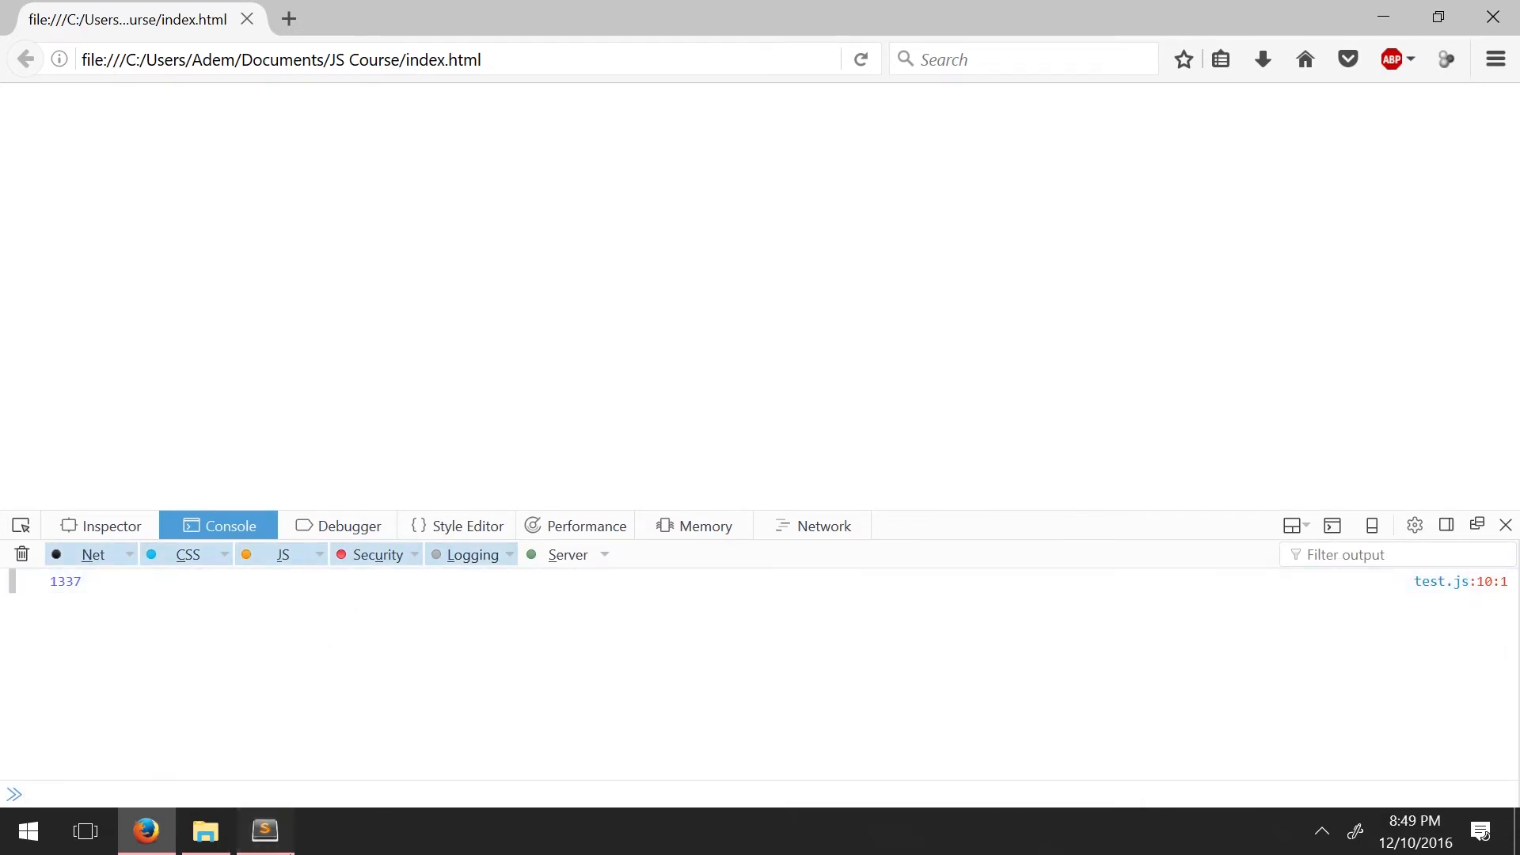
pyautogui.click(264, 831)
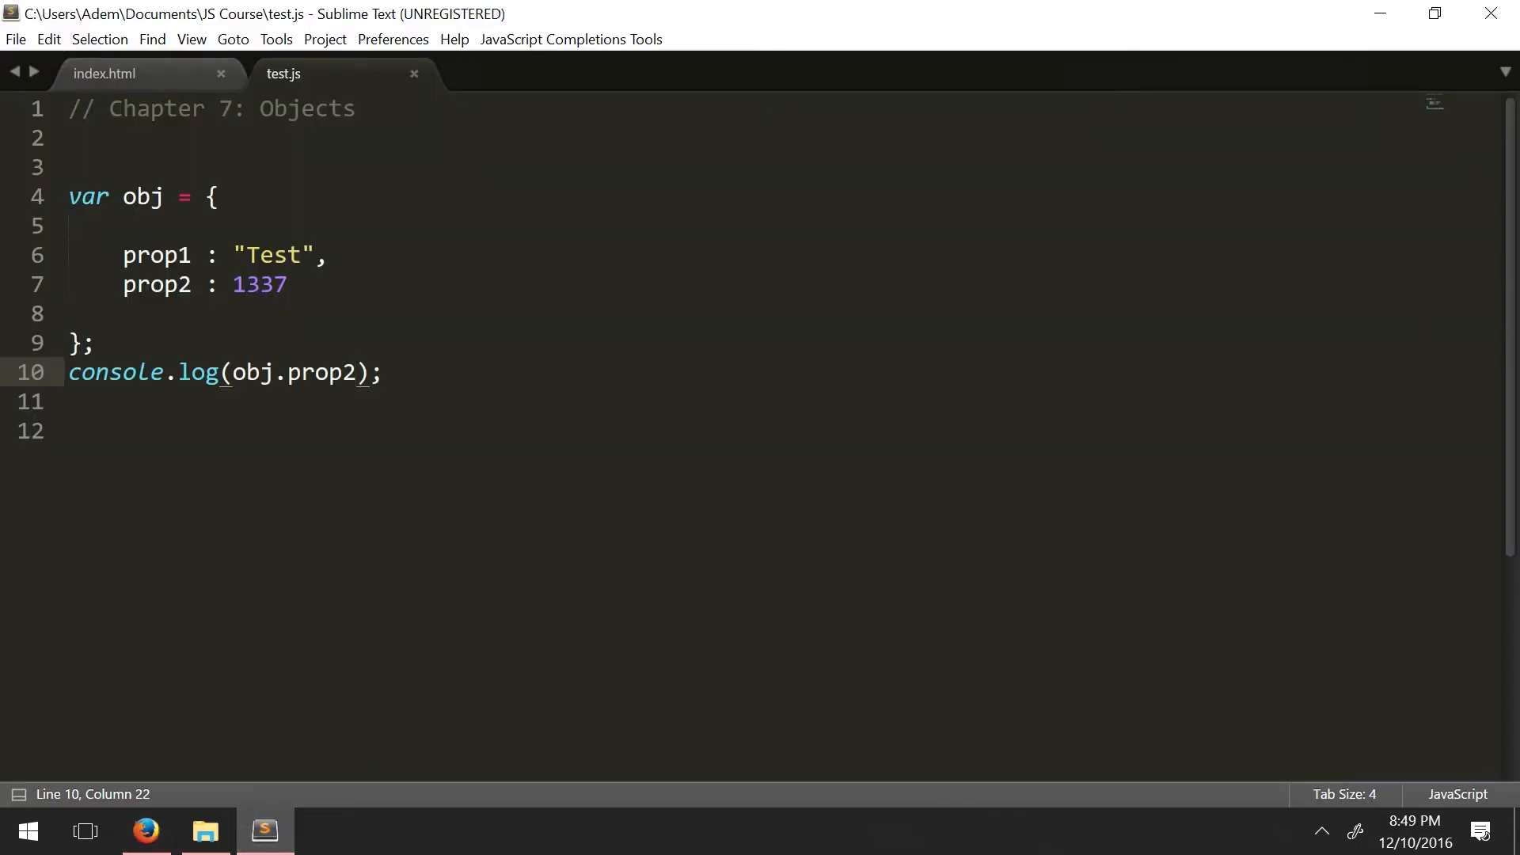
pyautogui.doubleClick(156, 285)
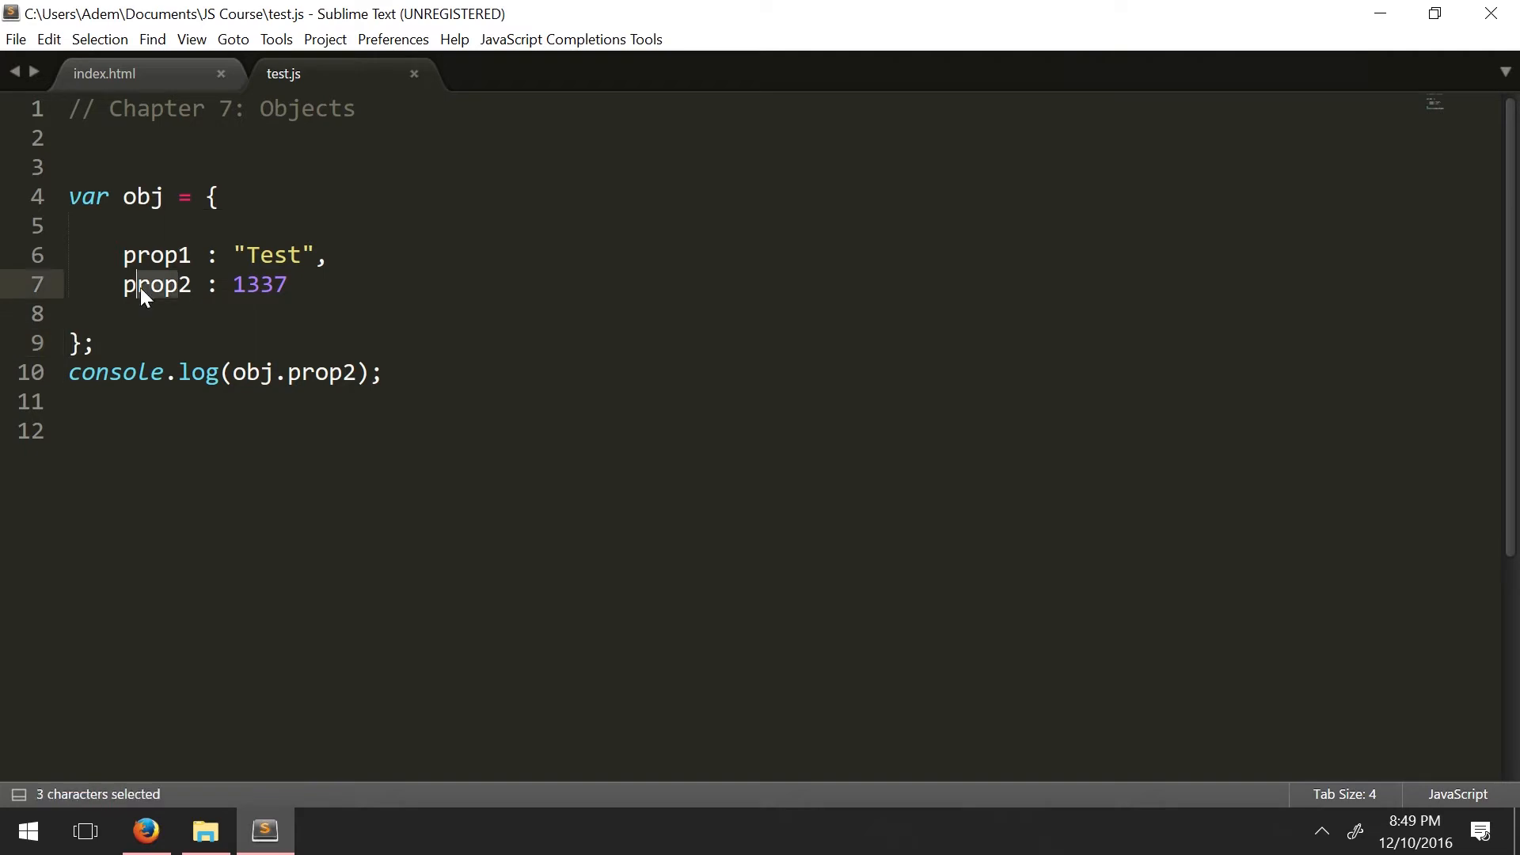
pyautogui.doubleClick(259, 284)
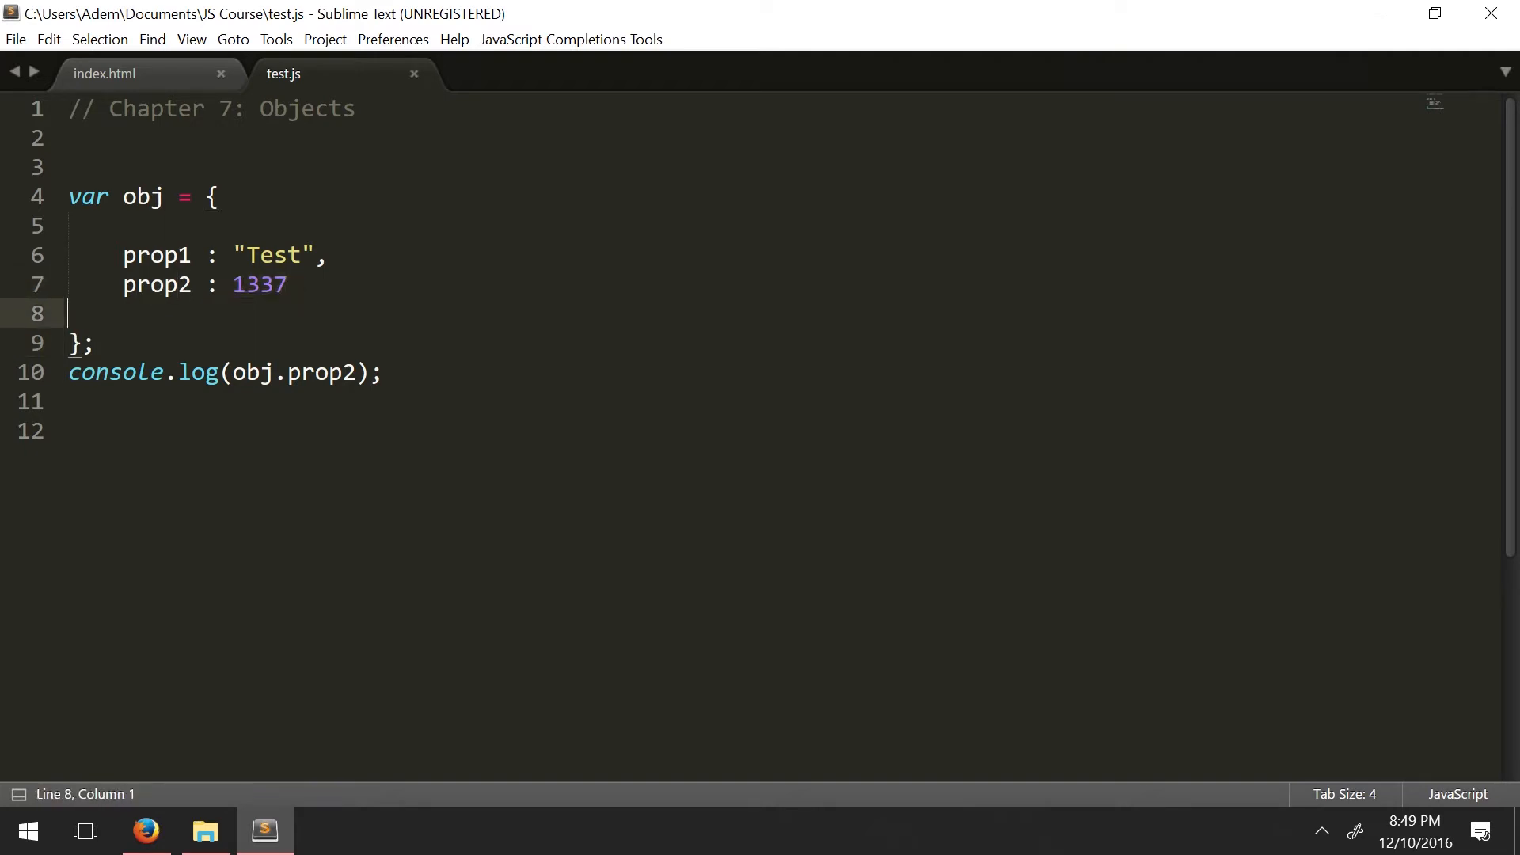
pyautogui.doubleClick(322, 372)
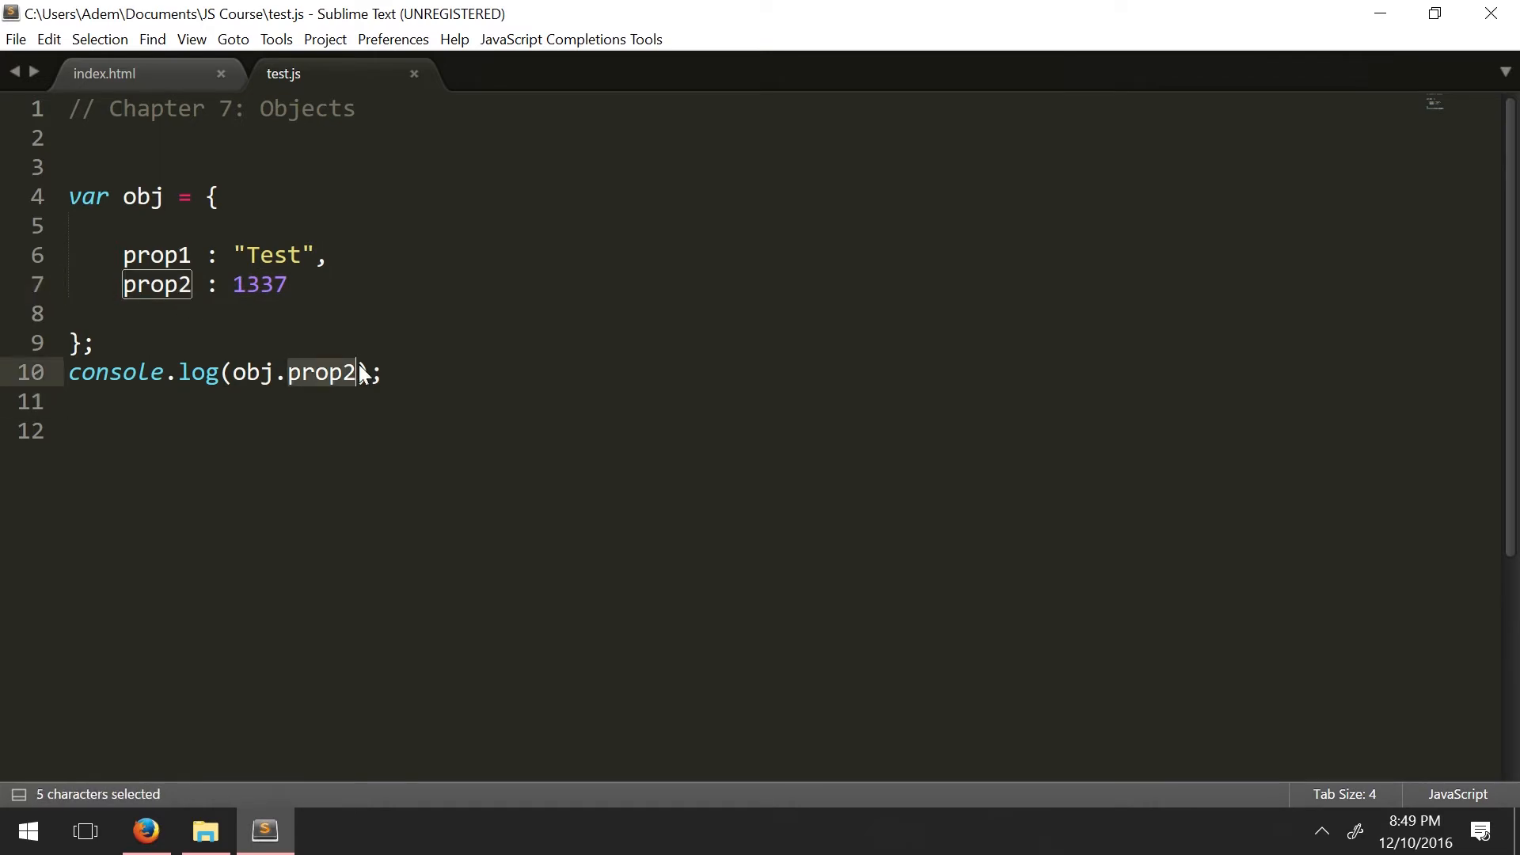
pyautogui.write('1337')
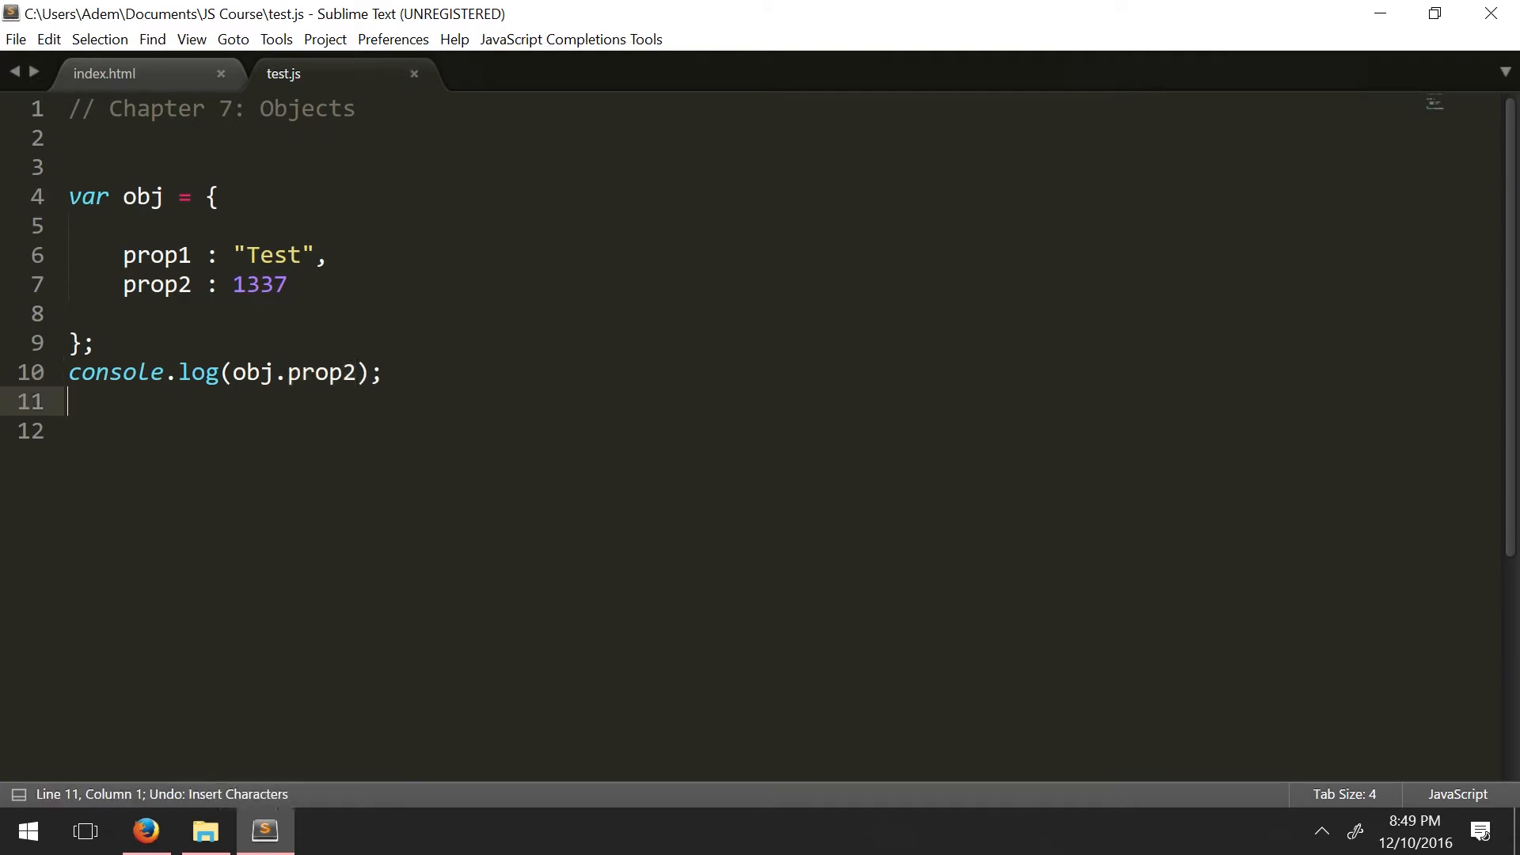
pyautogui.doubleClick(315, 372)
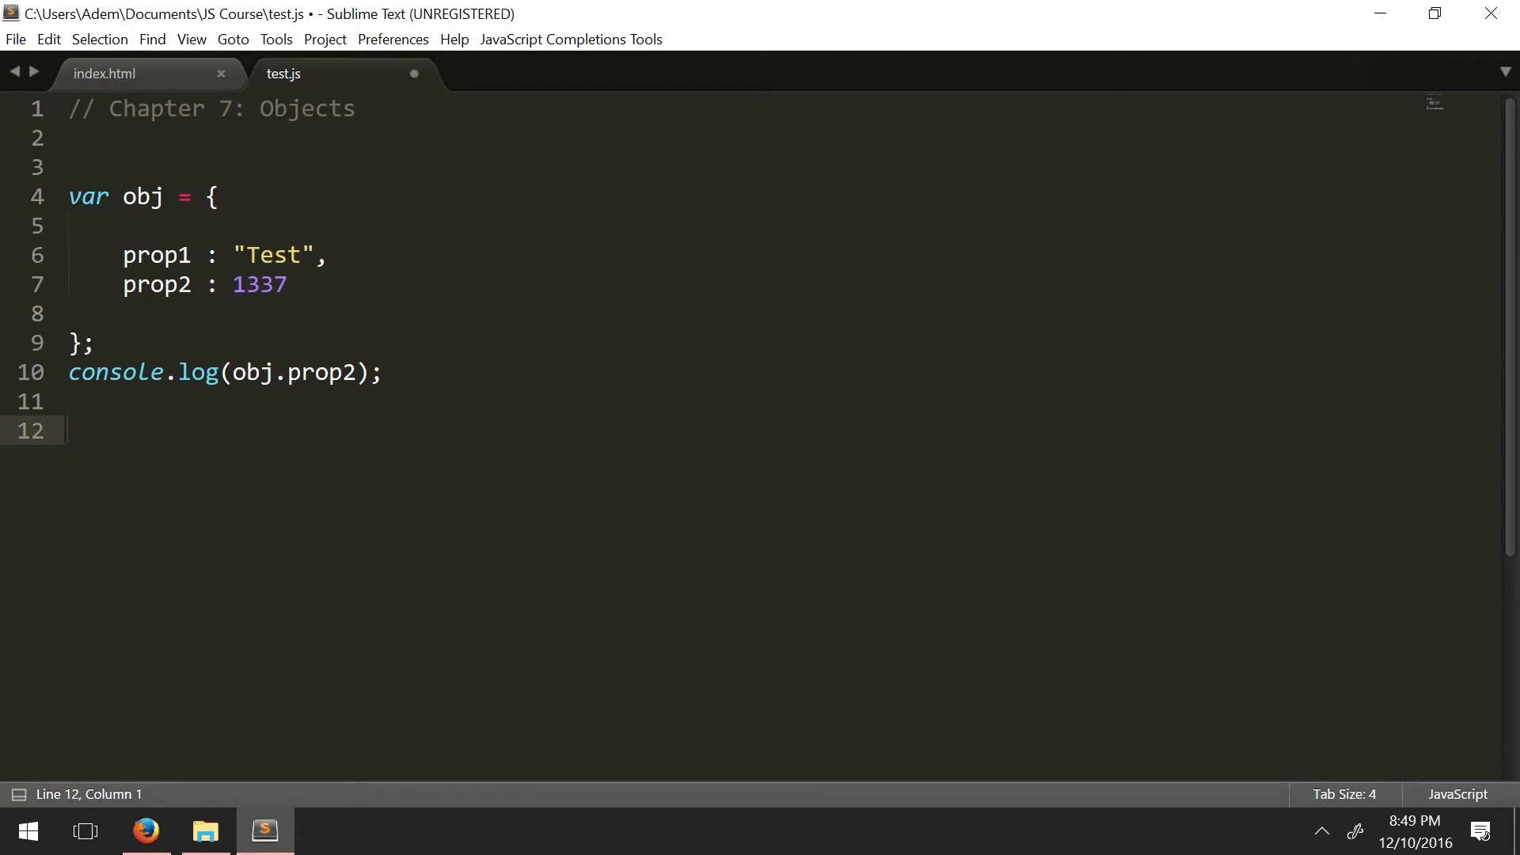
pyautogui.doubleClick(293, 372)
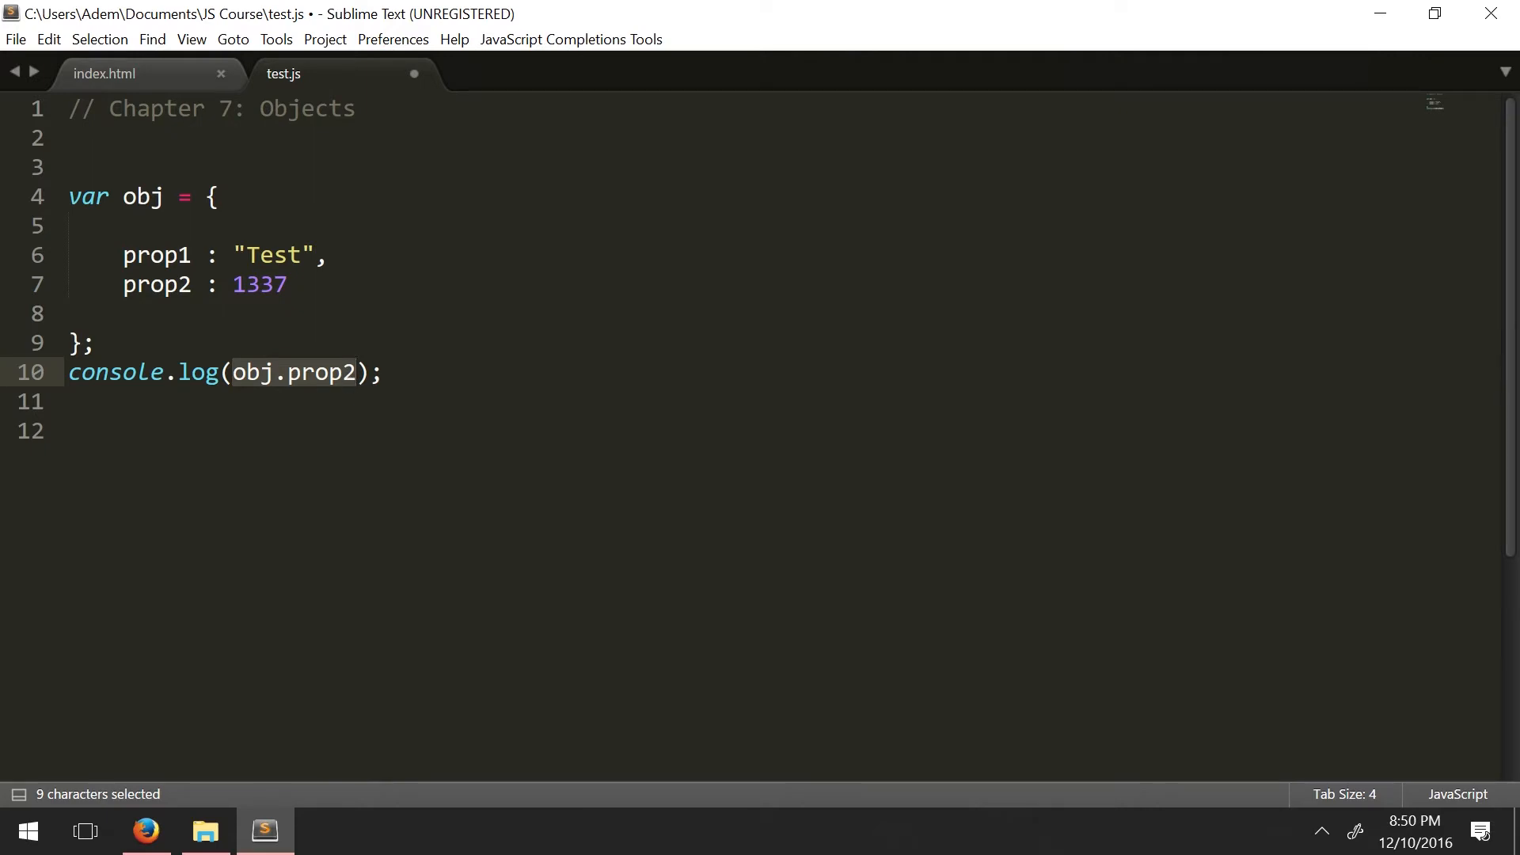
pyautogui.doubleClick(259, 284)
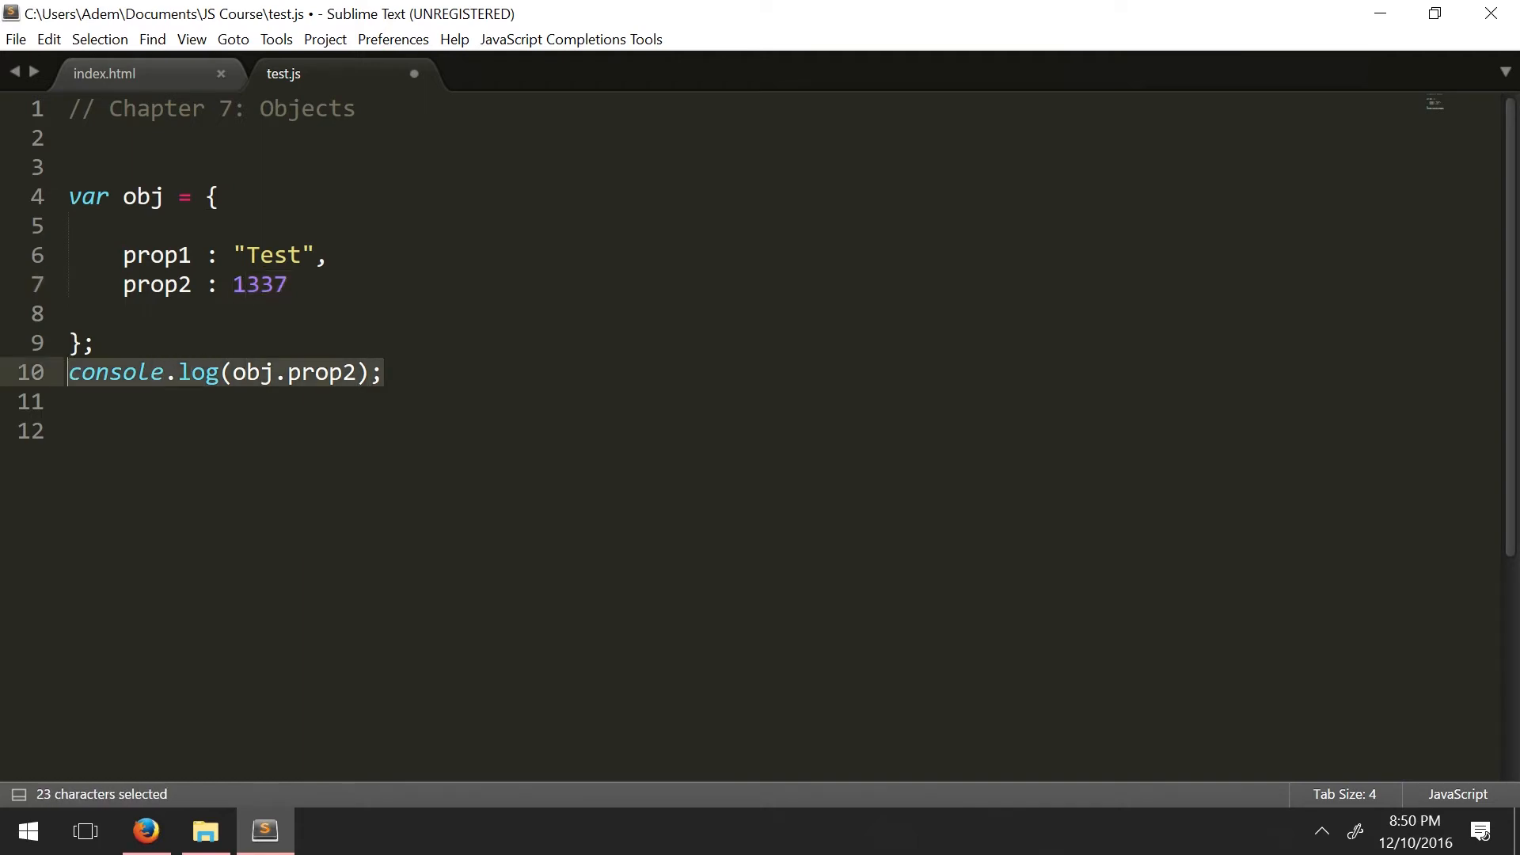
# Step: Replace the console.log line with var computer = new Object(); on line 11
pyautogui.press('Delete')
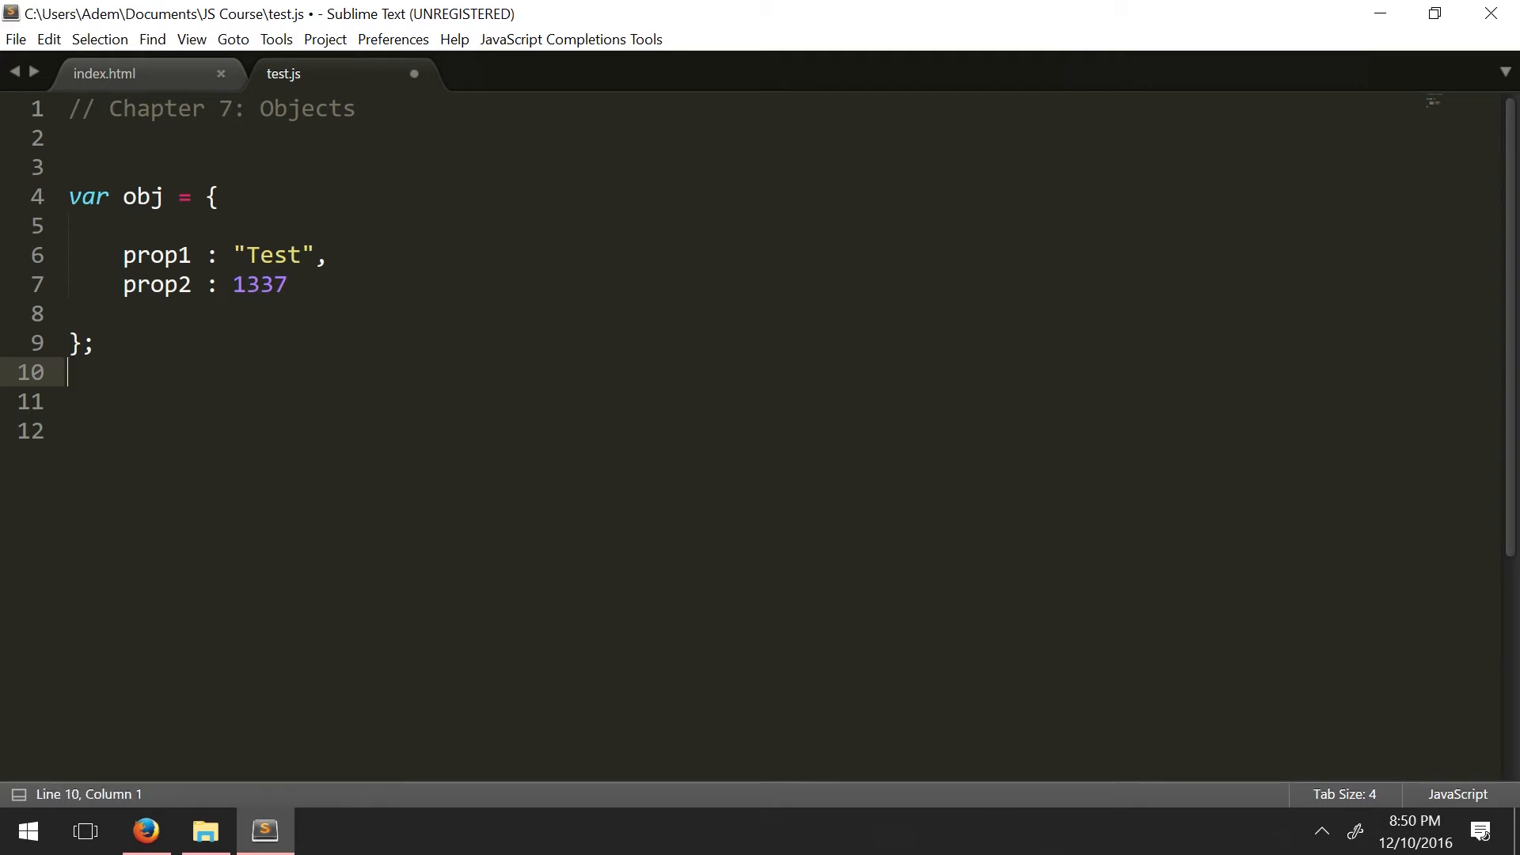
pyautogui.press('enter')
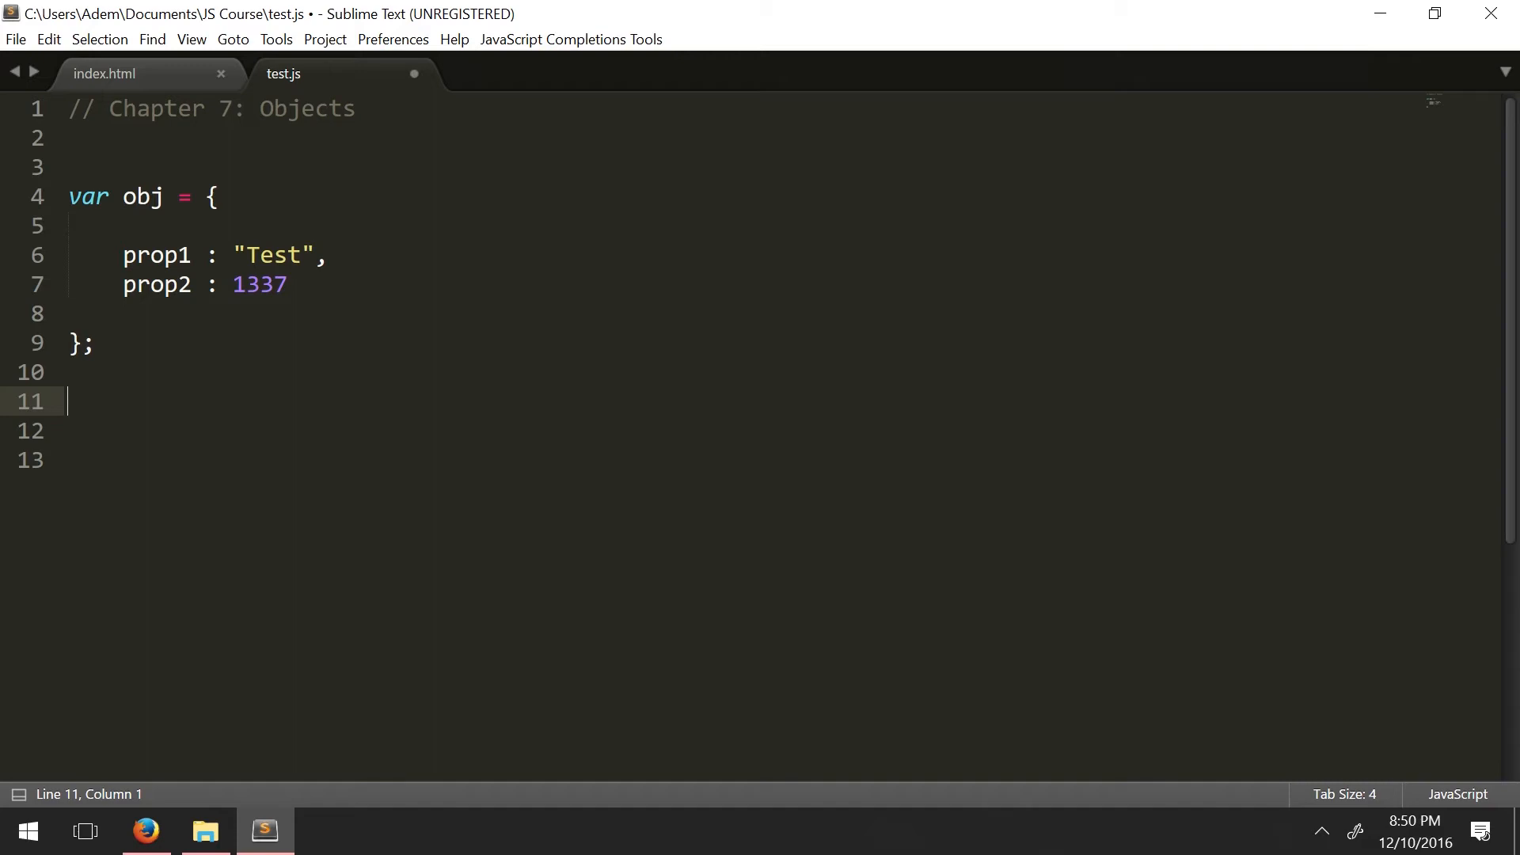
pyautogui.write('var')
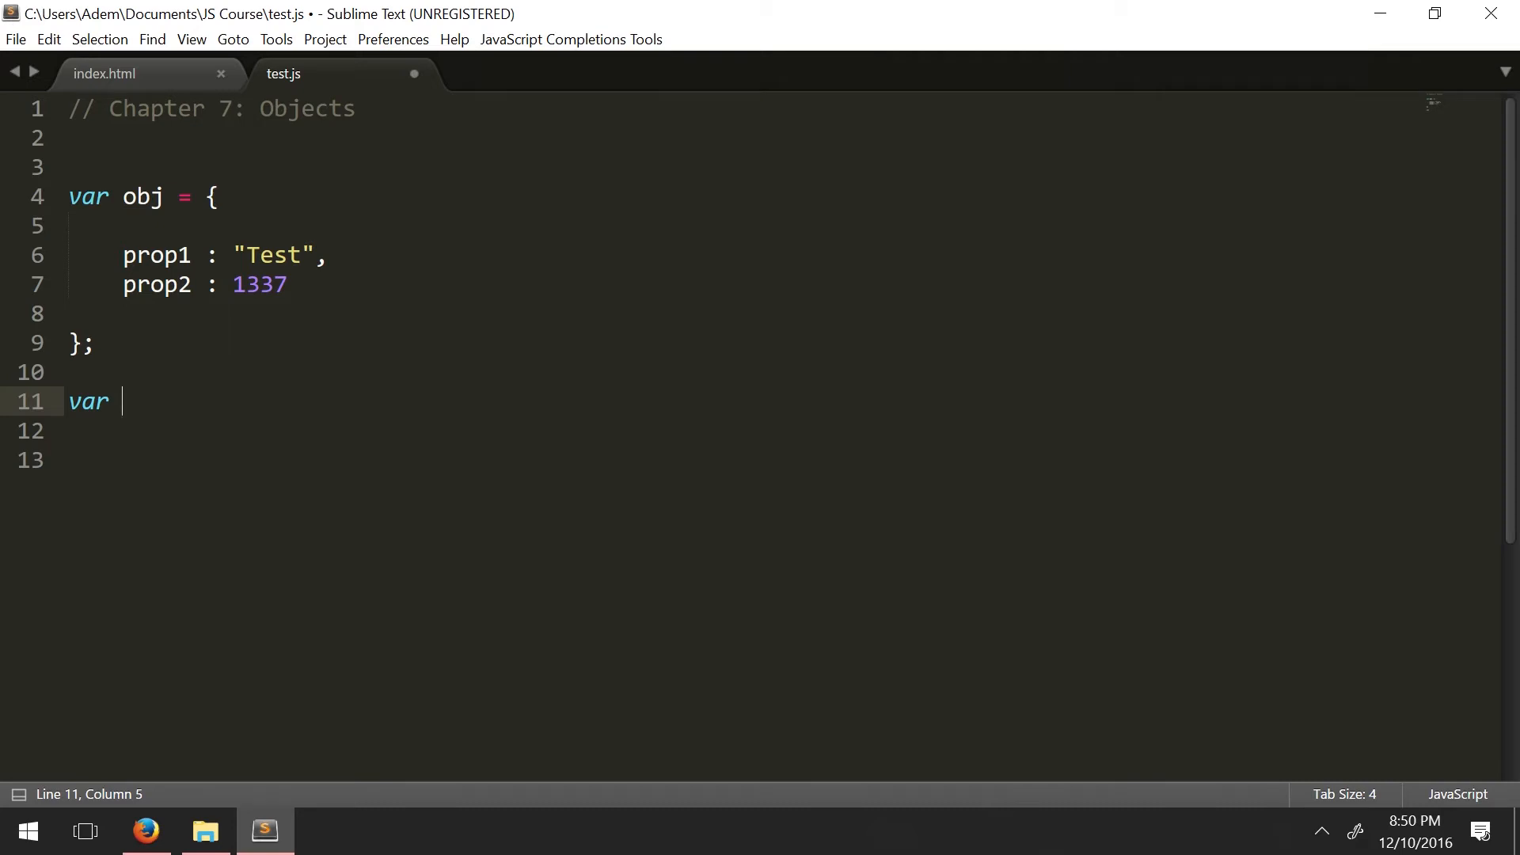
pyautogui.write('computer = n')
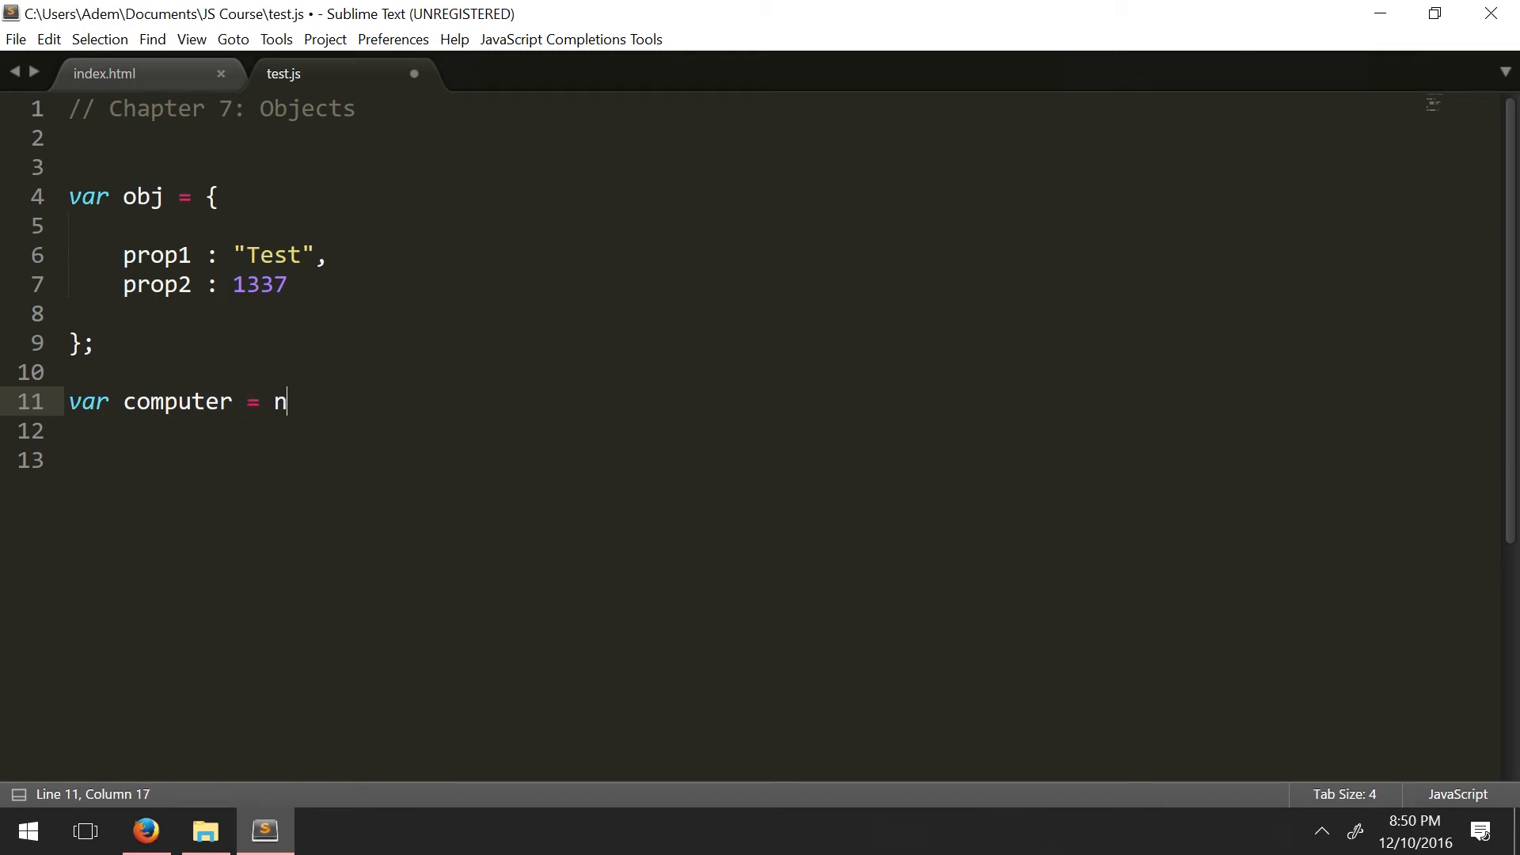
pyautogui.write('ew')
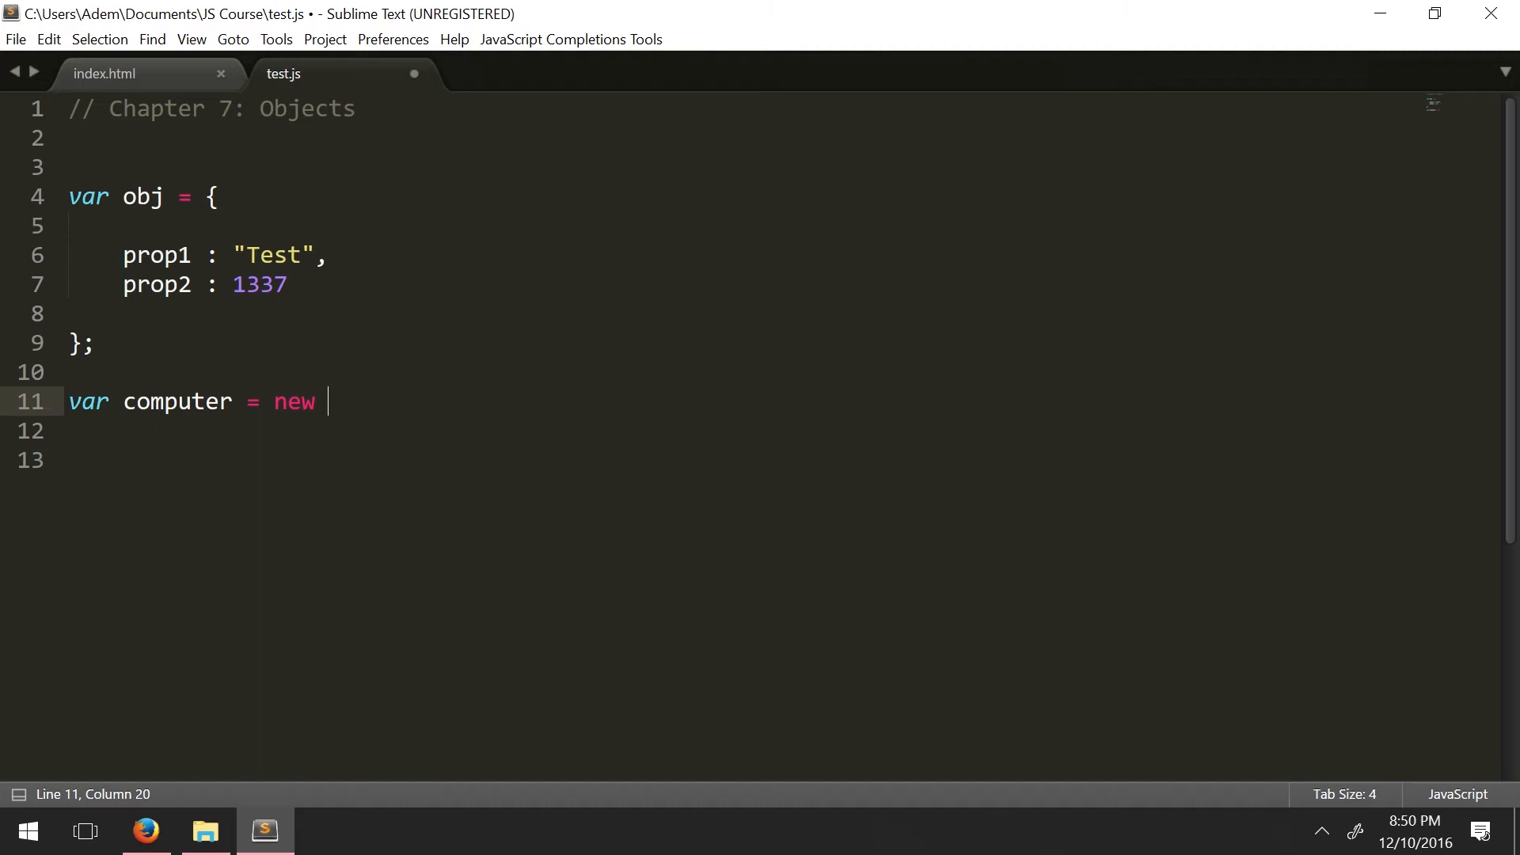
pyautogui.write('Object')
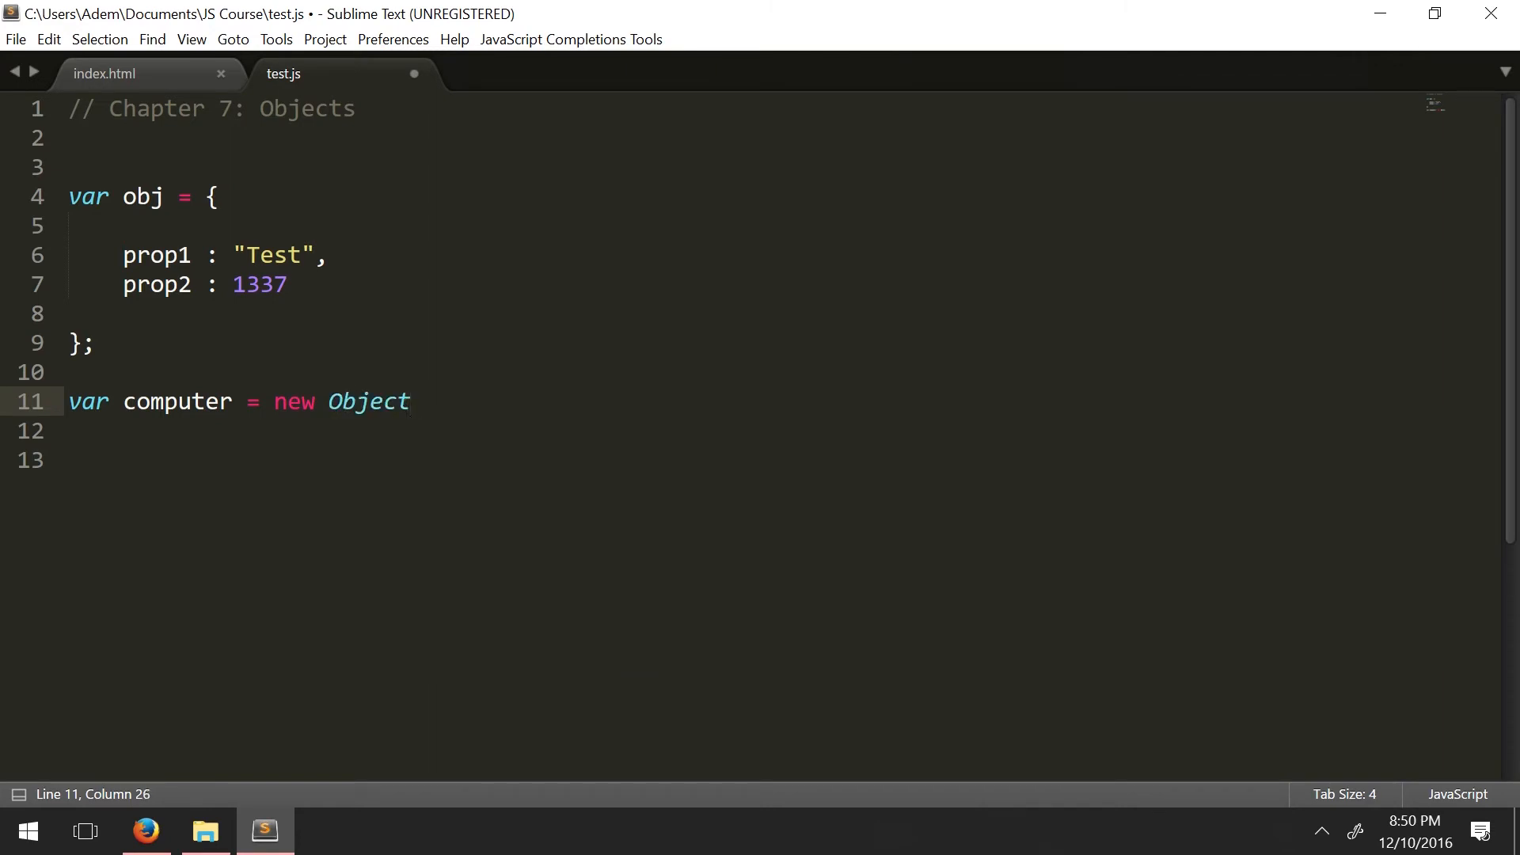
pyautogui.write('();l')
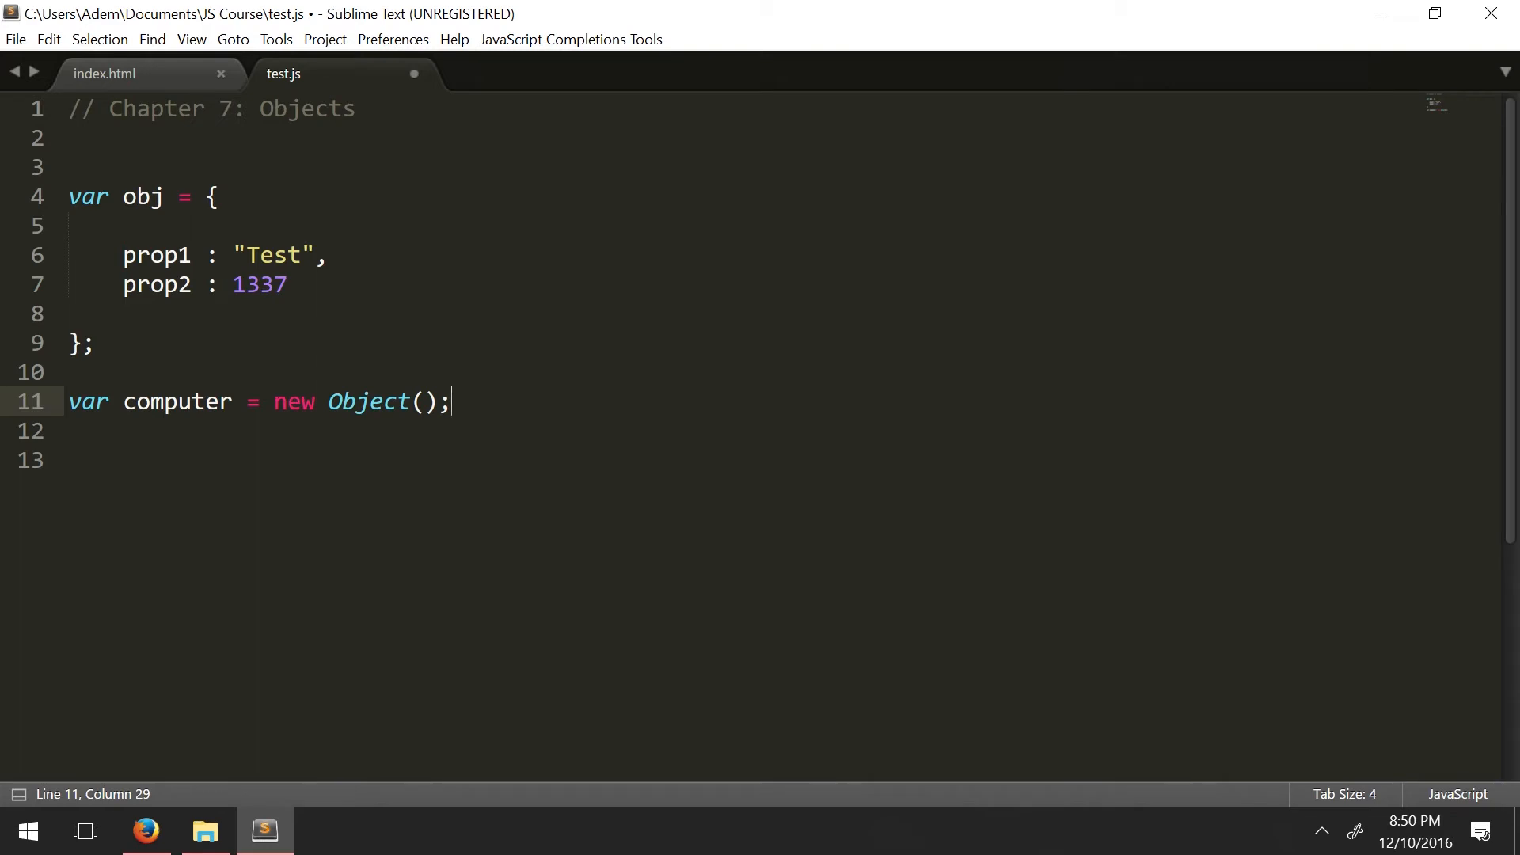
# Step: Select the Object keyword and move the cursor around lines 11–12
pyautogui.doubleClick(368, 401)
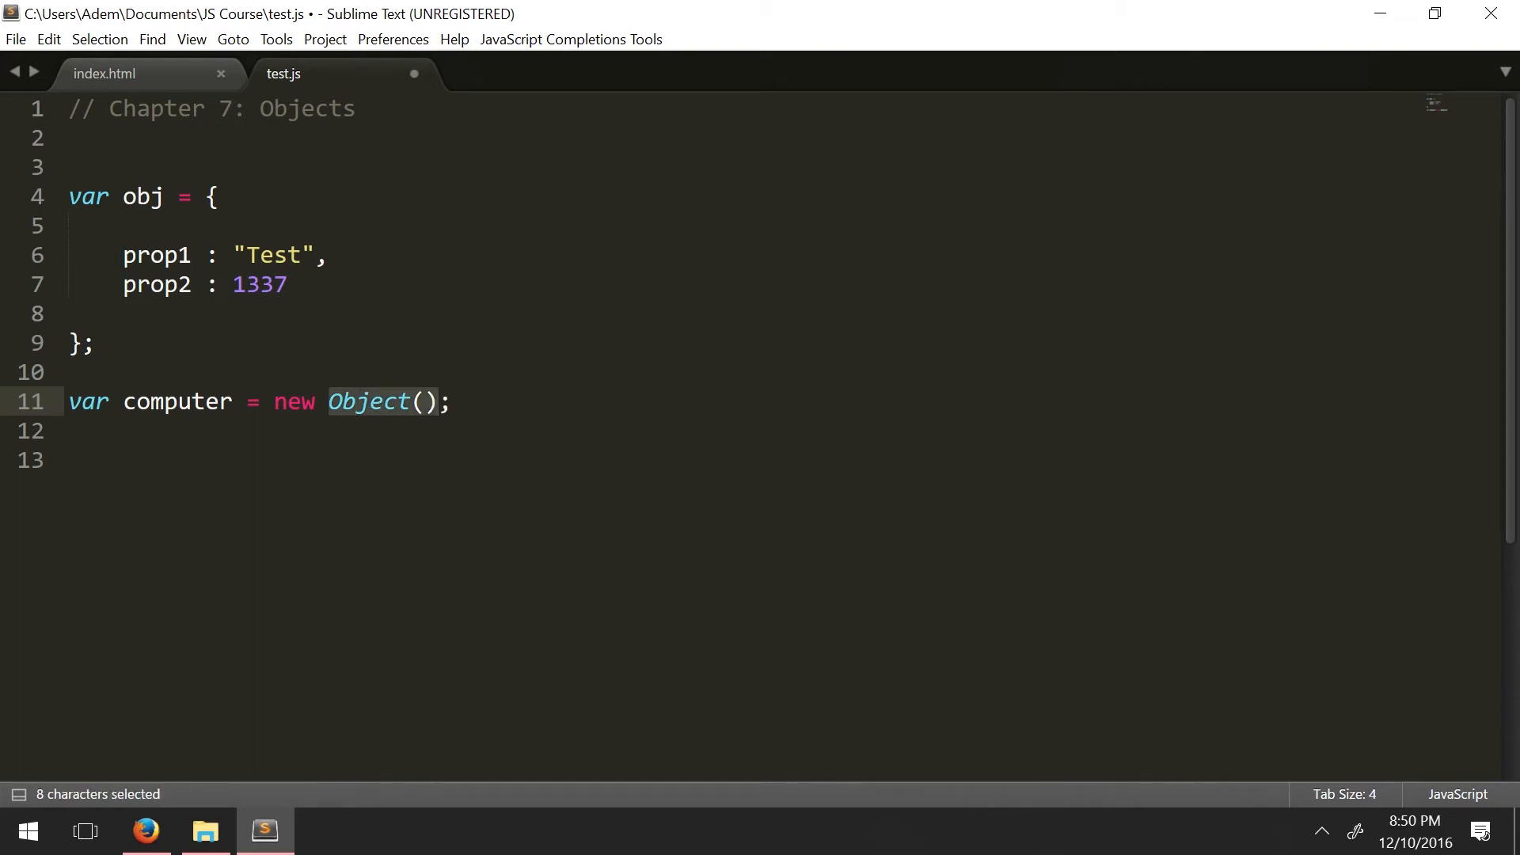
pyautogui.click(69, 459)
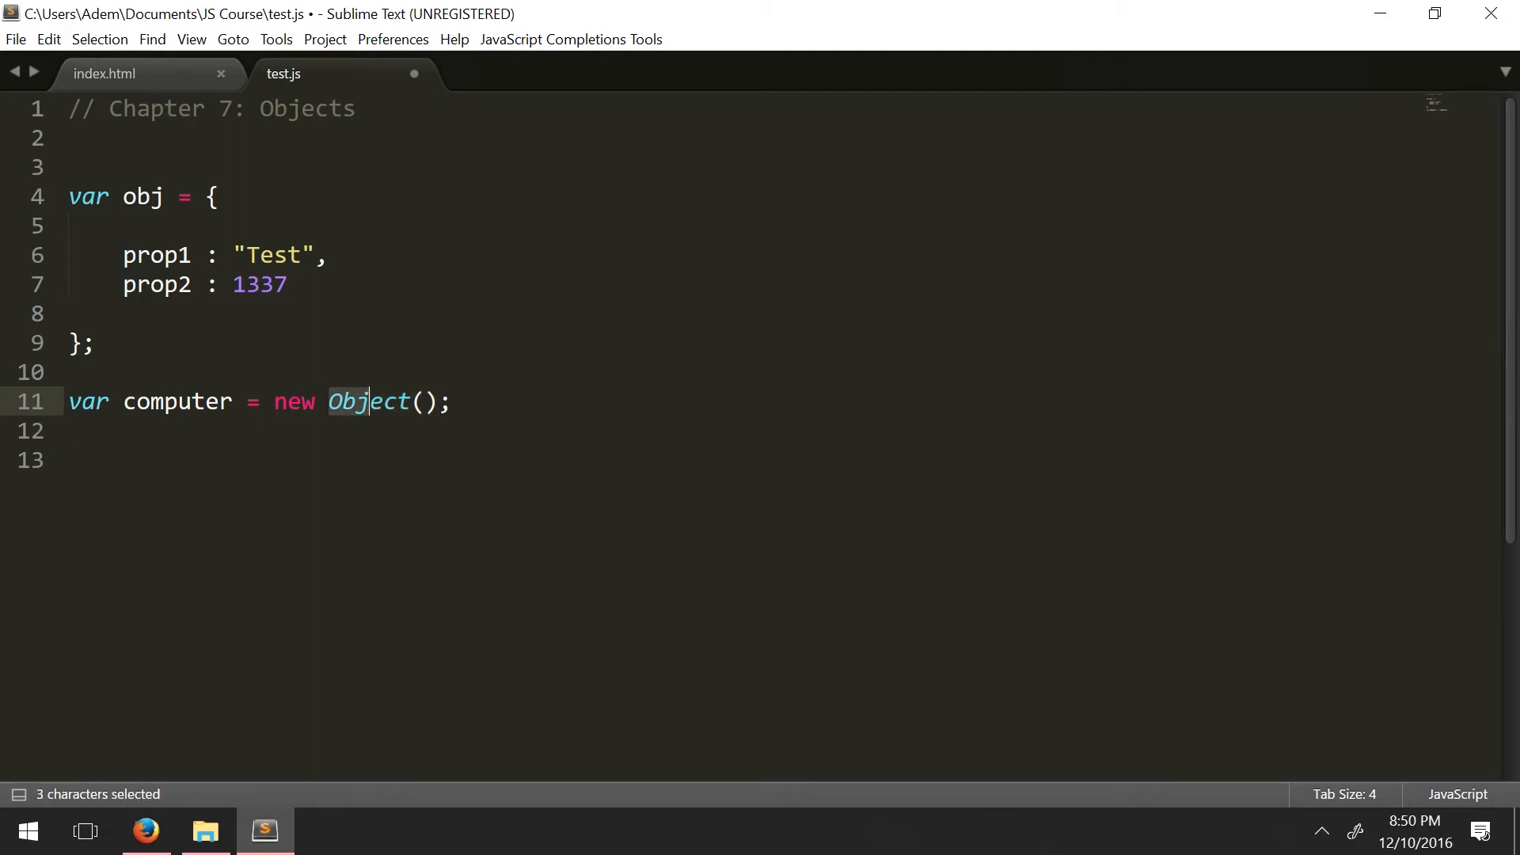
pyautogui.click(66, 431)
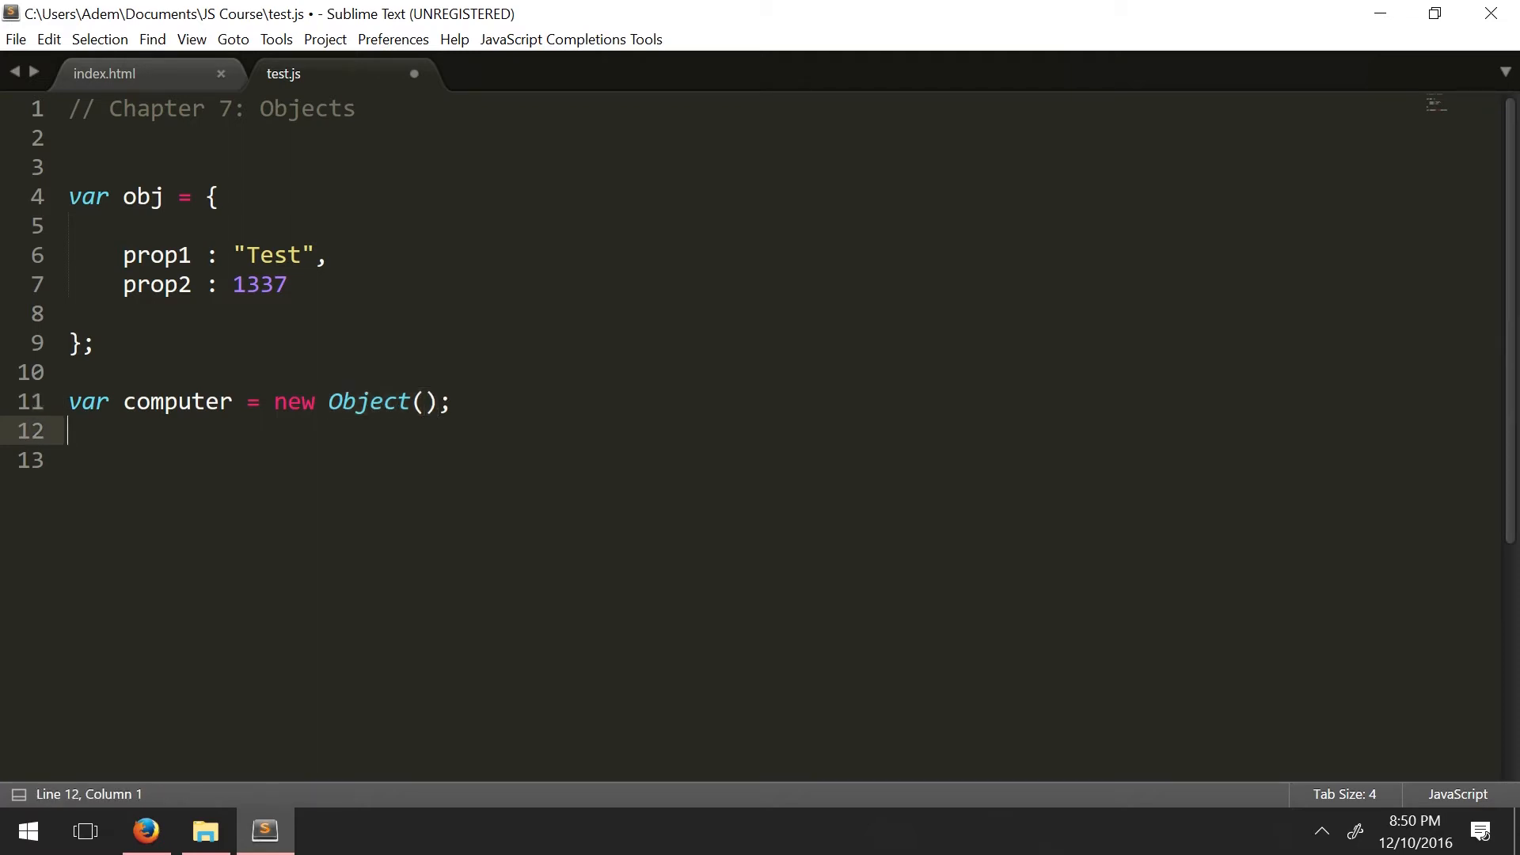
pyautogui.click(385, 401)
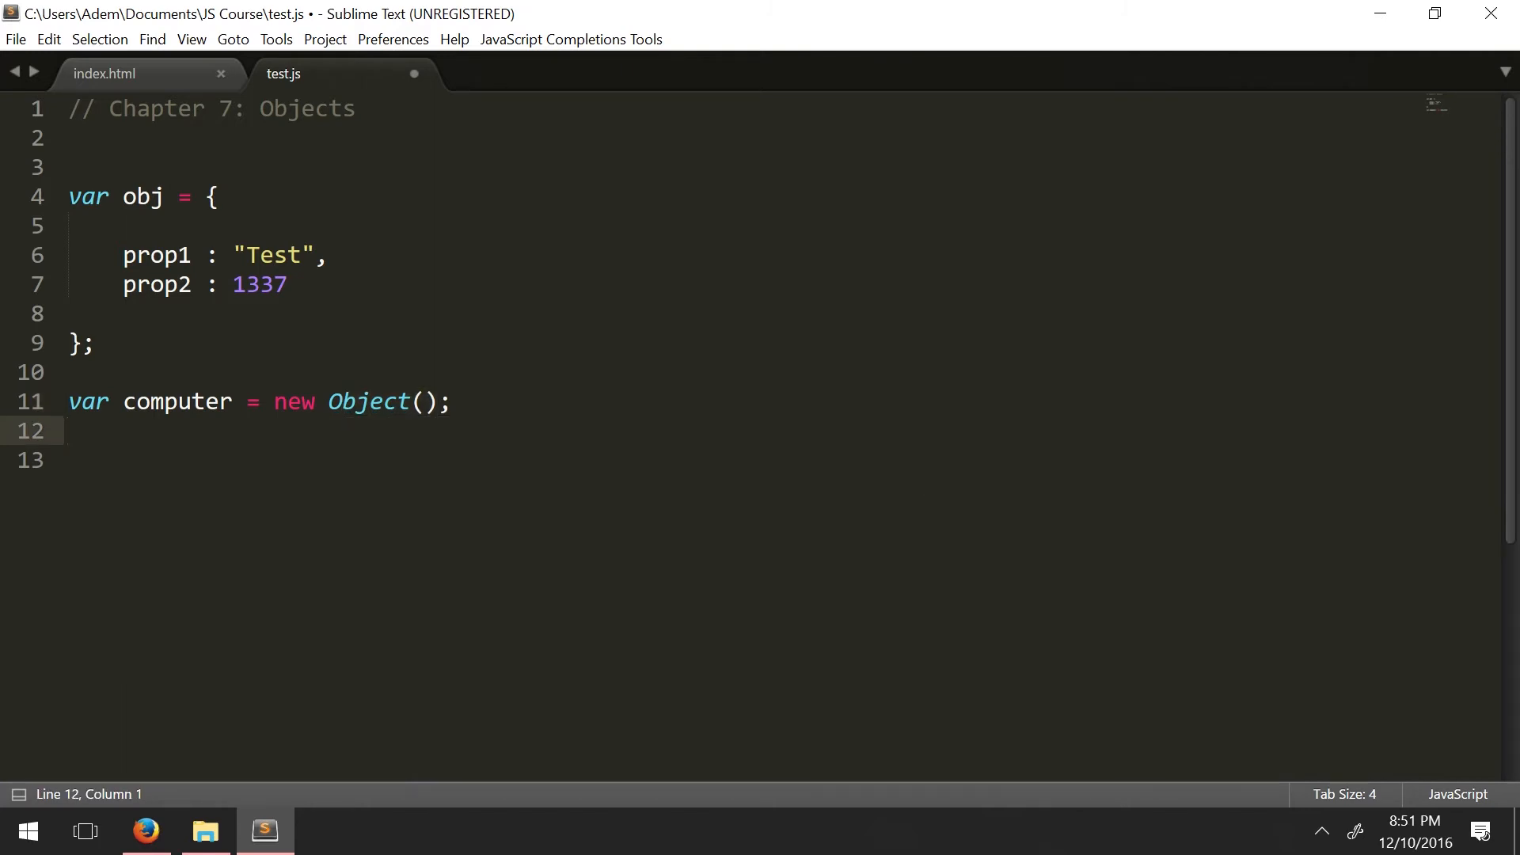
pyautogui.click(449, 401)
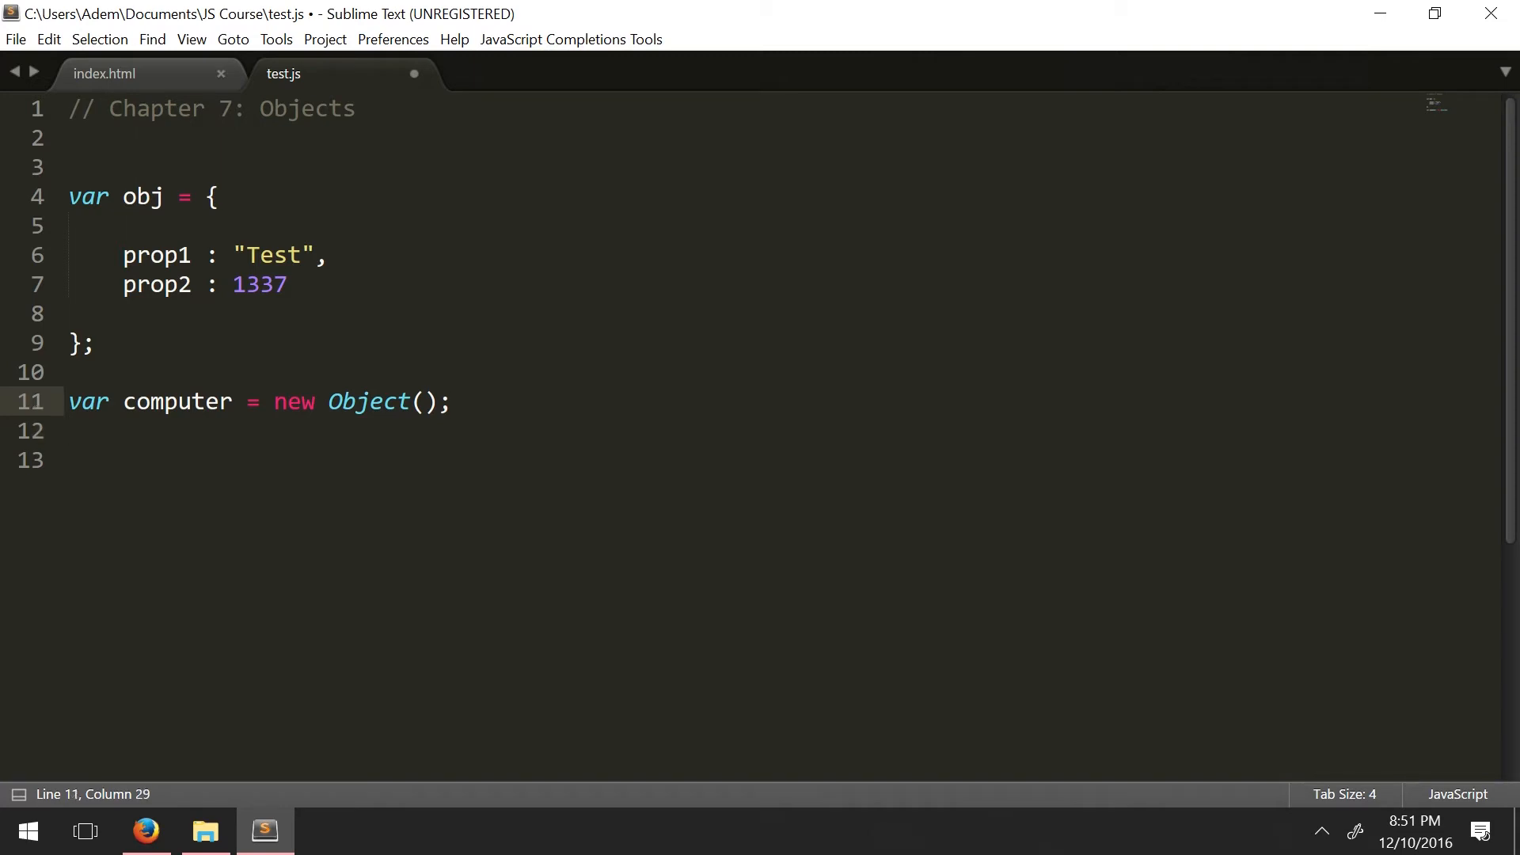
pyautogui.click(451, 401)
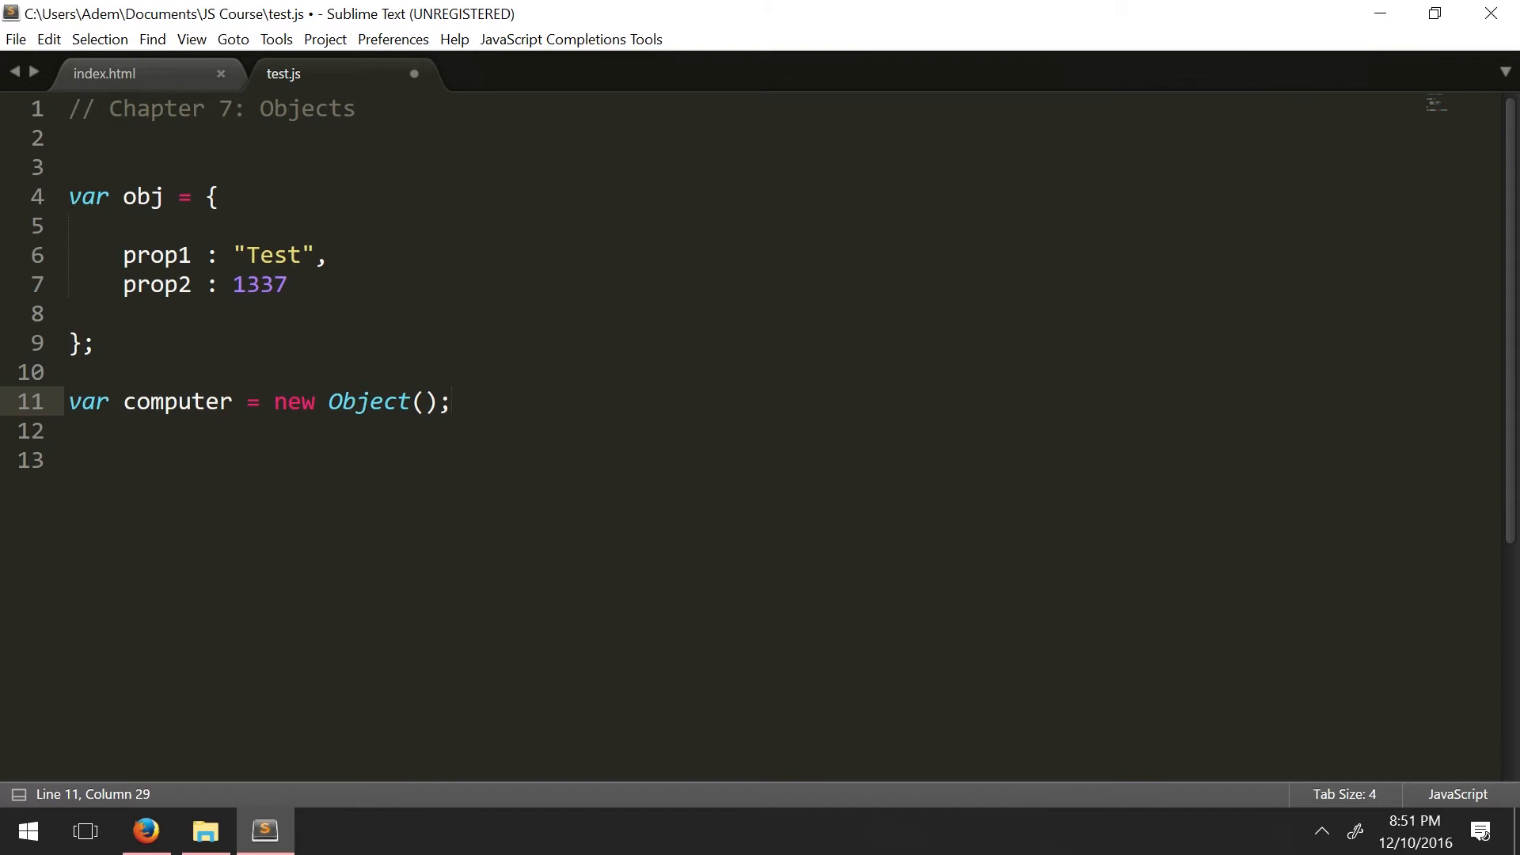
pyautogui.moveTo(275, 402); pyautogui.dragTo(384, 401)
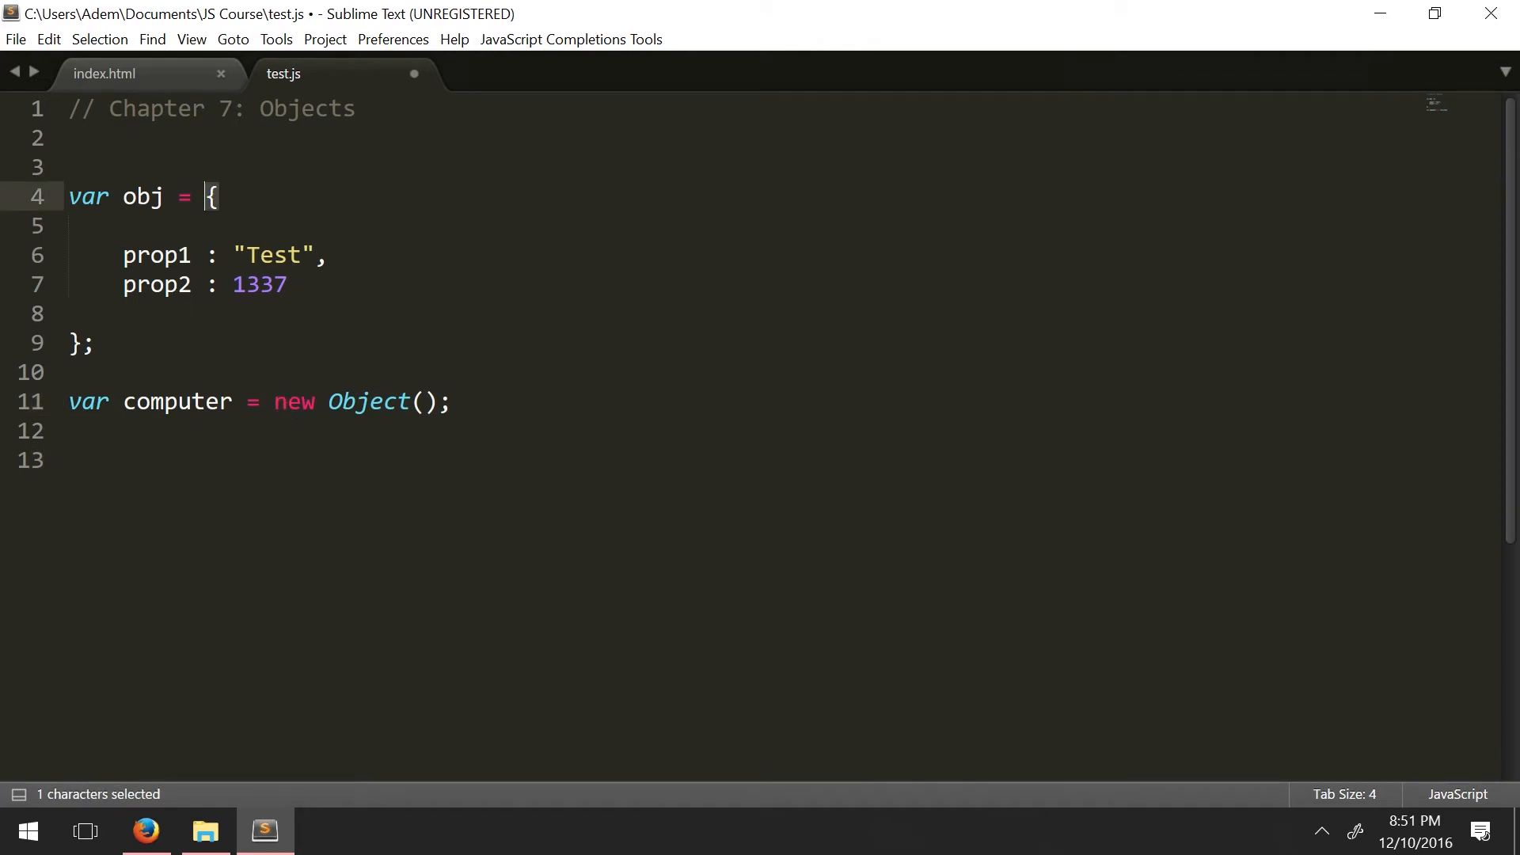
pyautogui.moveTo(273, 402); pyautogui.dragTo(409, 401)
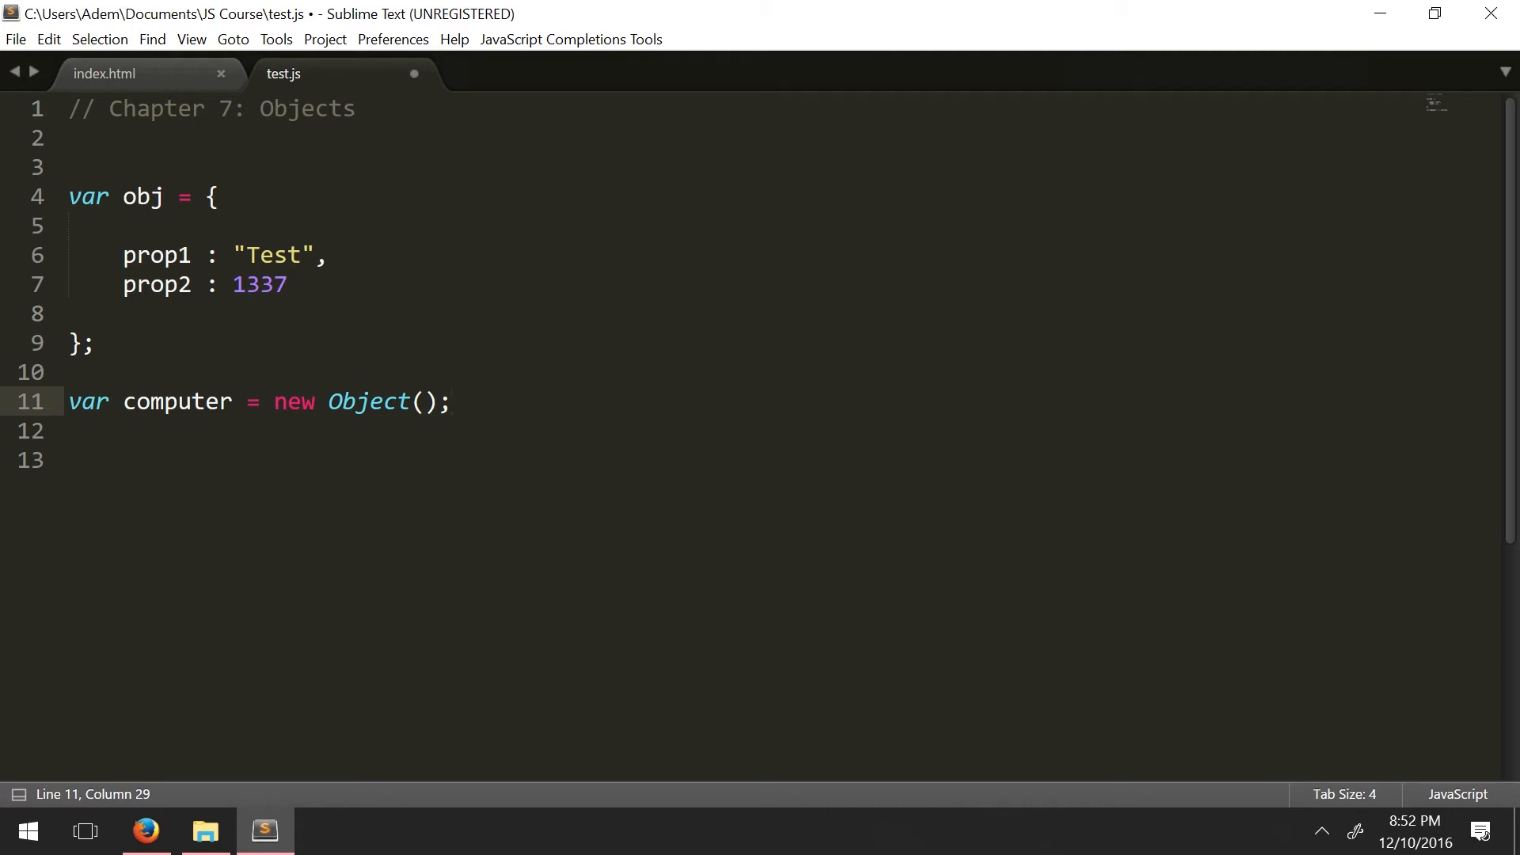
# Step: Start the line computer.processor = " on line 12, autocompleting computer
pyautogui.write('comp')
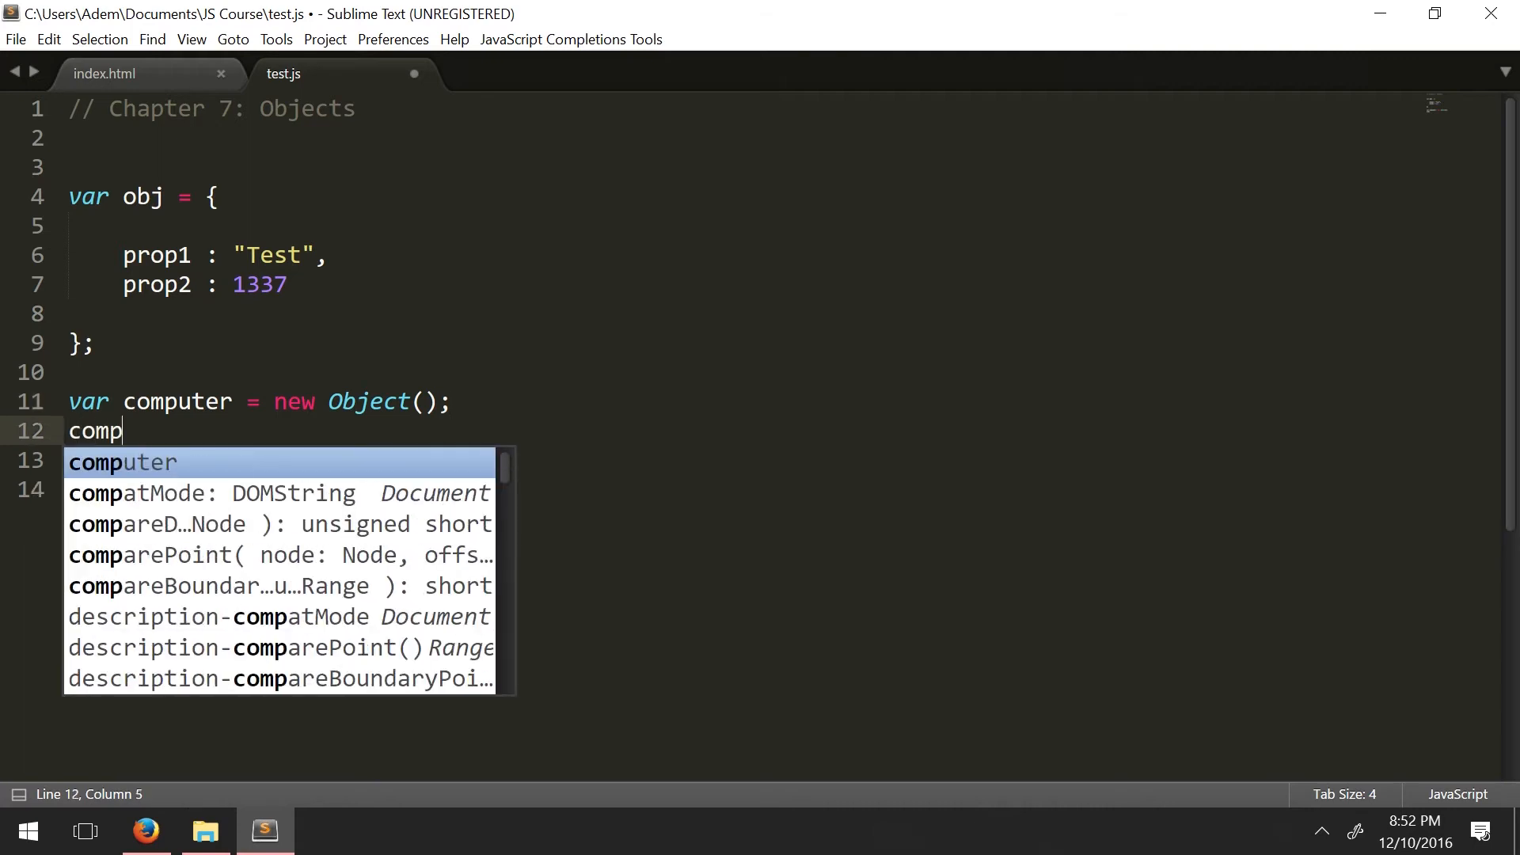
pyautogui.press('Tab')
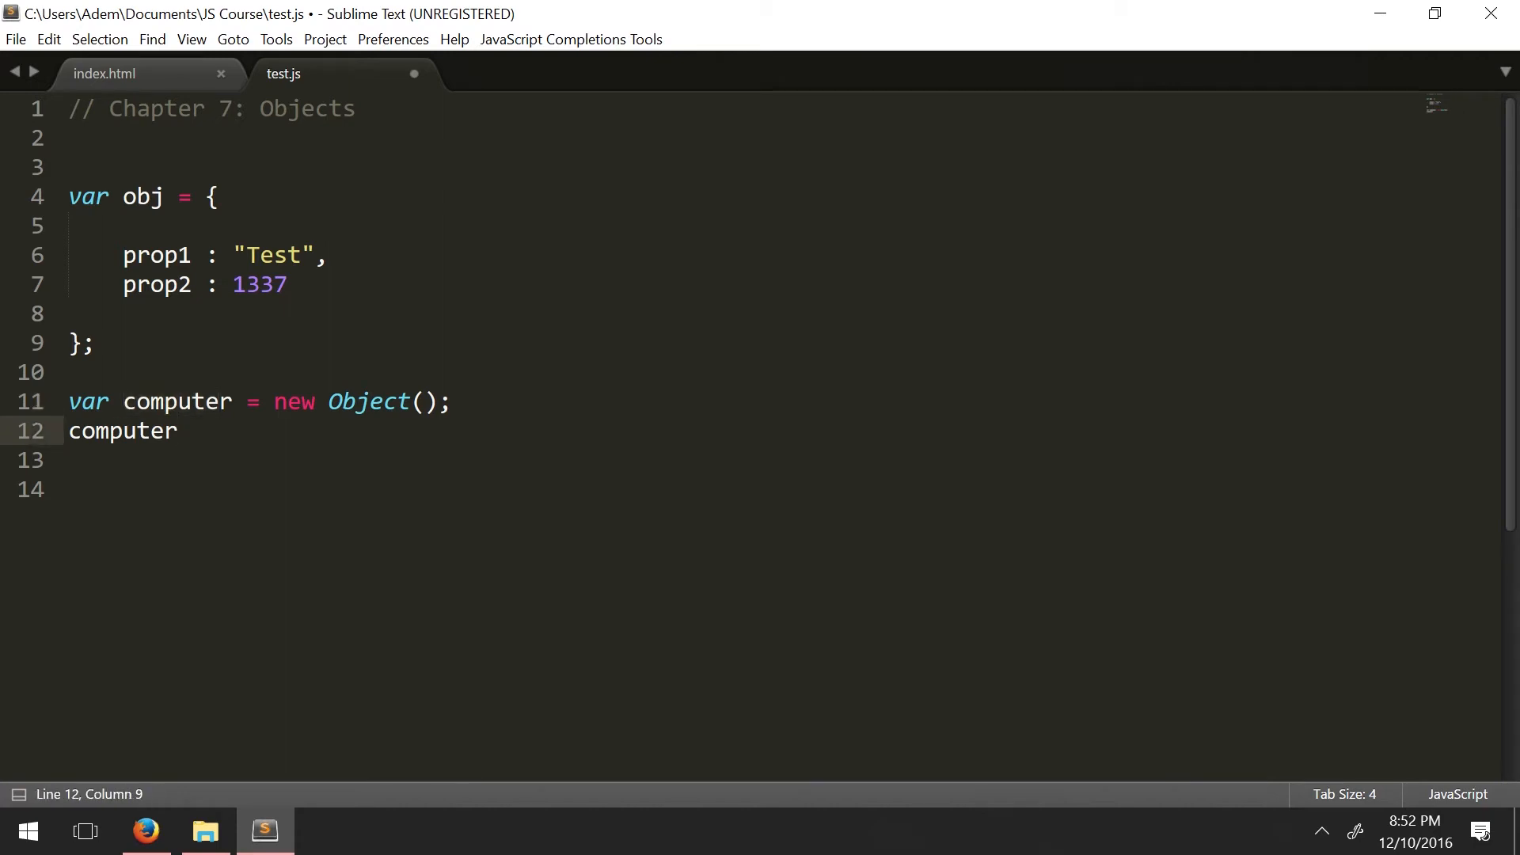
pyautogui.write('.')
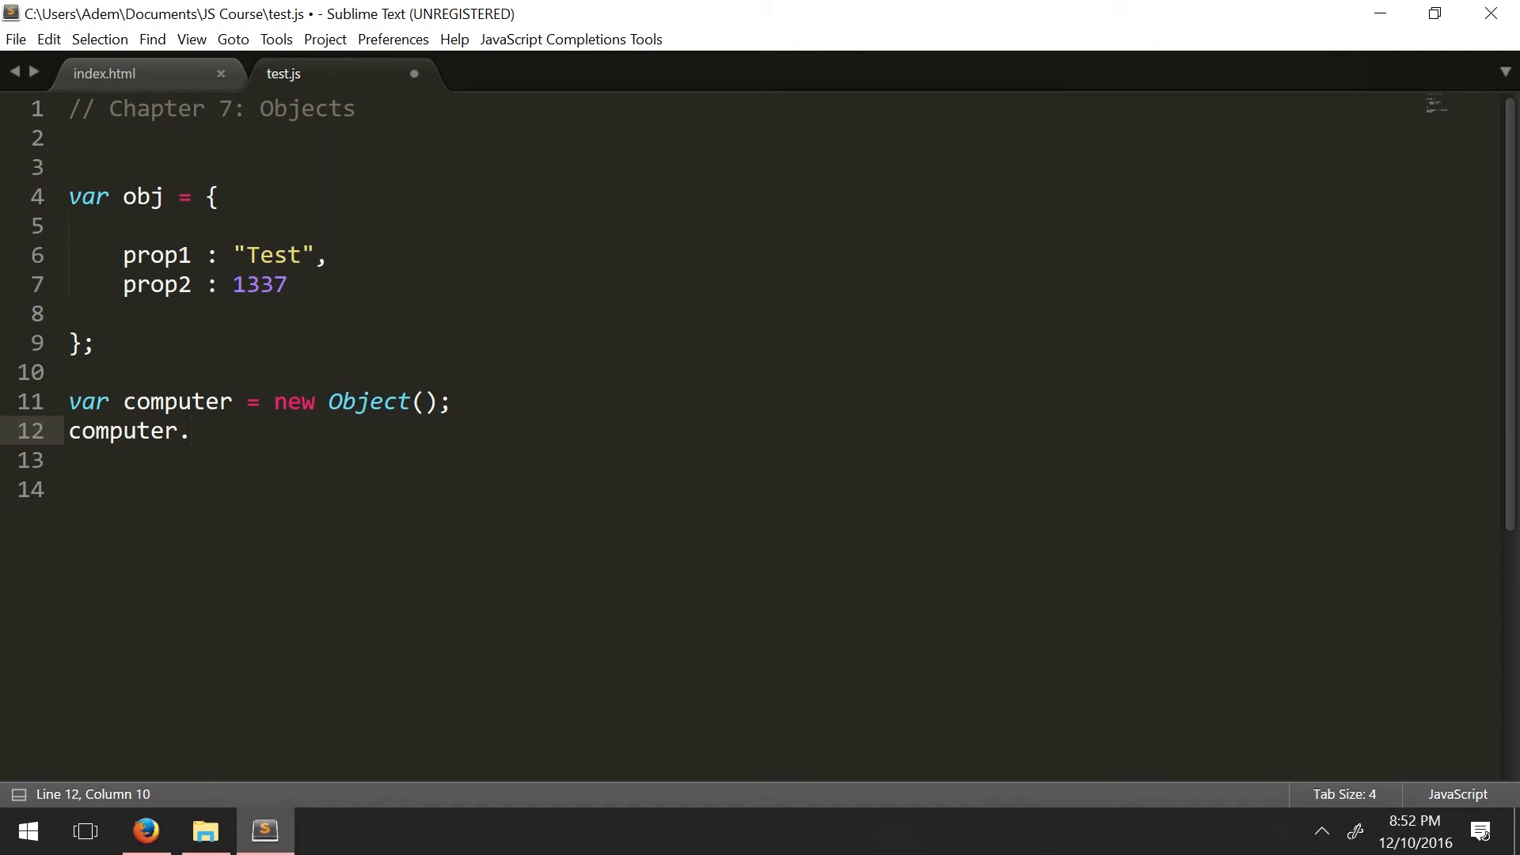
pyautogui.write('proc')
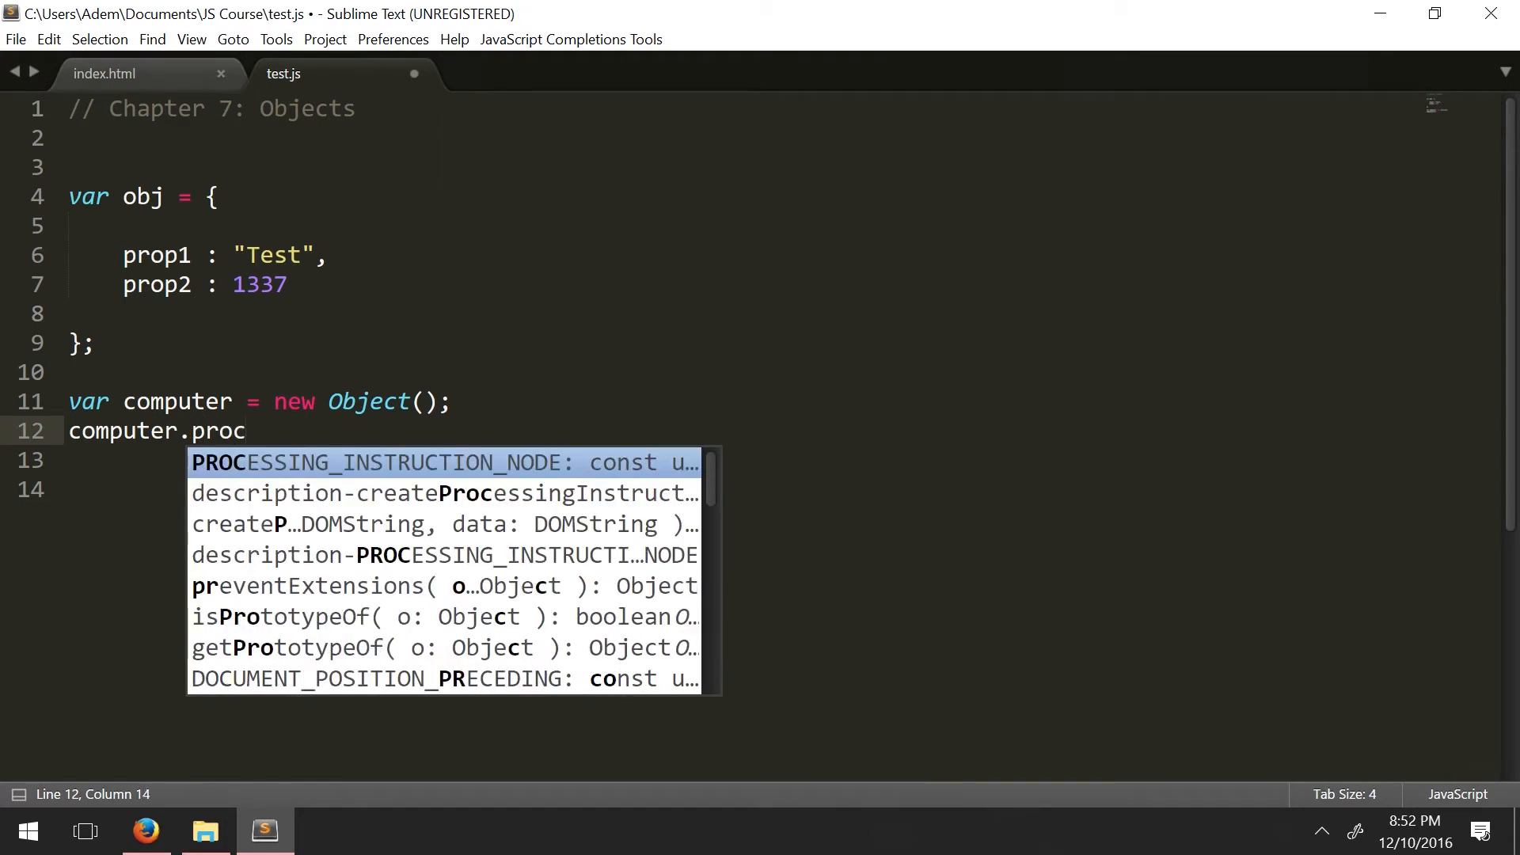
pyautogui.write('essor =')
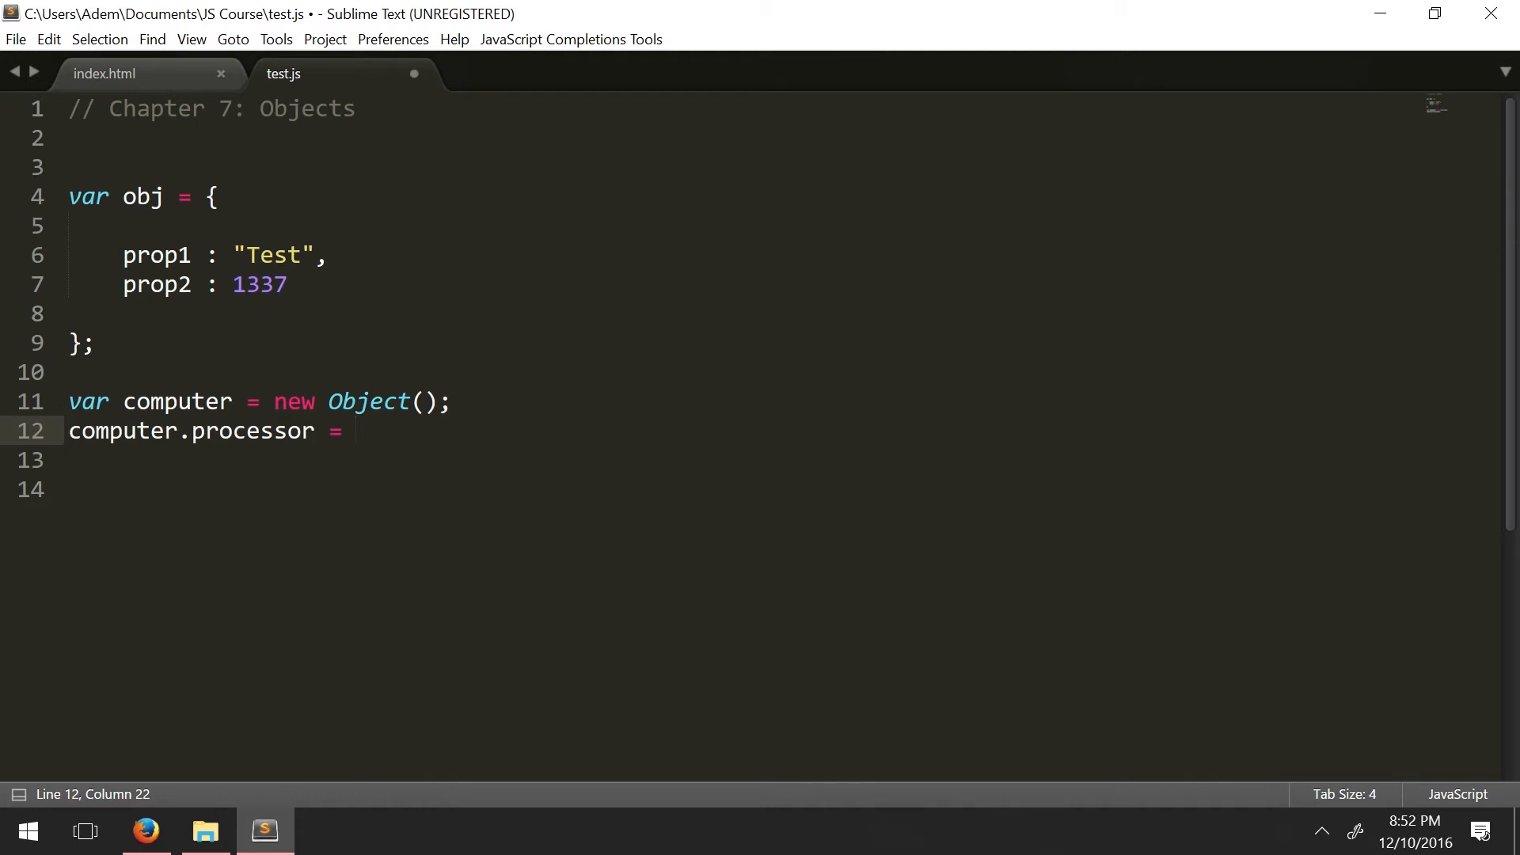
pyautogui.write('"')
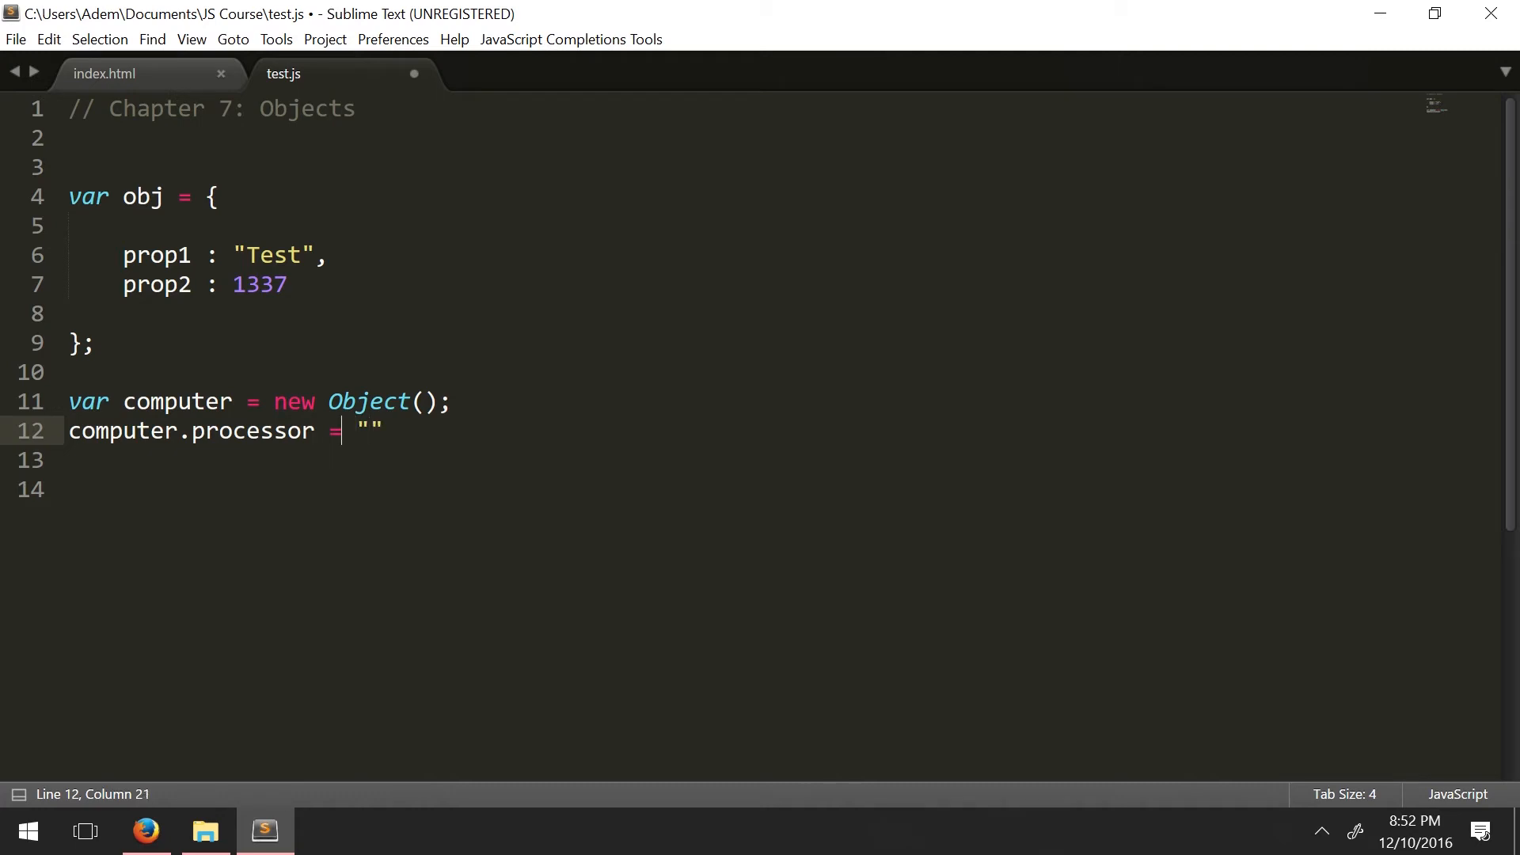
# Step: Move the cursor along the processor line, ending between the empty quotes
pyautogui.click(241, 431)
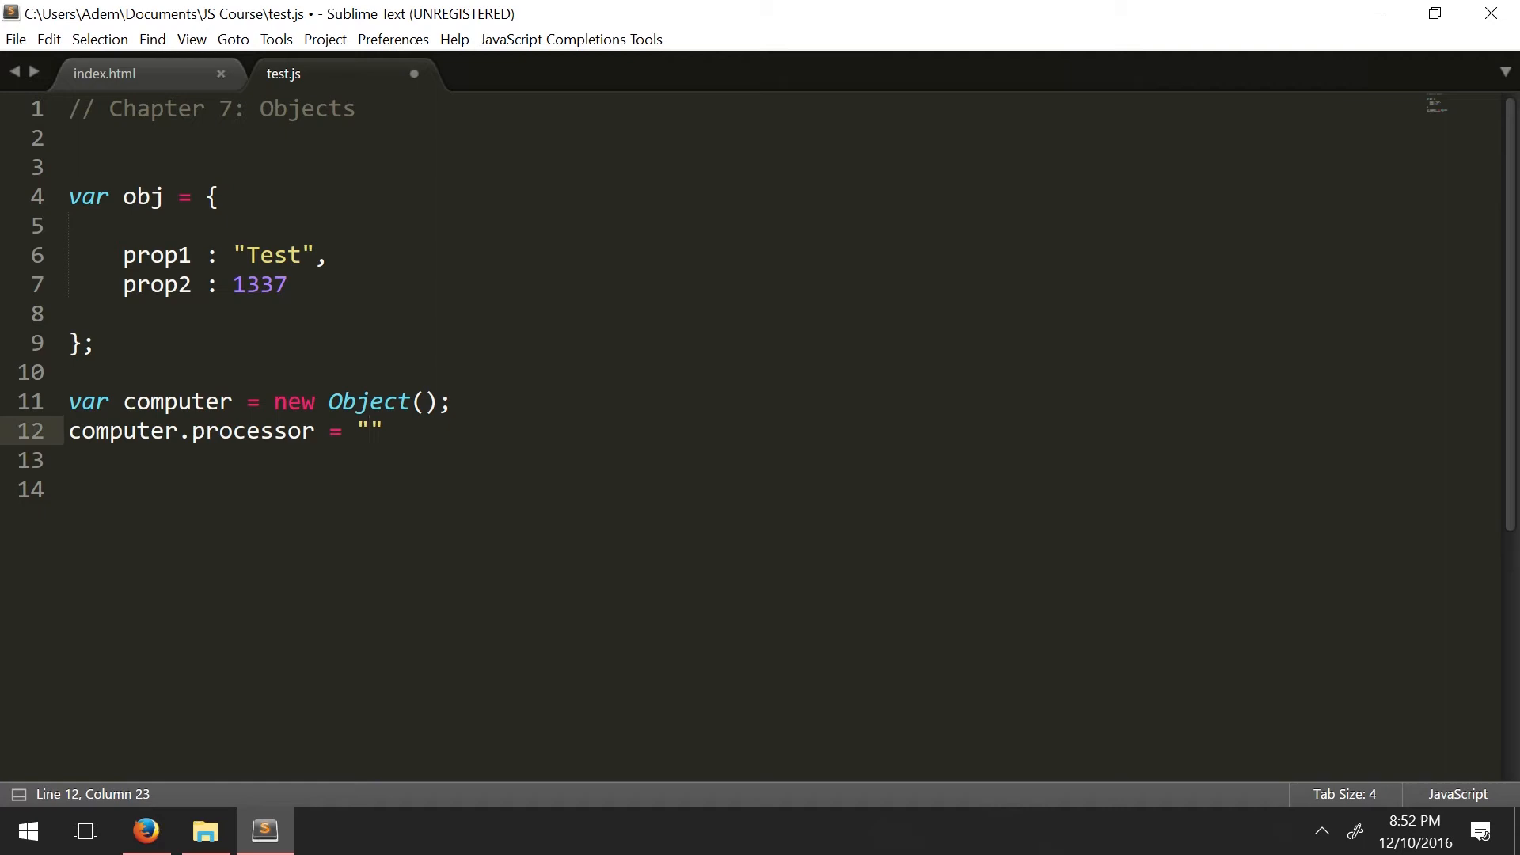
pyautogui.click(178, 431)
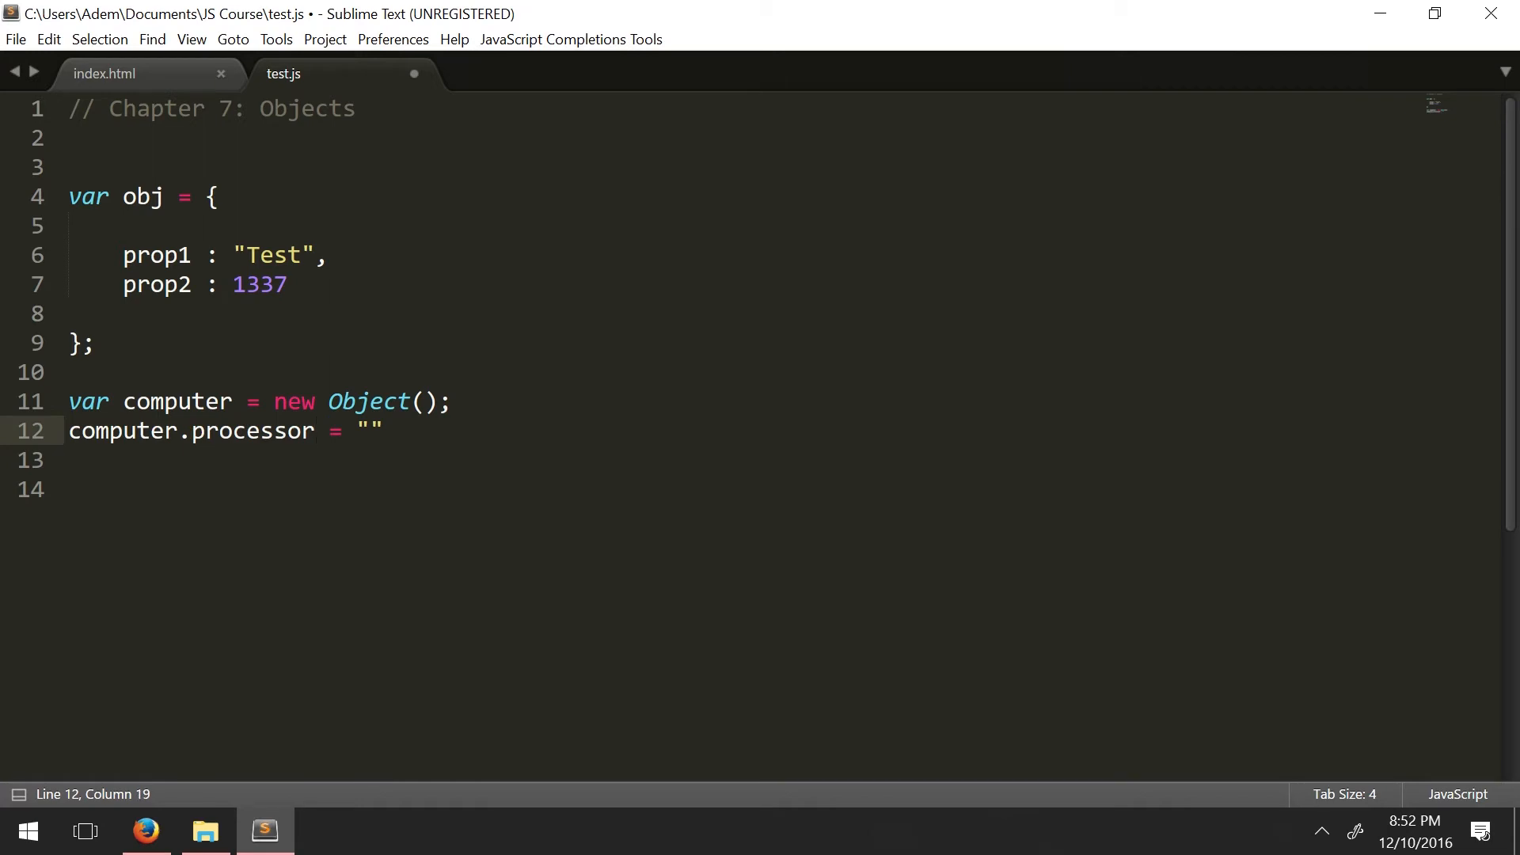
pyautogui.click(243, 430)
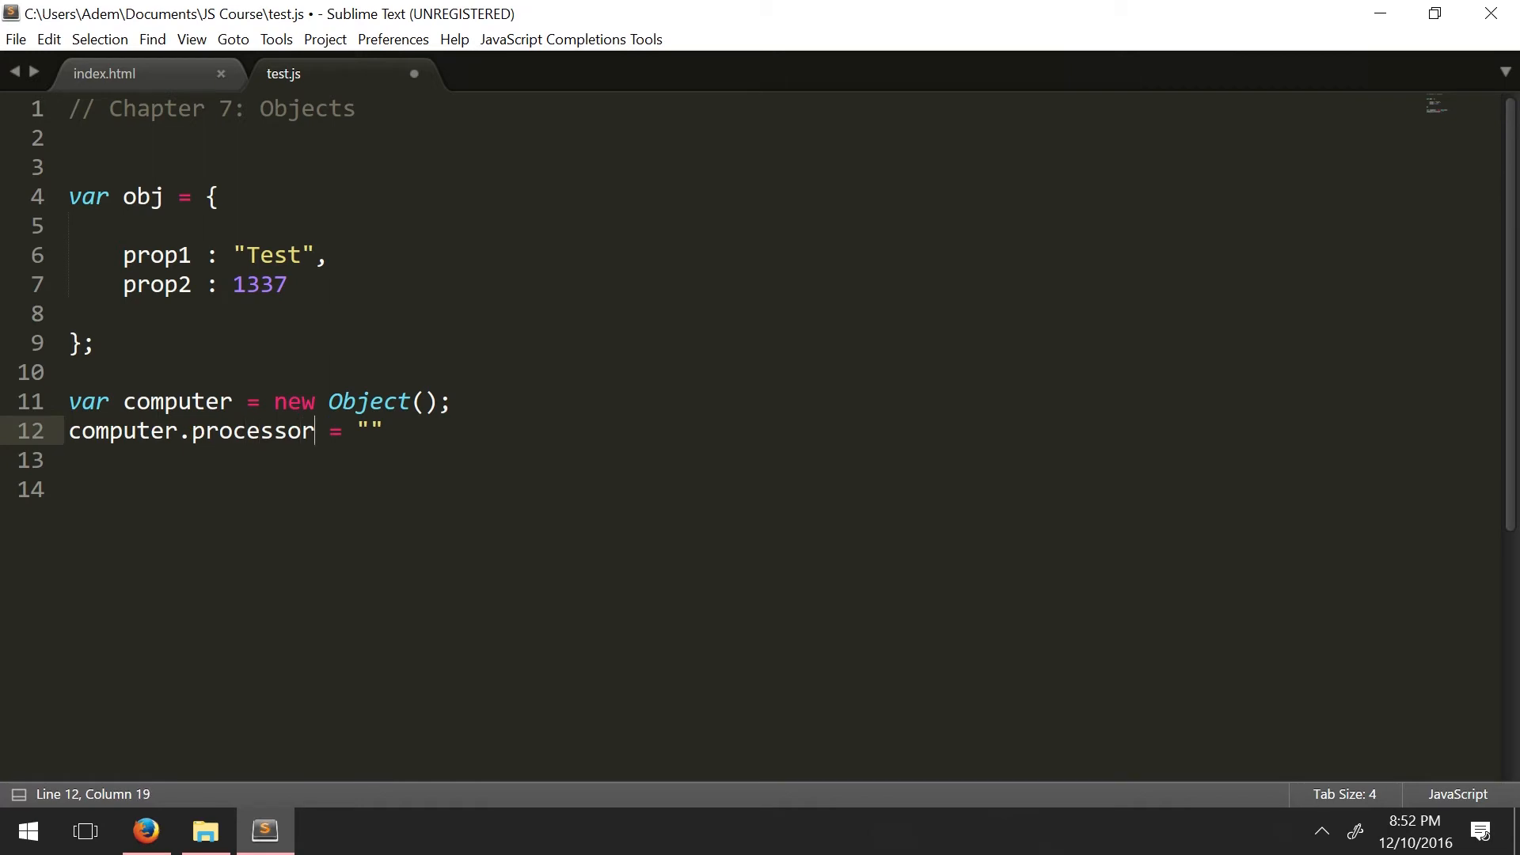
pyautogui.click(180, 430)
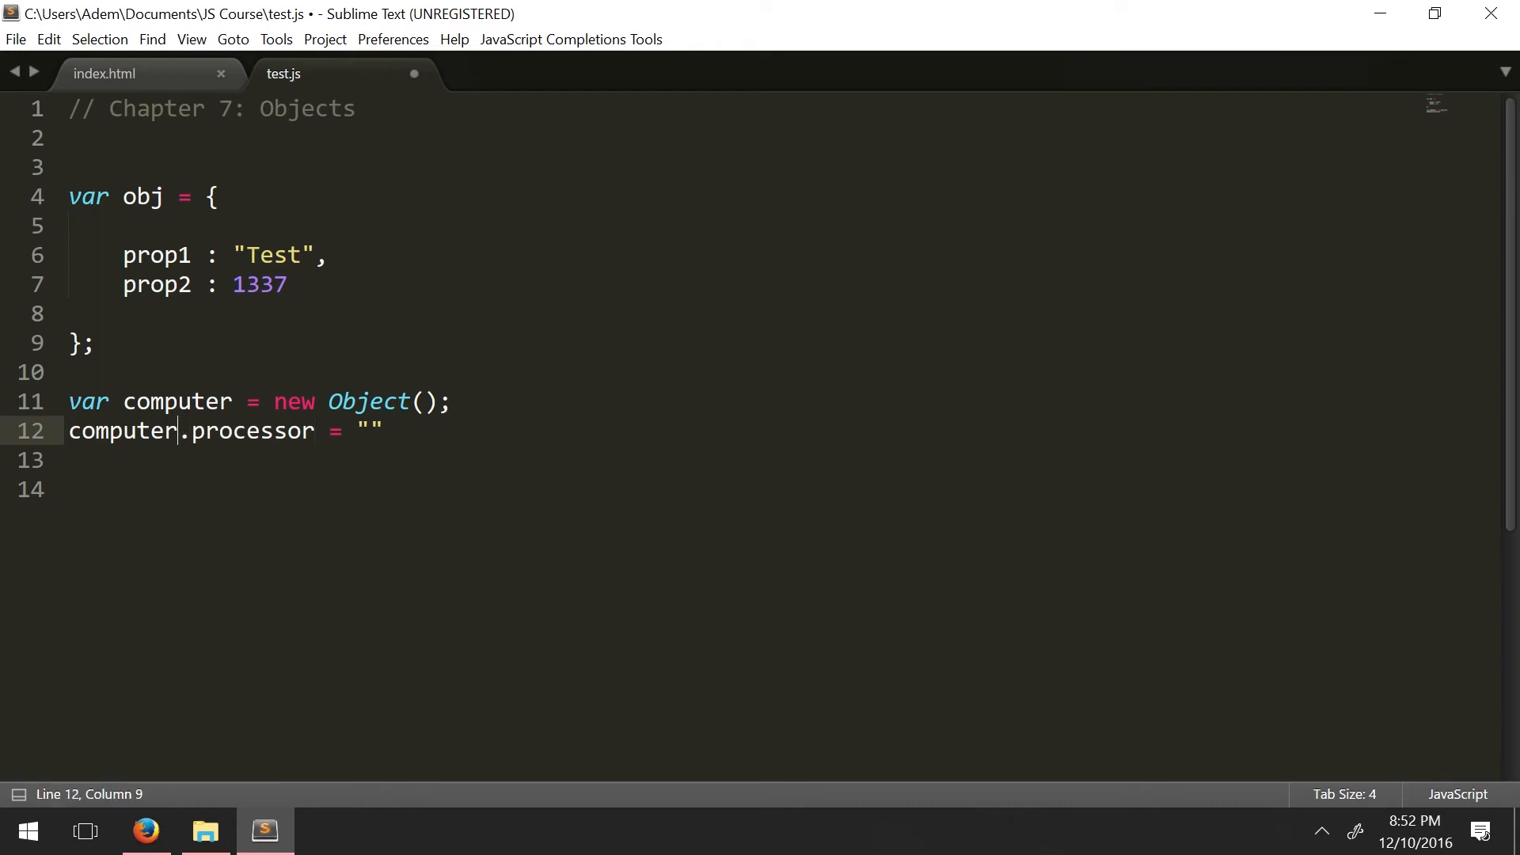
pyautogui.doubleClick(252, 431)
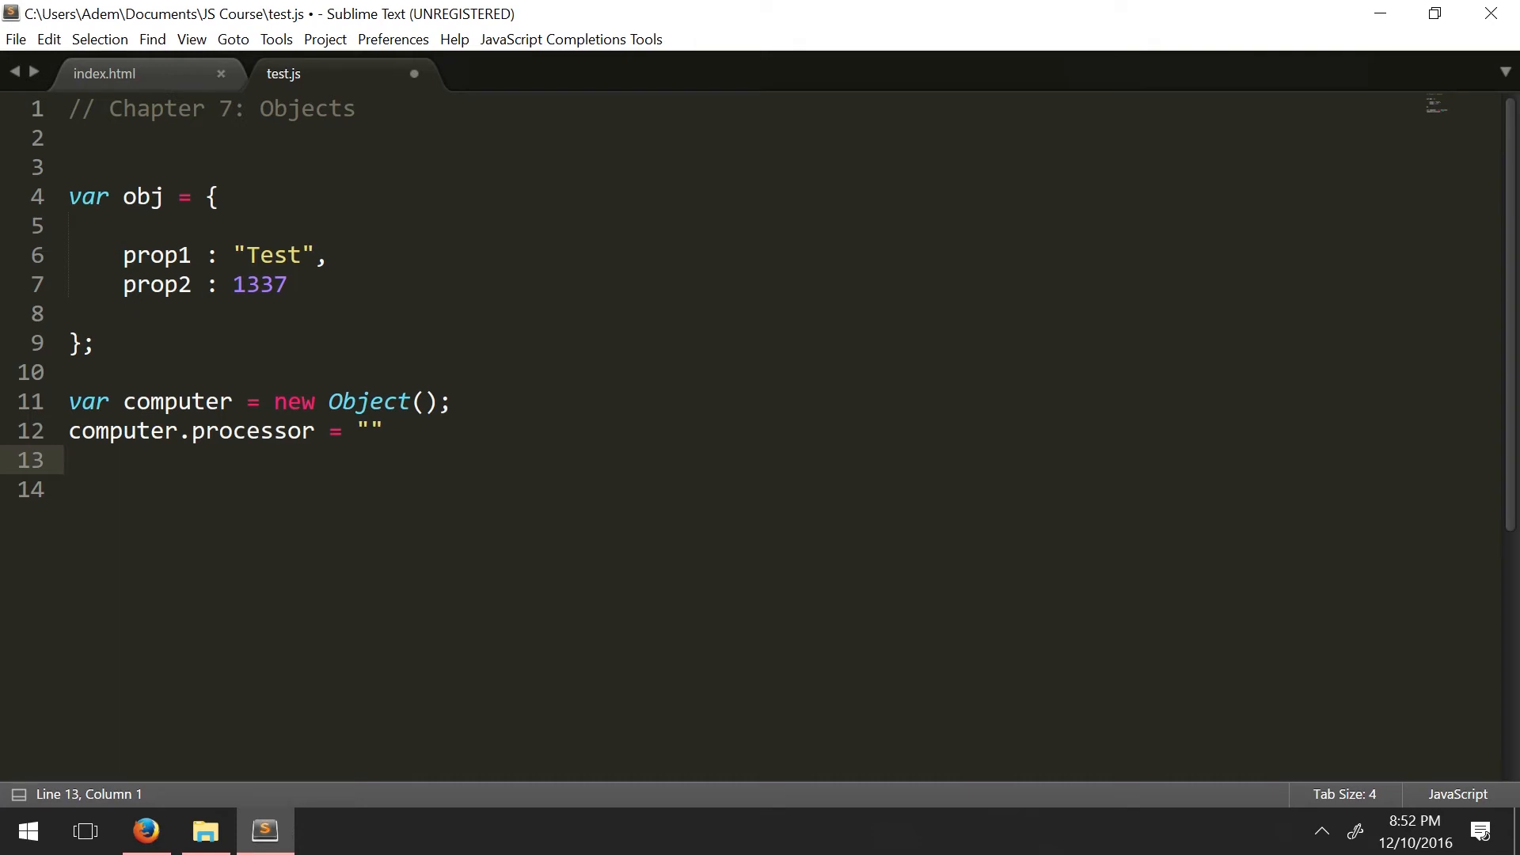
pyautogui.doubleClick(254, 431)
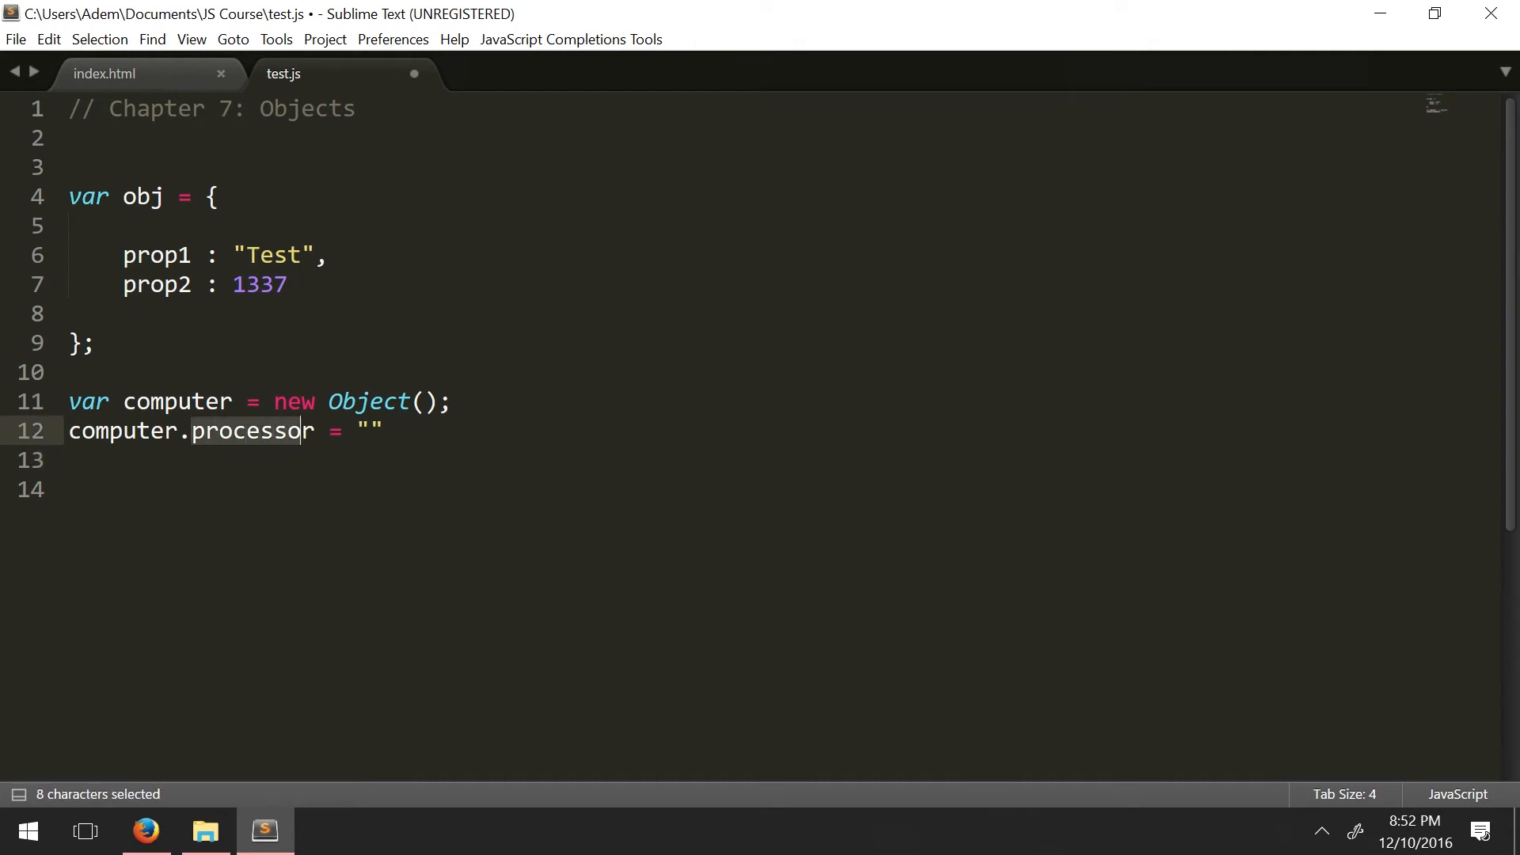
pyautogui.click(373, 431)
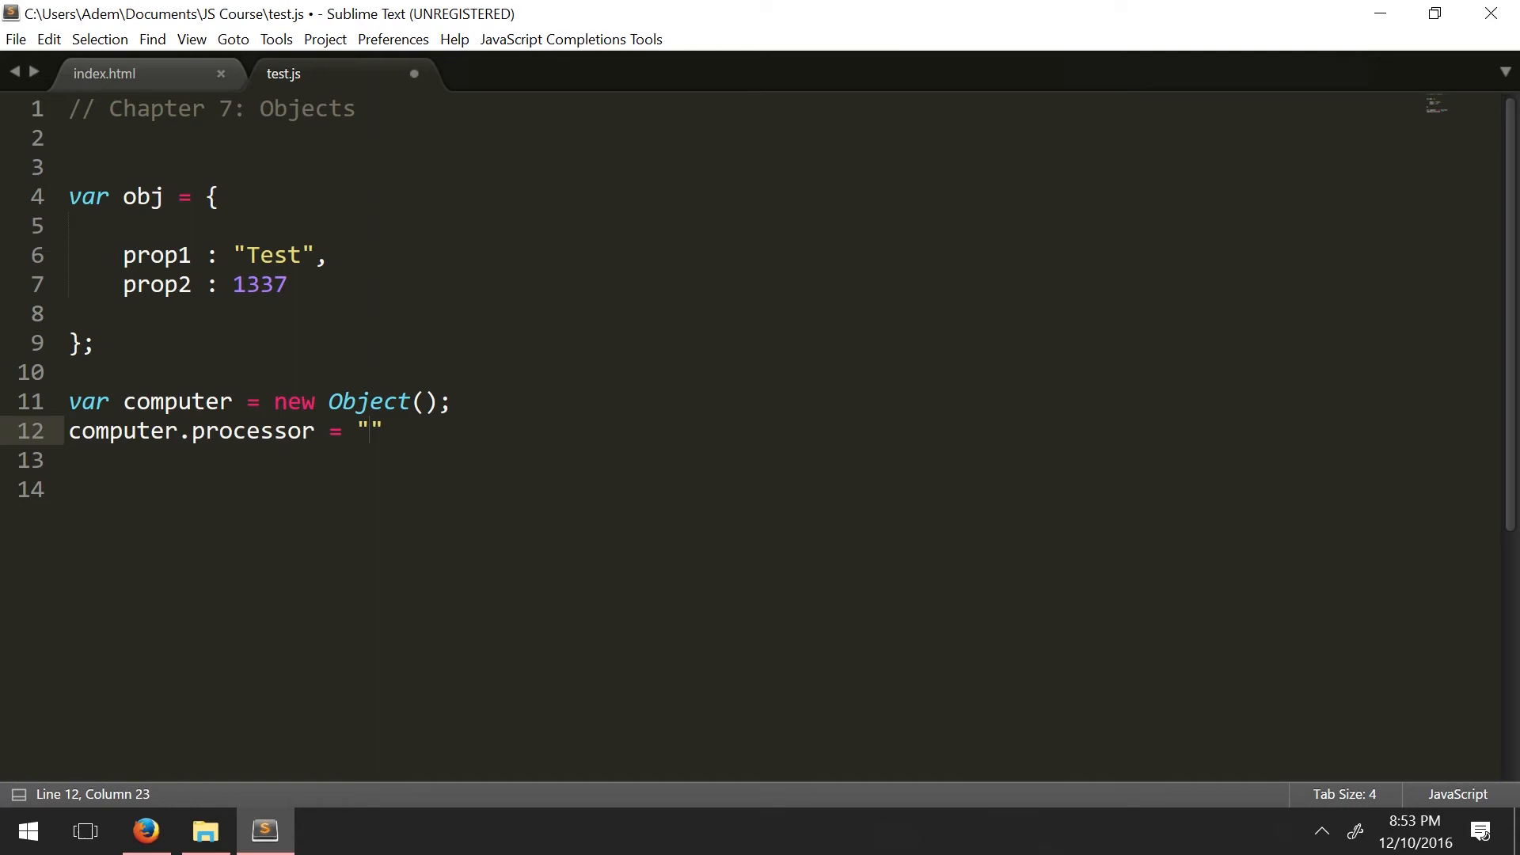
# Step: Fill the quotes with "Intel i3 3.0 GHz" and start a new line
pyautogui.write('Intel')
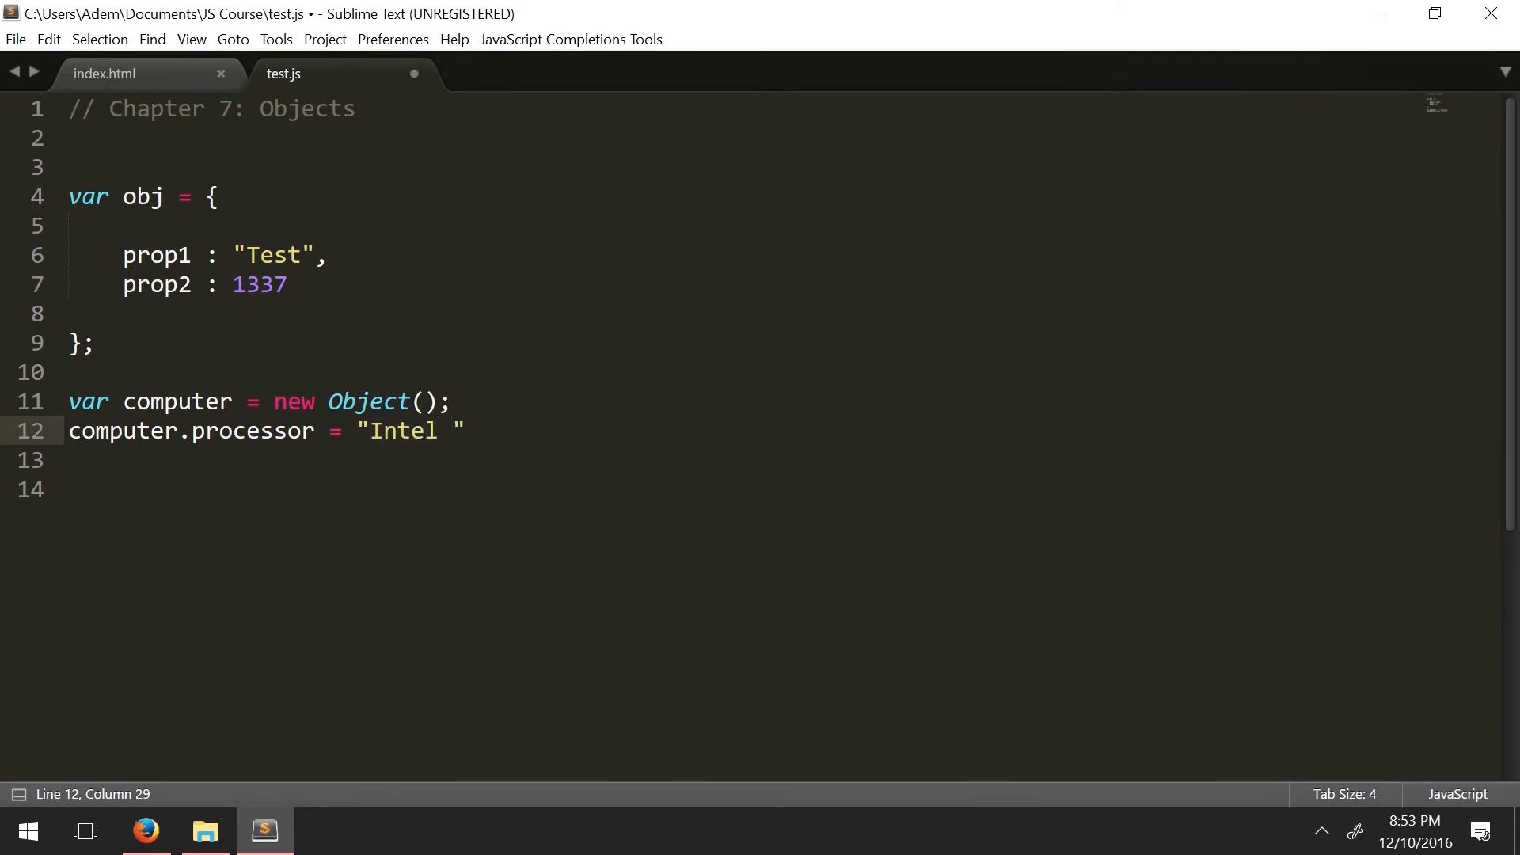
pyautogui.write('i3')
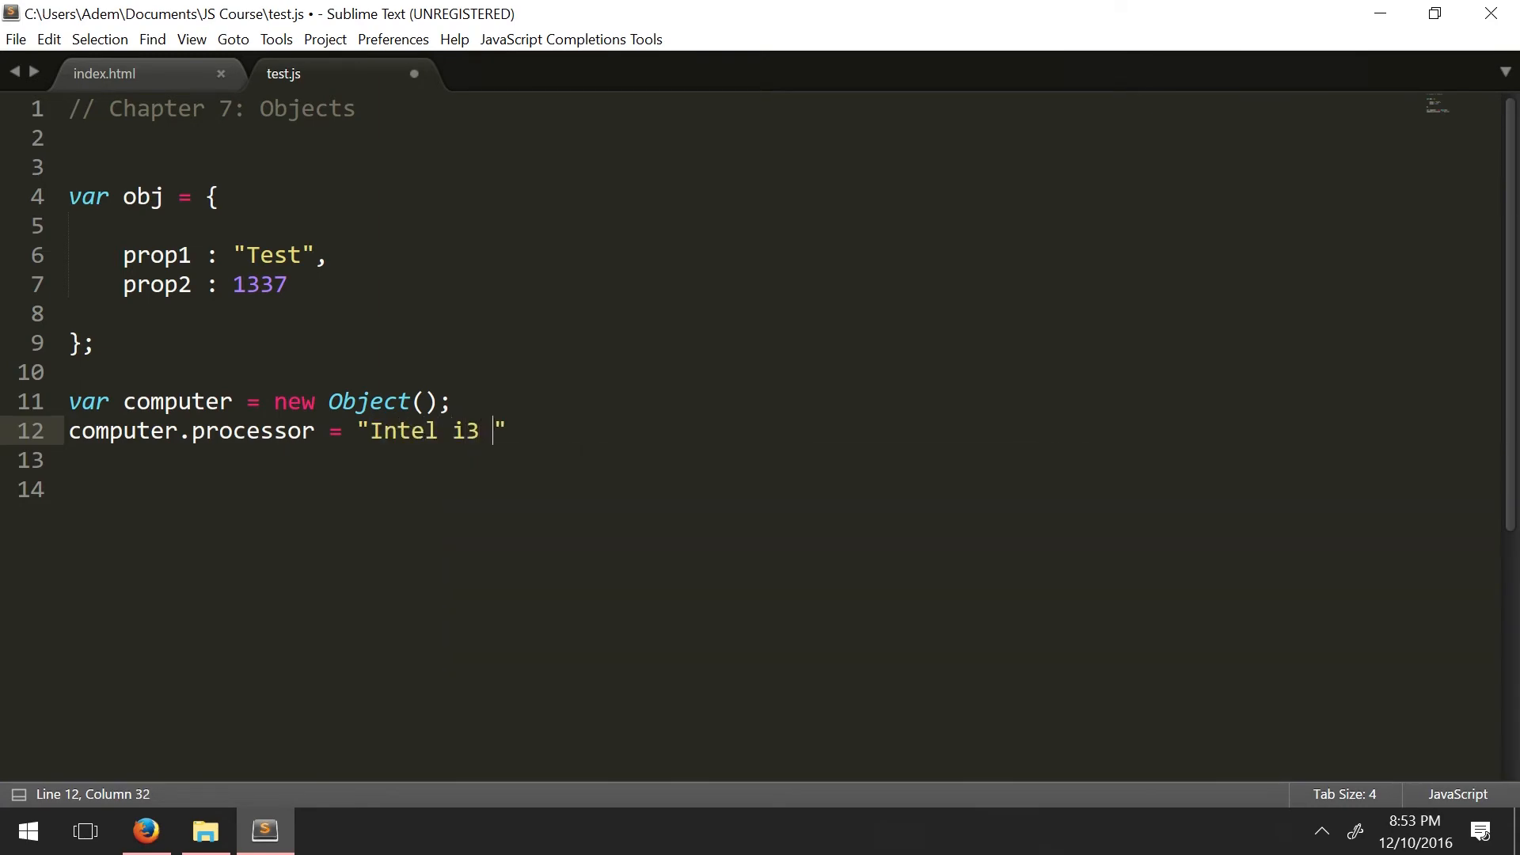
pyautogui.write('3.0 G')
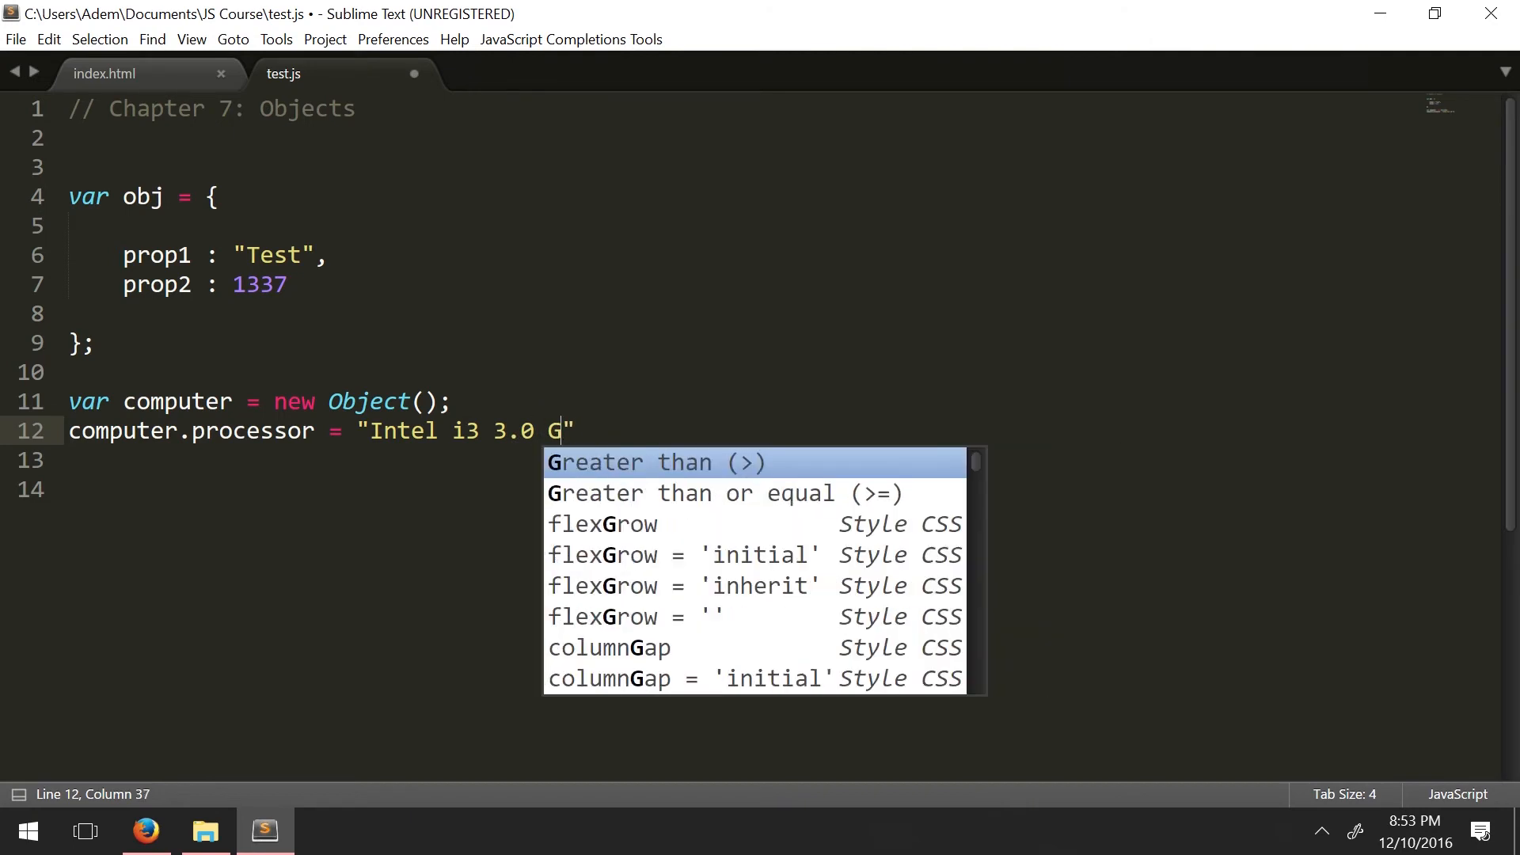
pyautogui.write('Hz')
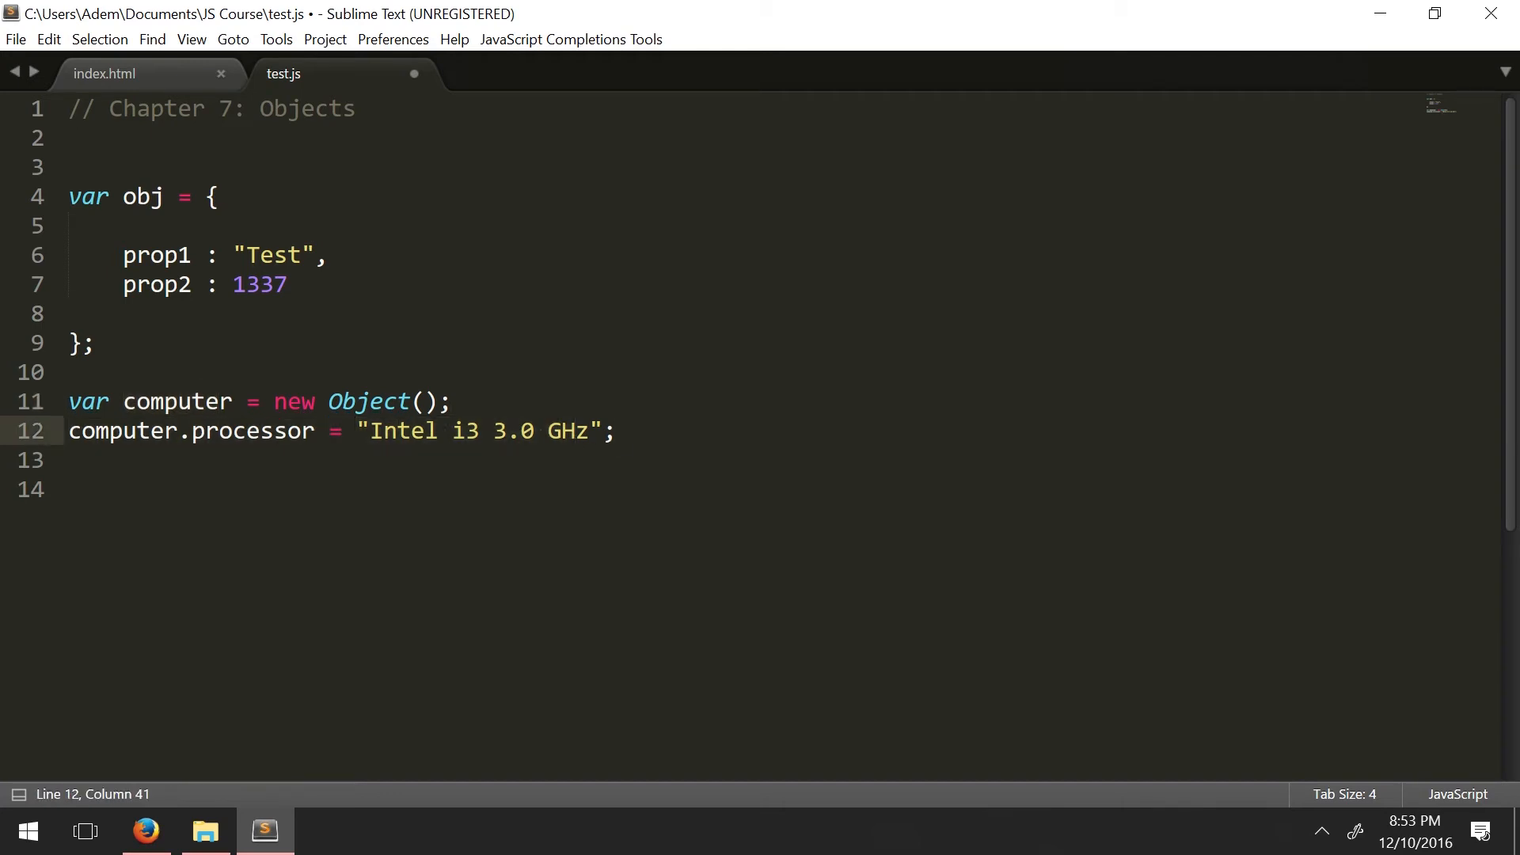
pyautogui.press('enter')
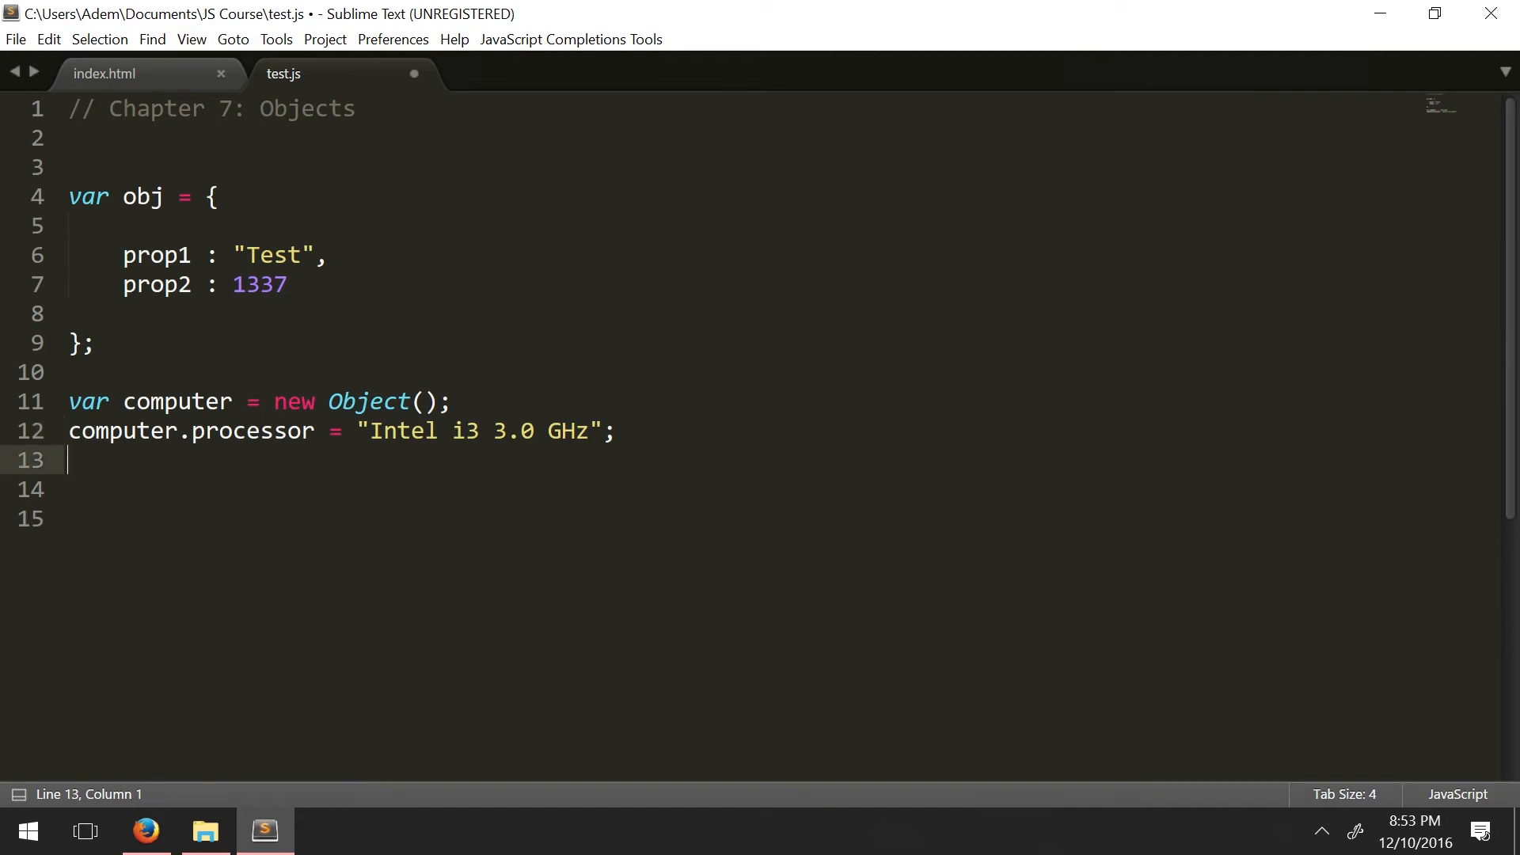
# Step: Assign computer.gpu = "Nvidia 980 GTX"; on line 13
pyautogui.write('computer.g')
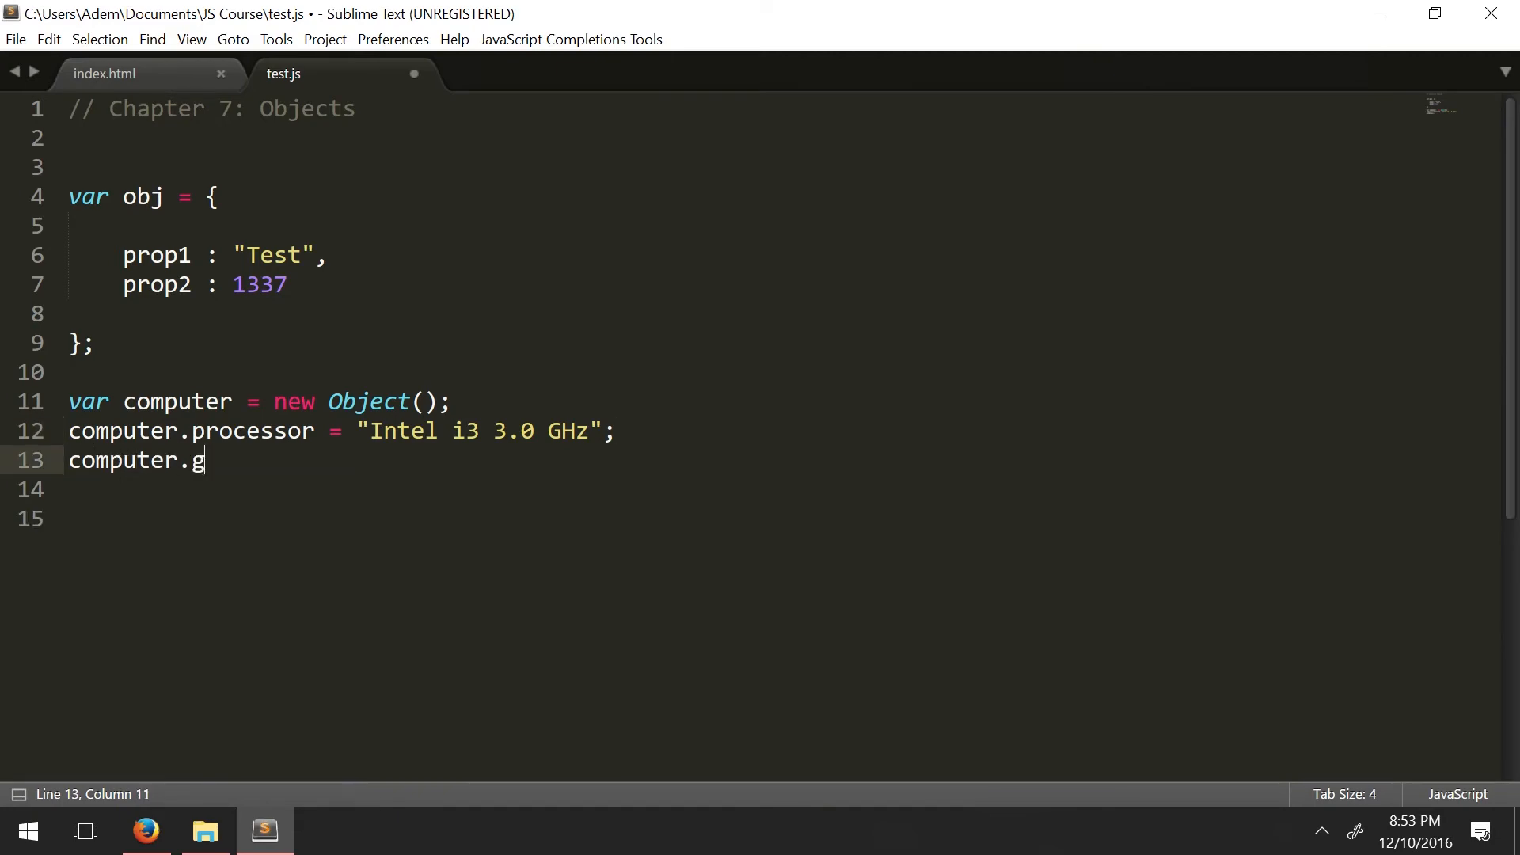
pyautogui.write('pu = ""')
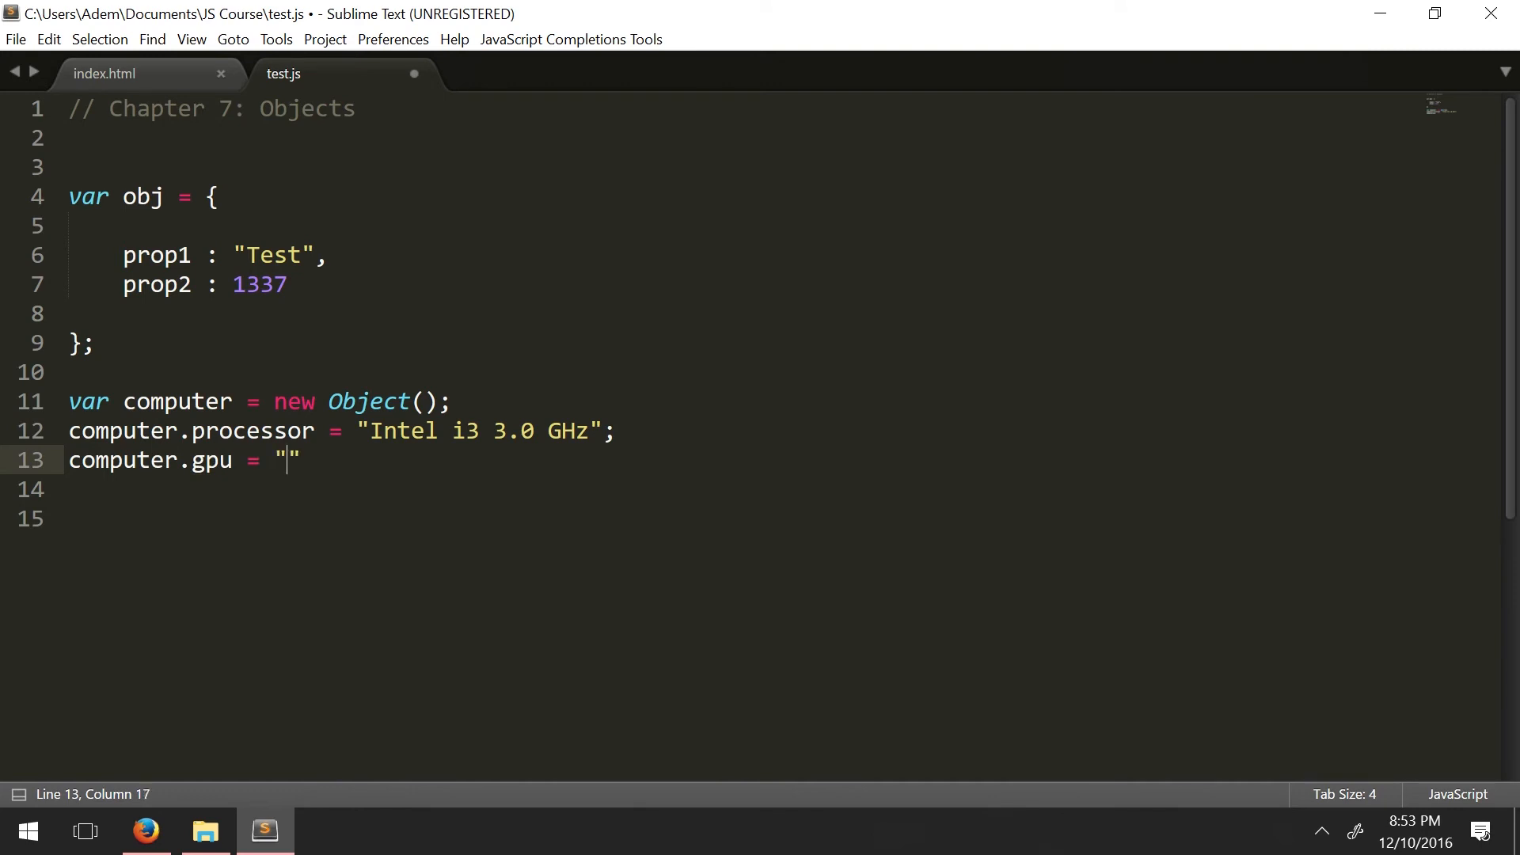
pyautogui.write('Nvidi')
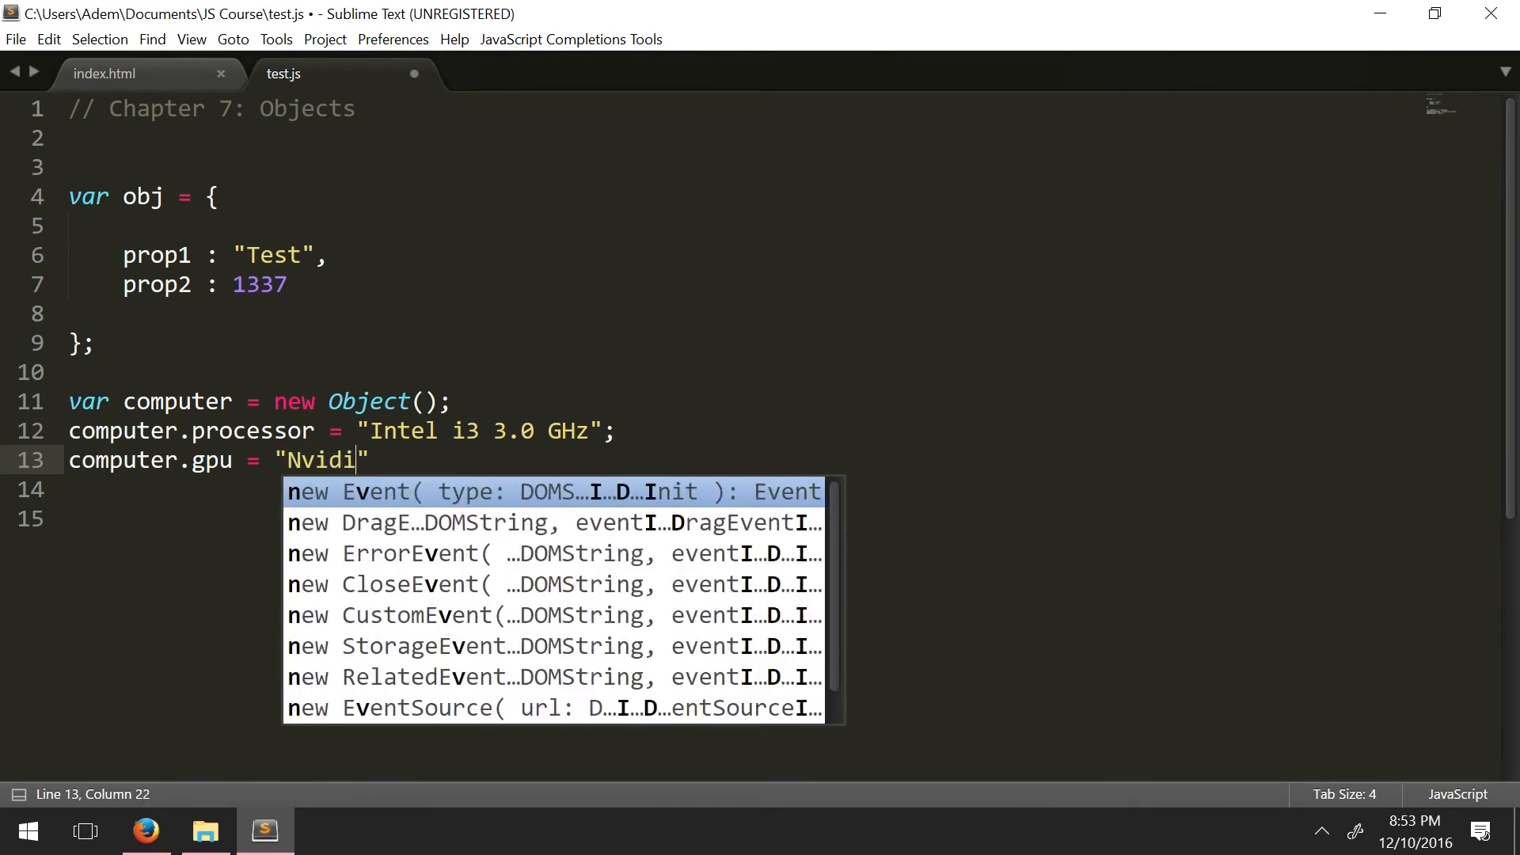
pyautogui.write('a')
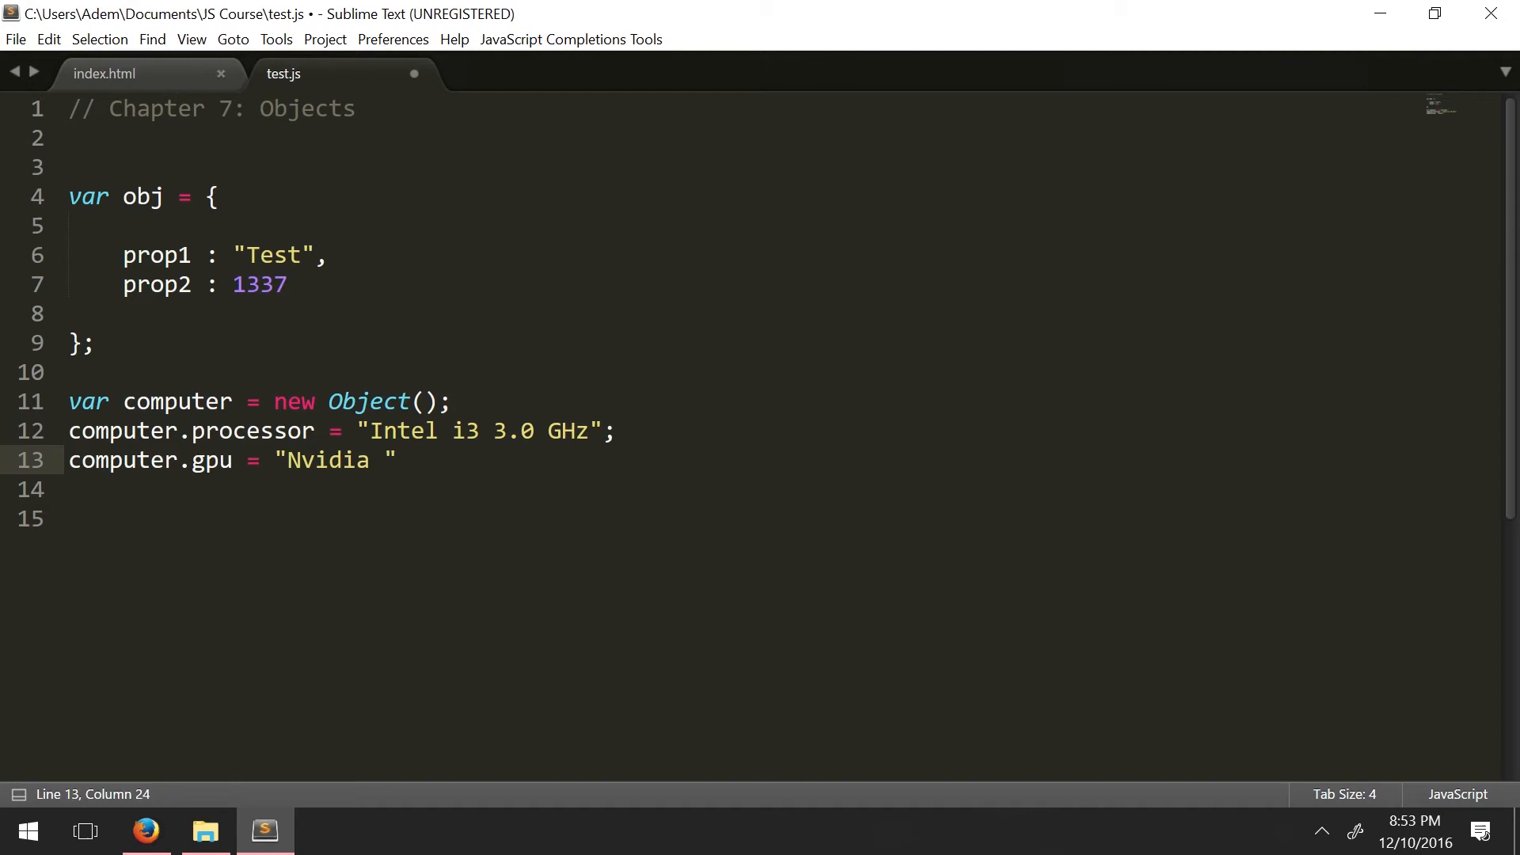
pyautogui.write('980 GTX"')
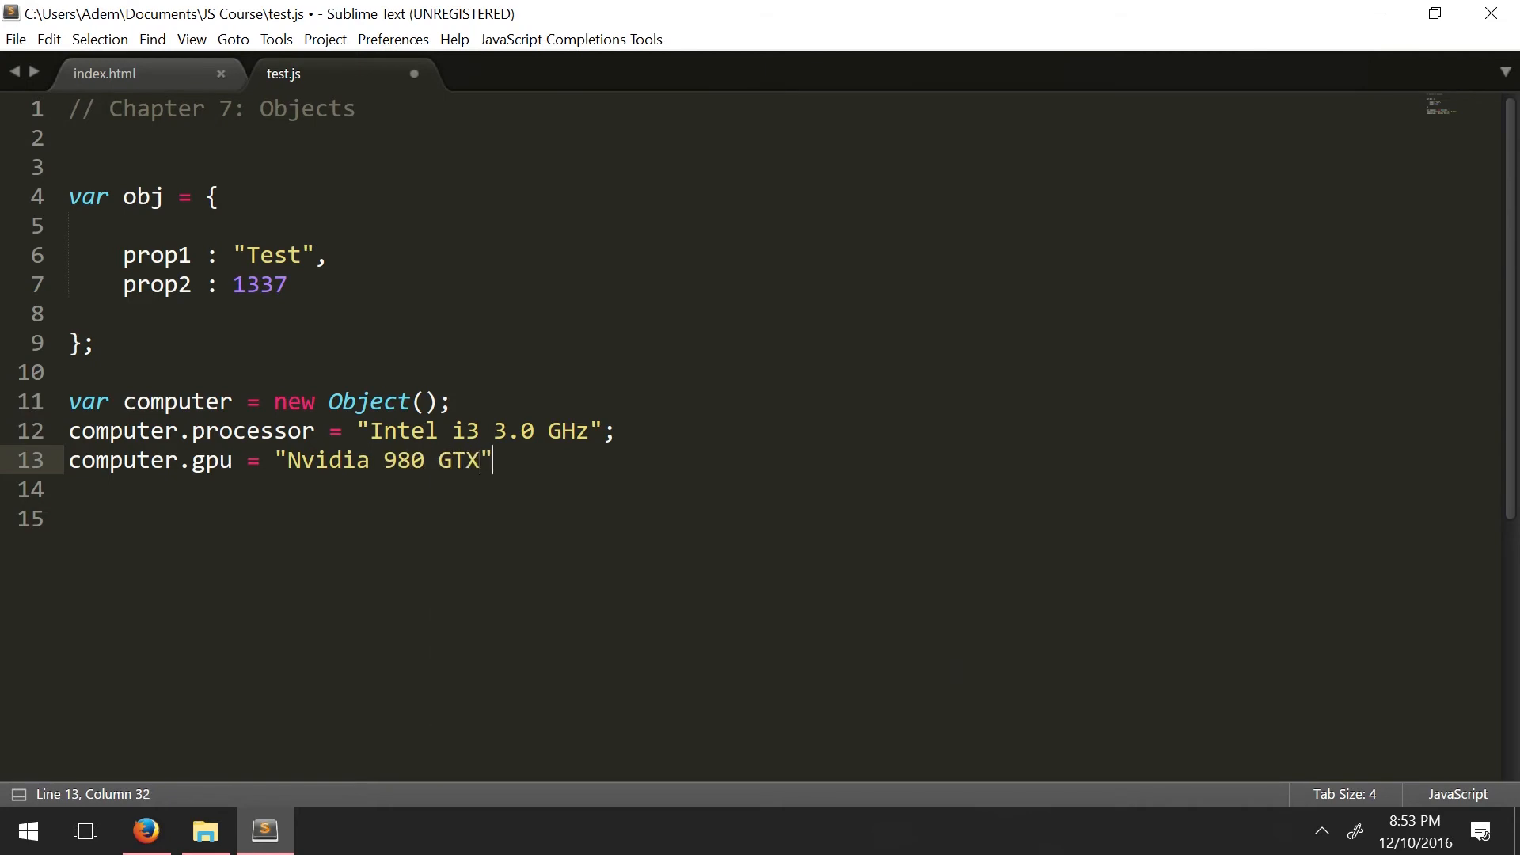
pyautogui.write(';')
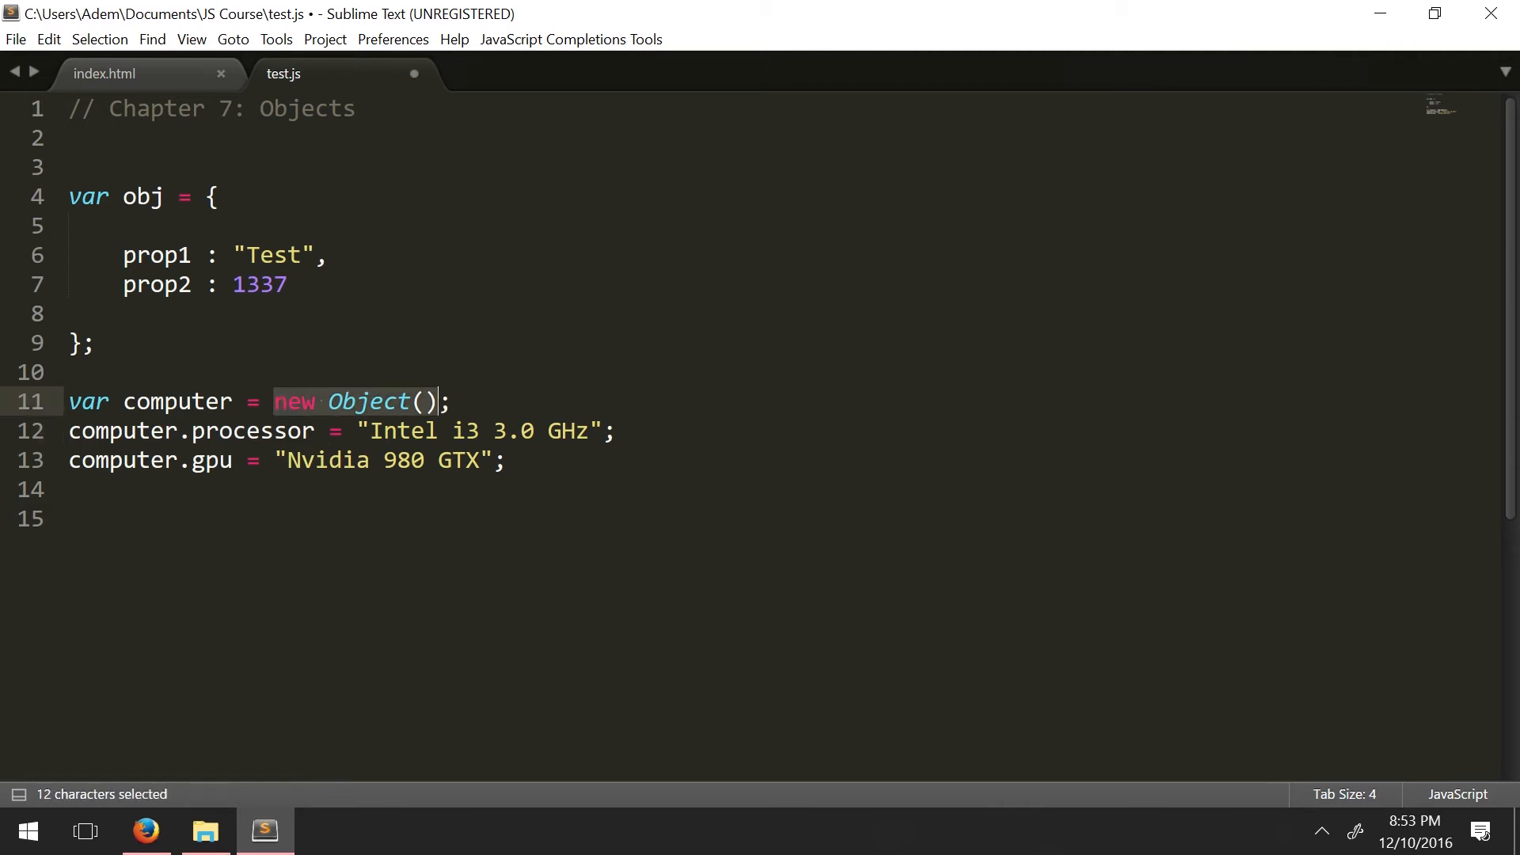
pyautogui.click(504, 459)
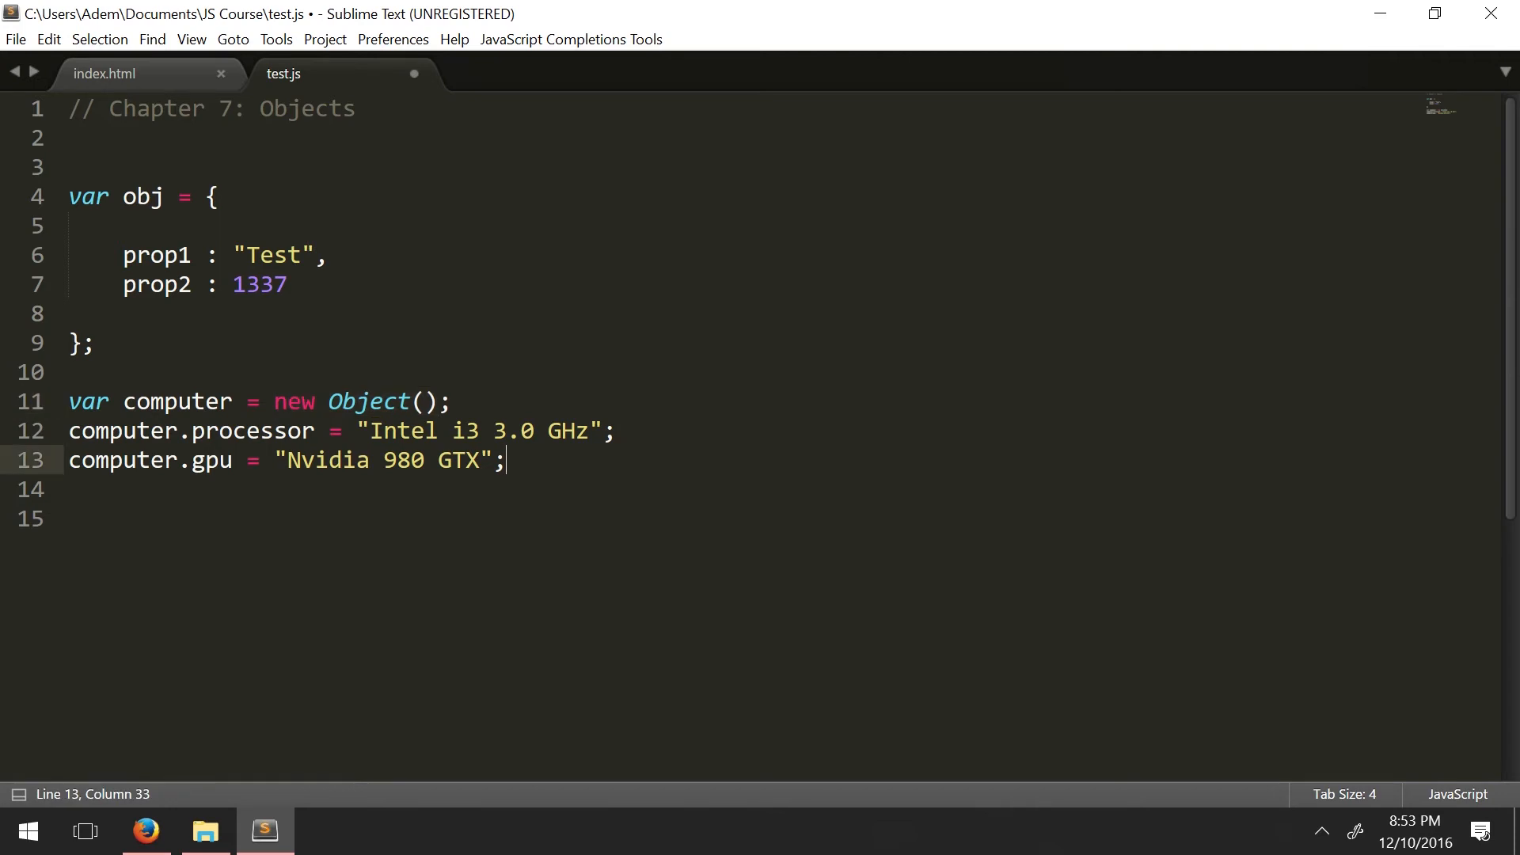
pyautogui.doubleClick(251, 431)
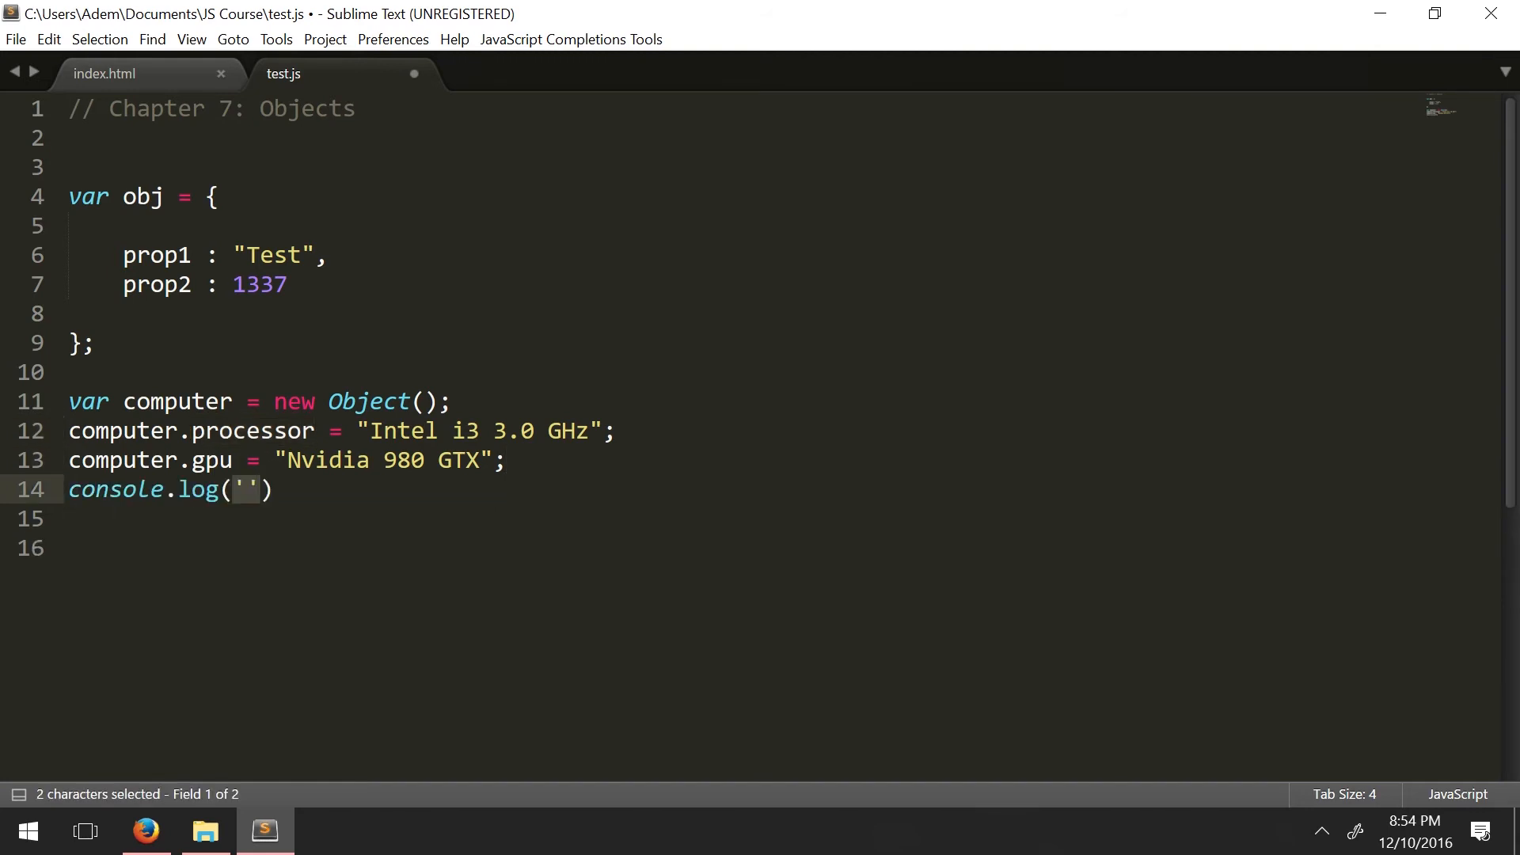
# Step: Log computer on line 14 and check its processor and gpu in Firefox's console
pyautogui.write('computer')
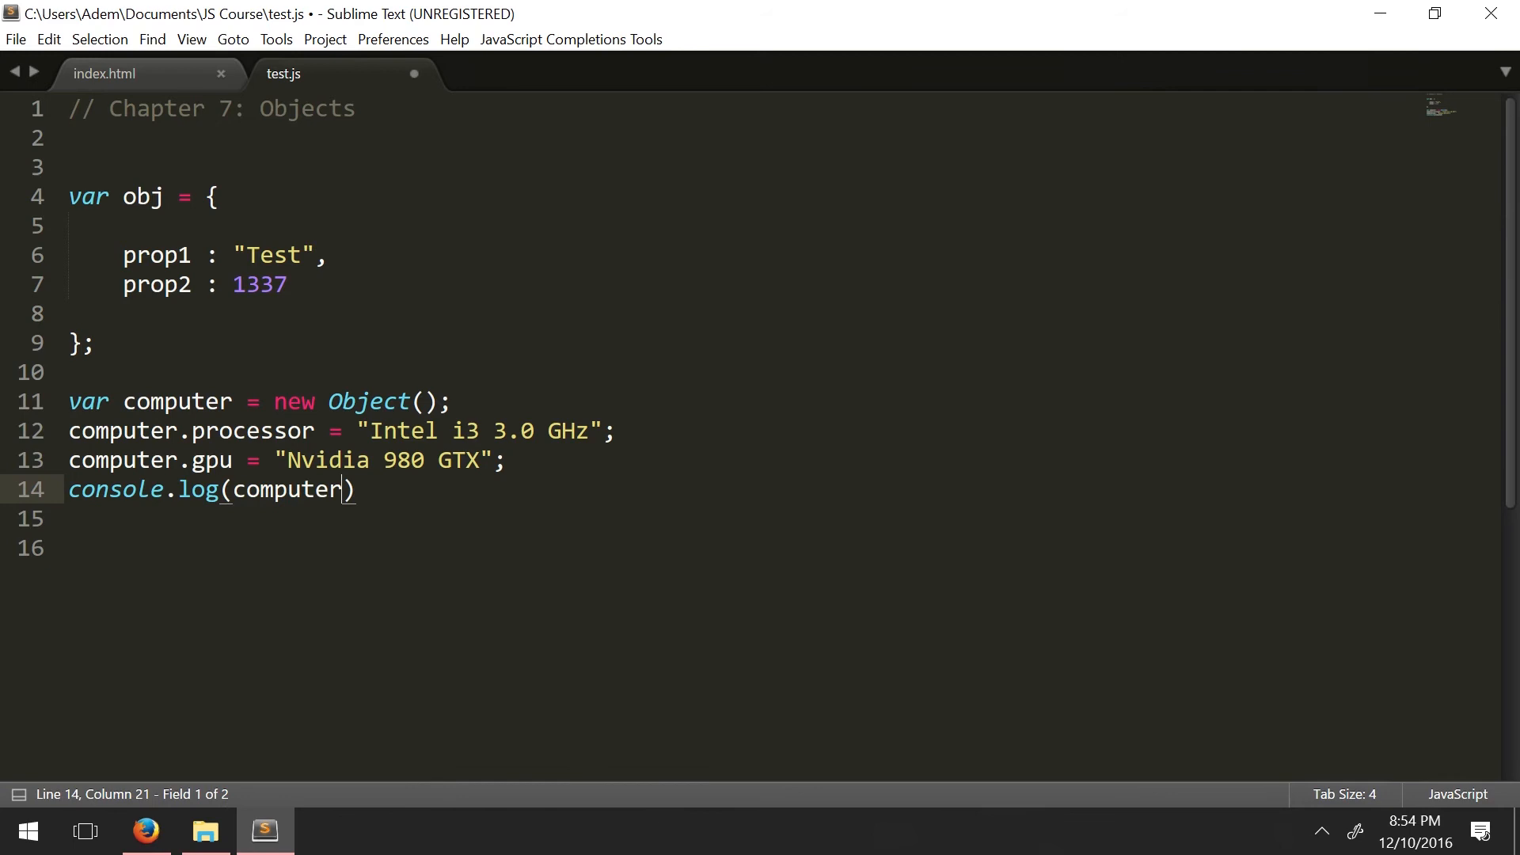
pyautogui.write('.')
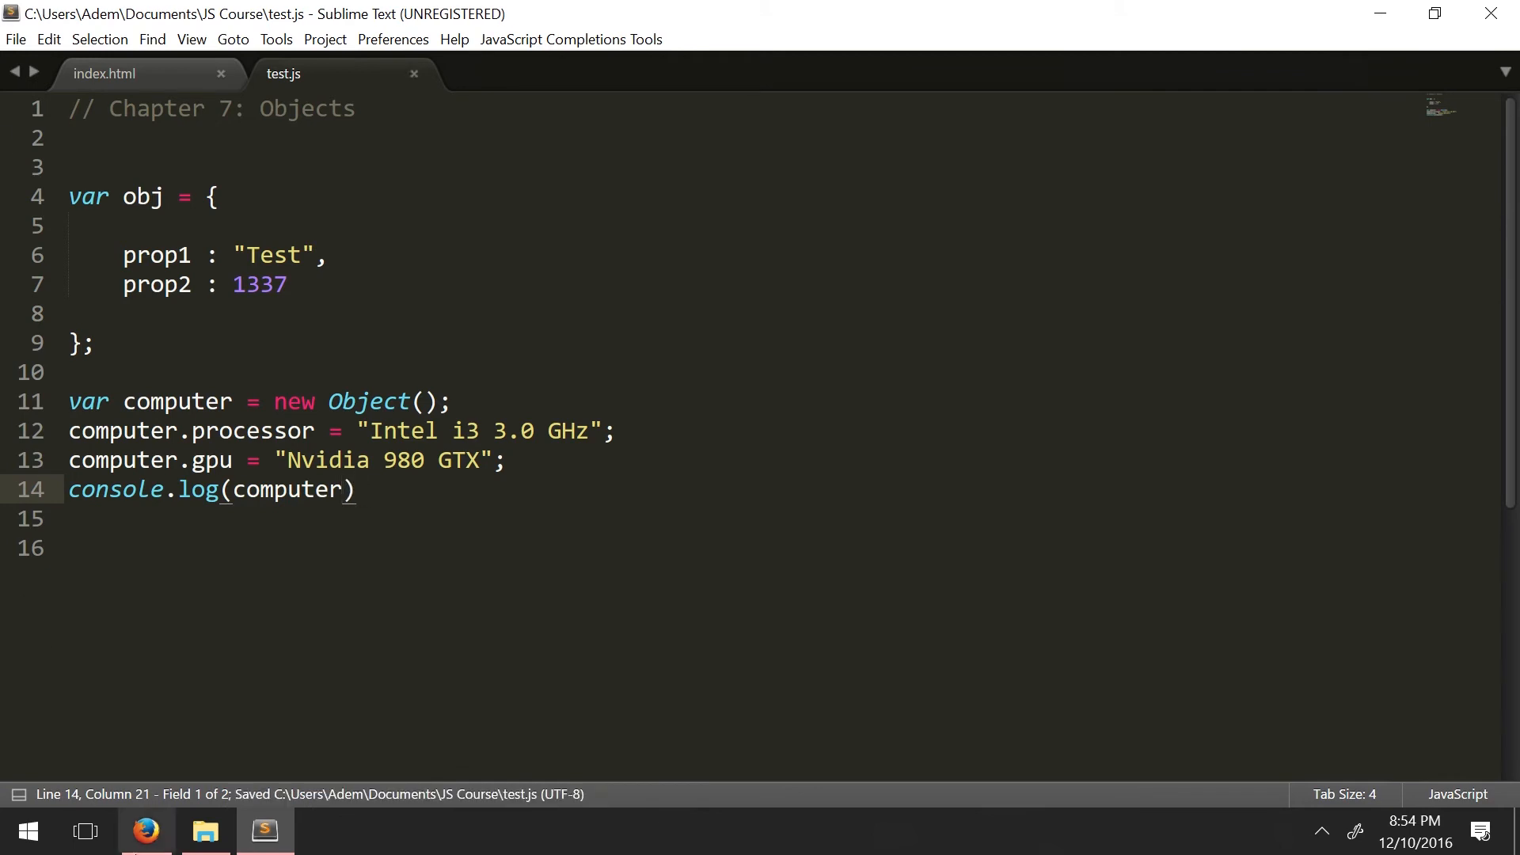
pyautogui.click(146, 831)
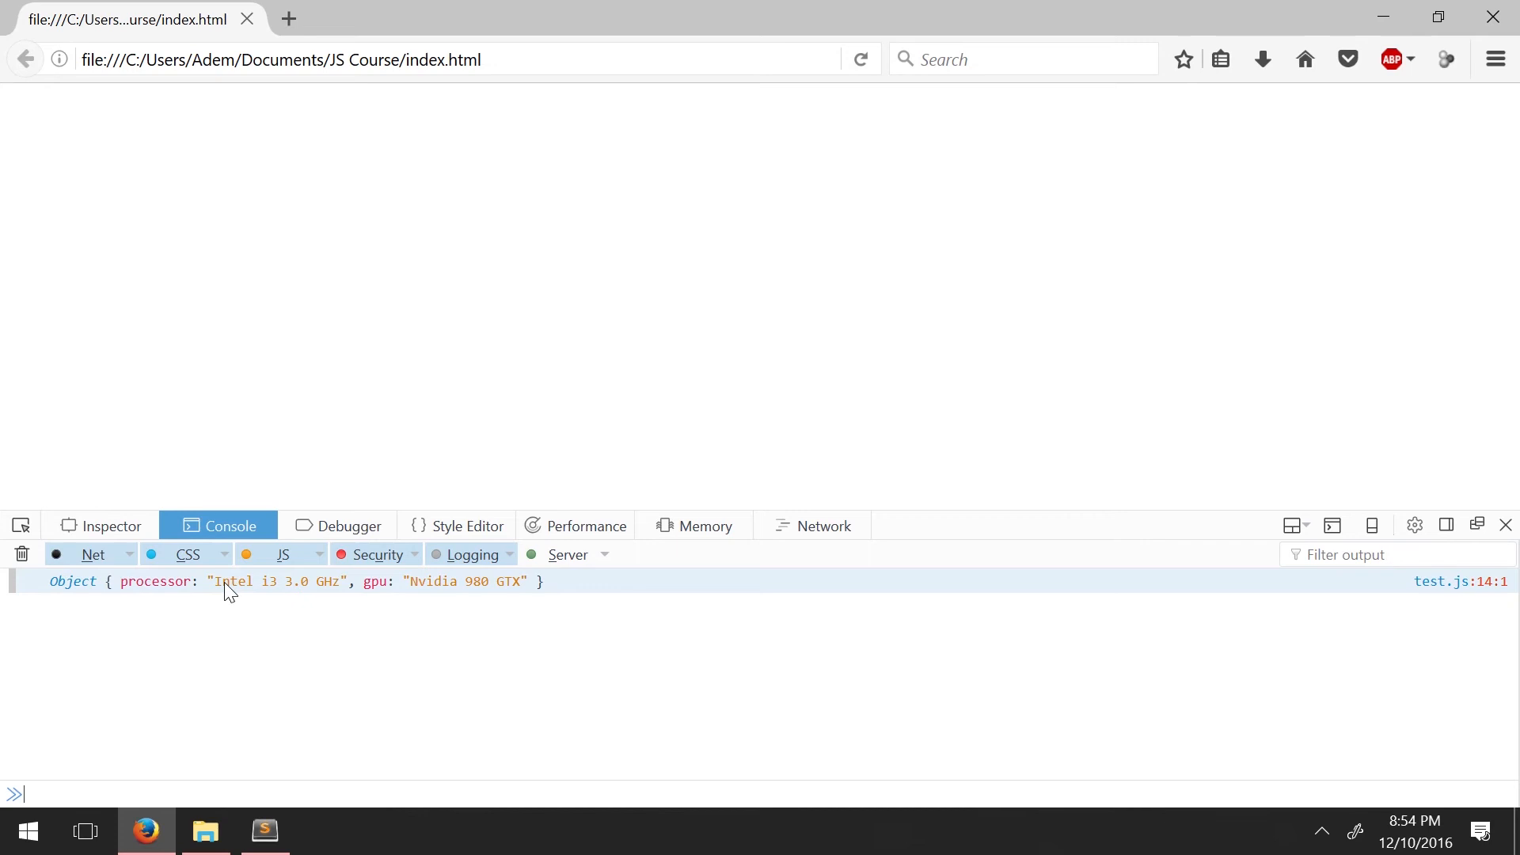
pyautogui.moveTo(372, 595)
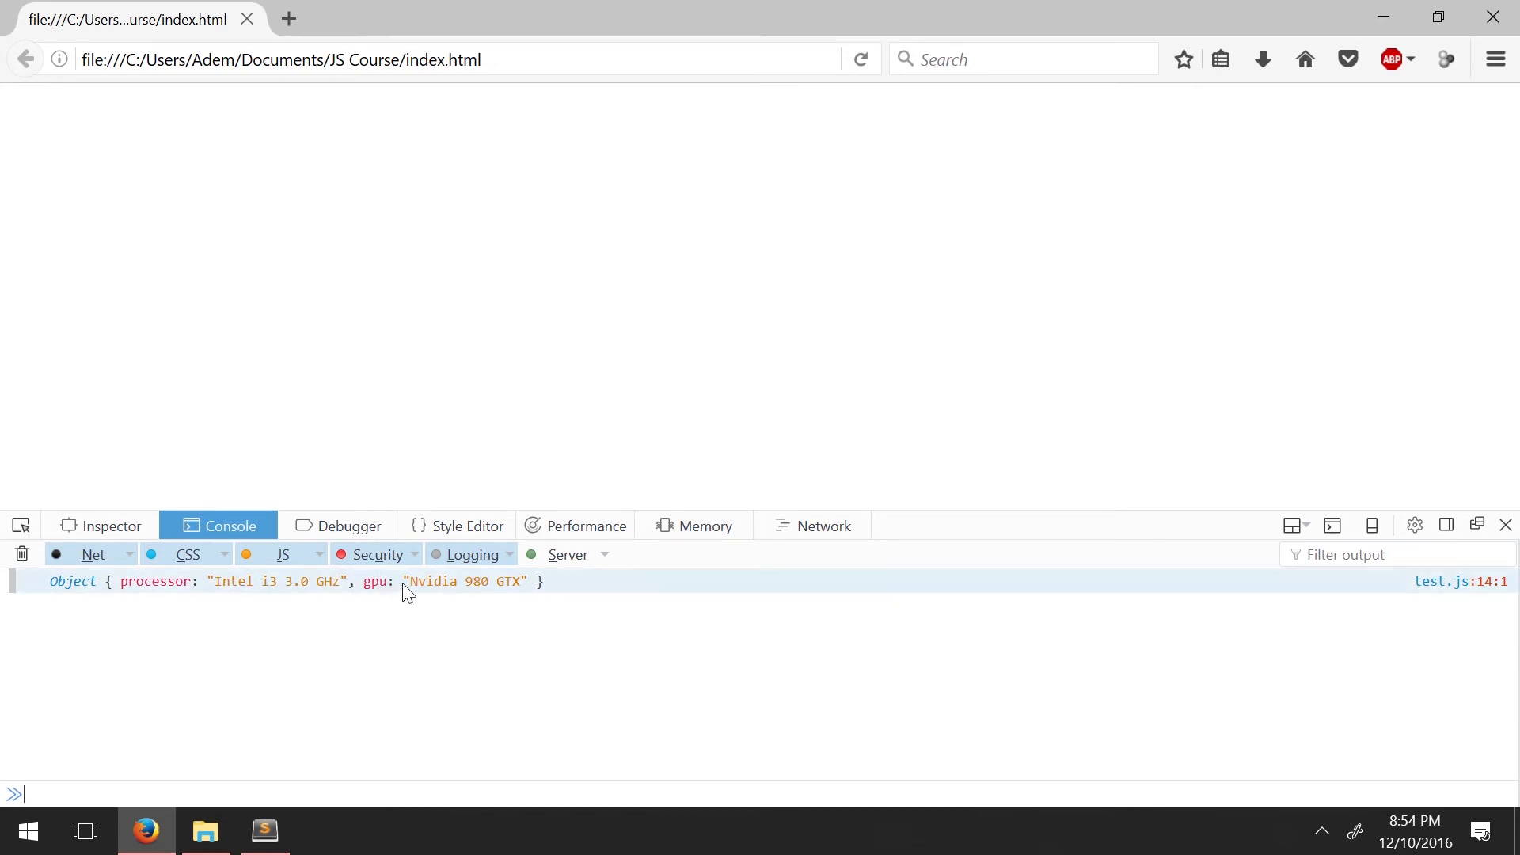
pyautogui.moveTo(505, 598)
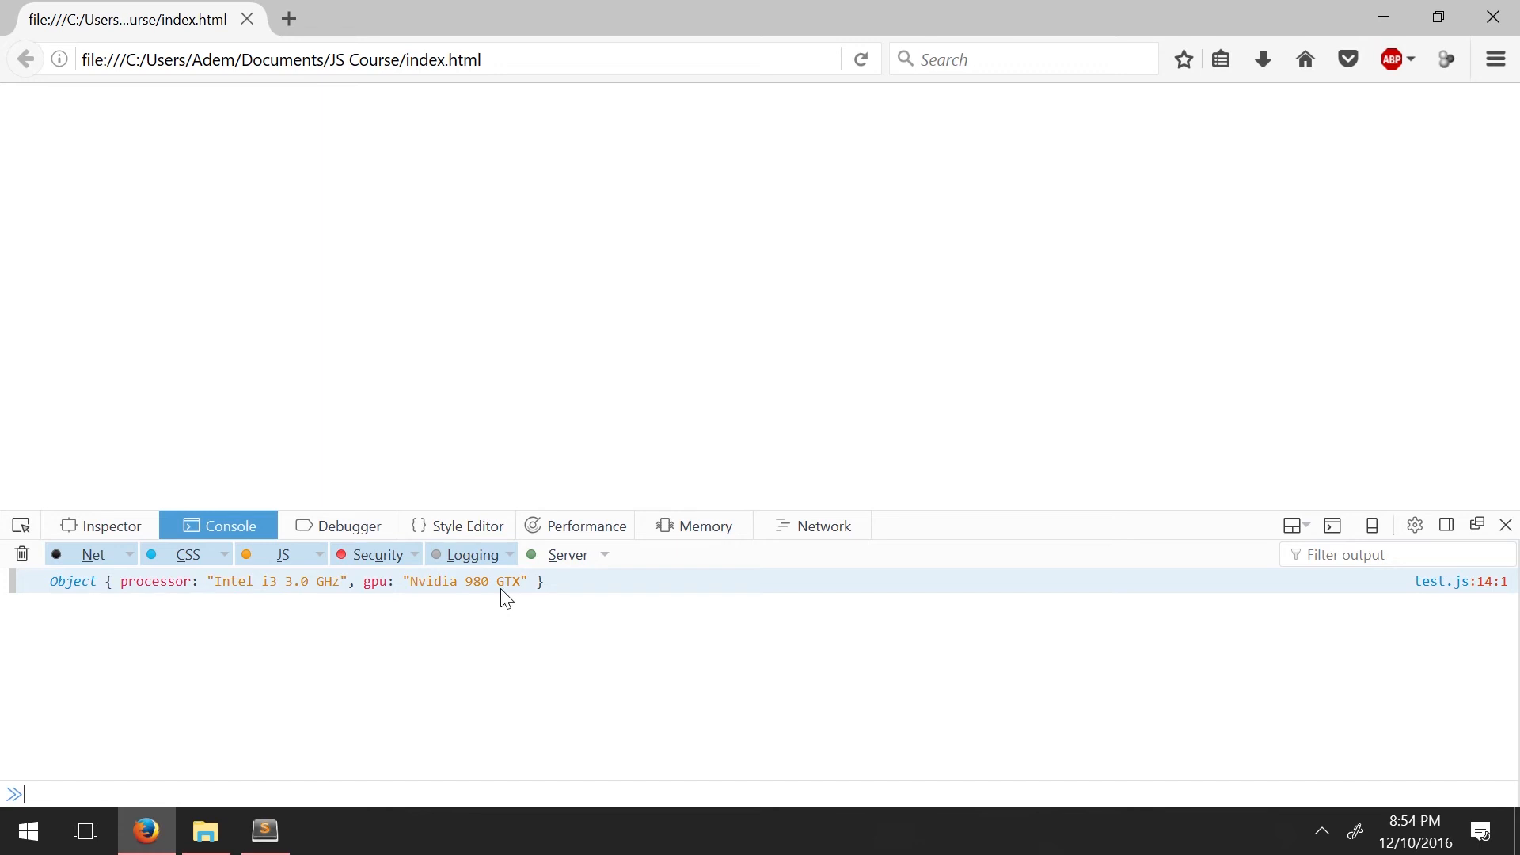
pyautogui.click(264, 831)
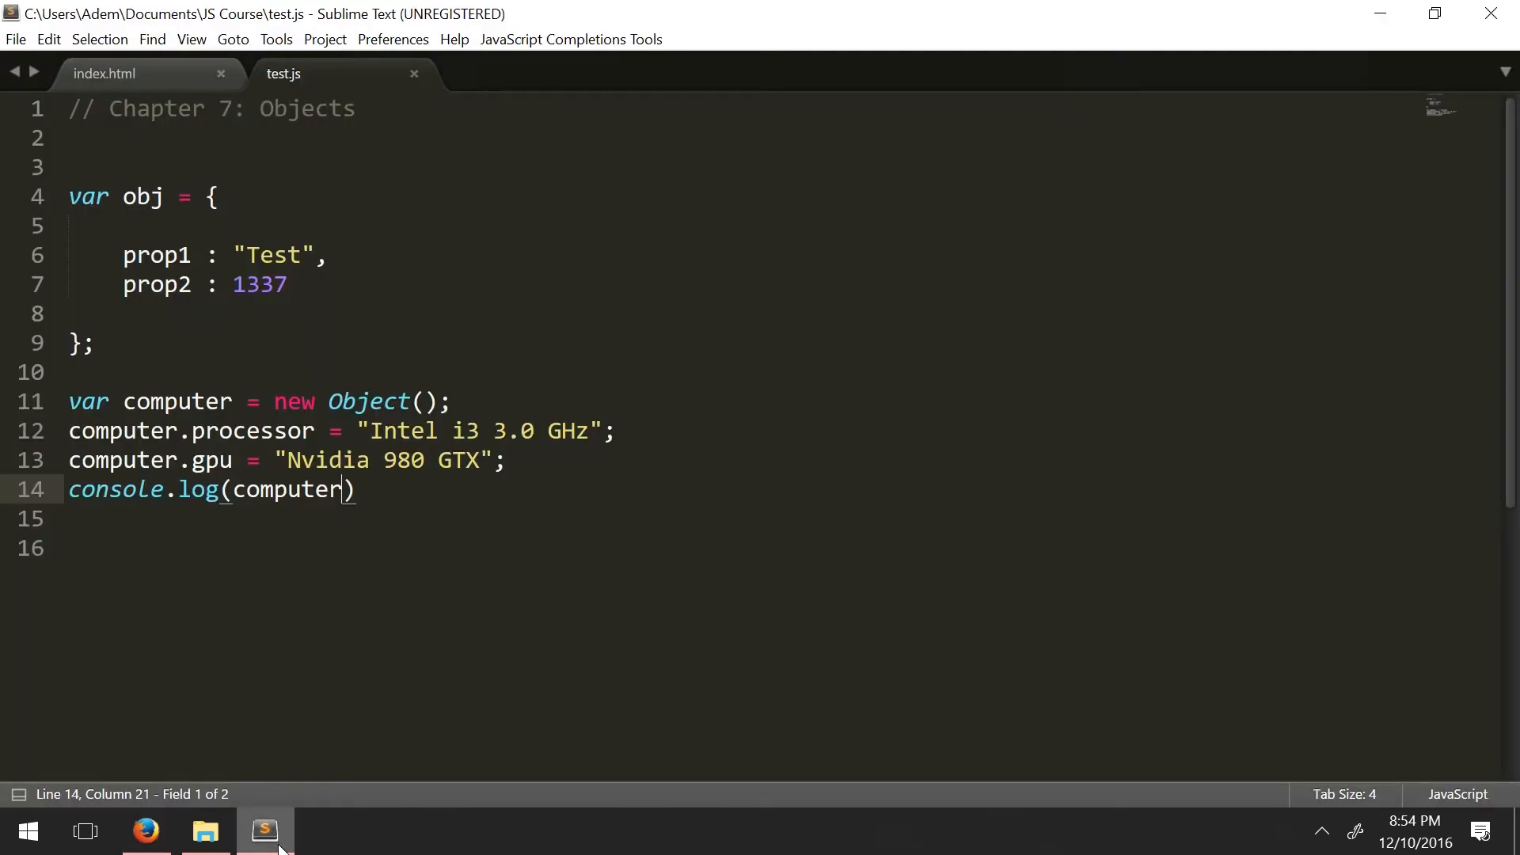
# Step: Add console.log(obj) on line 15 and verify prop1 and prop2 print in Firefox
pyautogui.press('Right')
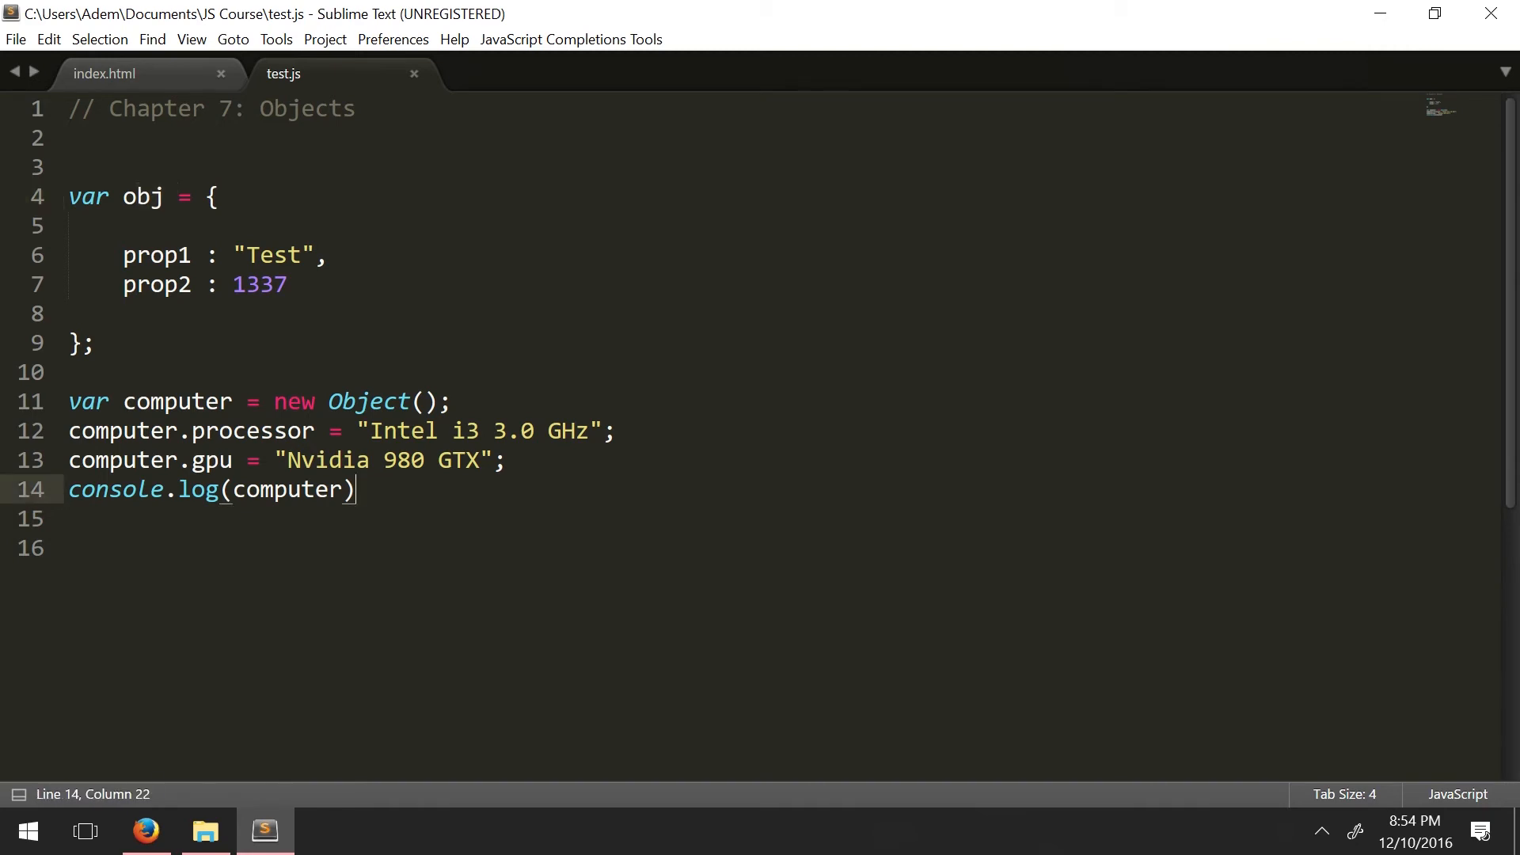
pyautogui.write('c')
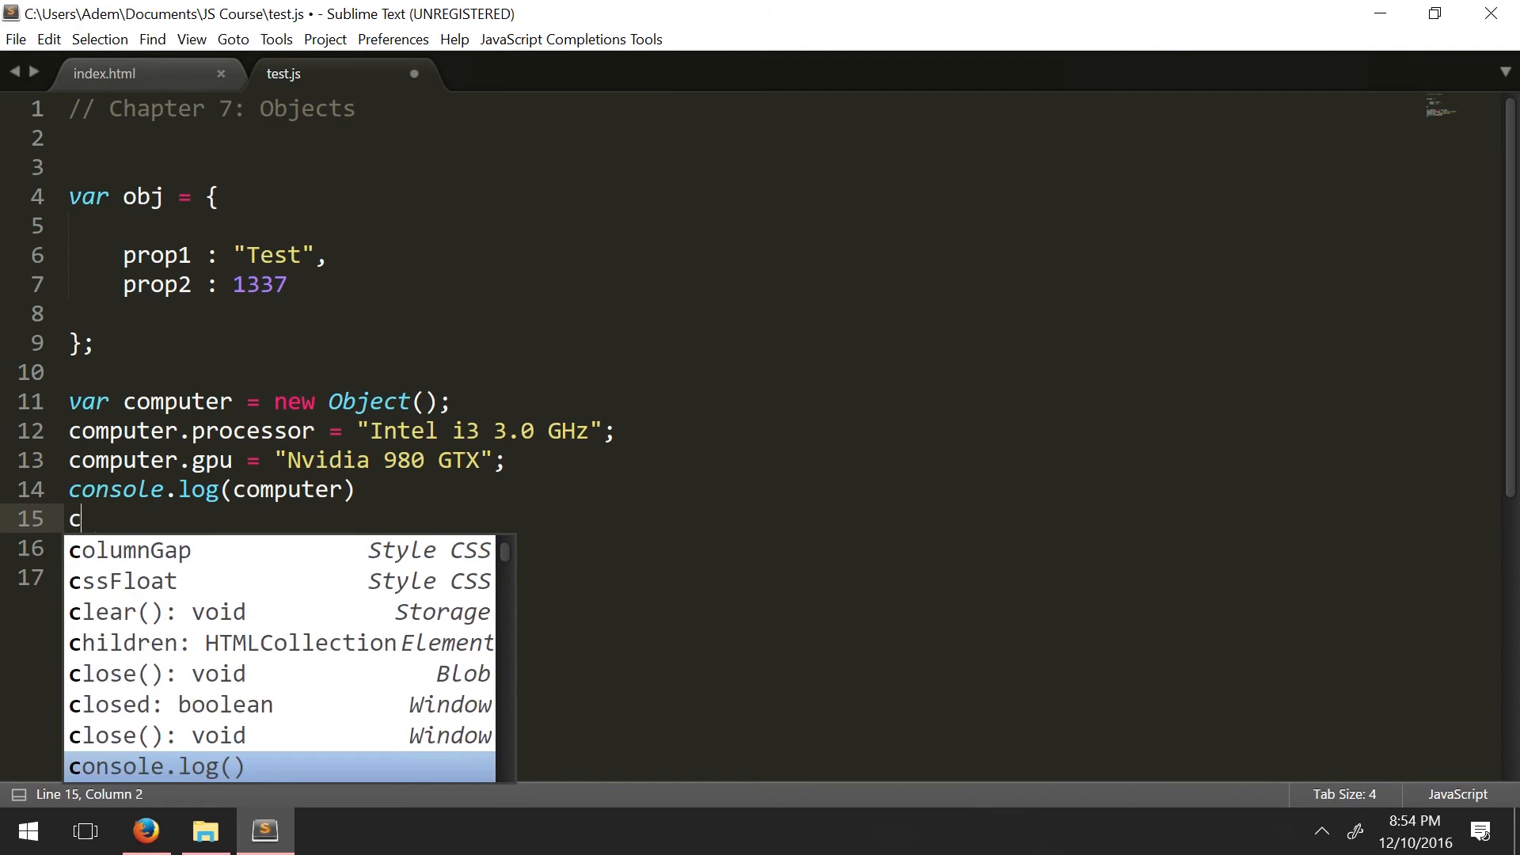
pyautogui.write("onsole.log('")
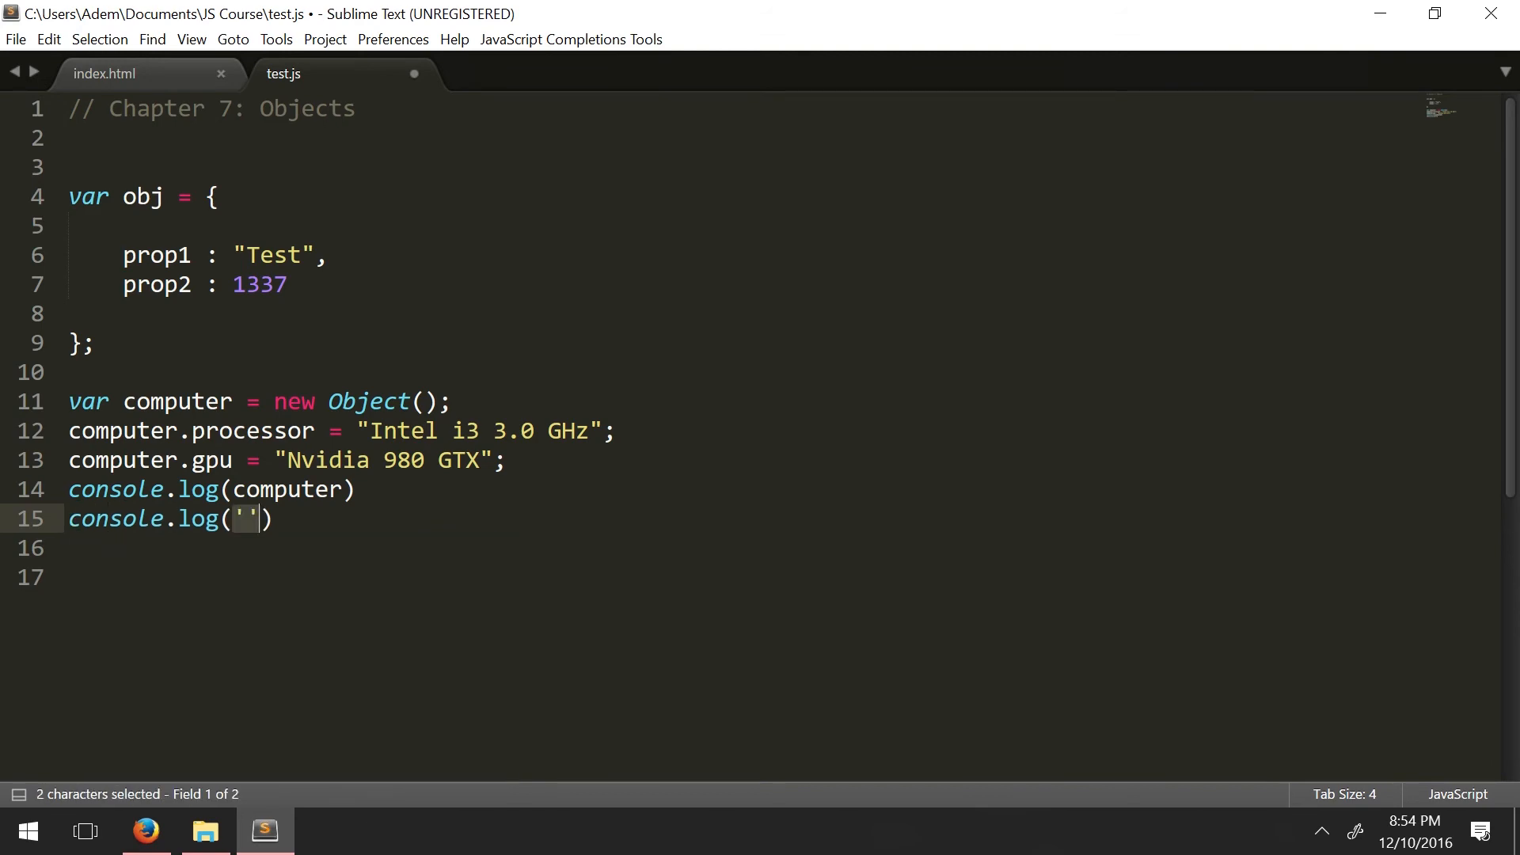
pyautogui.write('obj')
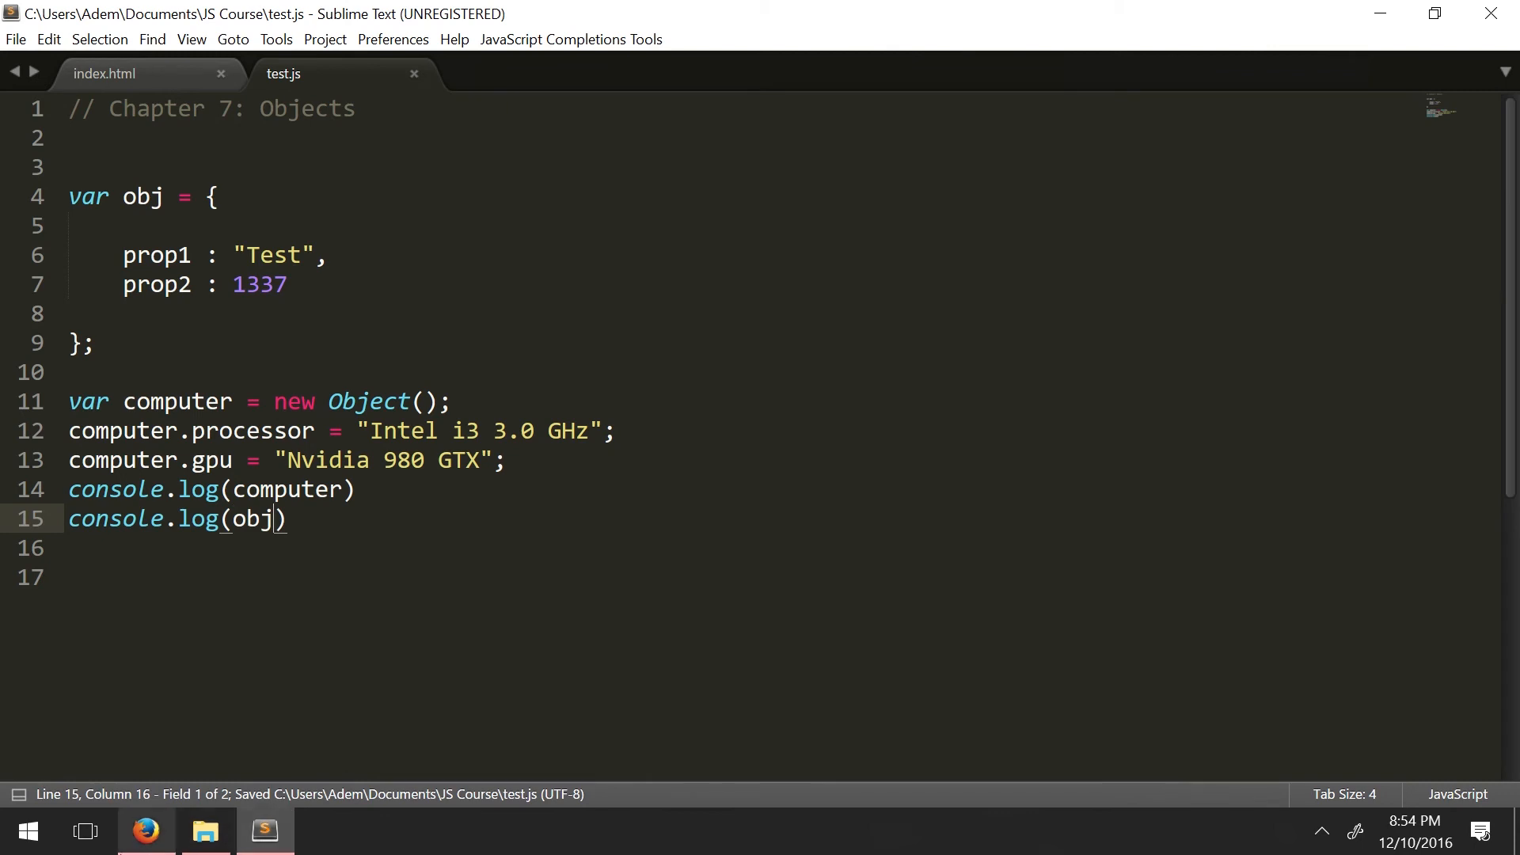
pyautogui.click(144, 831)
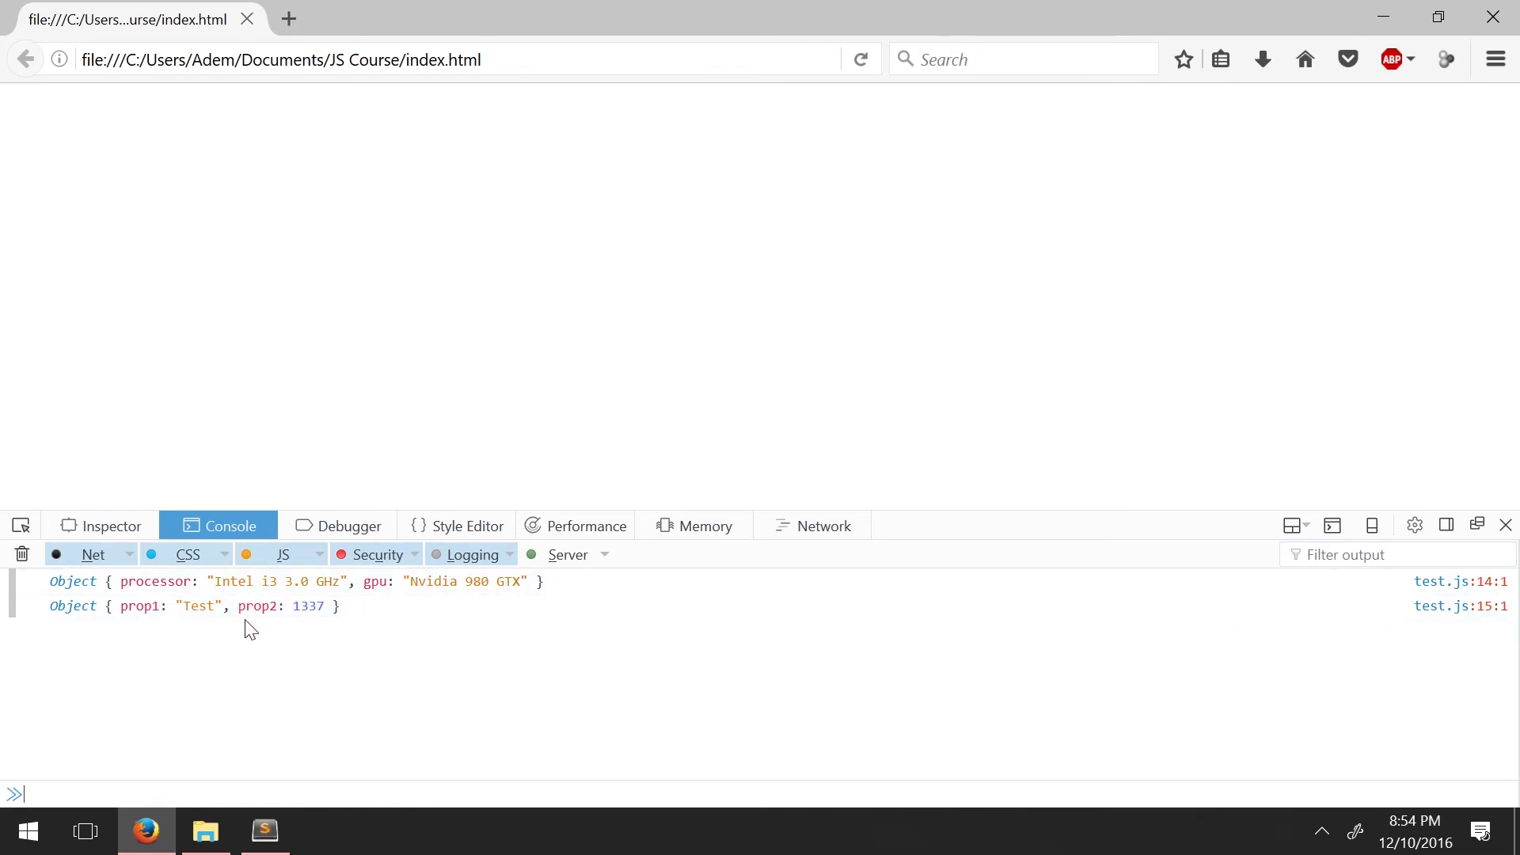
pyautogui.click(263, 831)
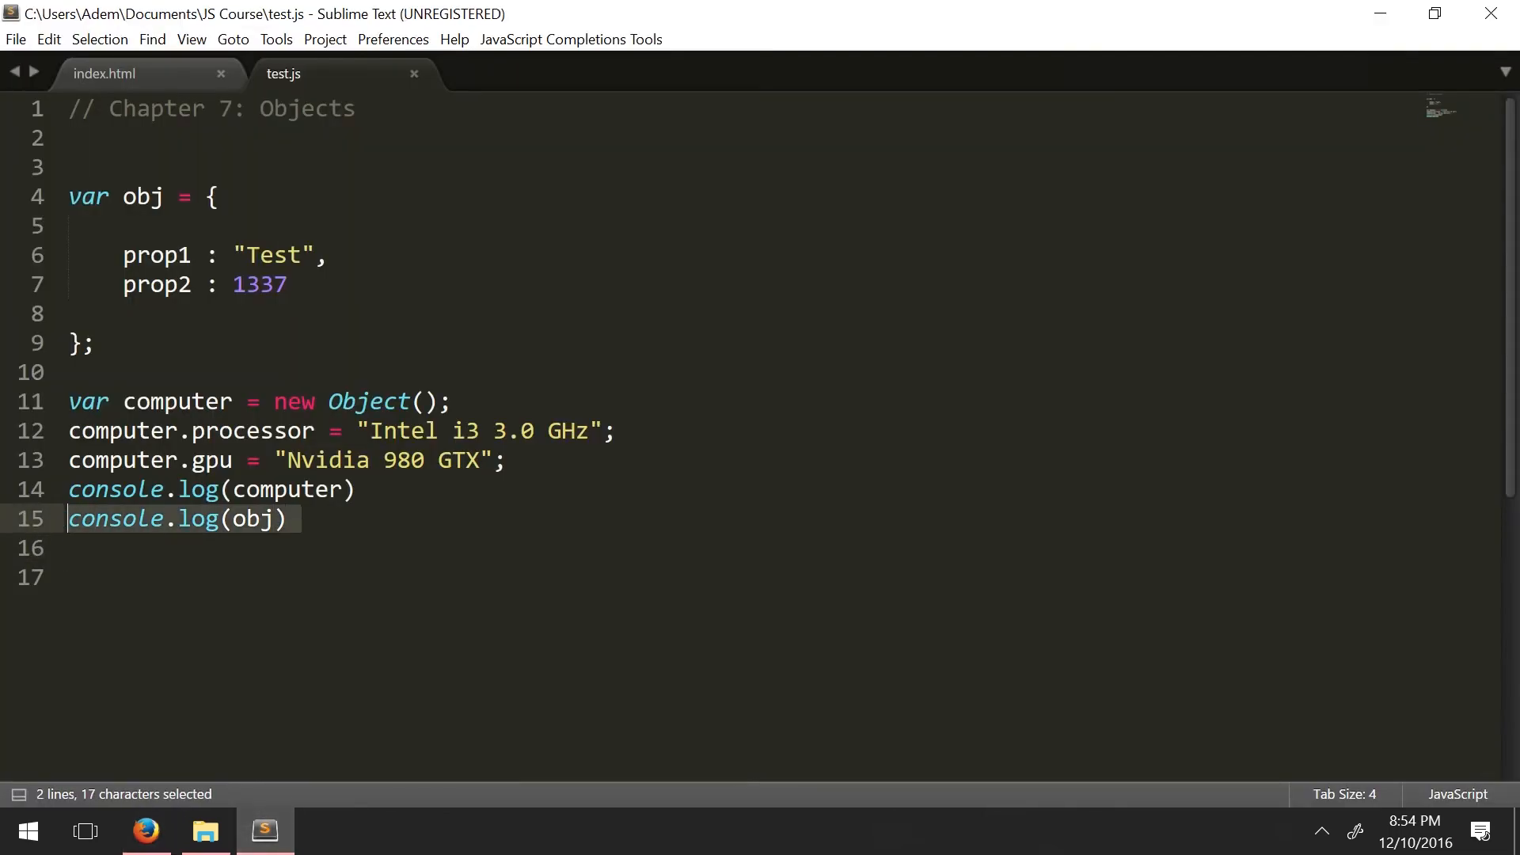
# Step: Delete both console.log lines and declare var array = new Array(10); on line 15
pyautogui.press('Delete')
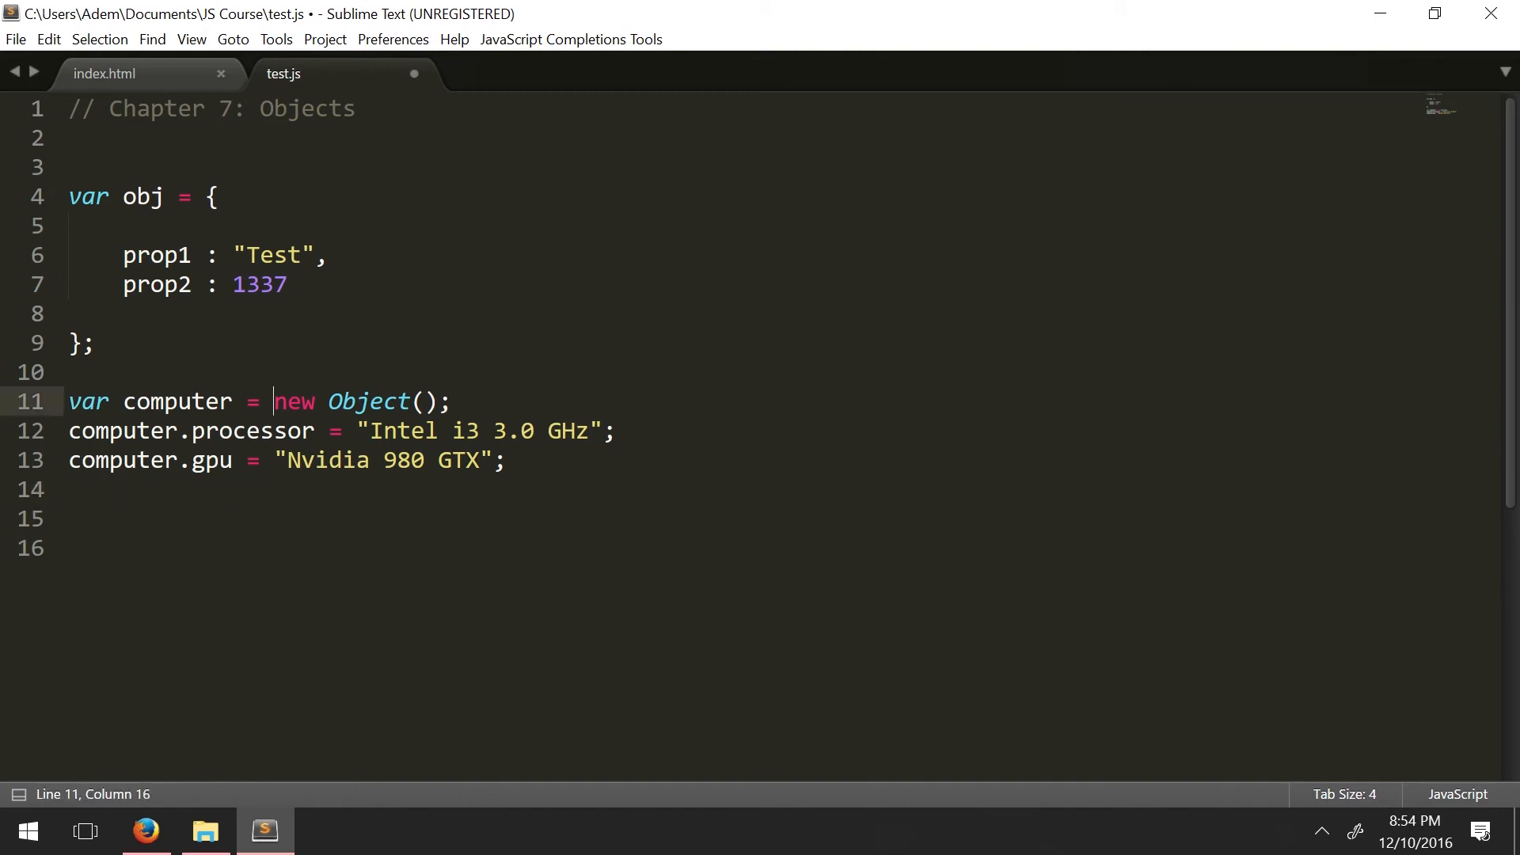
pyautogui.doubleClick(293, 402)
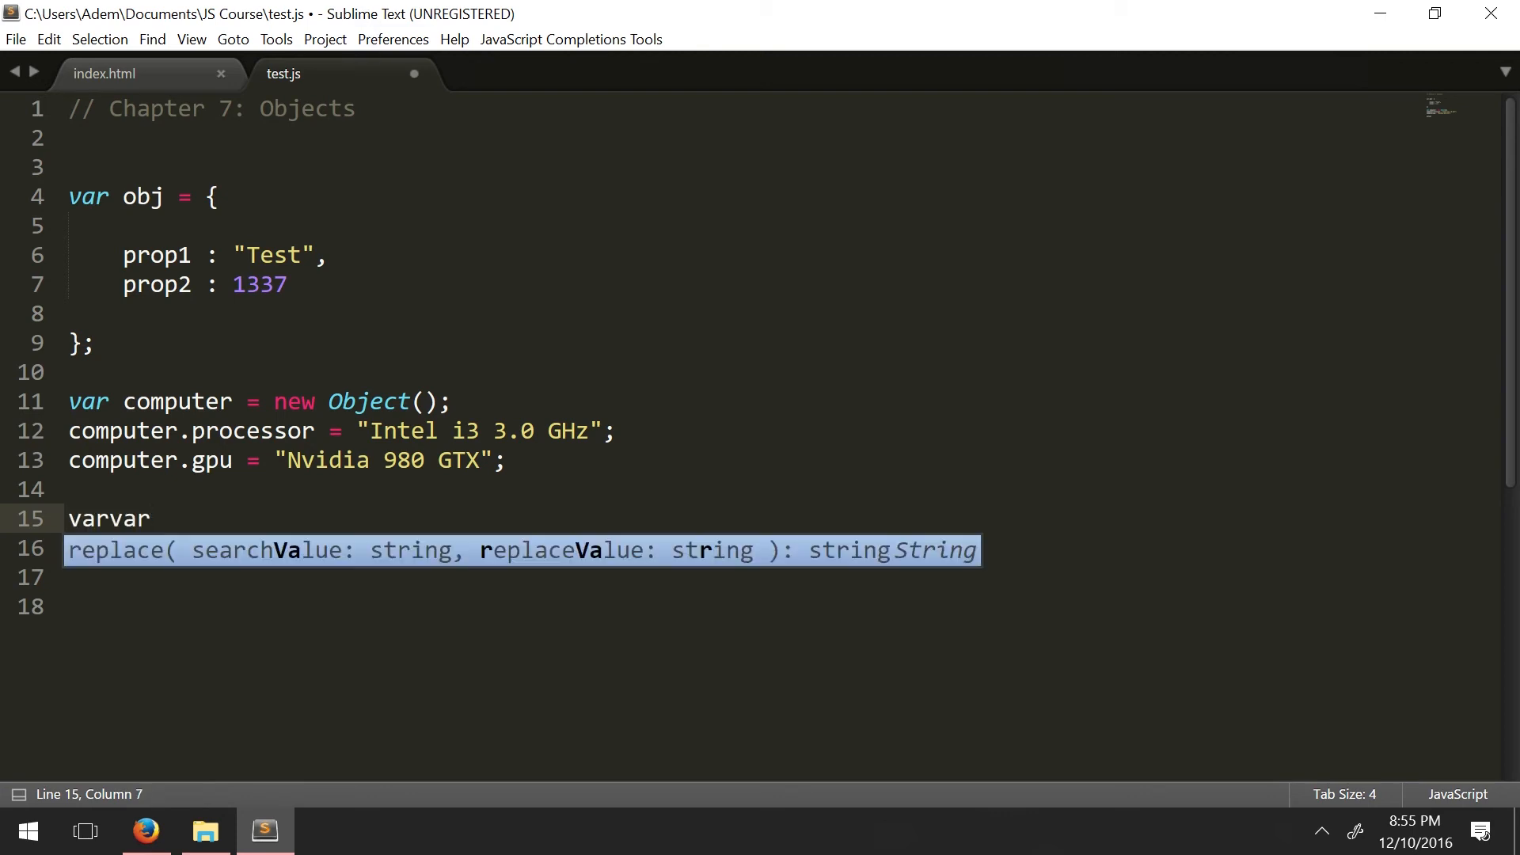
pyautogui.write('array =')
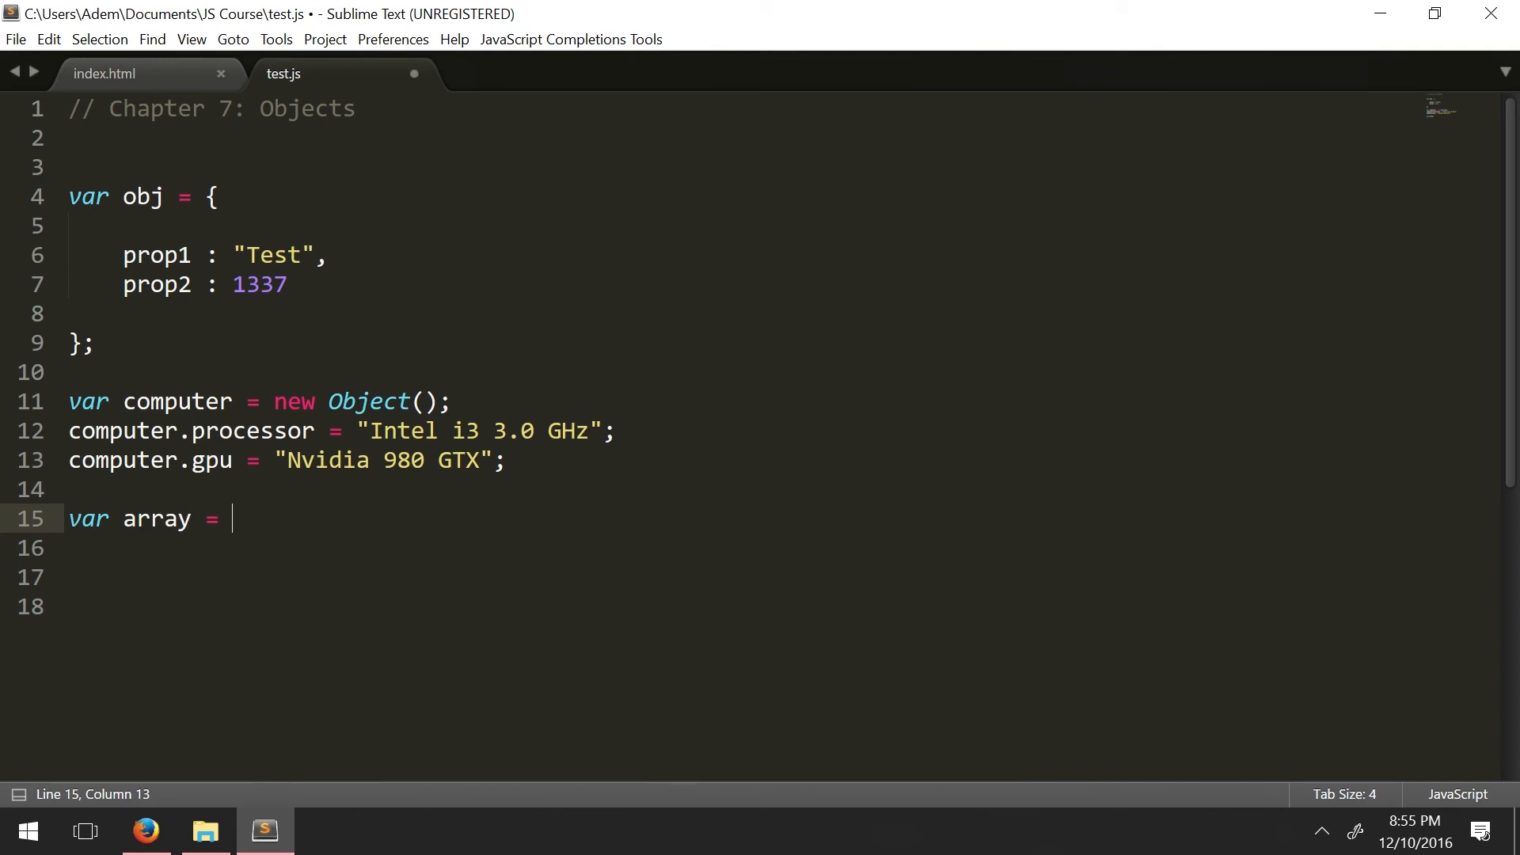
pyautogui.write('new Array(size: int')
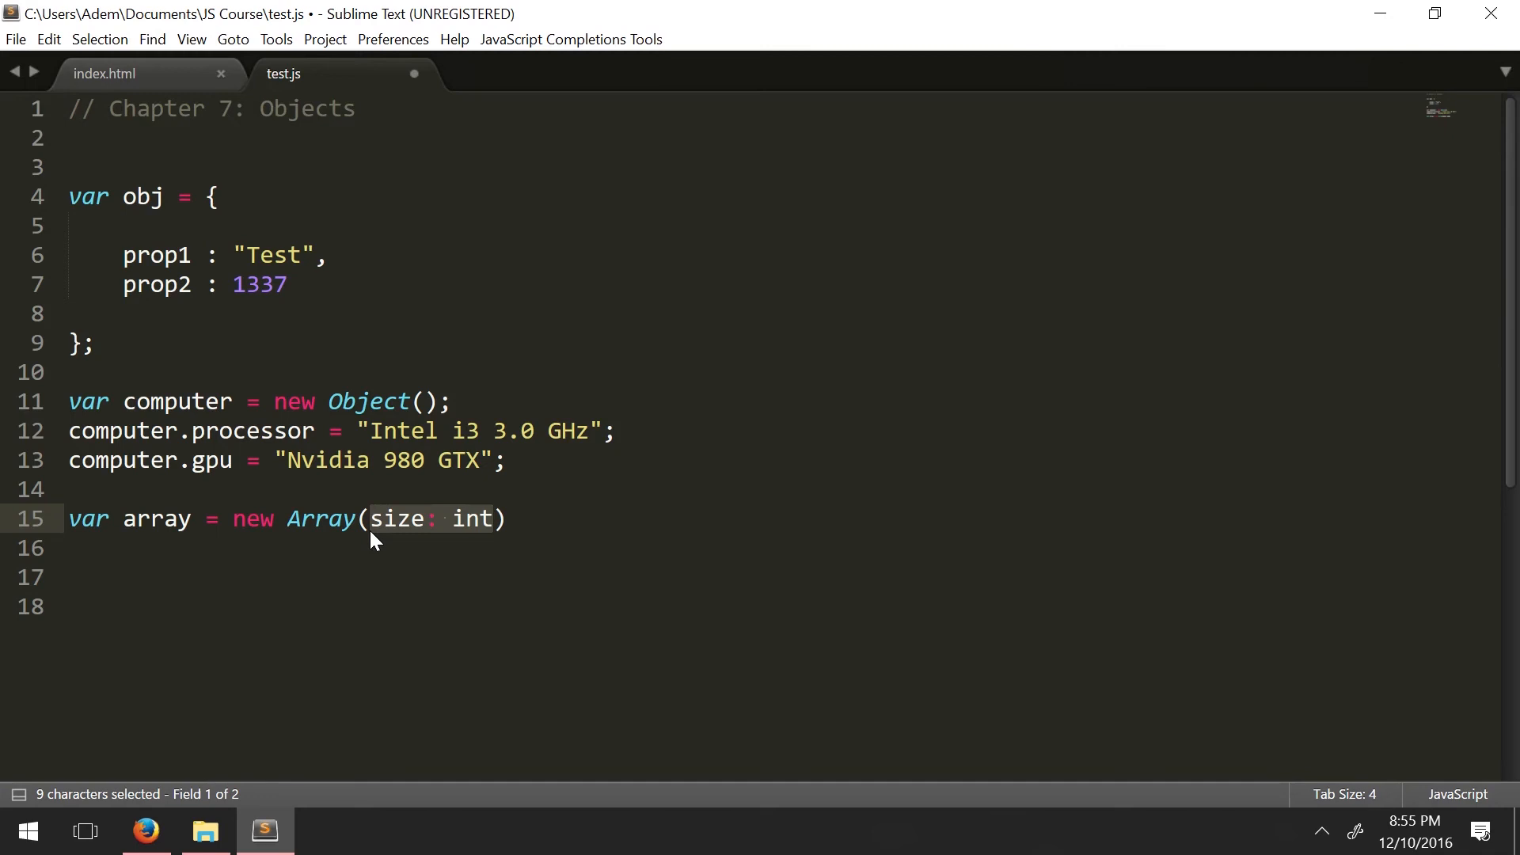
pyautogui.write('10')
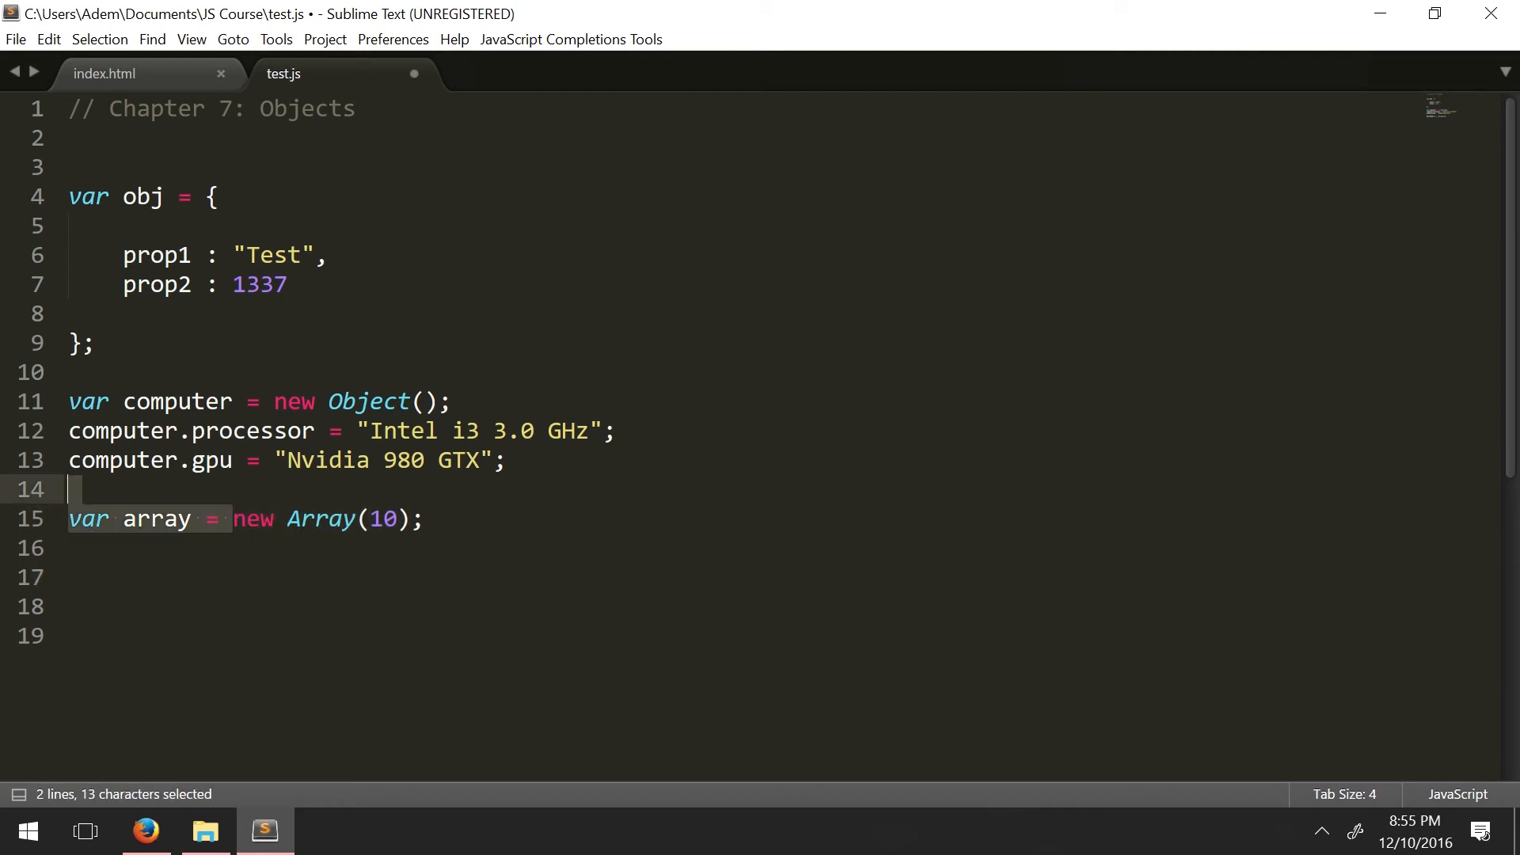
# Step: Declare var str = new String("This is a string object"); and begin var bool = below it
pyautogui.write('var')
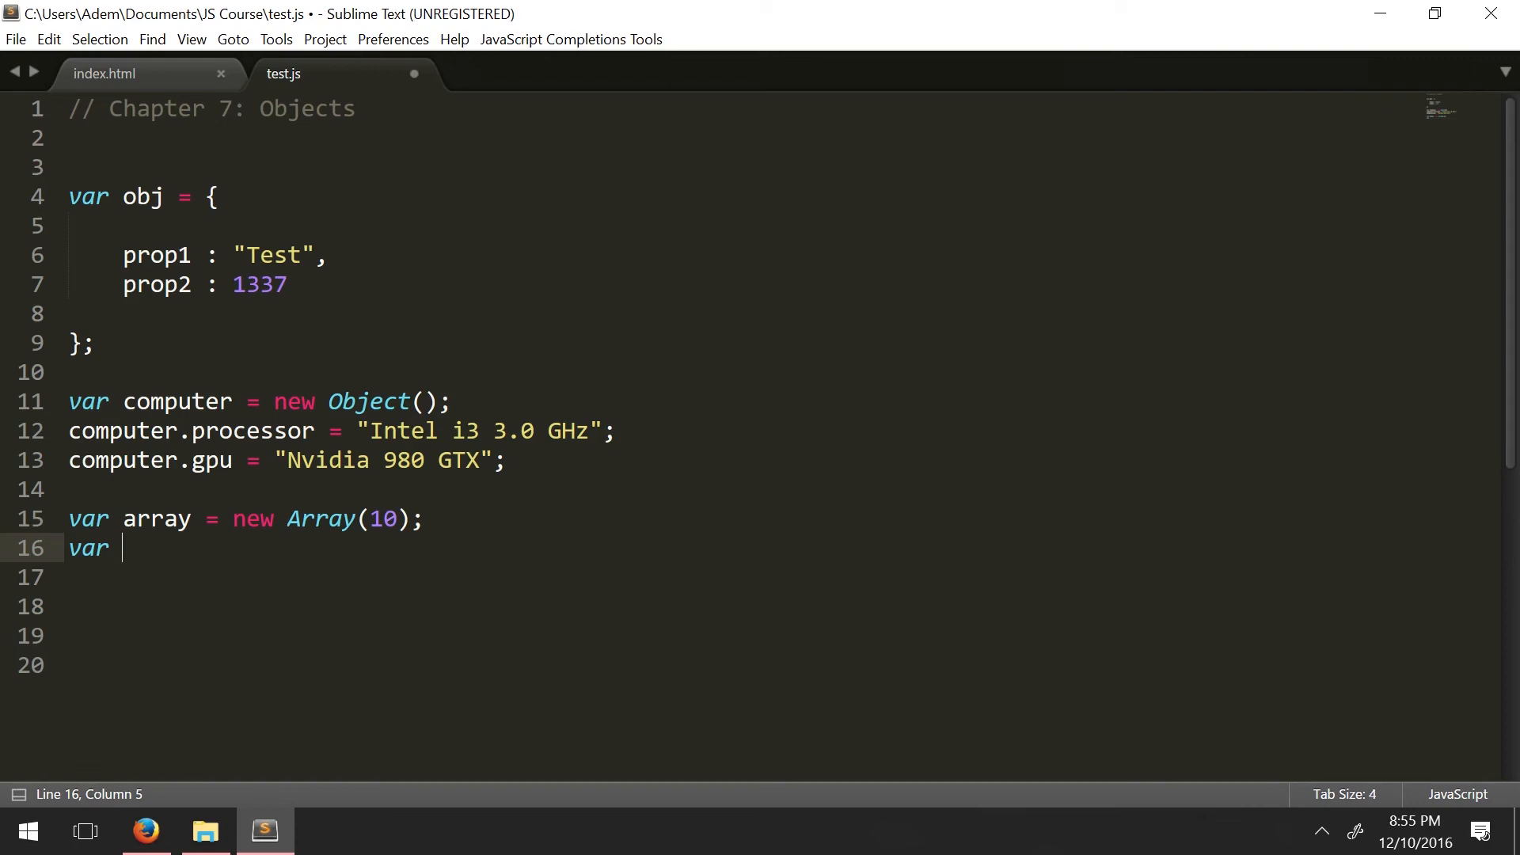
pyautogui.write('str = new String(')
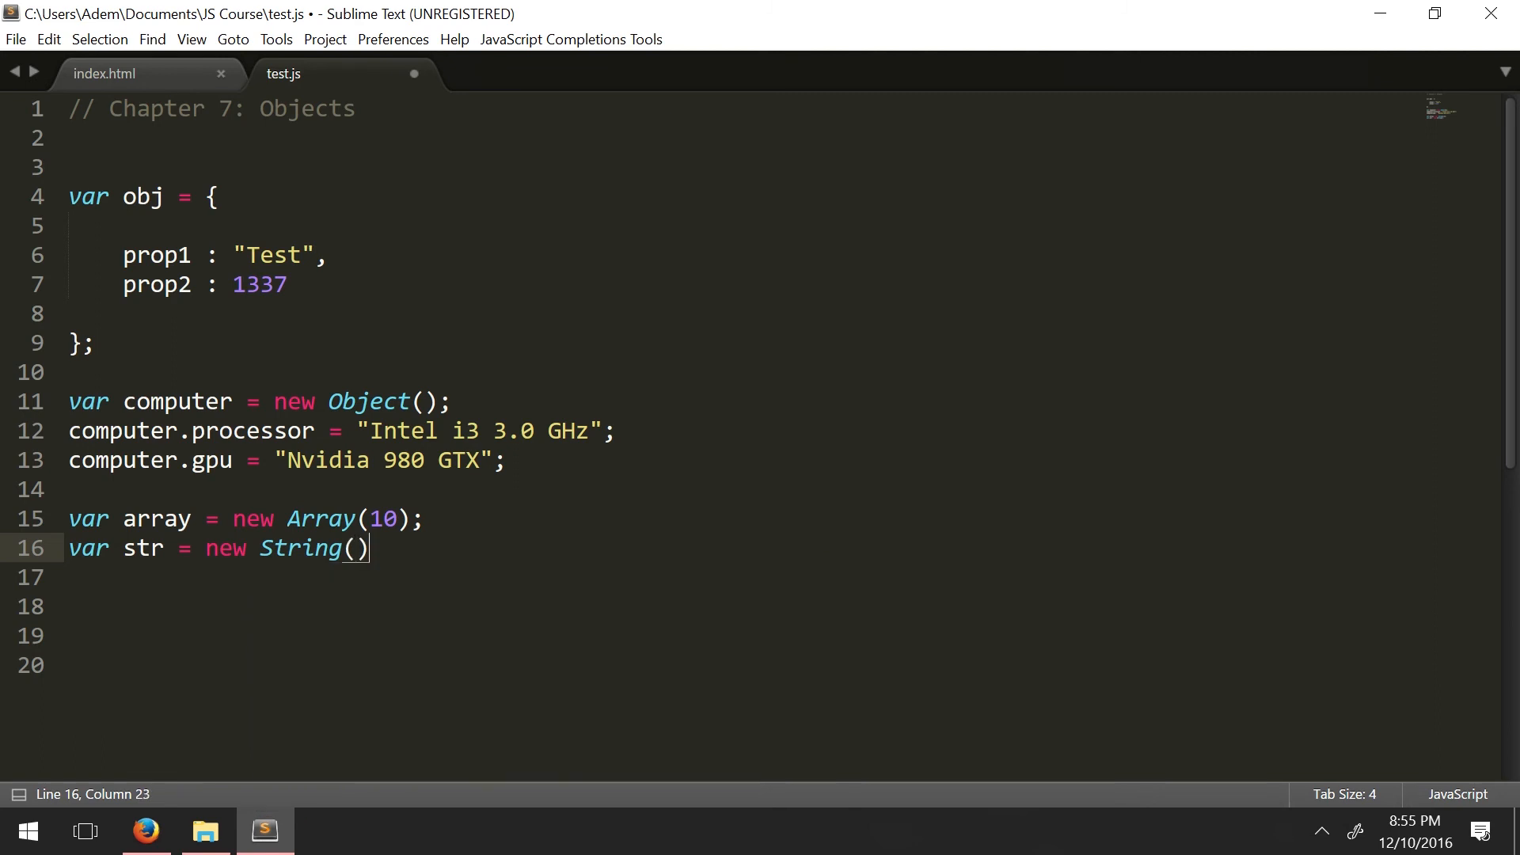
pyautogui.write('""')
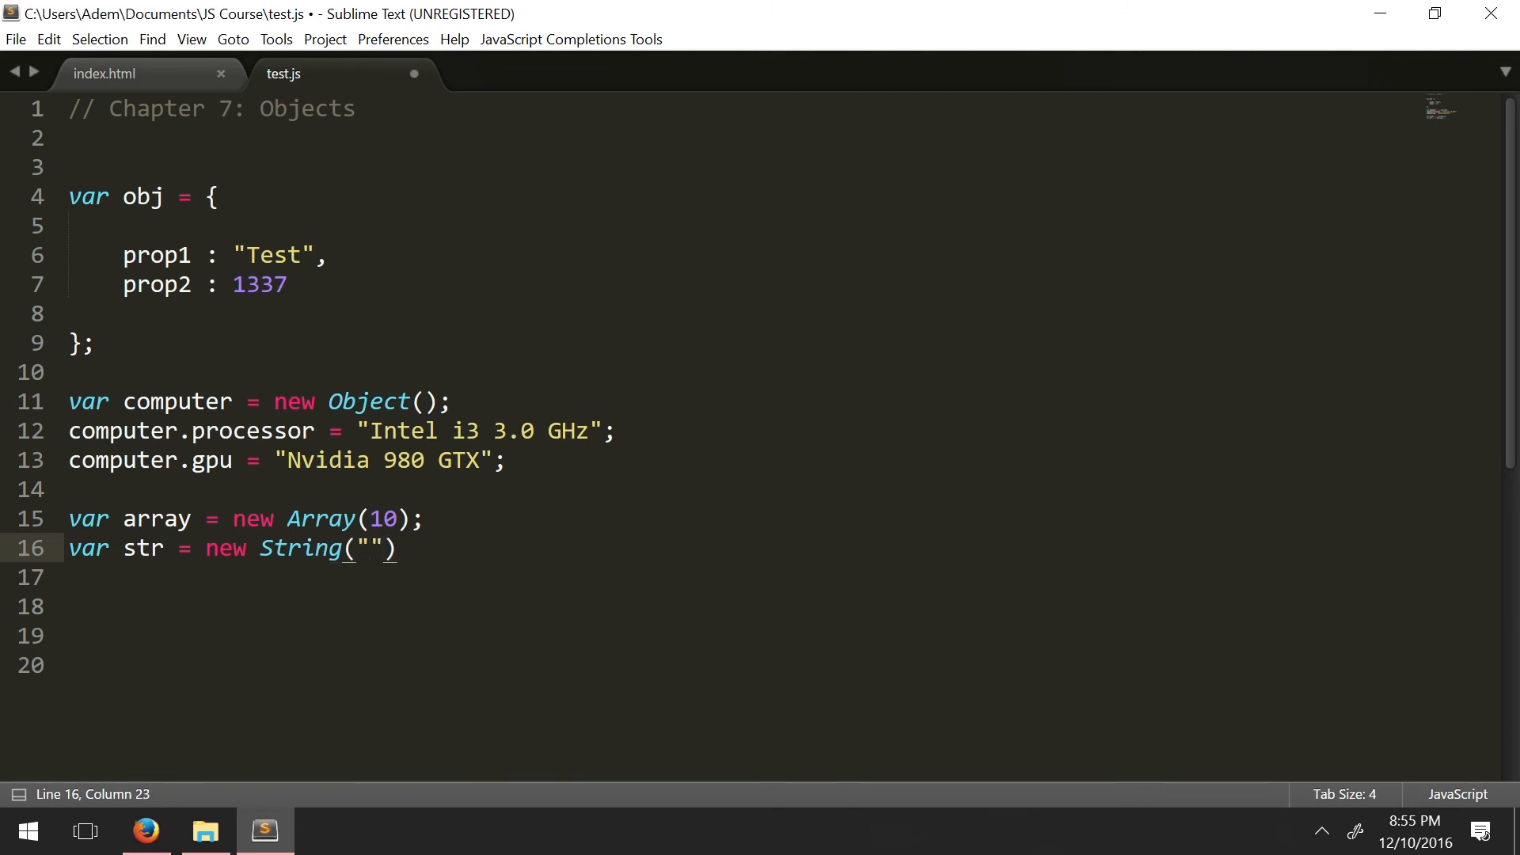
pyautogui.write('This is a')
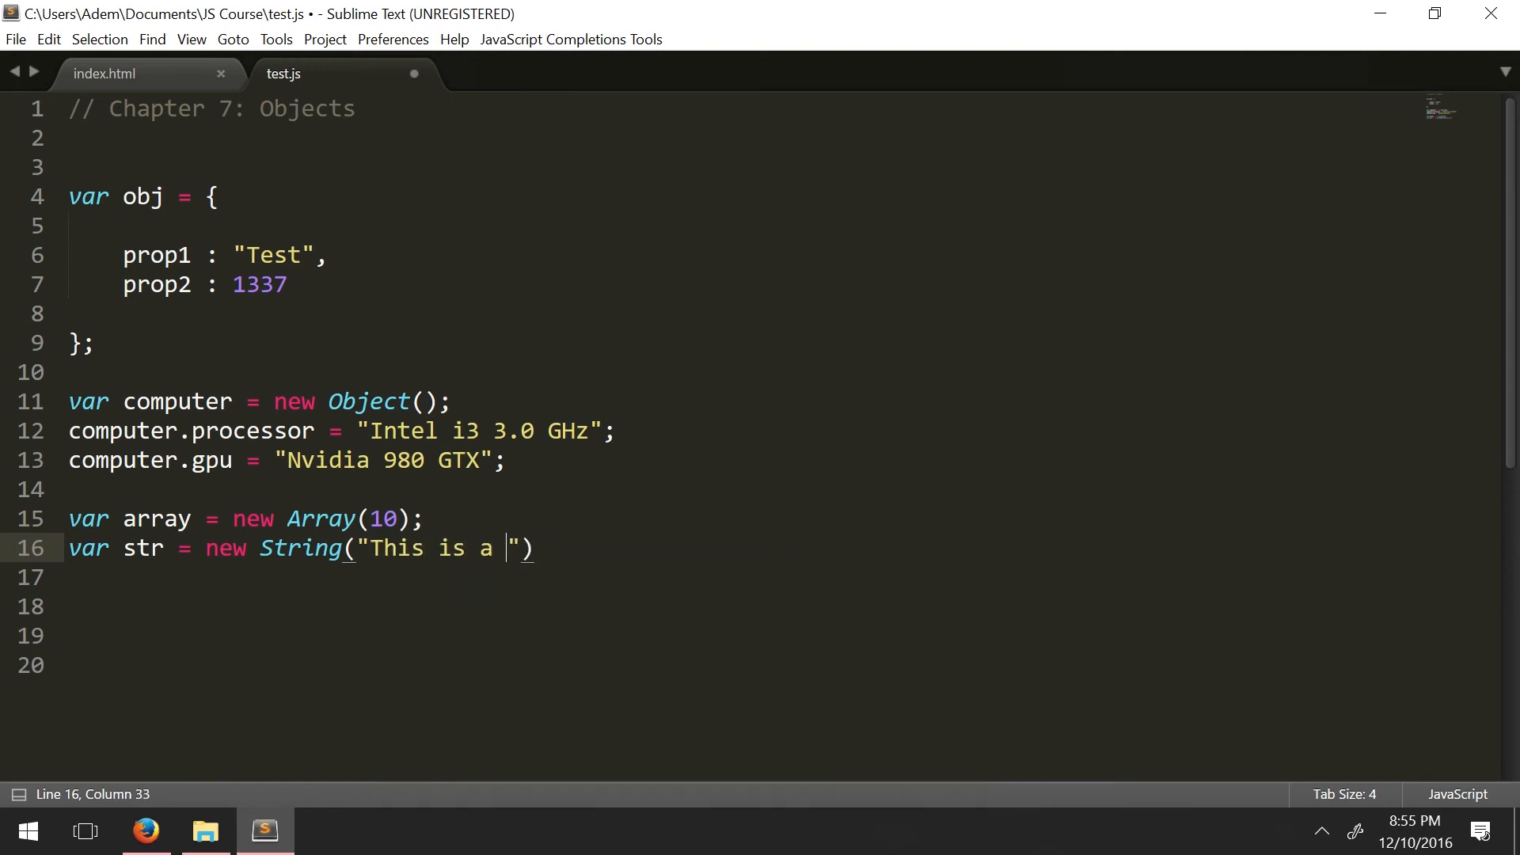
pyautogui.write('string object')
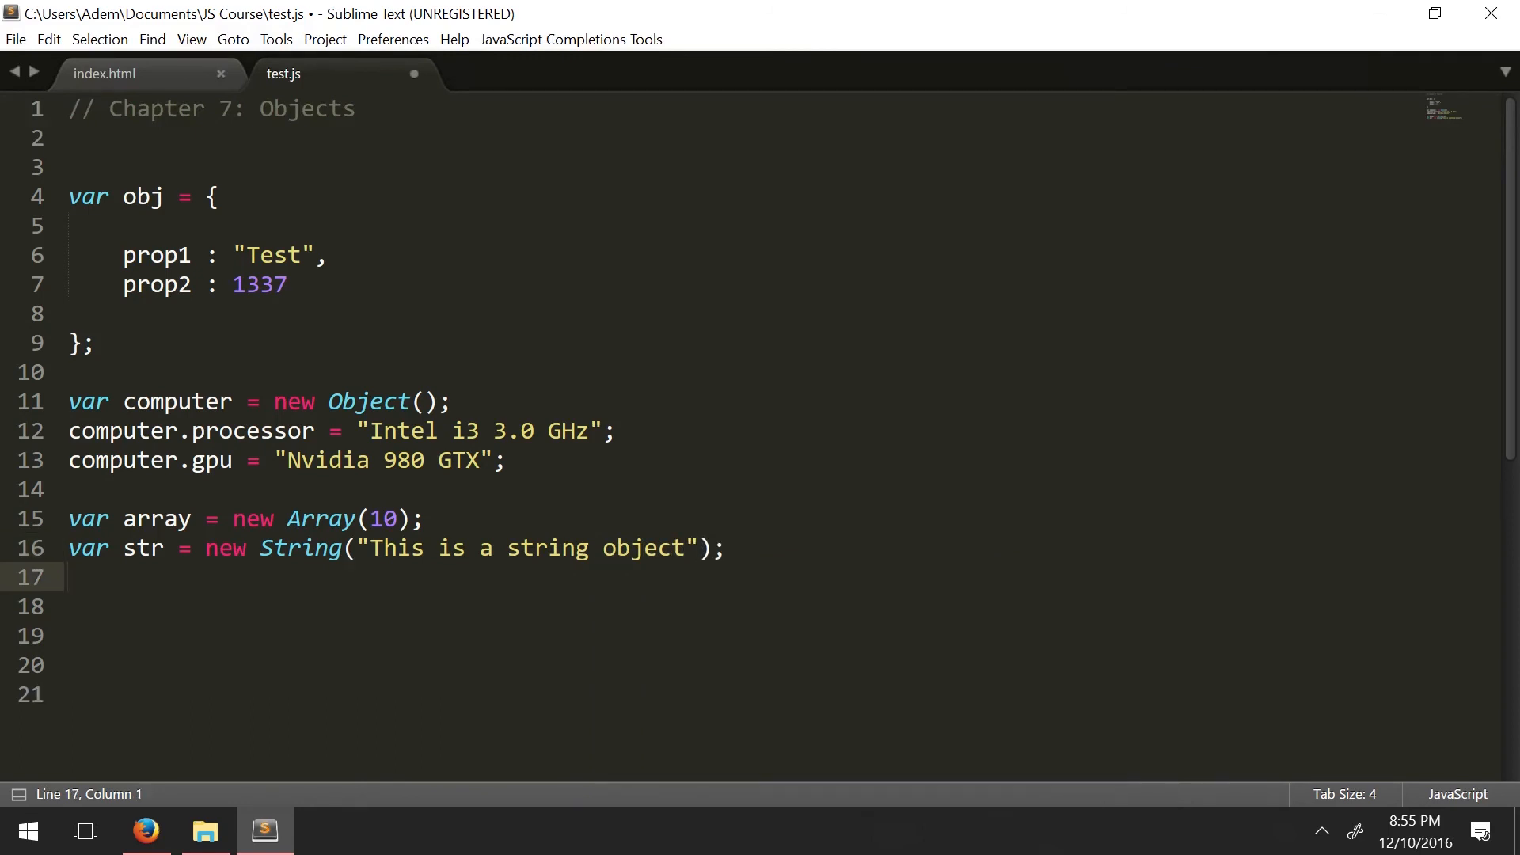
pyautogui.write('var')
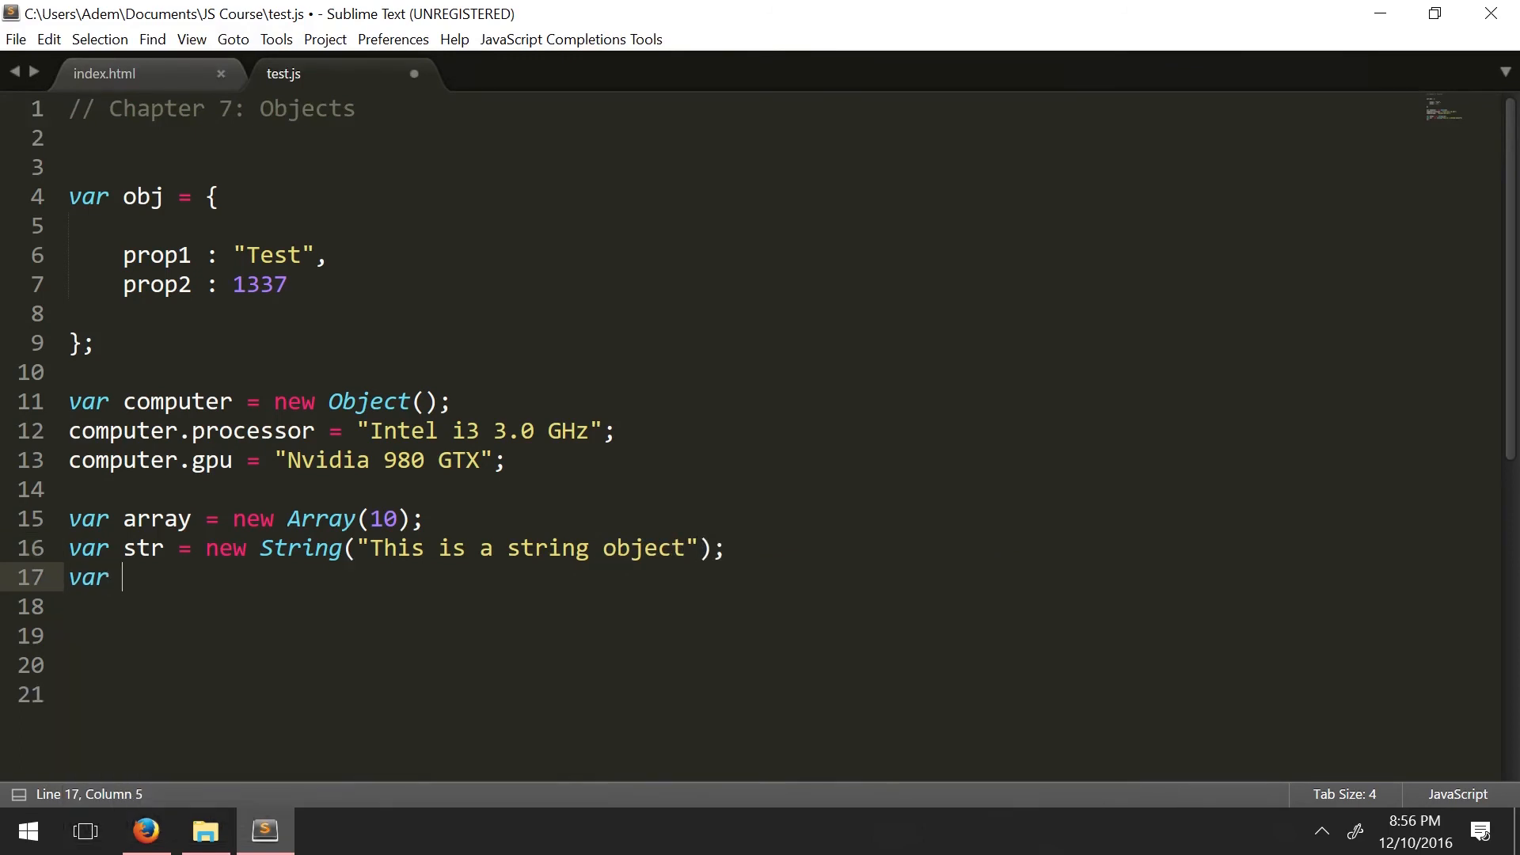
pyautogui.write('bool =')
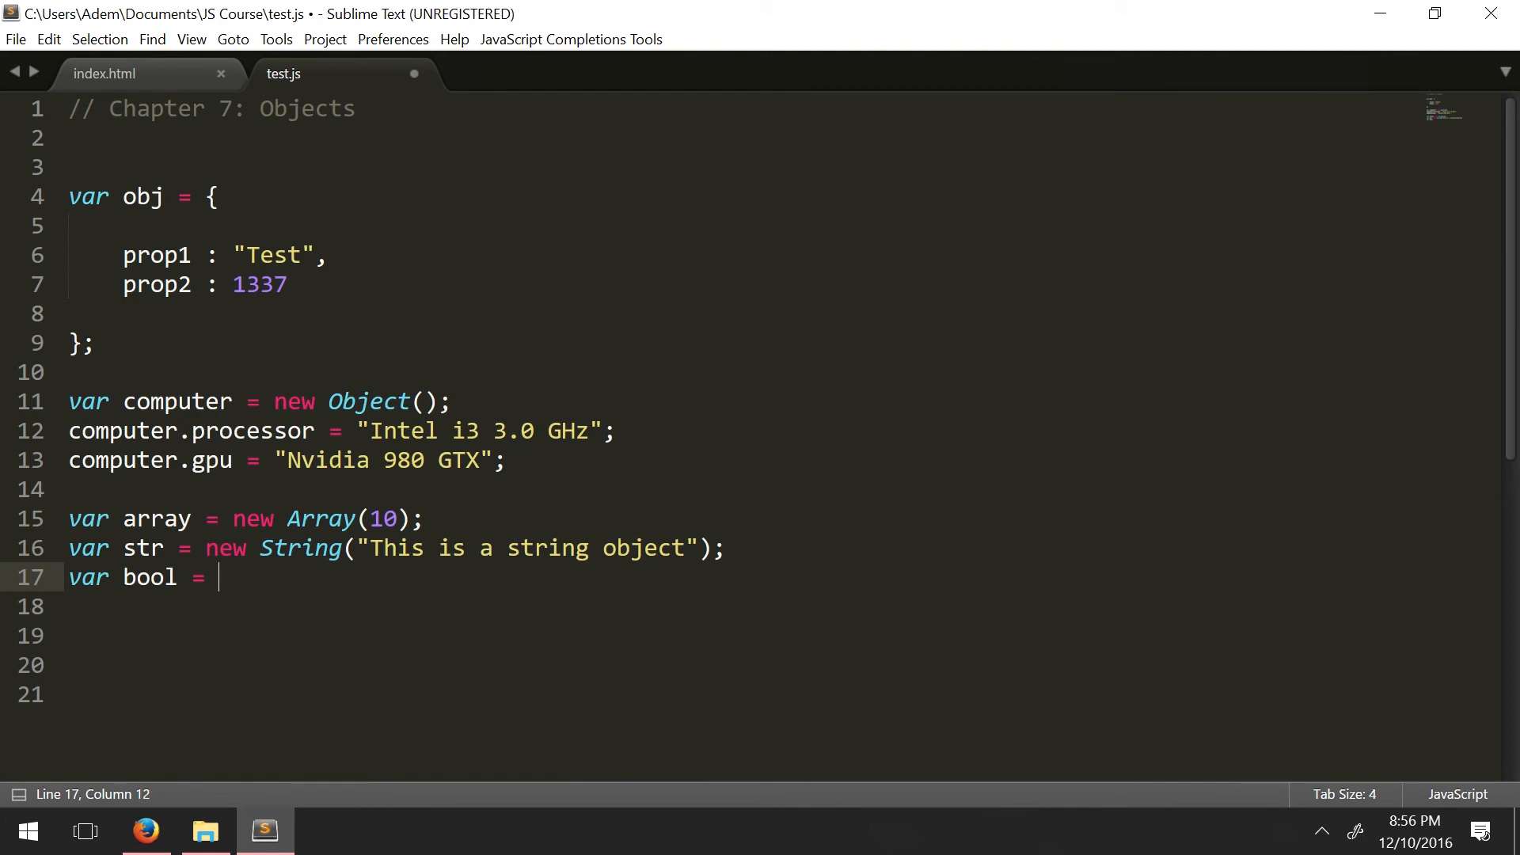
# Step: Finish line 17 as var bool = new Boolean(true);
pyautogui.write('new Bookle')
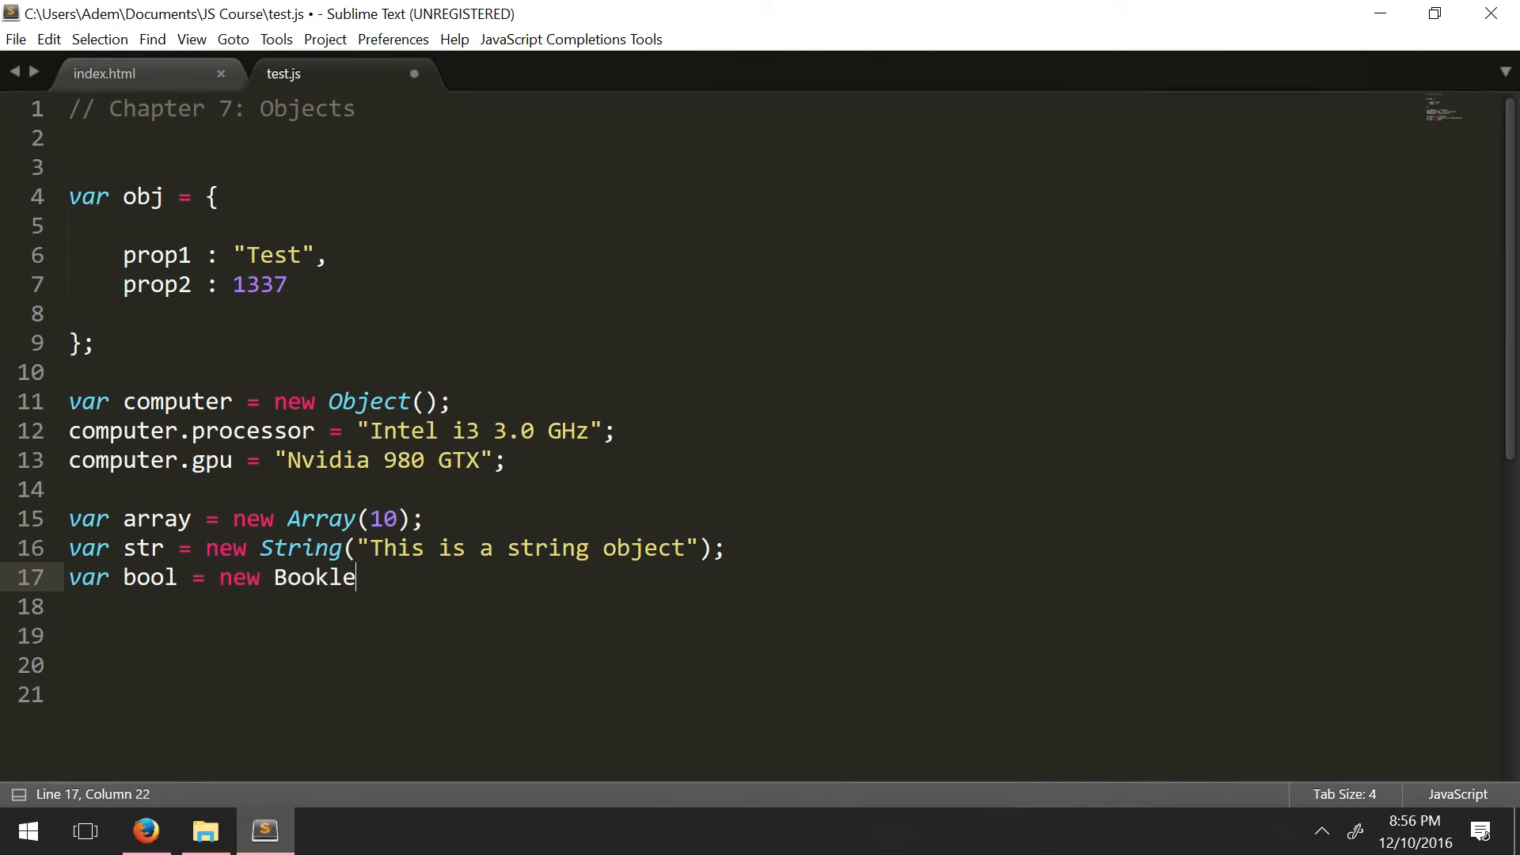
pyautogui.write('an(')
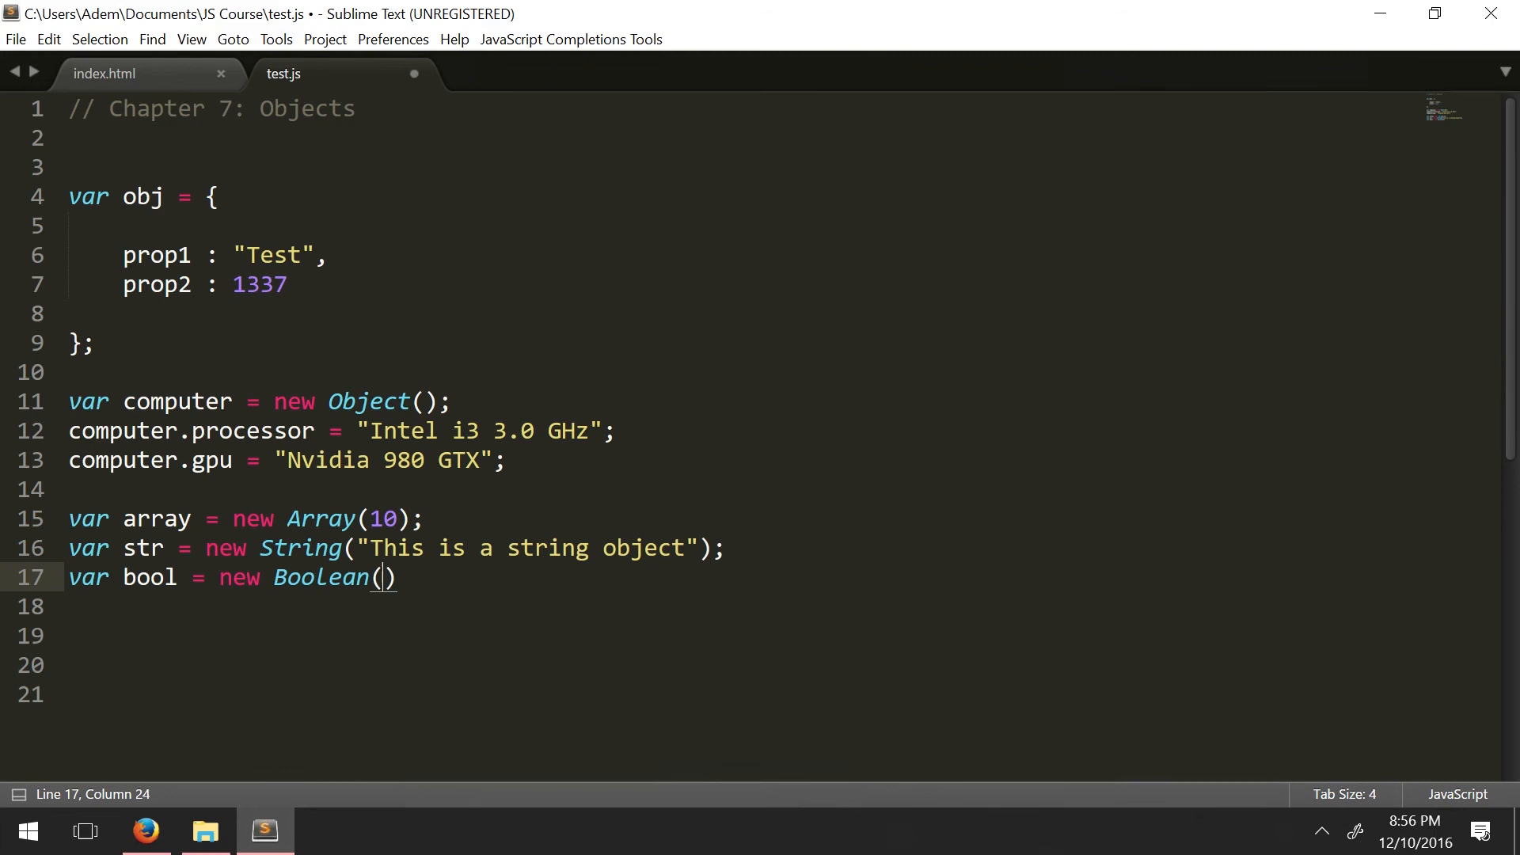
pyautogui.write('true);')
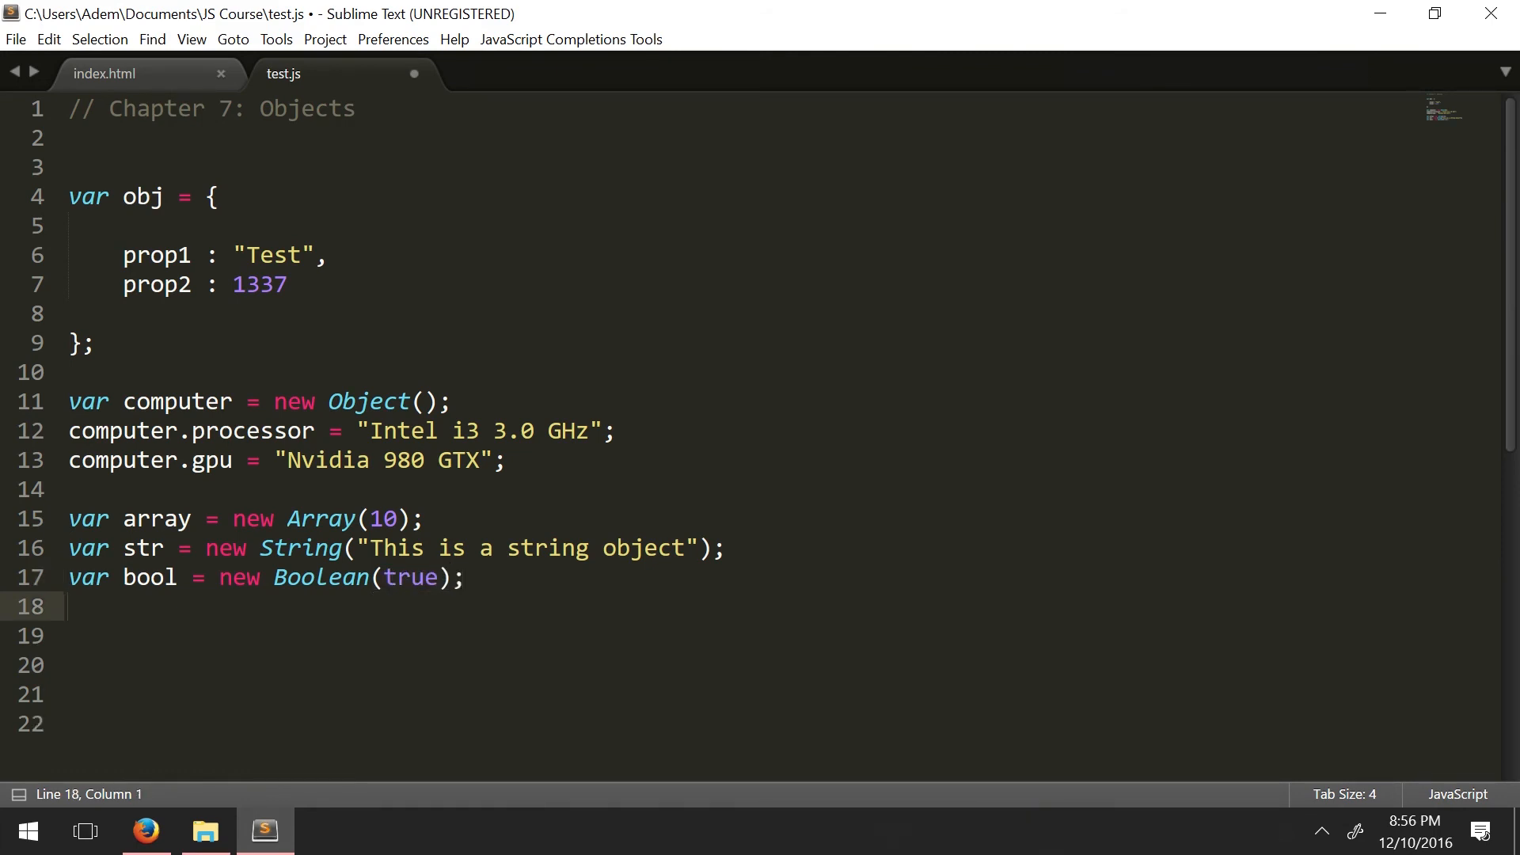
# Step: Start a var func = new Function line, then delete that unfinished line 18
pyautogui.write('var')
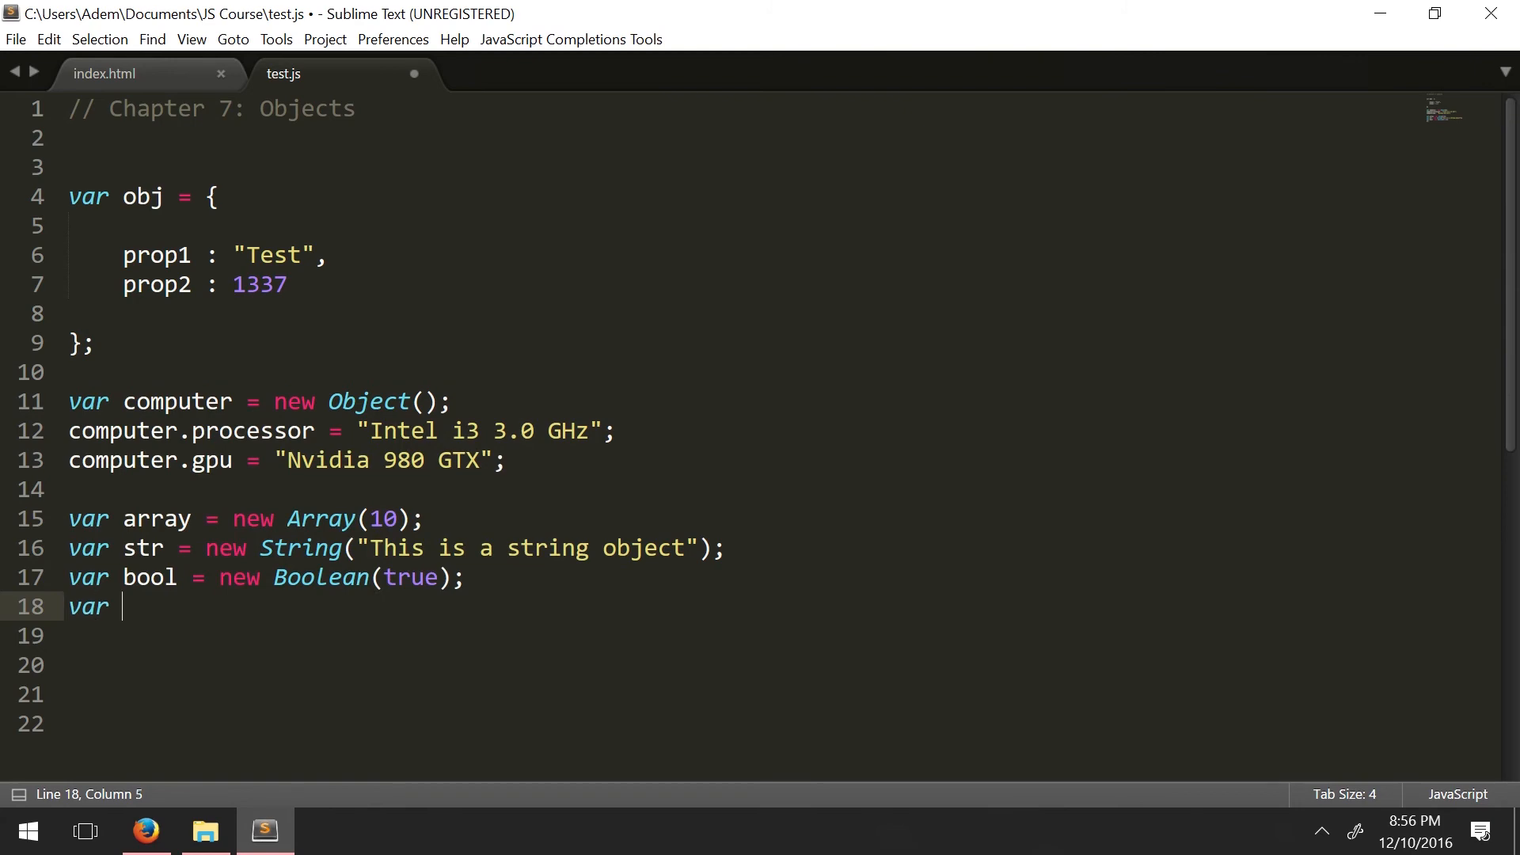
pyautogui.write('function function_name (argument) {')
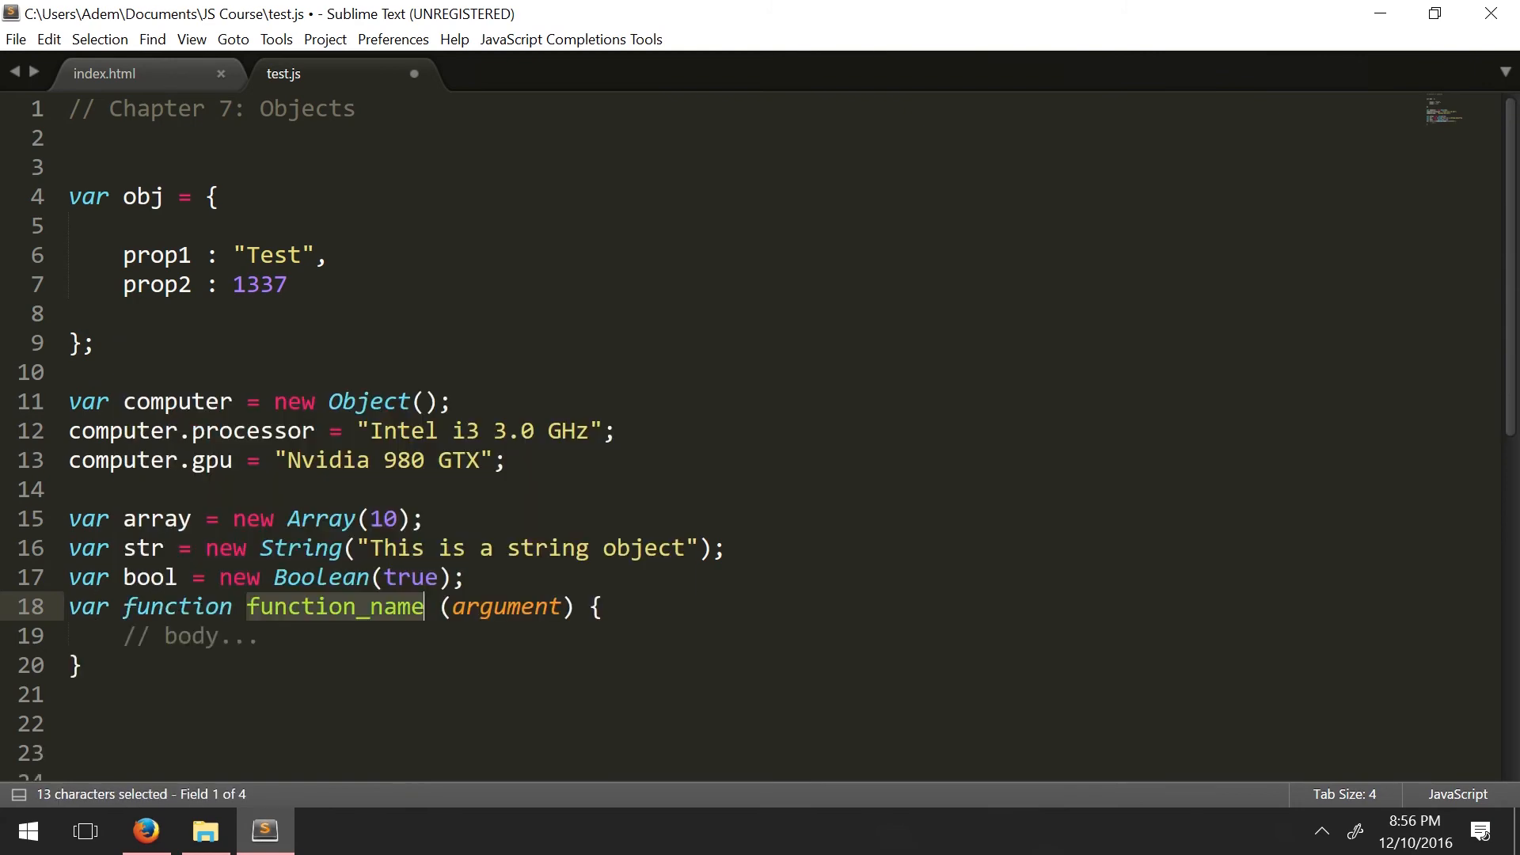
pyautogui.press('ctrl+z')
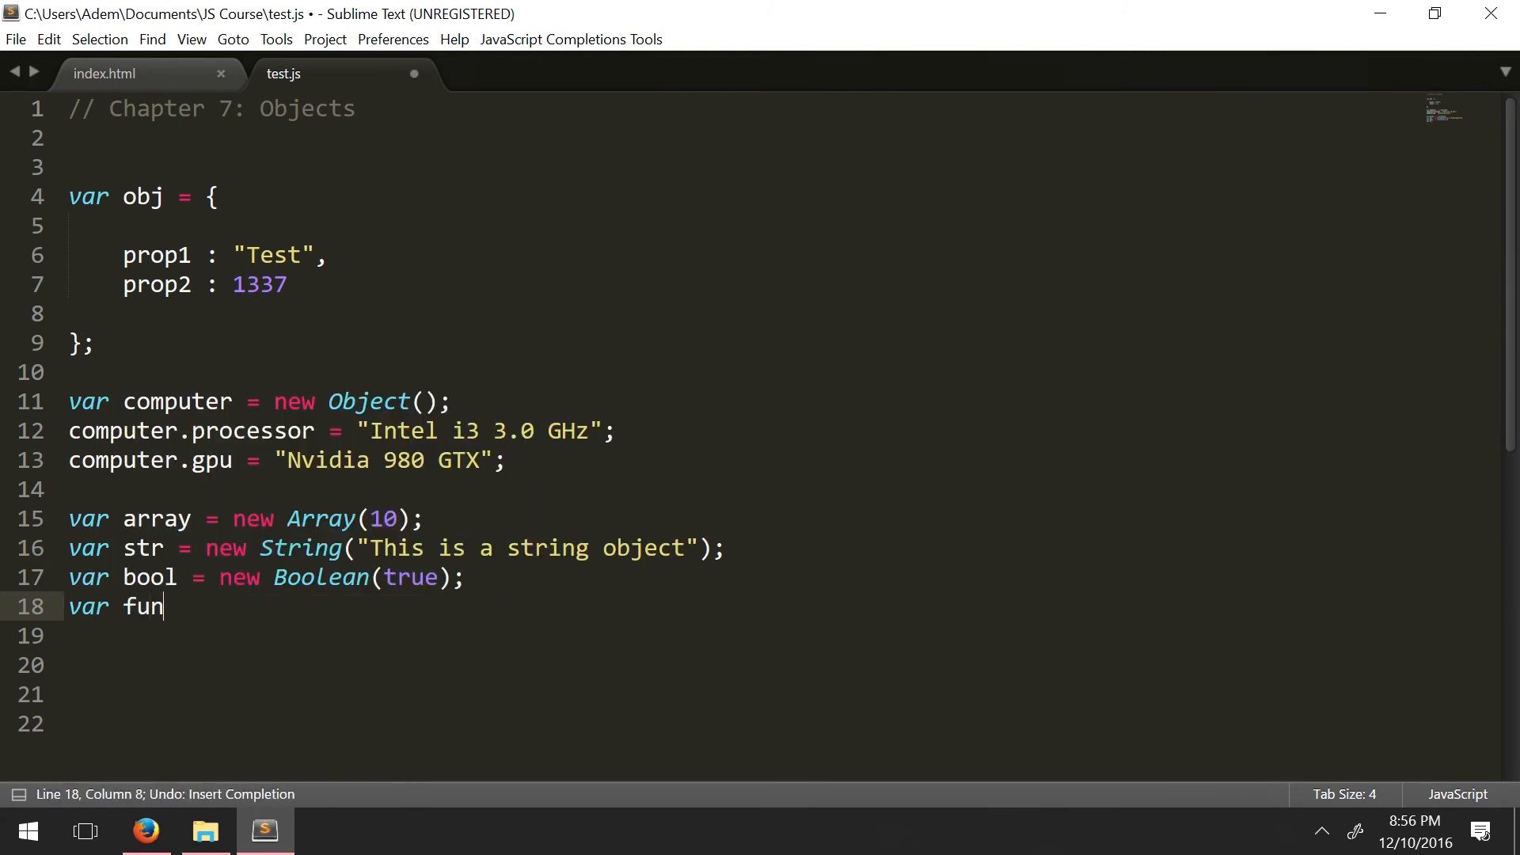
pyautogui.write('c = new D')
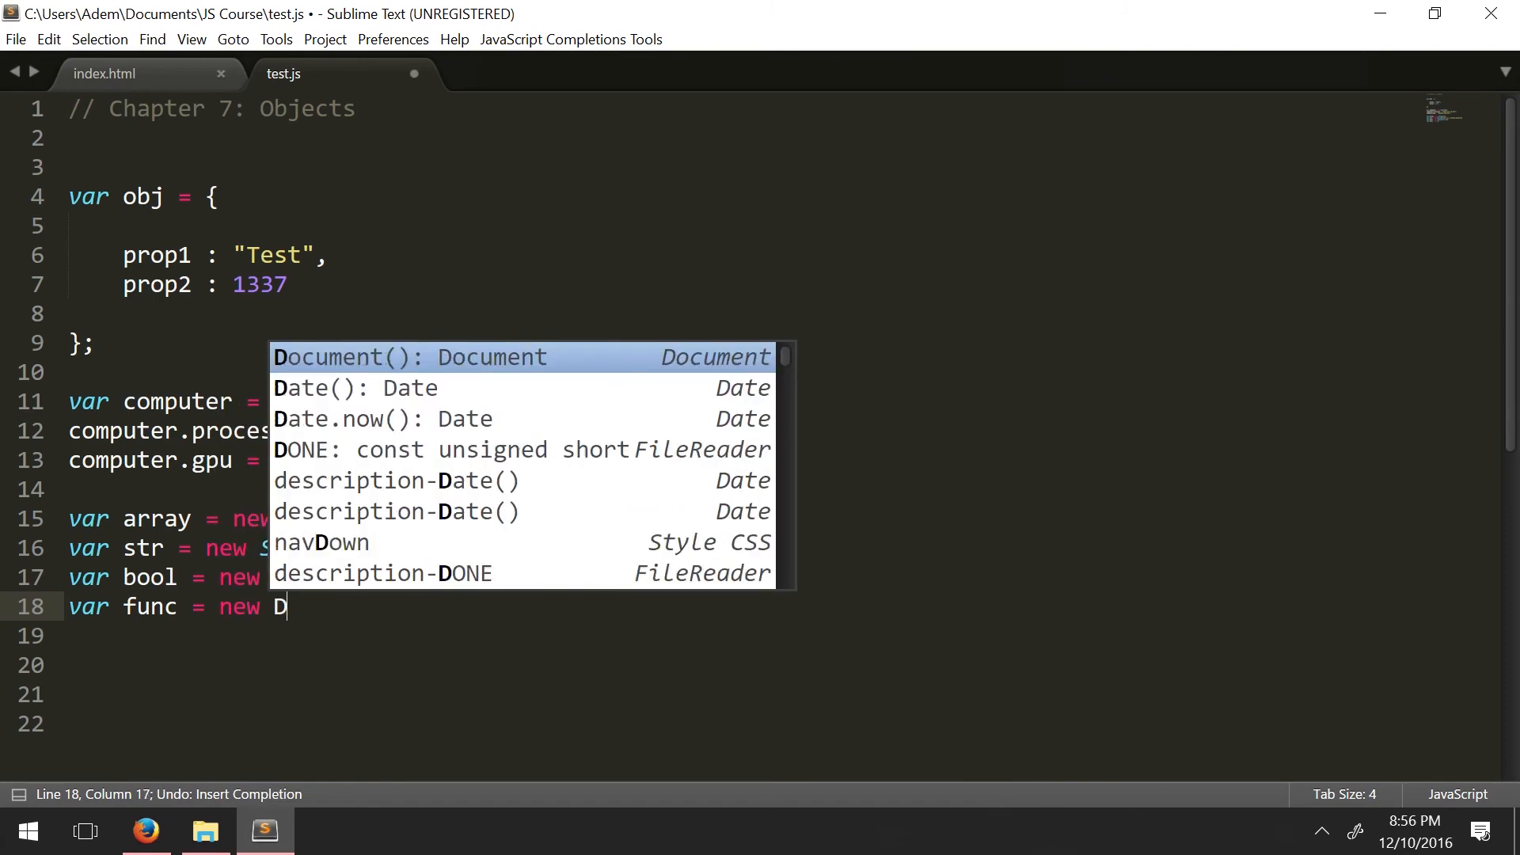
pyautogui.write('unction(paramsAndBody...: string')
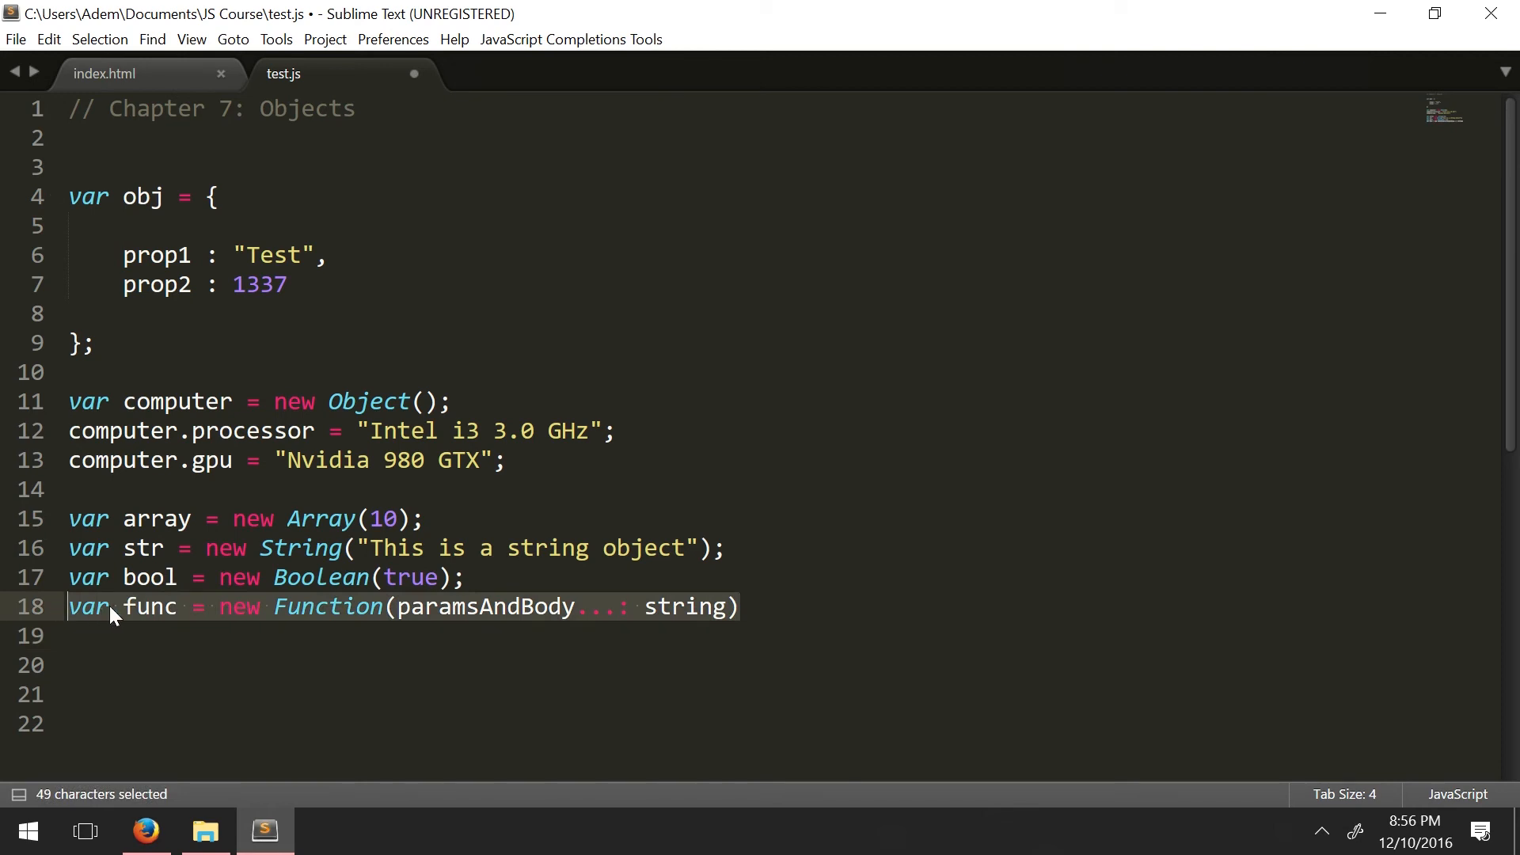
pyautogui.press('Delete')
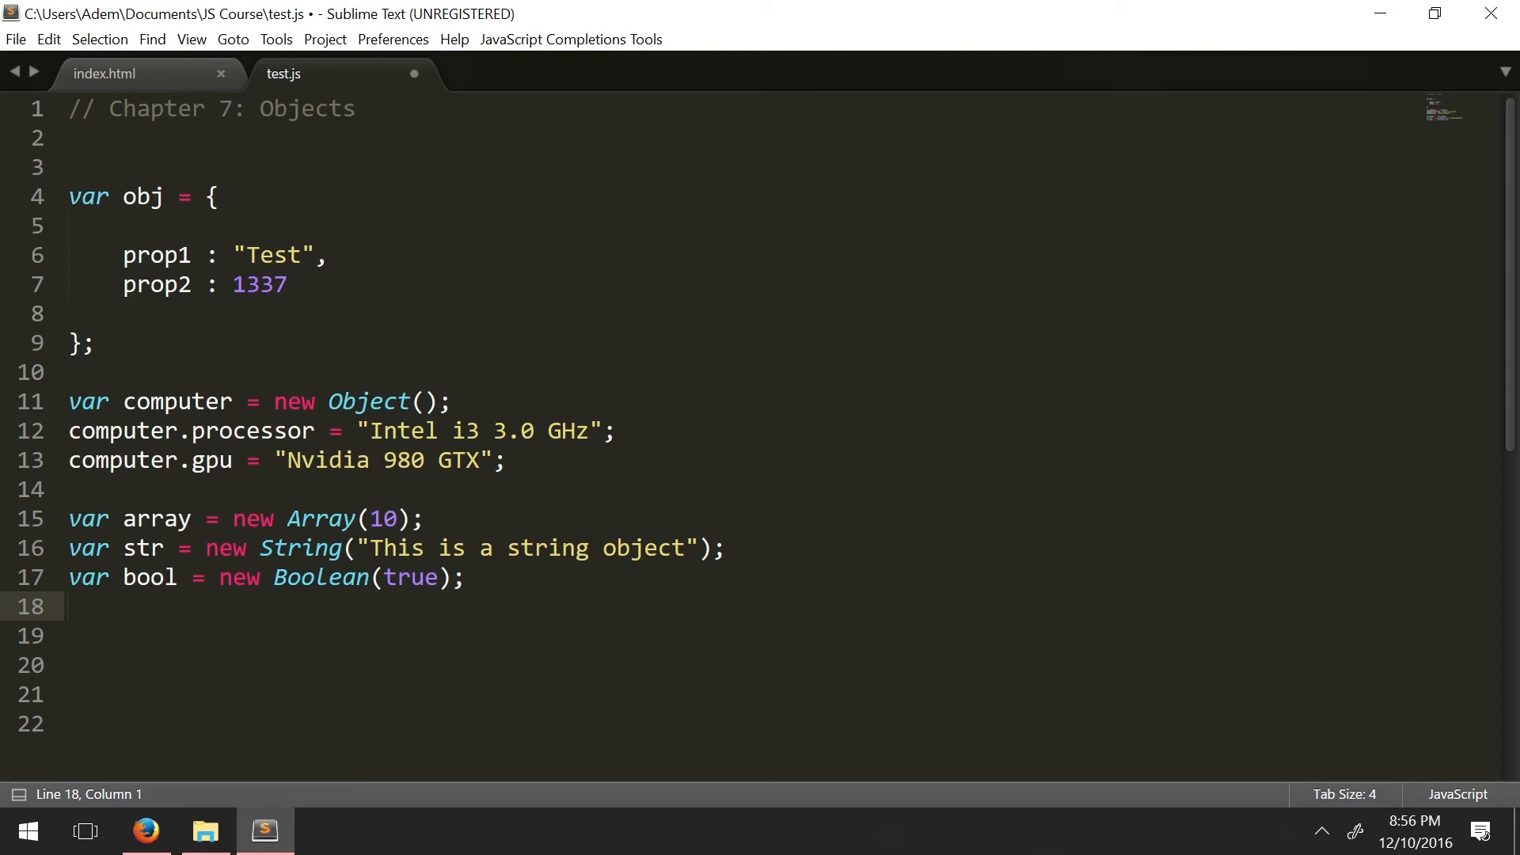
pyautogui.click(230, 518)
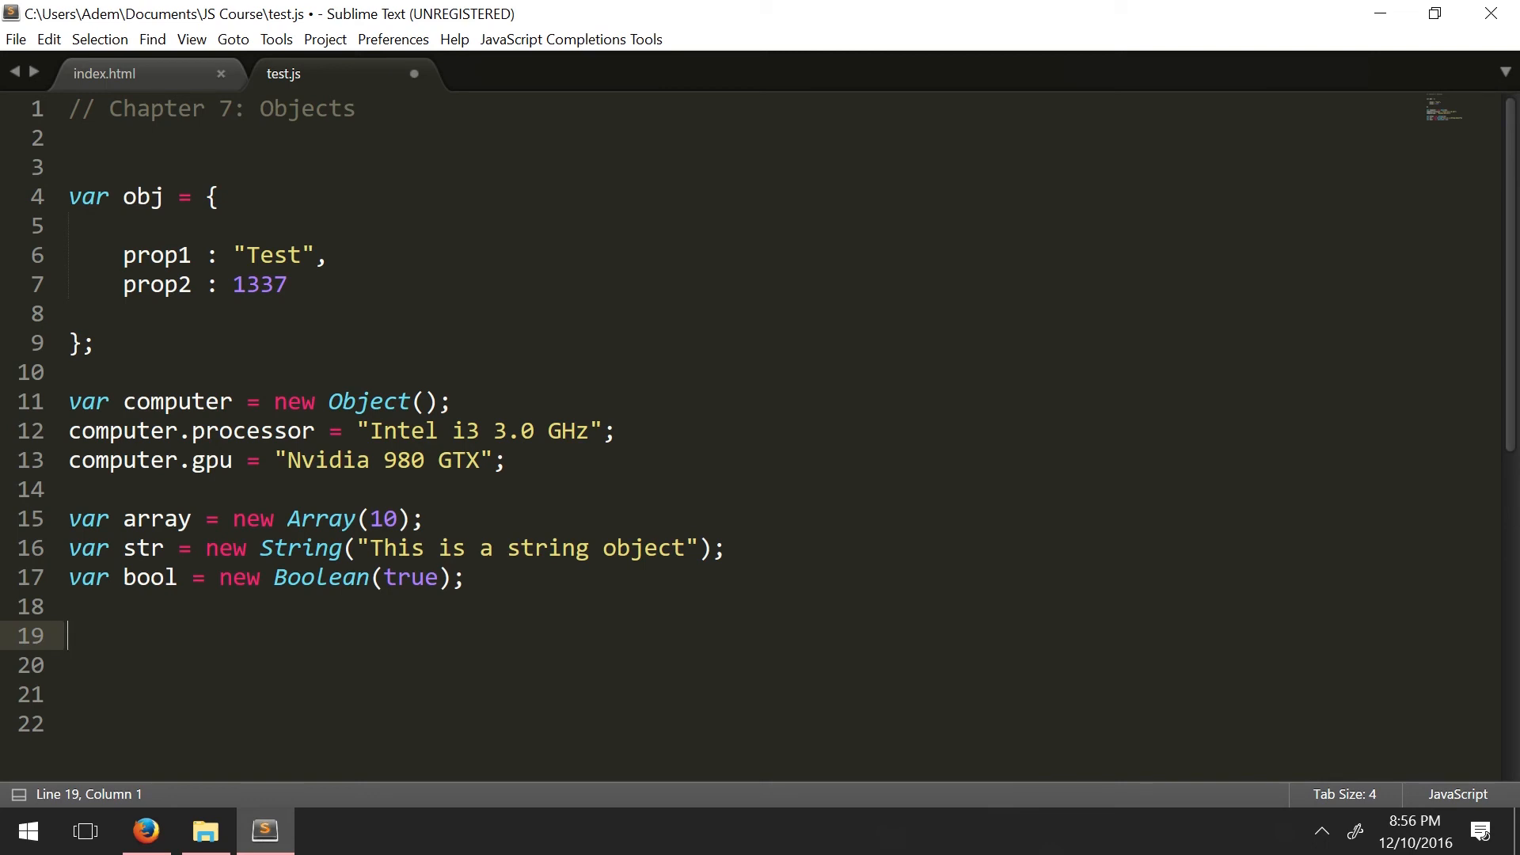
pyautogui.doubleClick(320, 518)
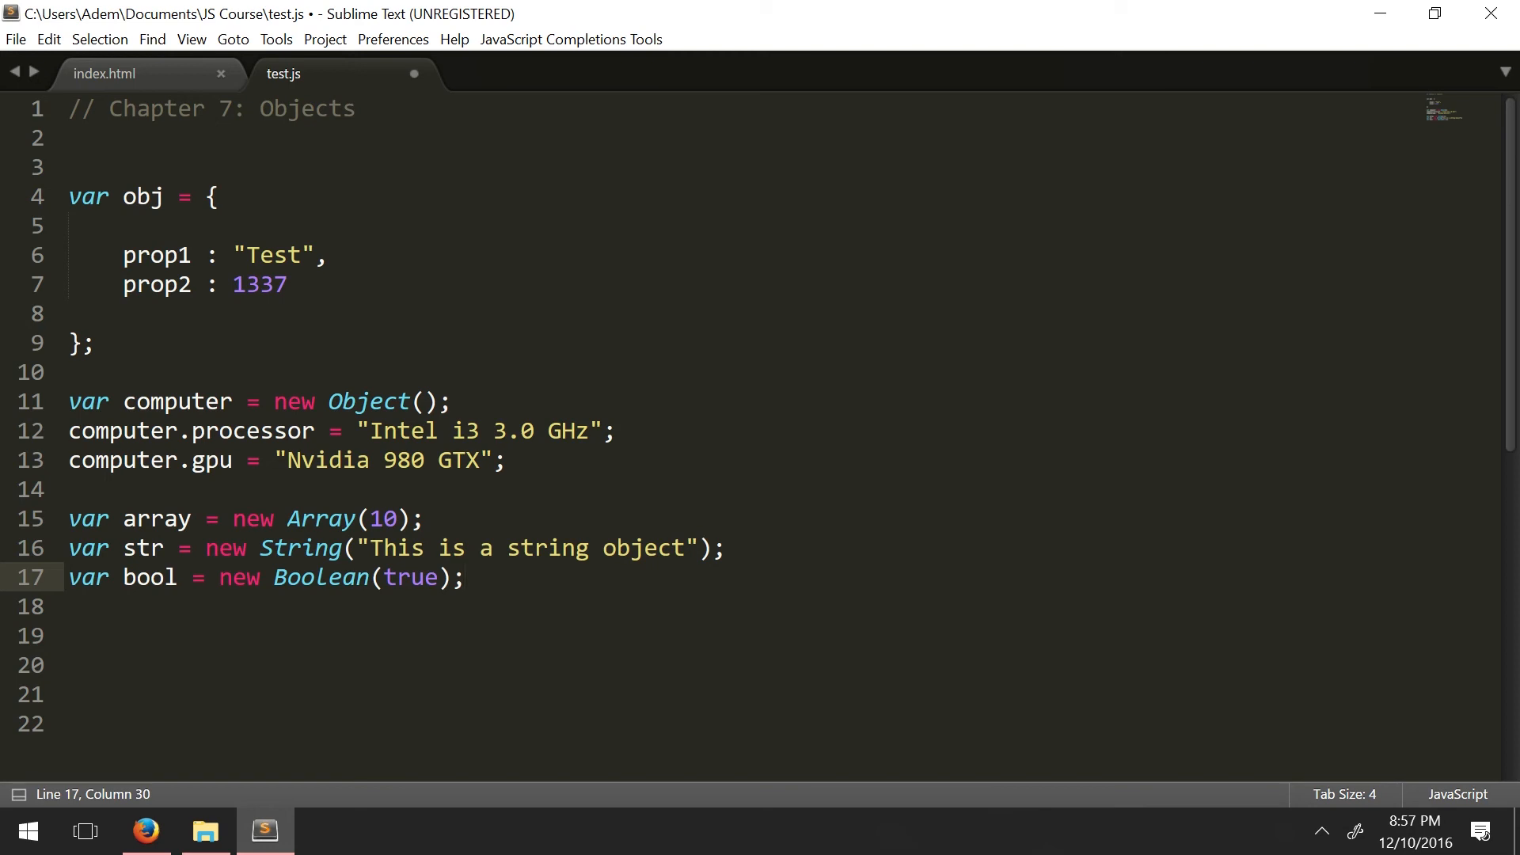
pyautogui.doubleClick(412, 577)
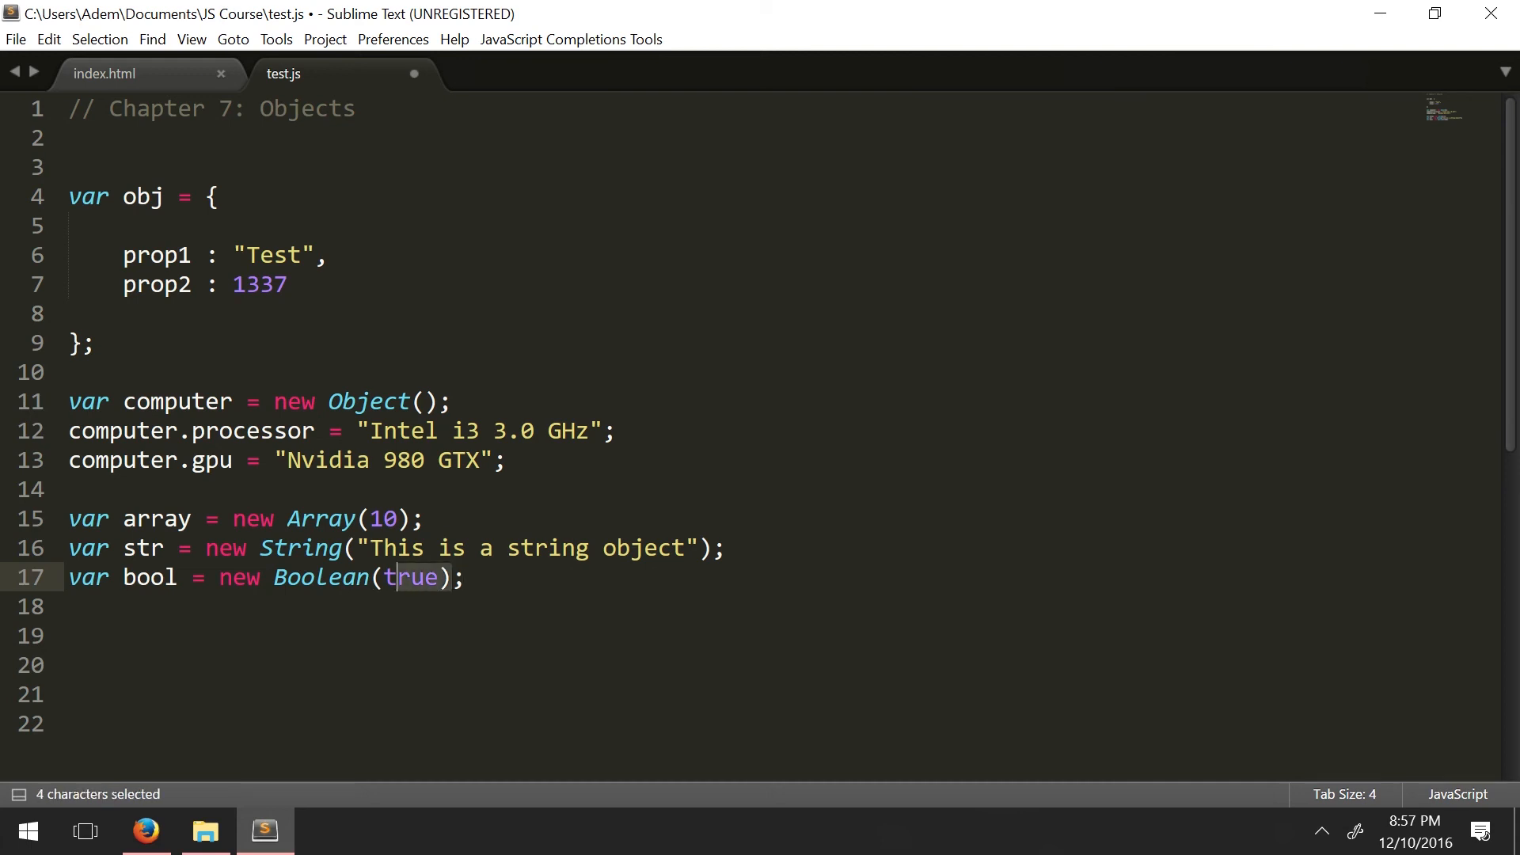
pyautogui.moveTo(398, 577); pyautogui.dragTo(272, 578)
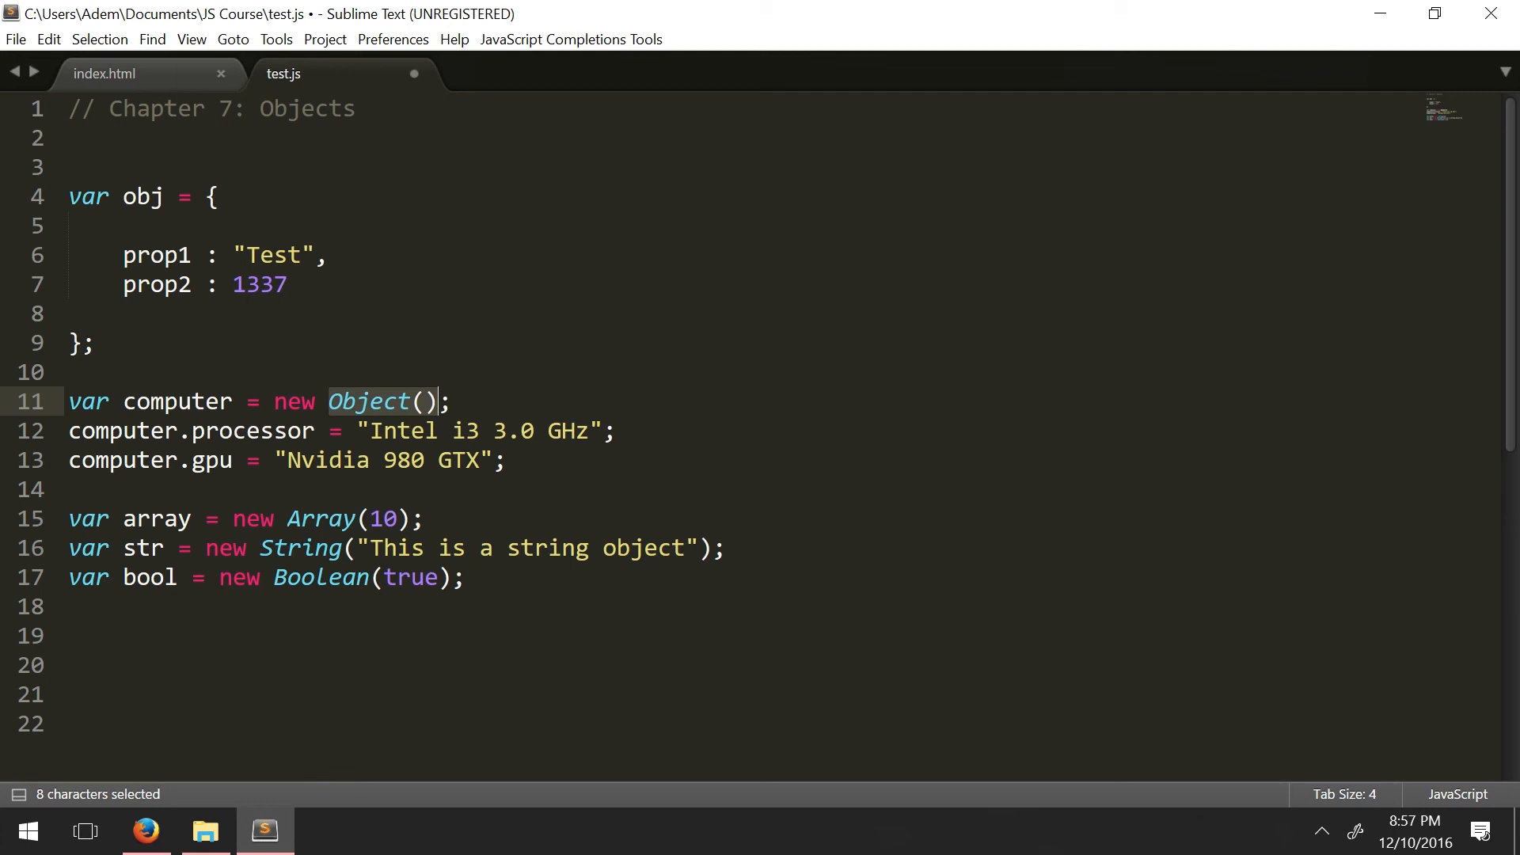
pyautogui.click(466, 578)
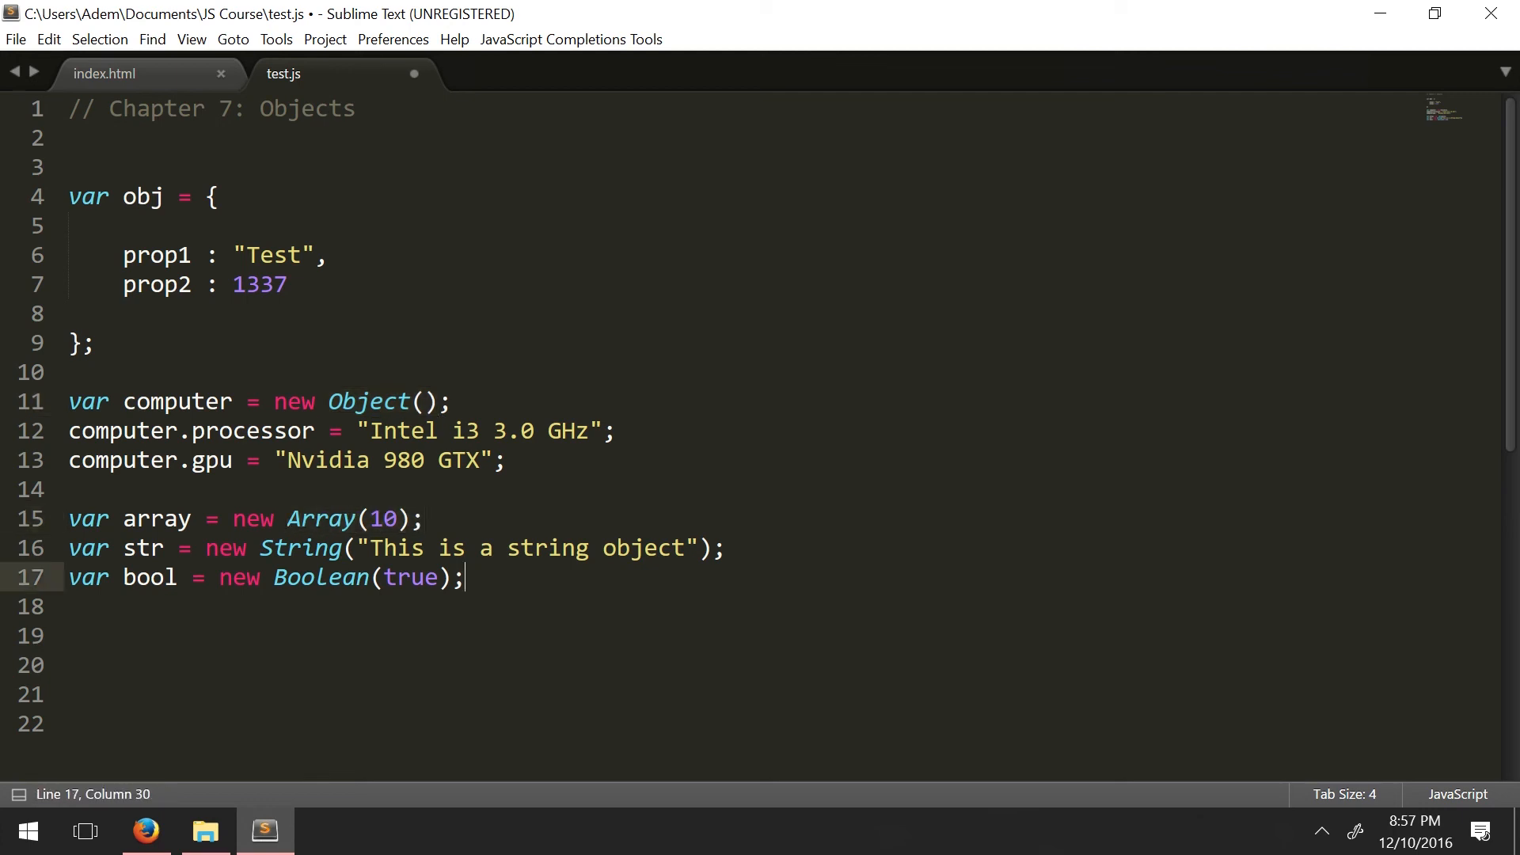
pyautogui.doubleClick(384, 519)
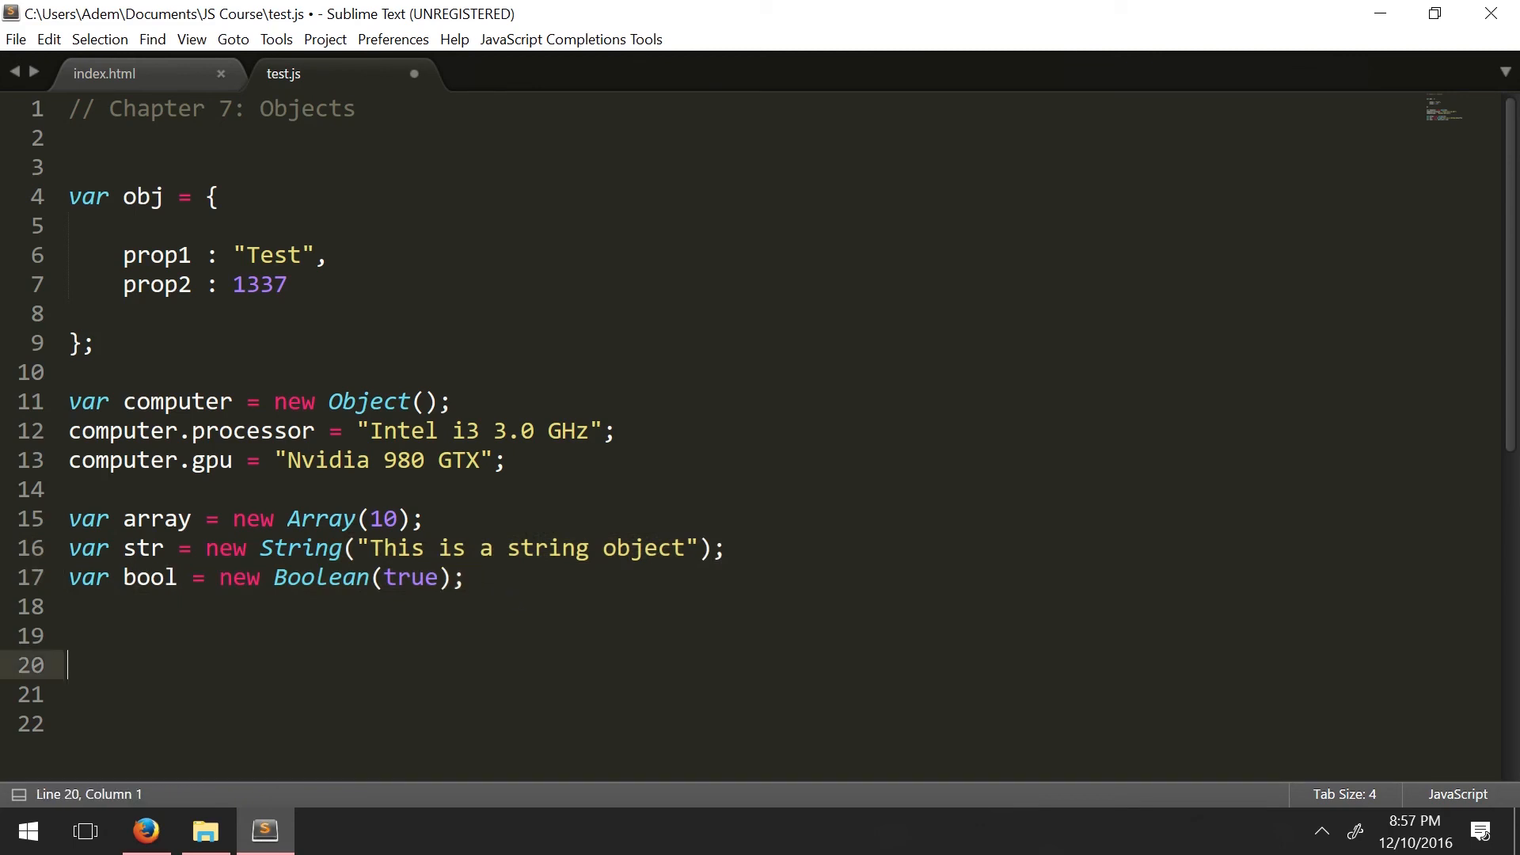
pyautogui.moveTo(371, 548); pyautogui.dragTo(465, 577)
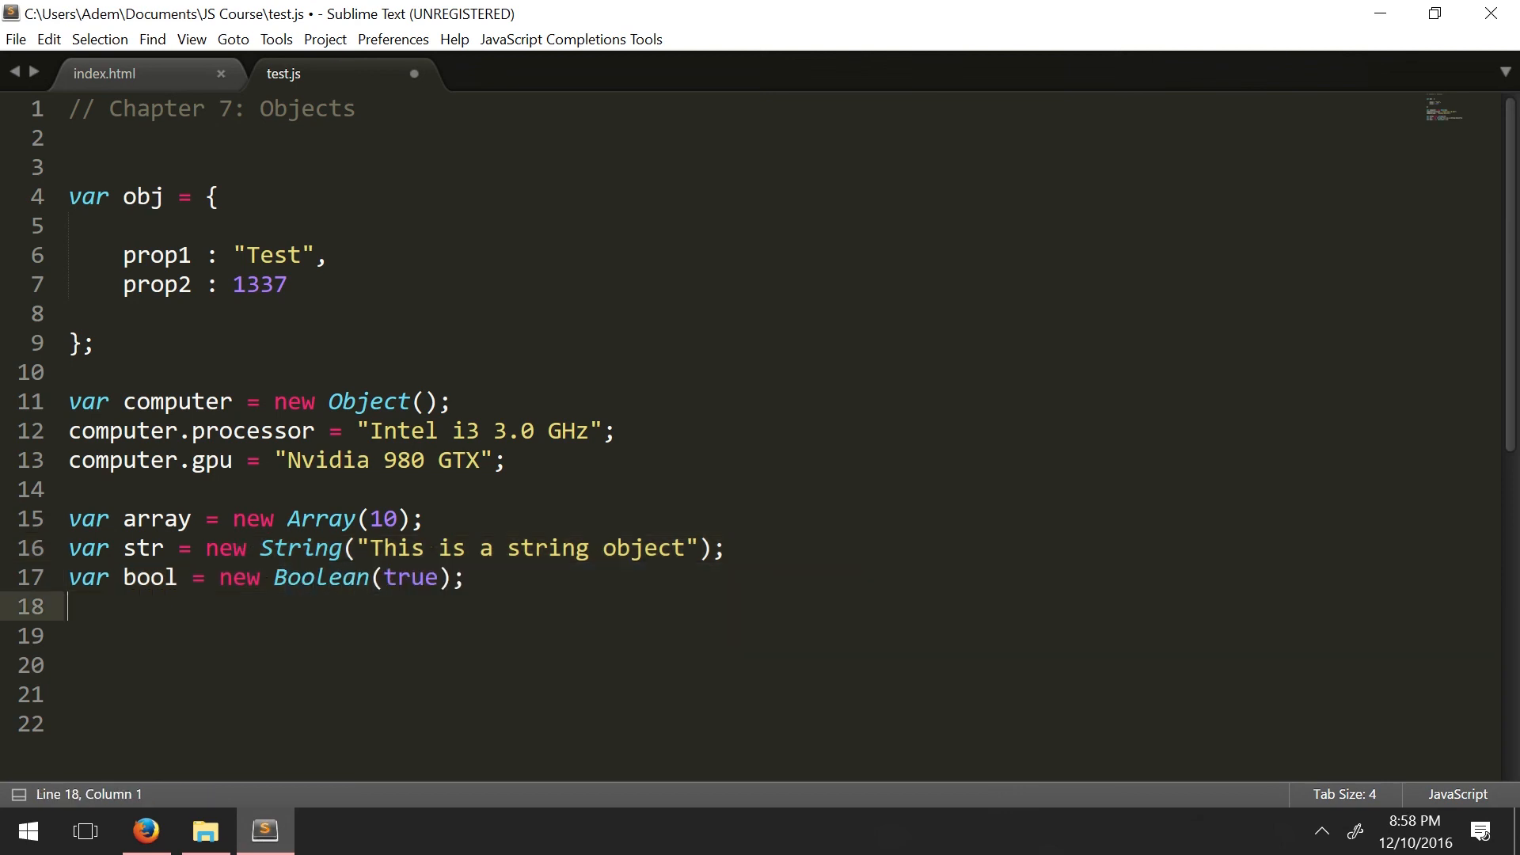
pyautogui.moveTo(359, 548); pyautogui.dragTo(696, 548)
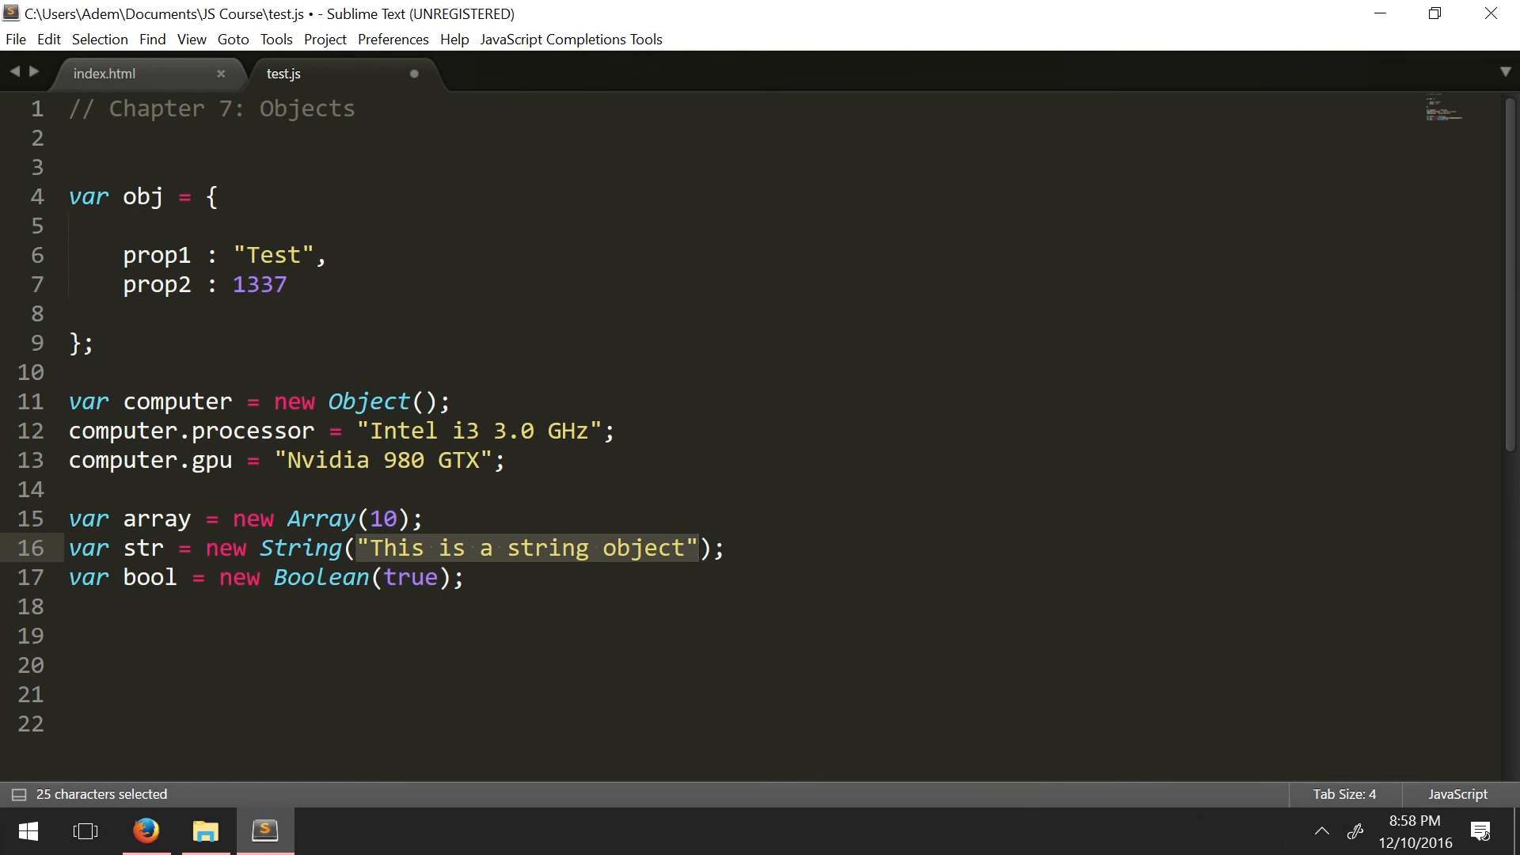
pyautogui.click(68, 606)
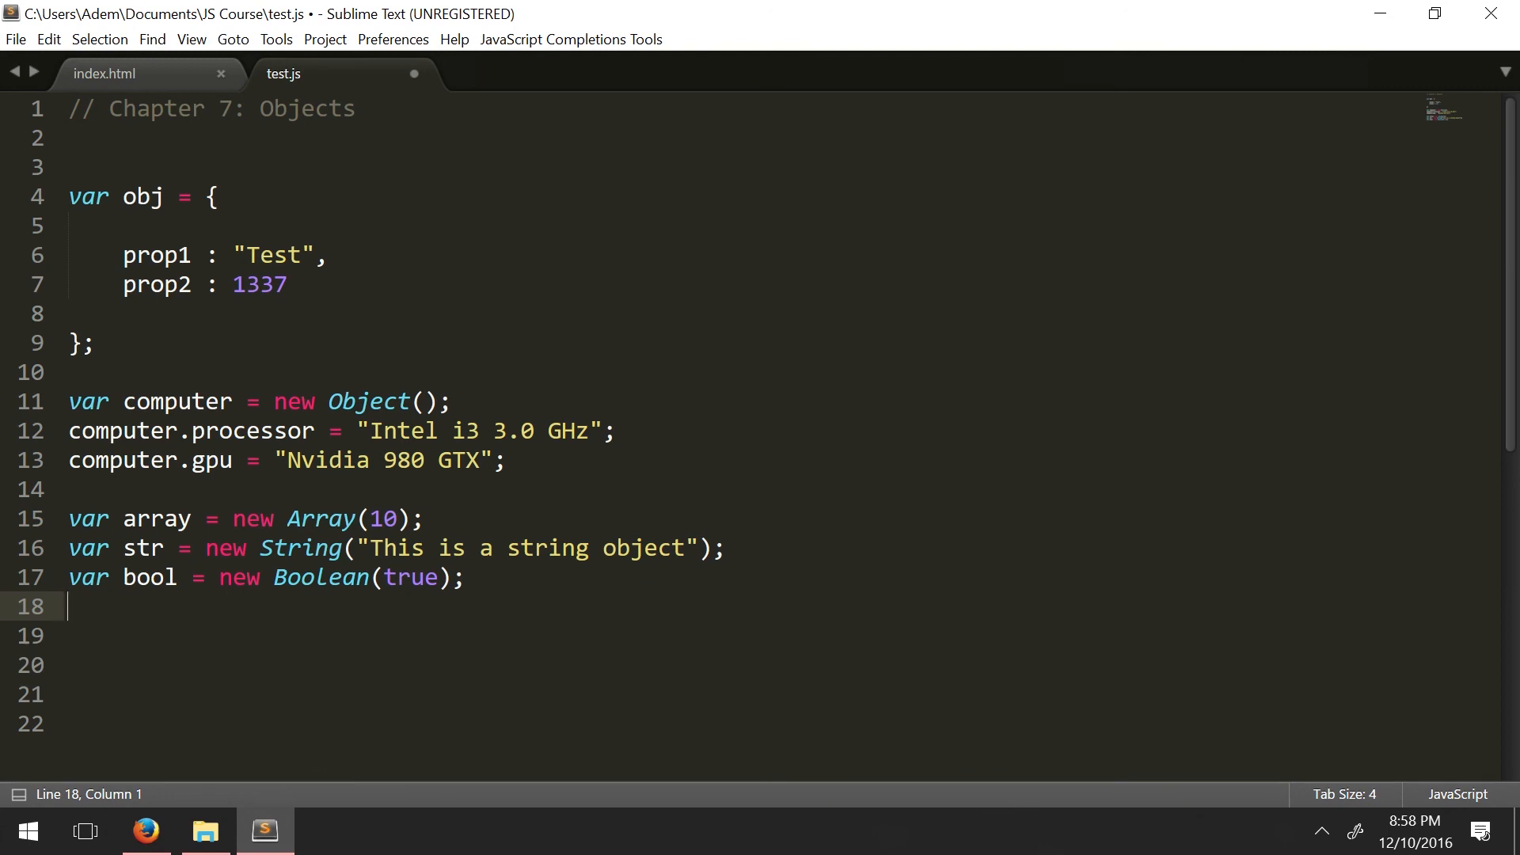
pyautogui.press('enter')
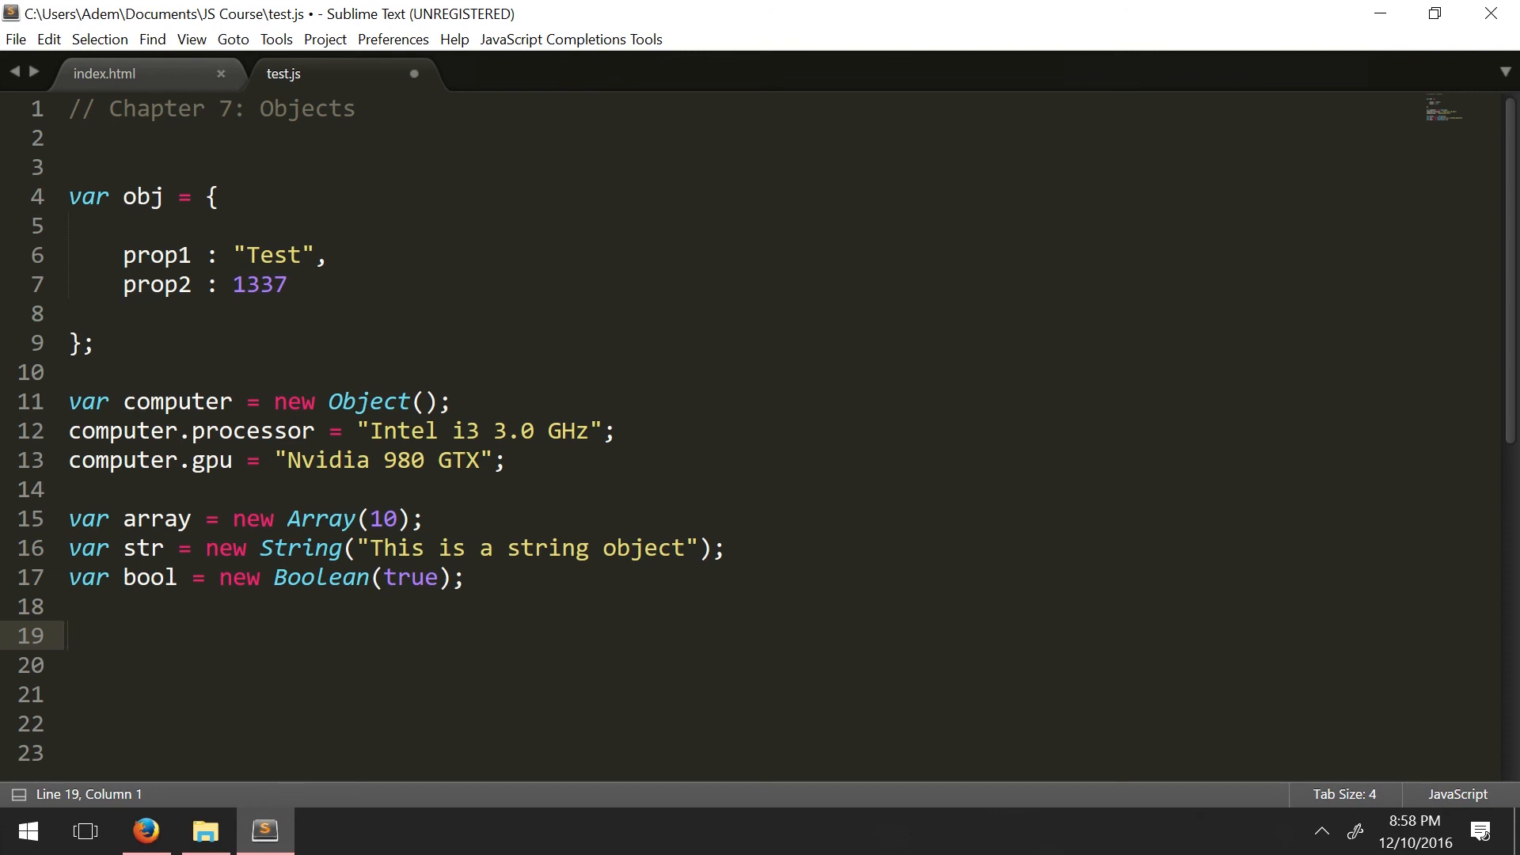
pyautogui.doubleClick(157, 255)
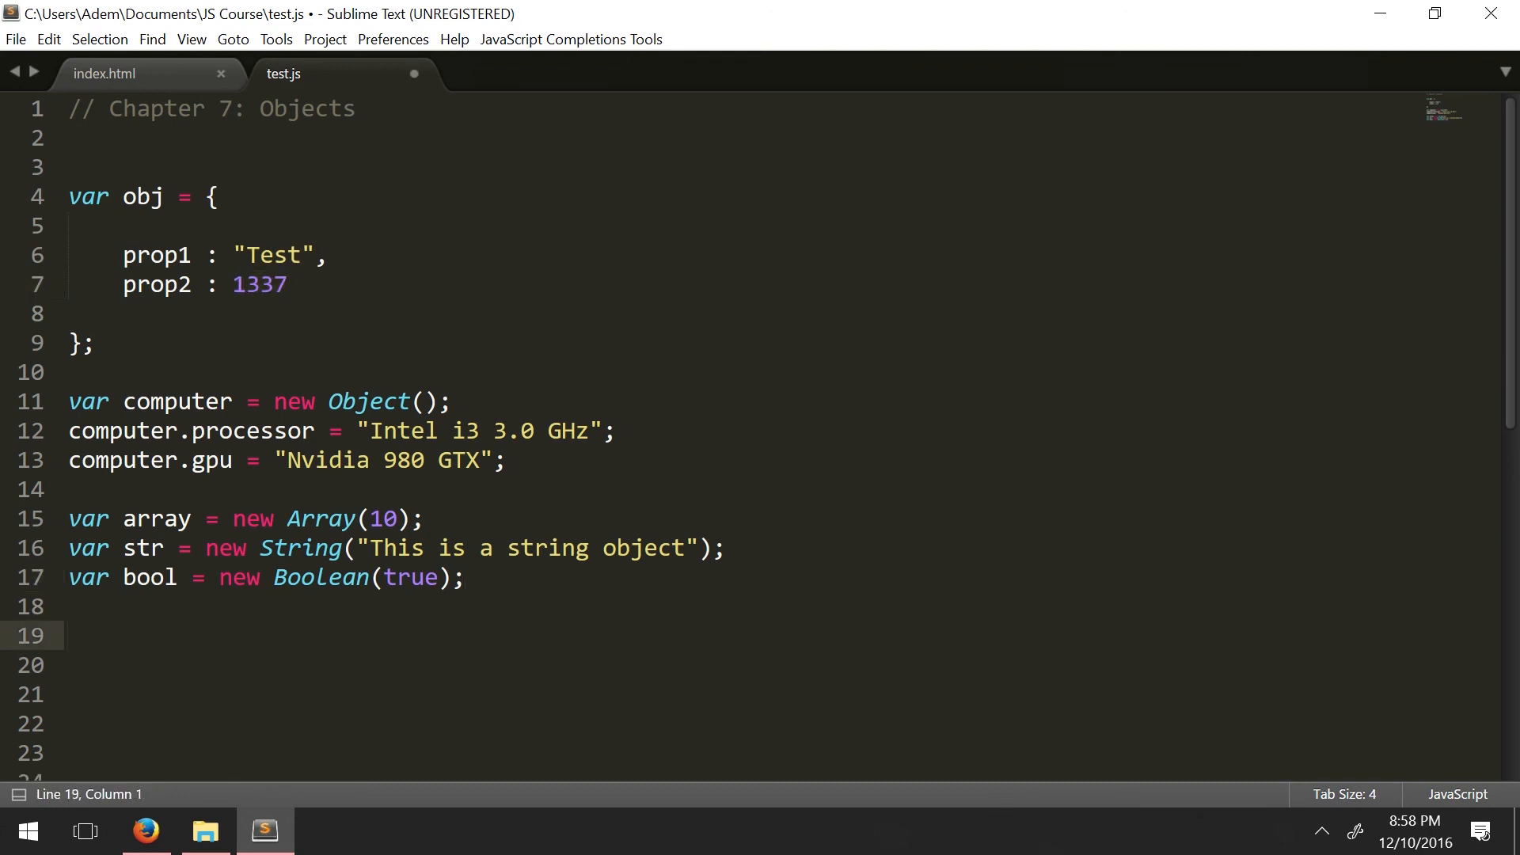
# Step: Reassign computer.gpu = "AMD Radeon"; on line 19
pyautogui.write('computer.')
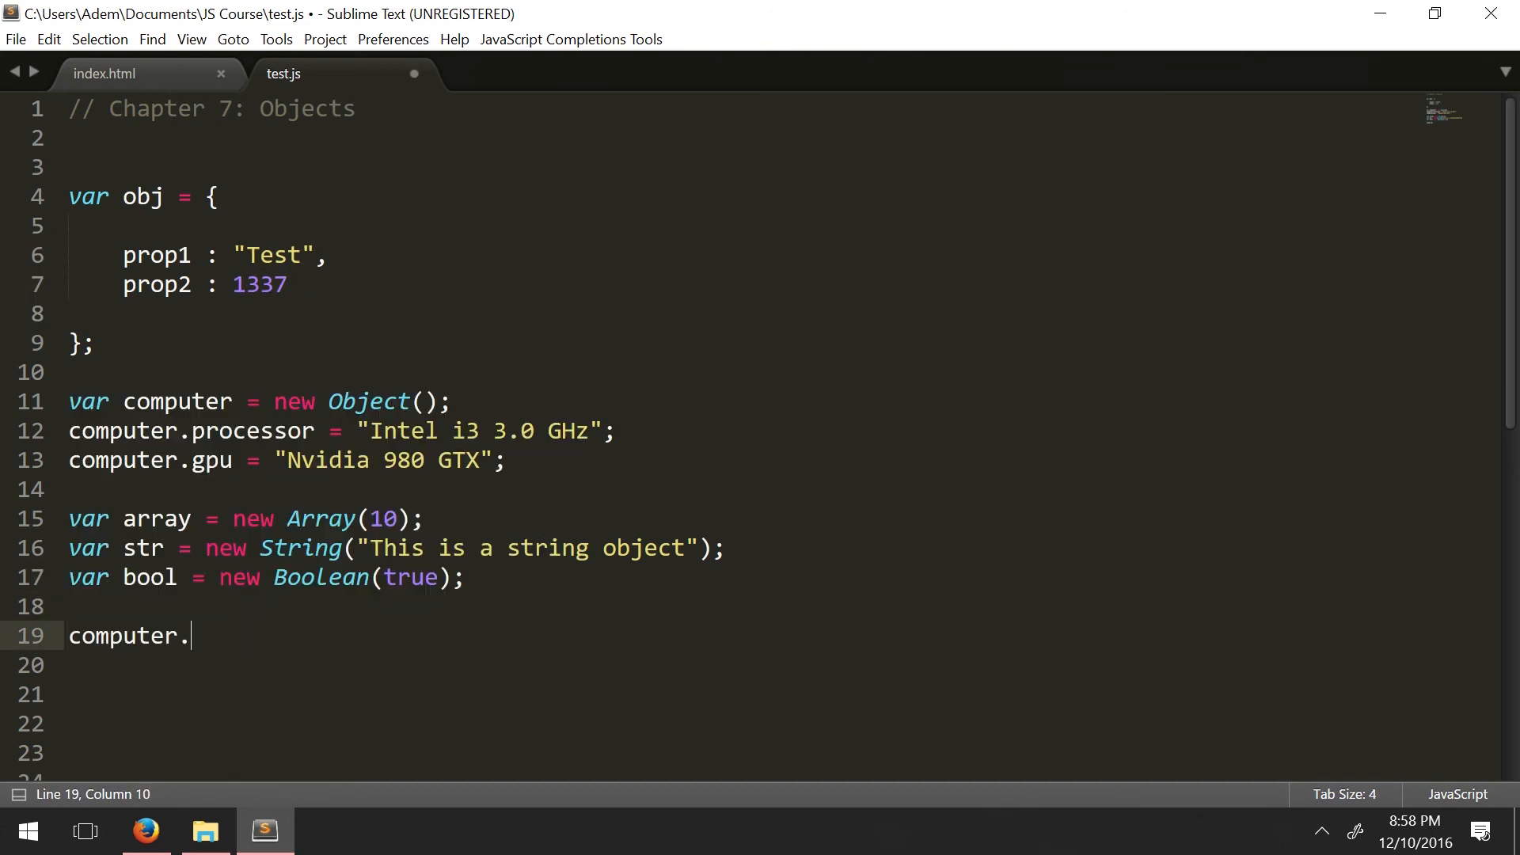
pyautogui.write('processor =')
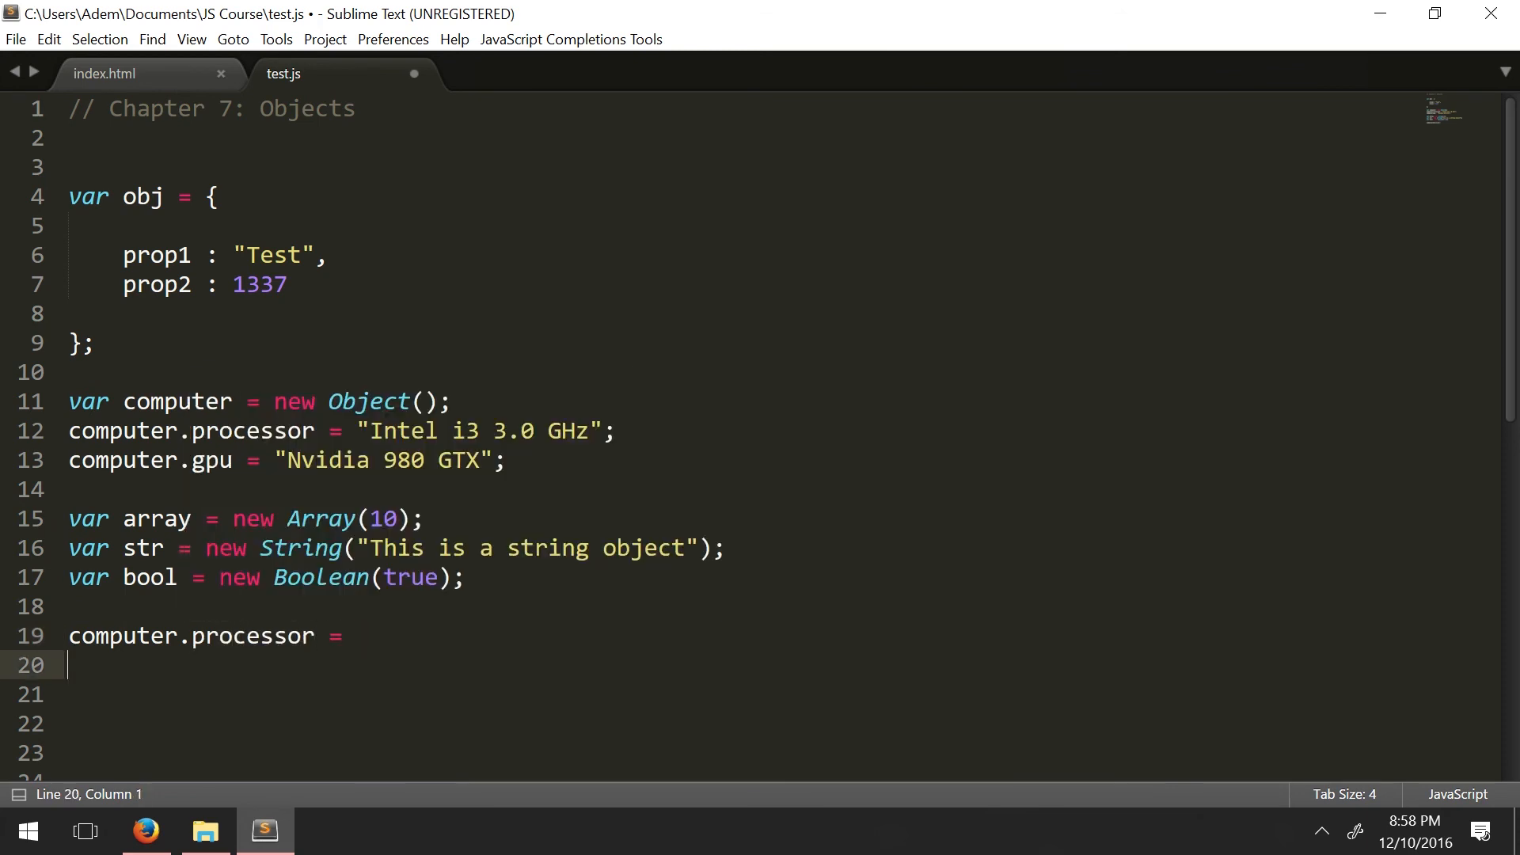
pyautogui.write('""')
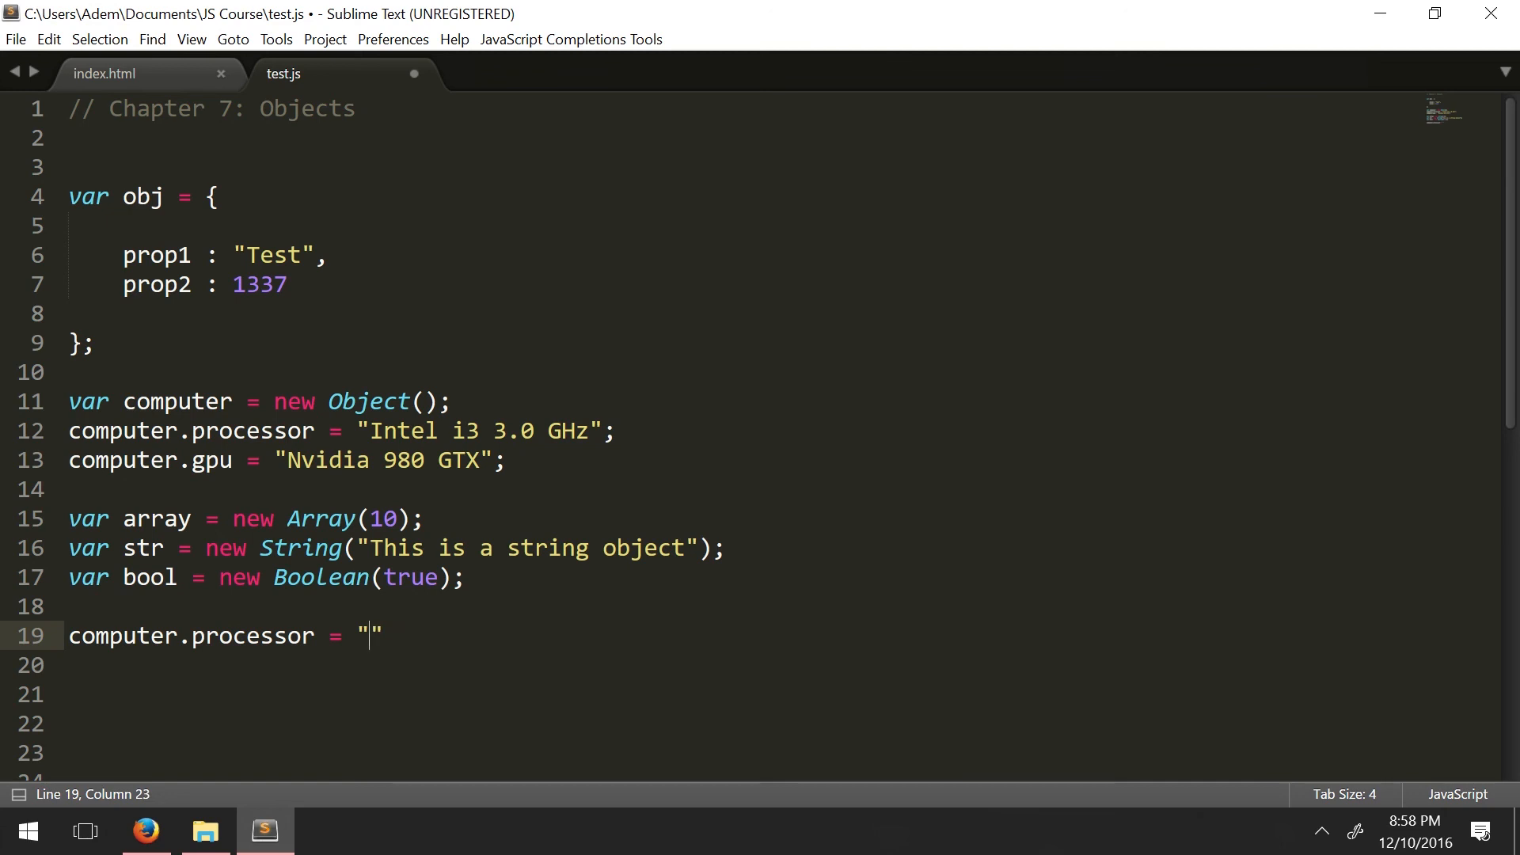
pyautogui.press('backspace')
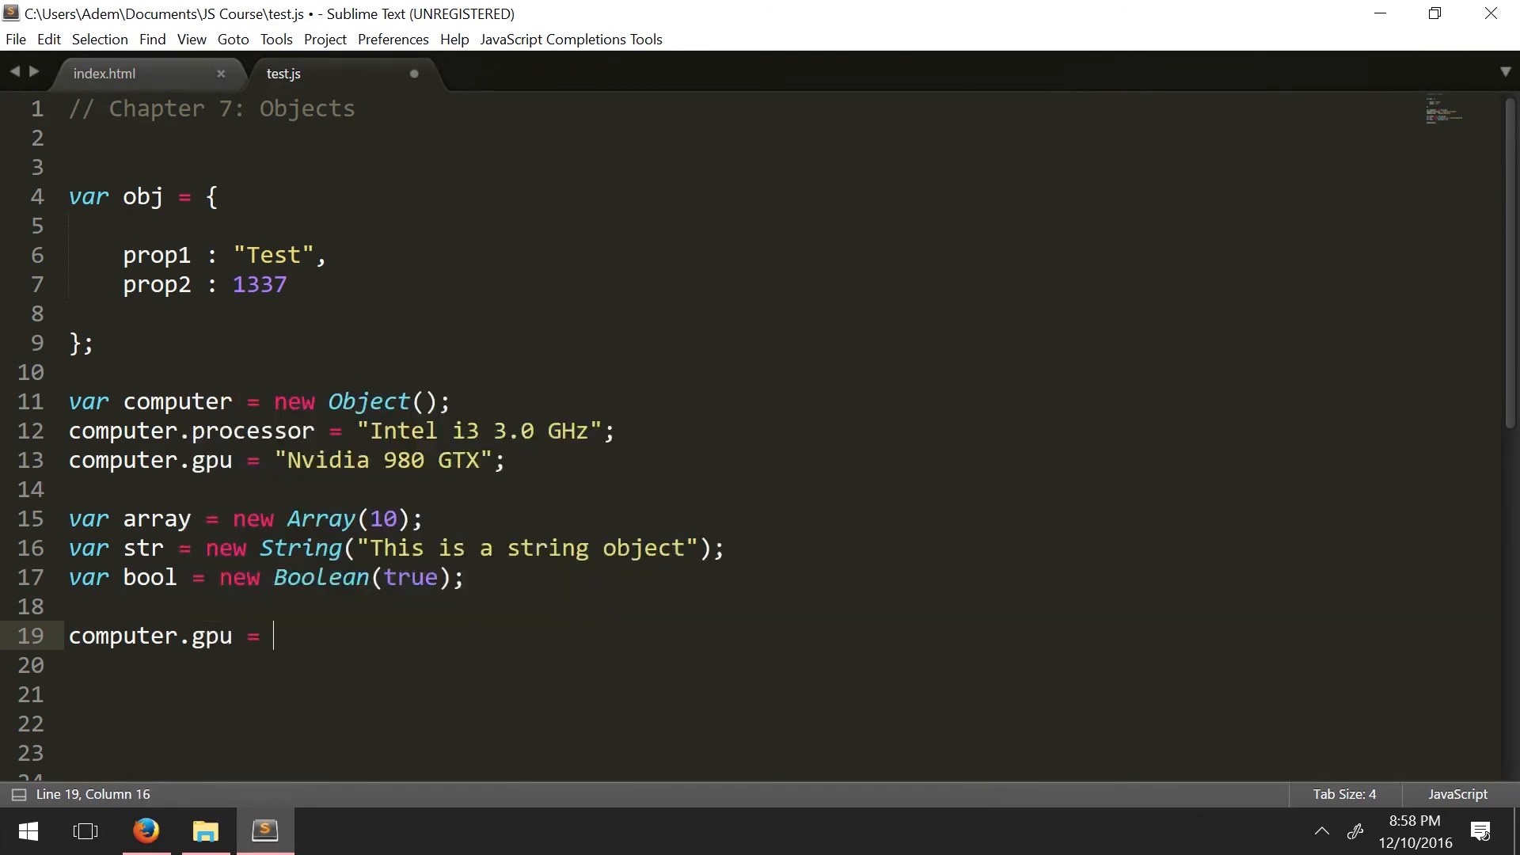
pyautogui.write('"AMD"')
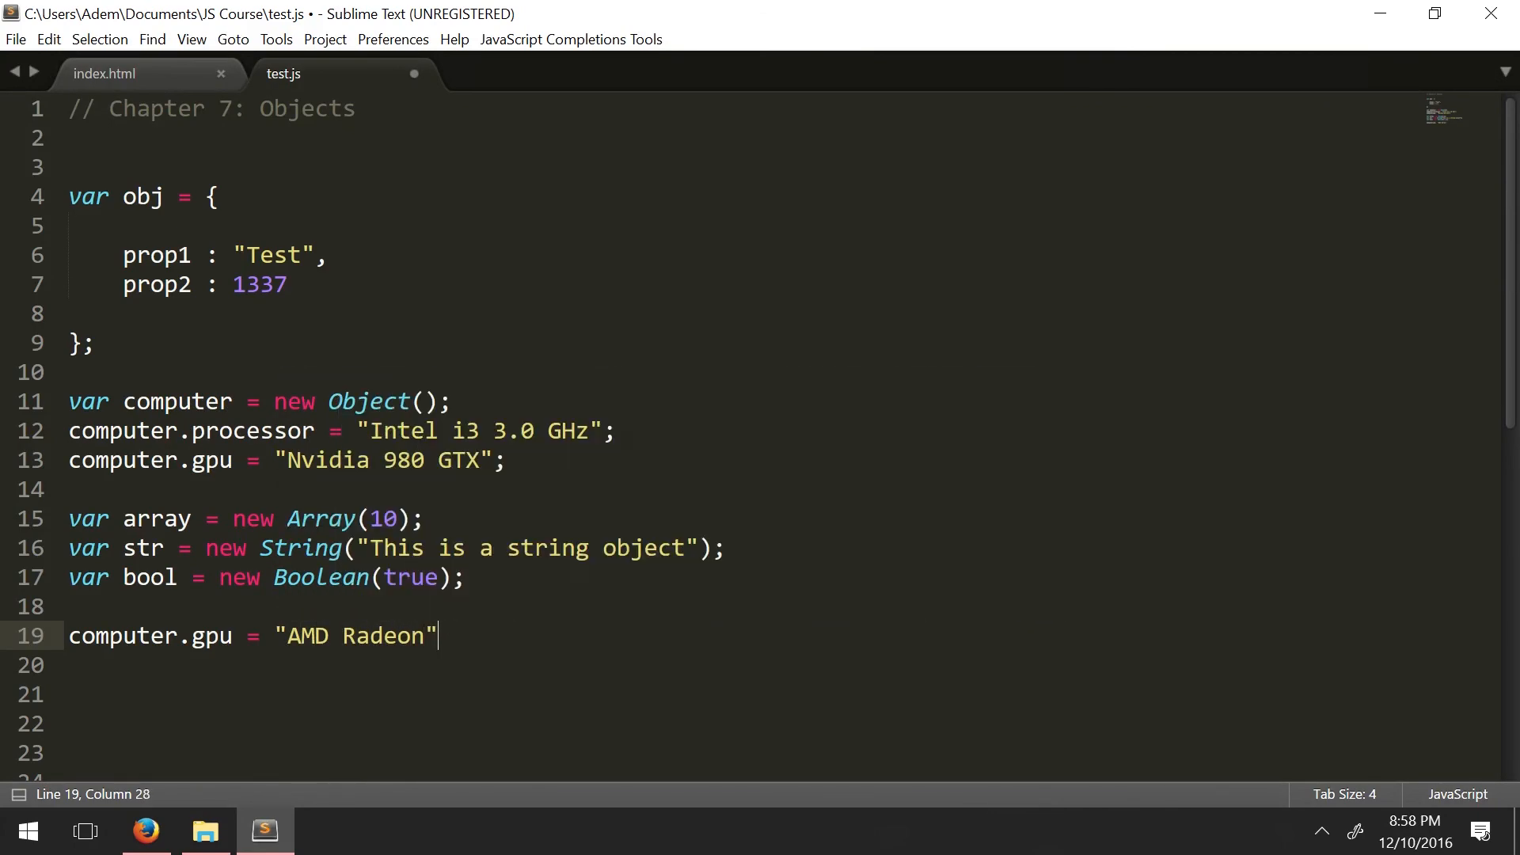
pyautogui.press('enter')
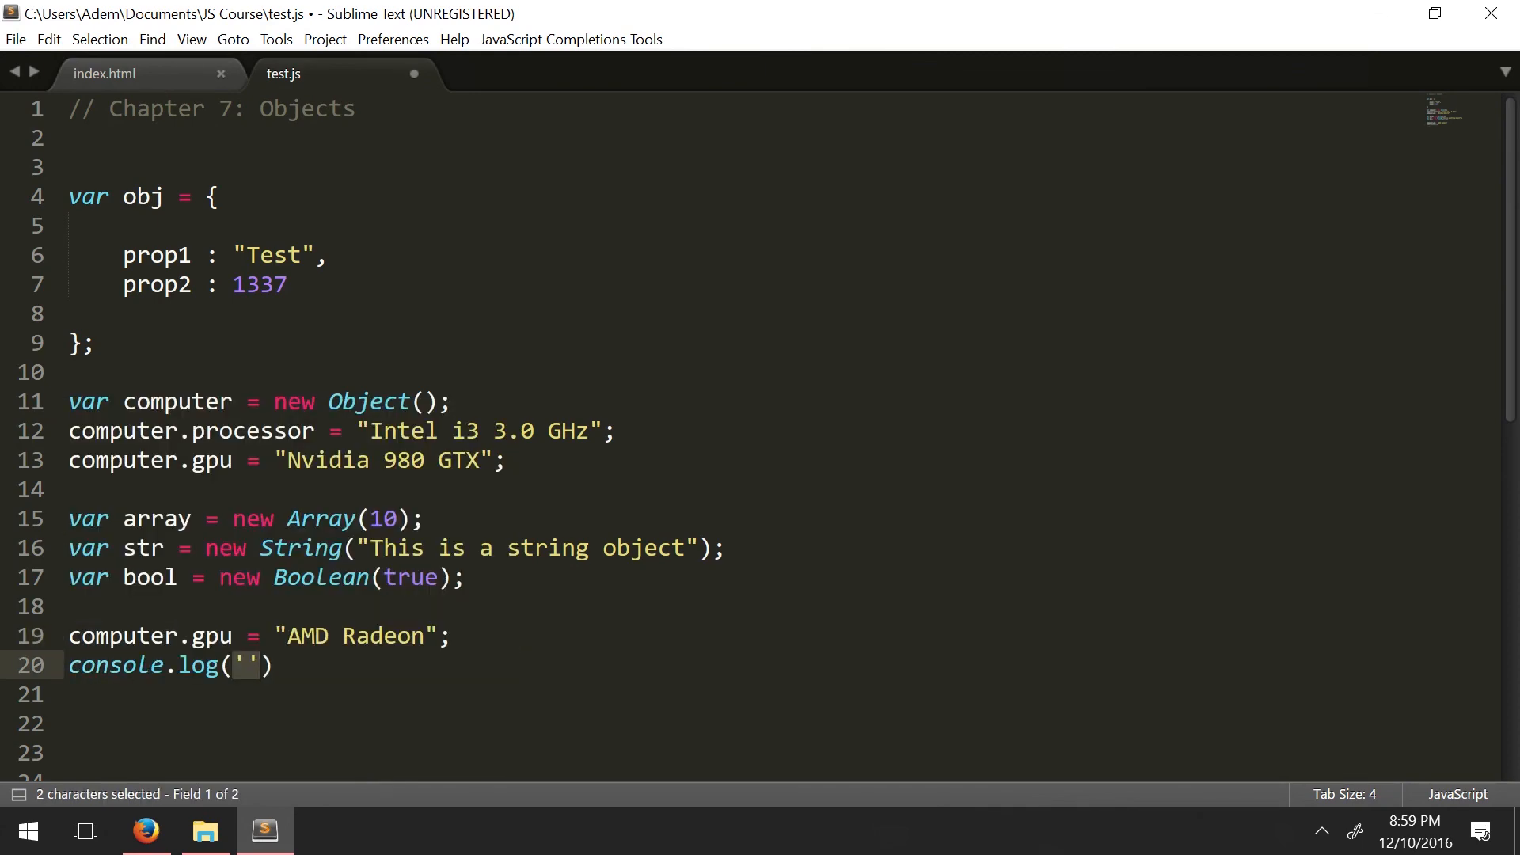
# Step: Add console.log(computer);, save test.js, and confirm the new gpu in Firefox's console
pyautogui.write('computer')
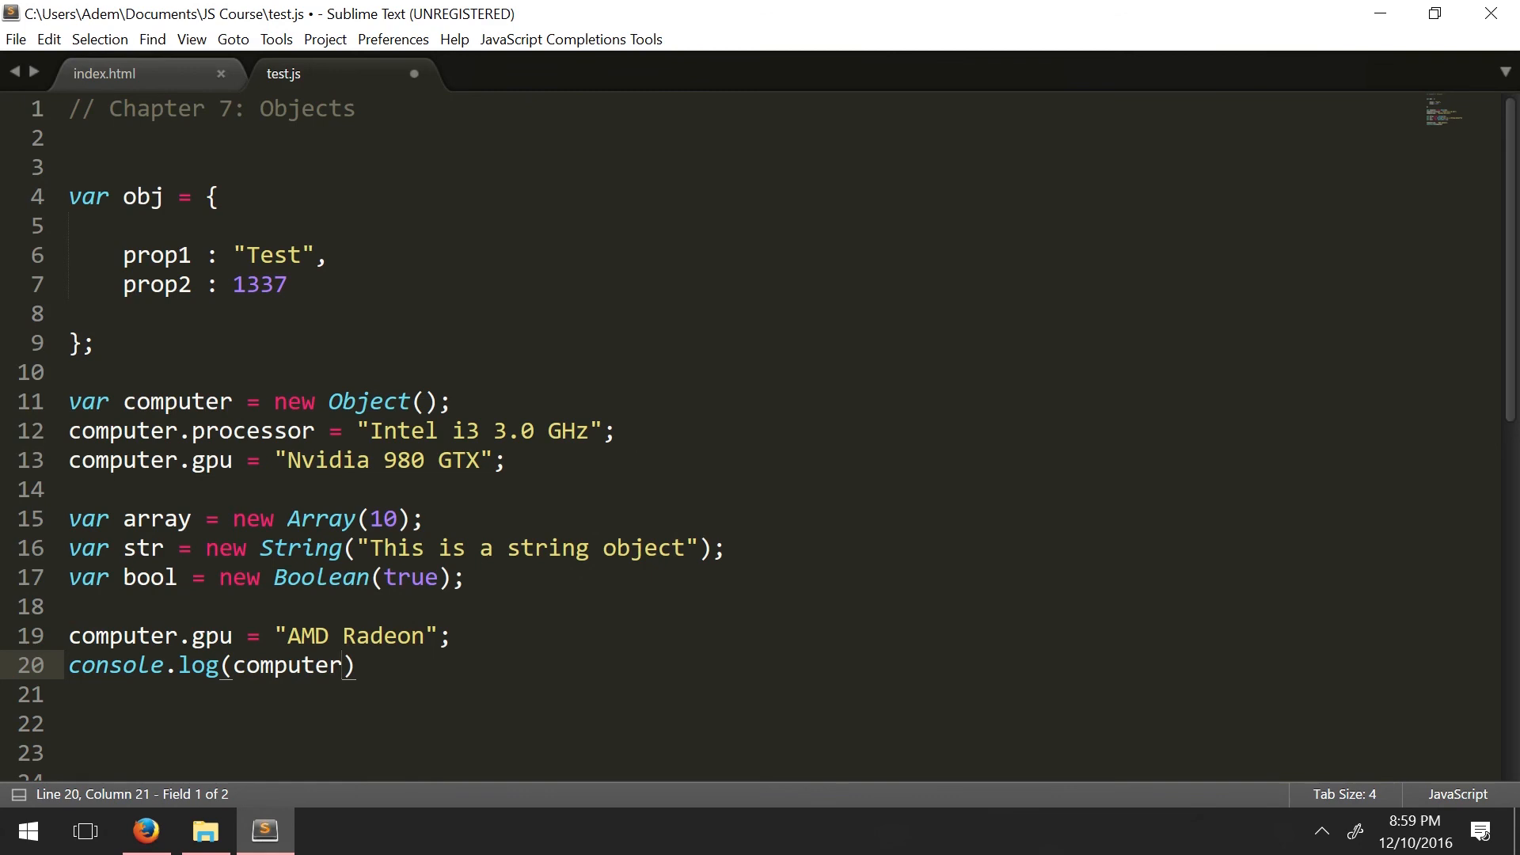
pyautogui.press('ctrl+s')
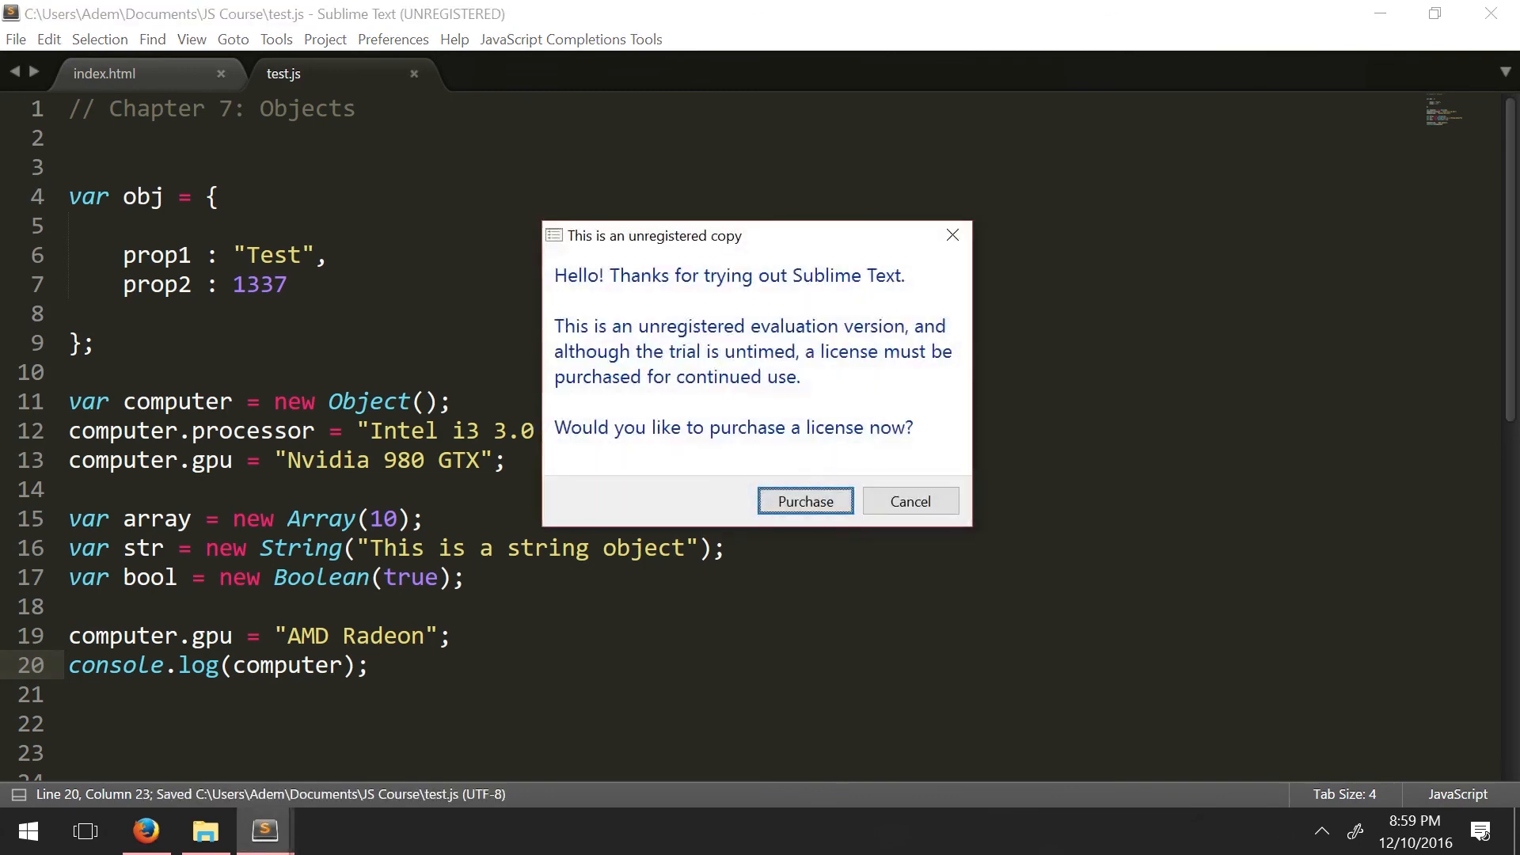
pyautogui.click(909, 501)
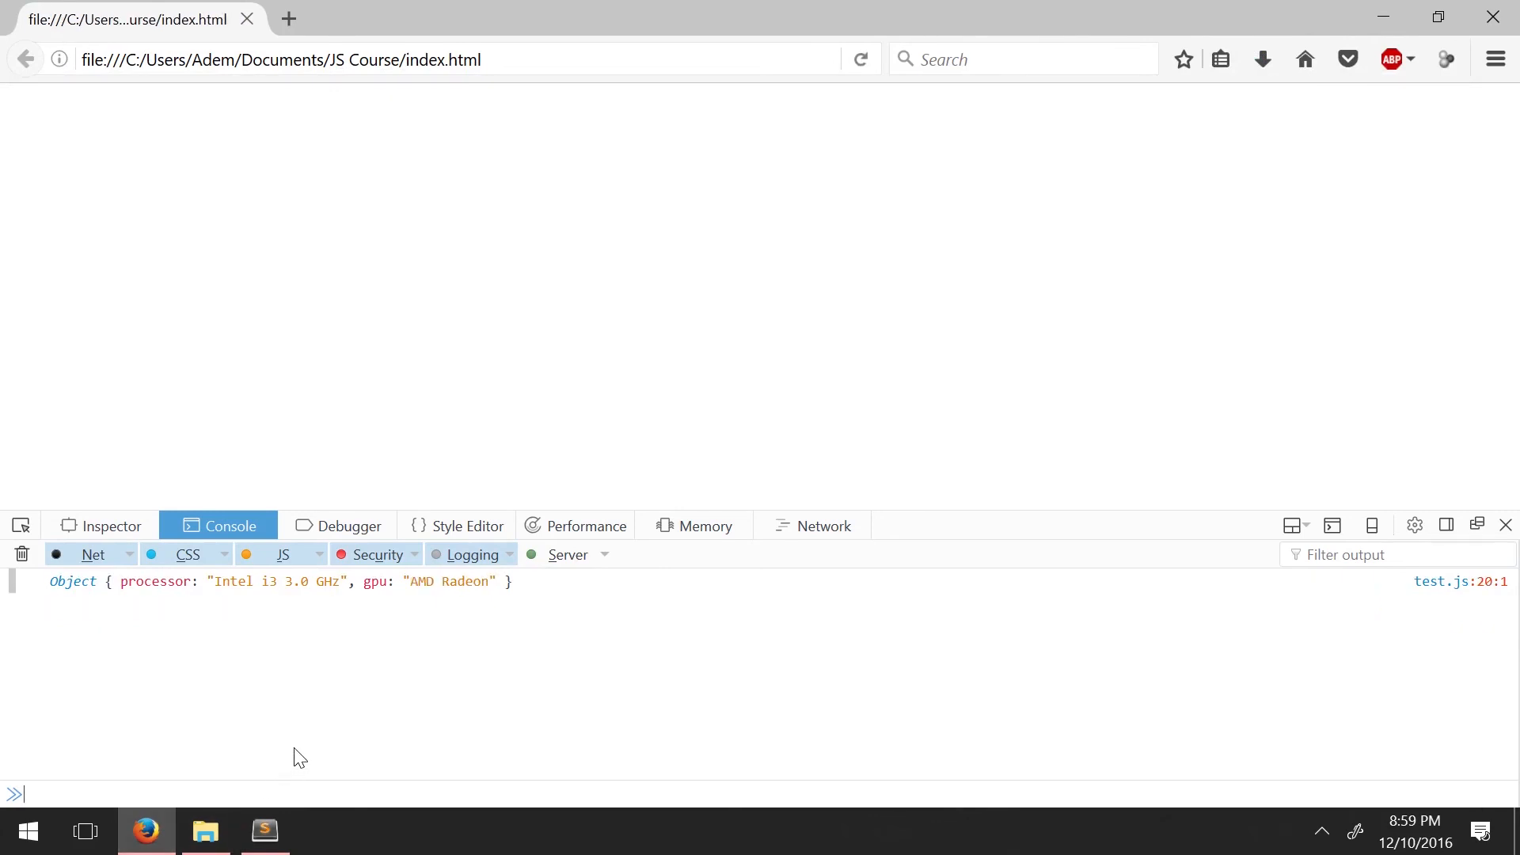
pyautogui.click(264, 831)
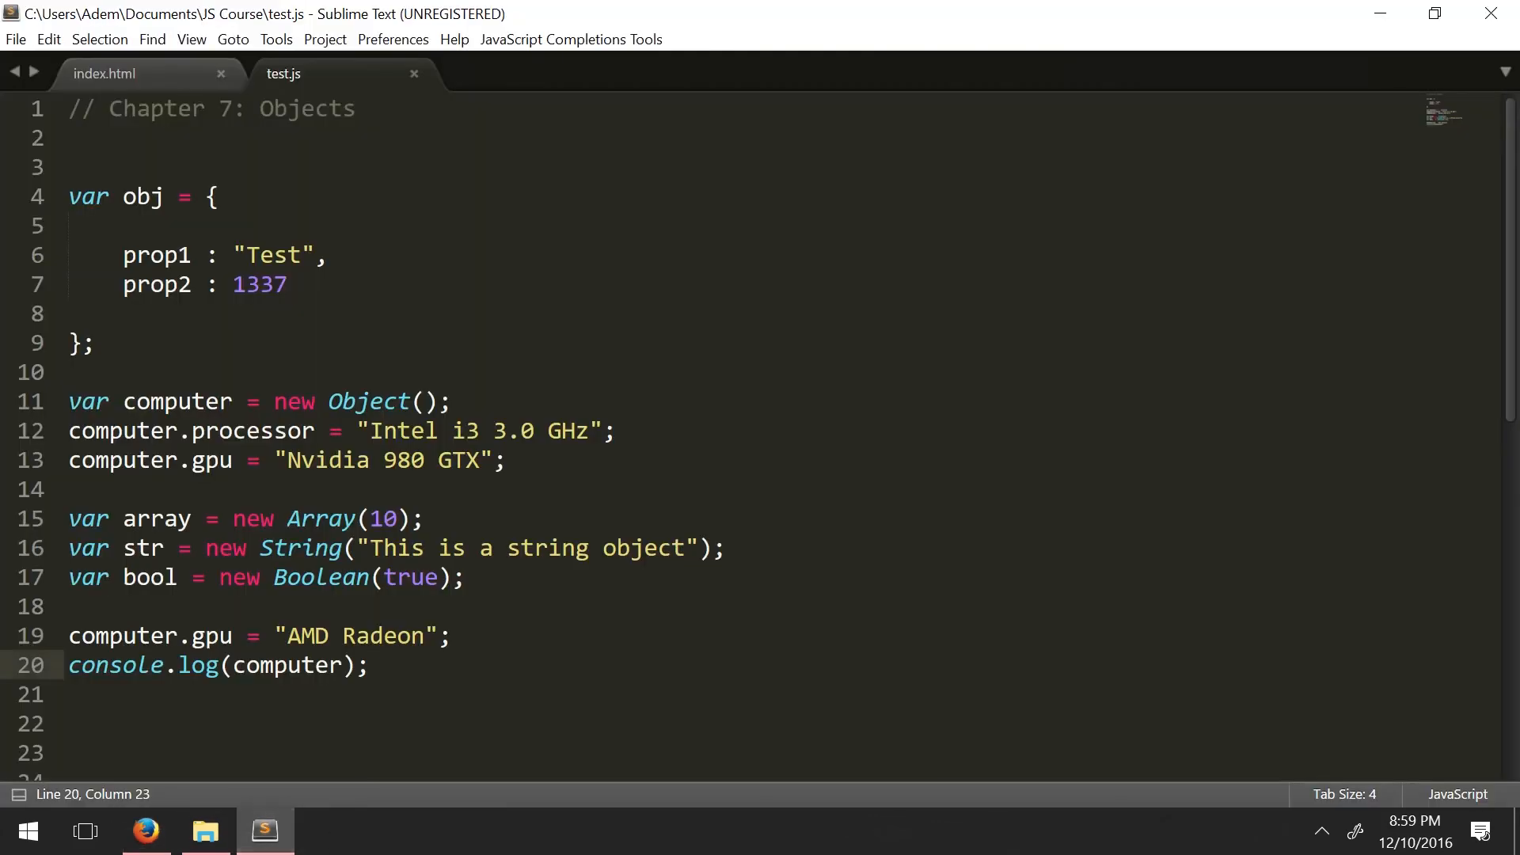
pyautogui.doubleClick(211, 636)
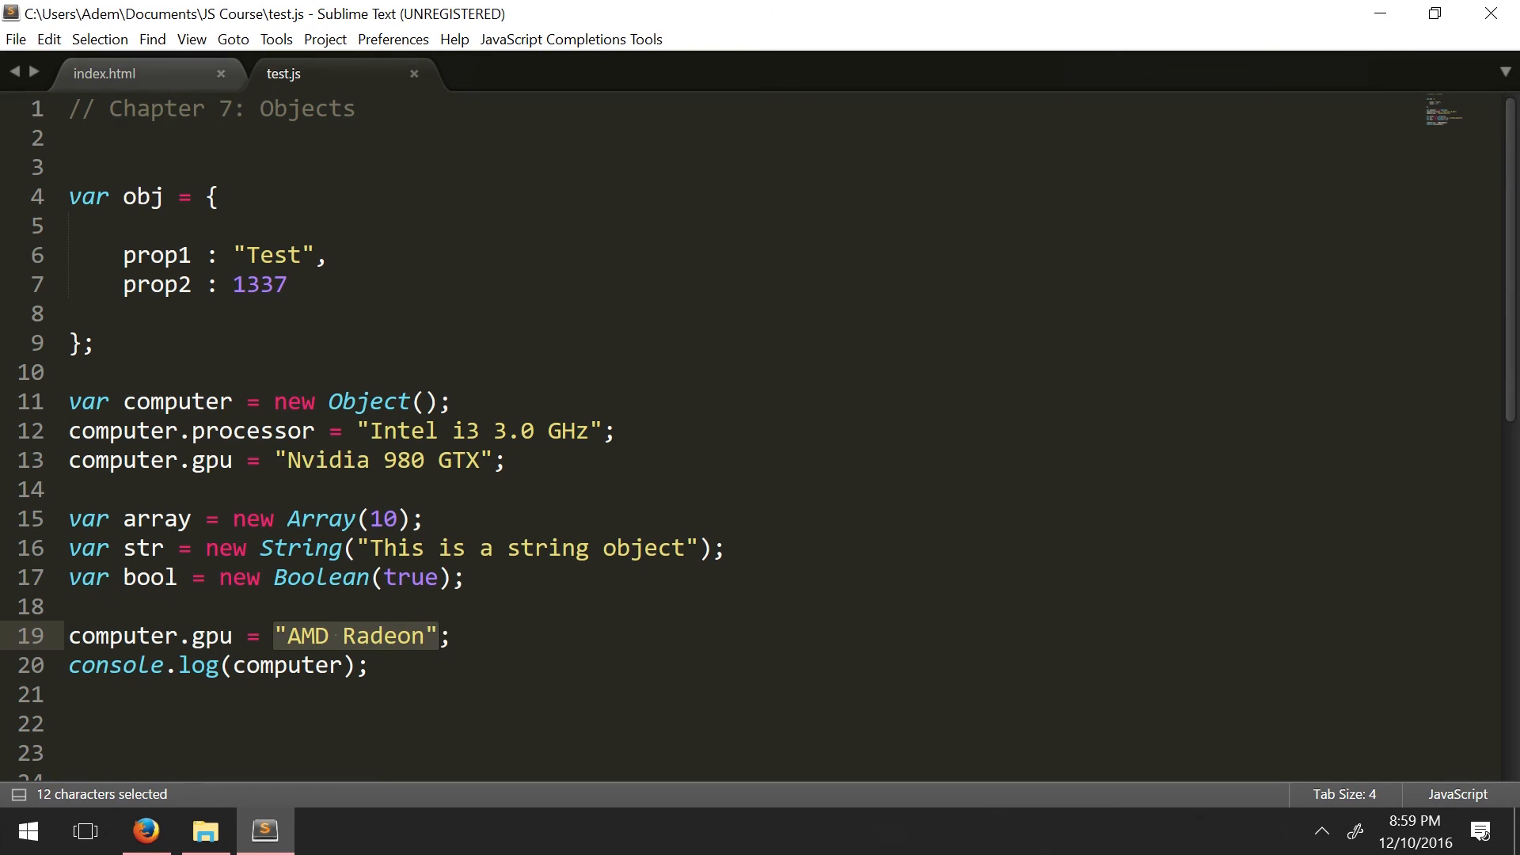
pyautogui.click(368, 665)
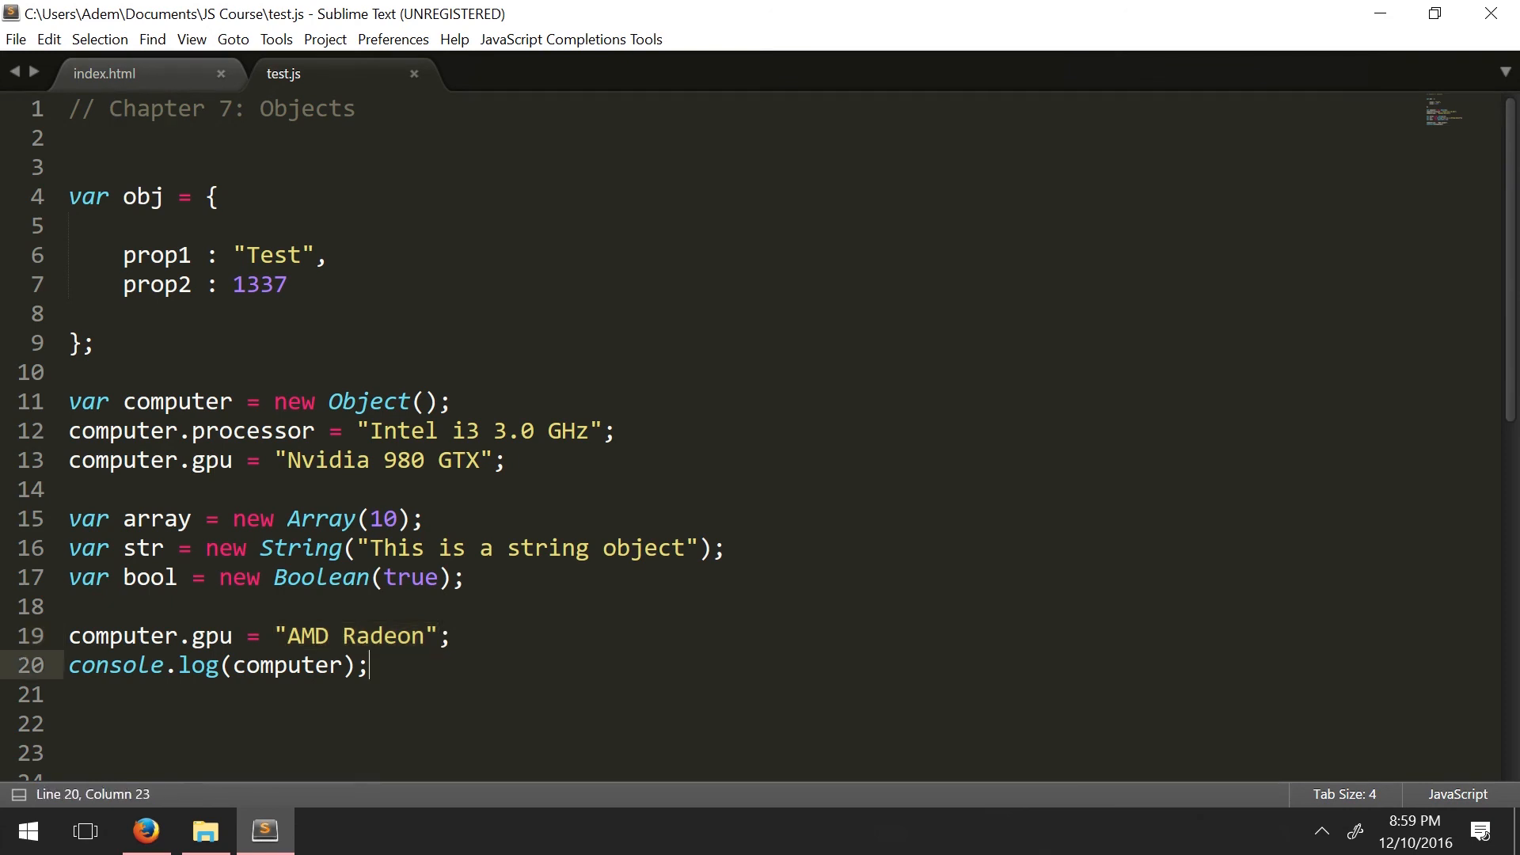
pyautogui.doubleClick(281, 431)
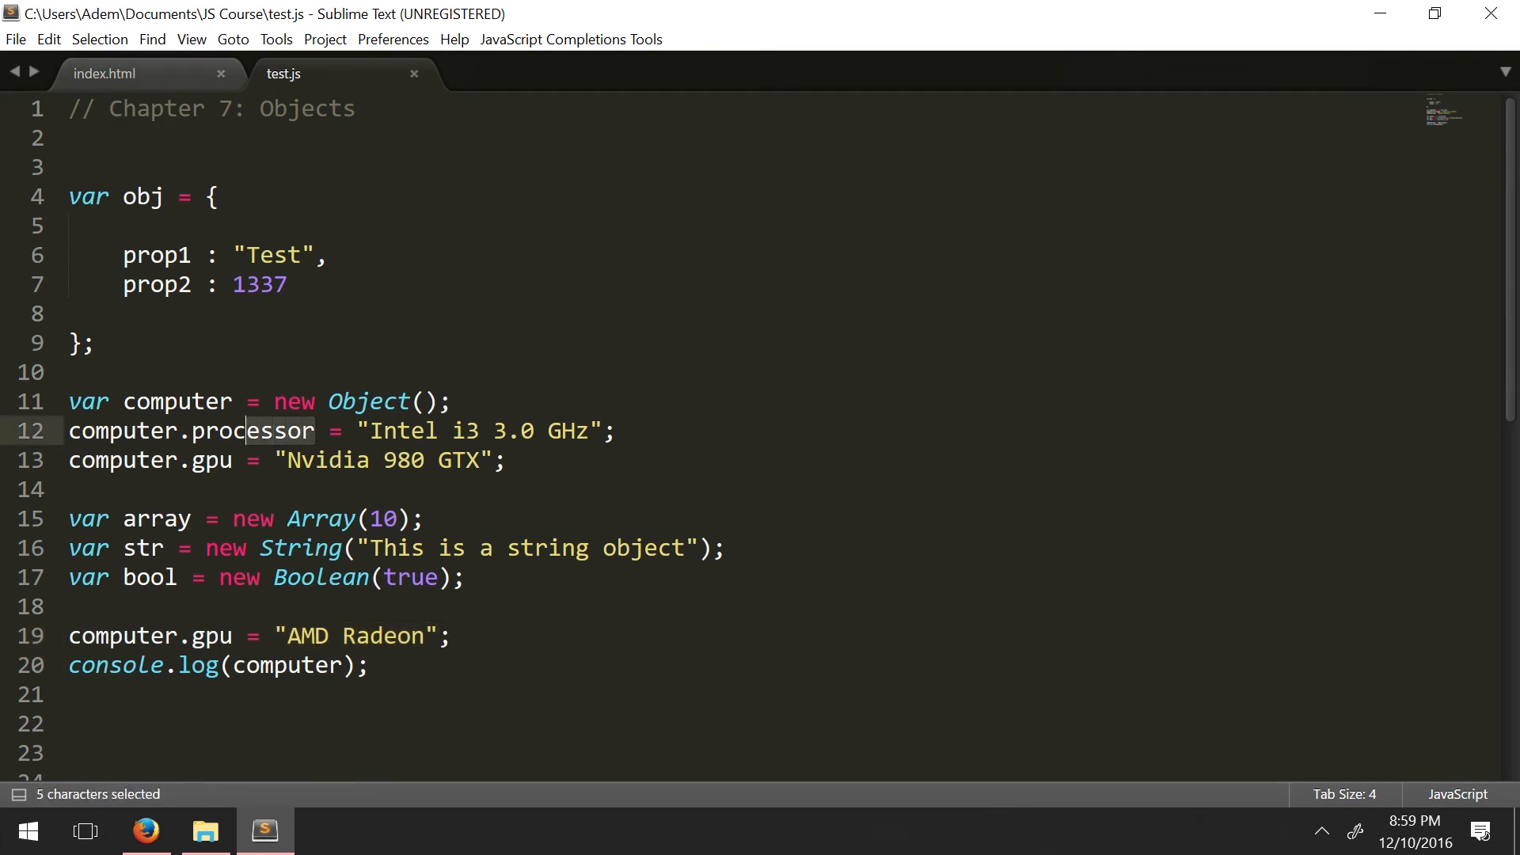
pyautogui.moveTo(245, 430); pyautogui.dragTo(504, 459)
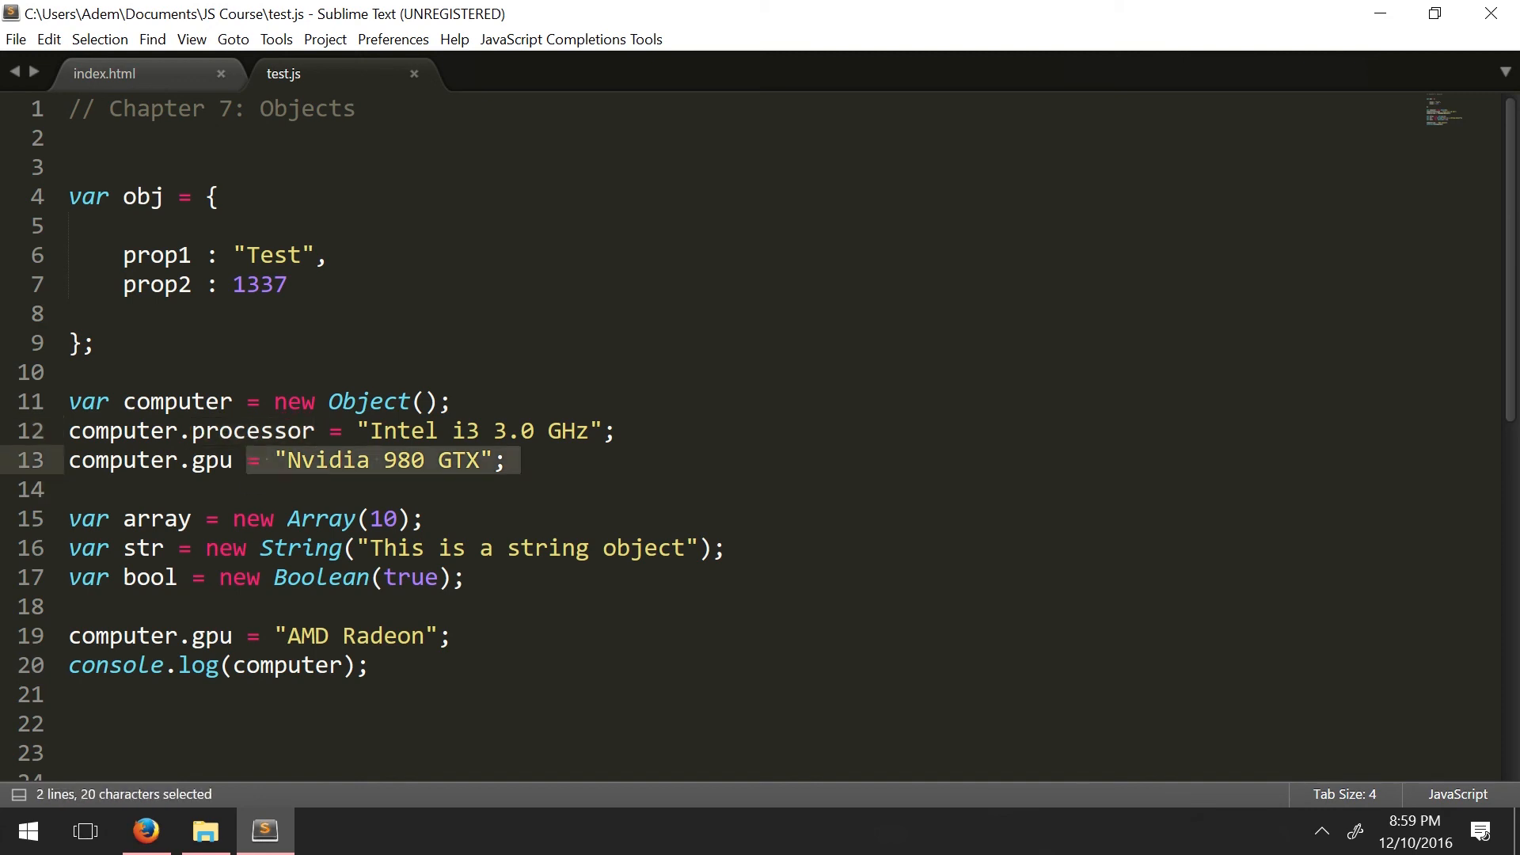
pyautogui.doubleClick(252, 431)
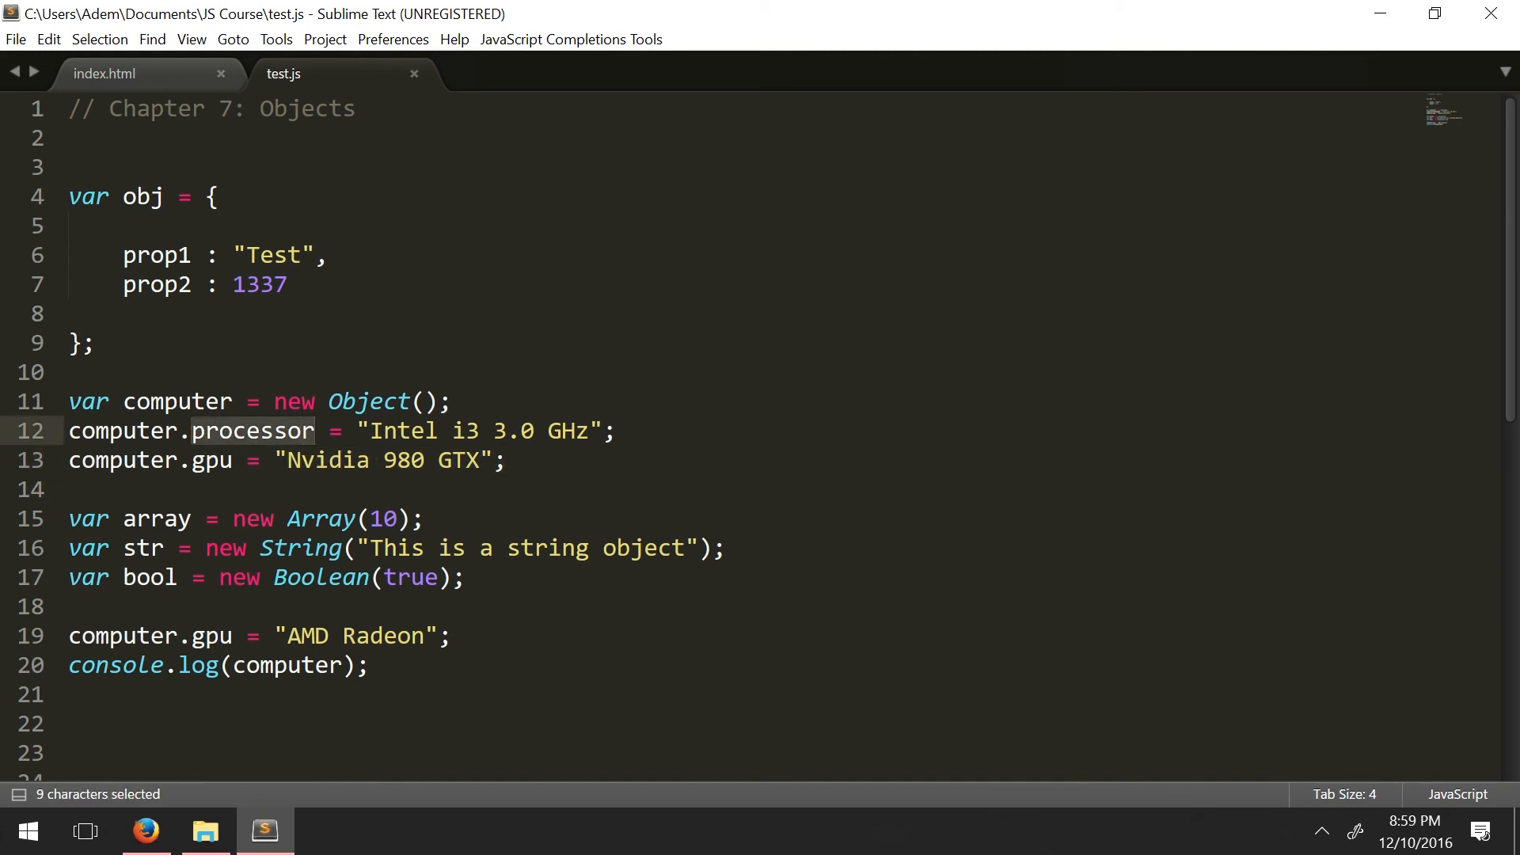
pyautogui.doubleClick(156, 255)
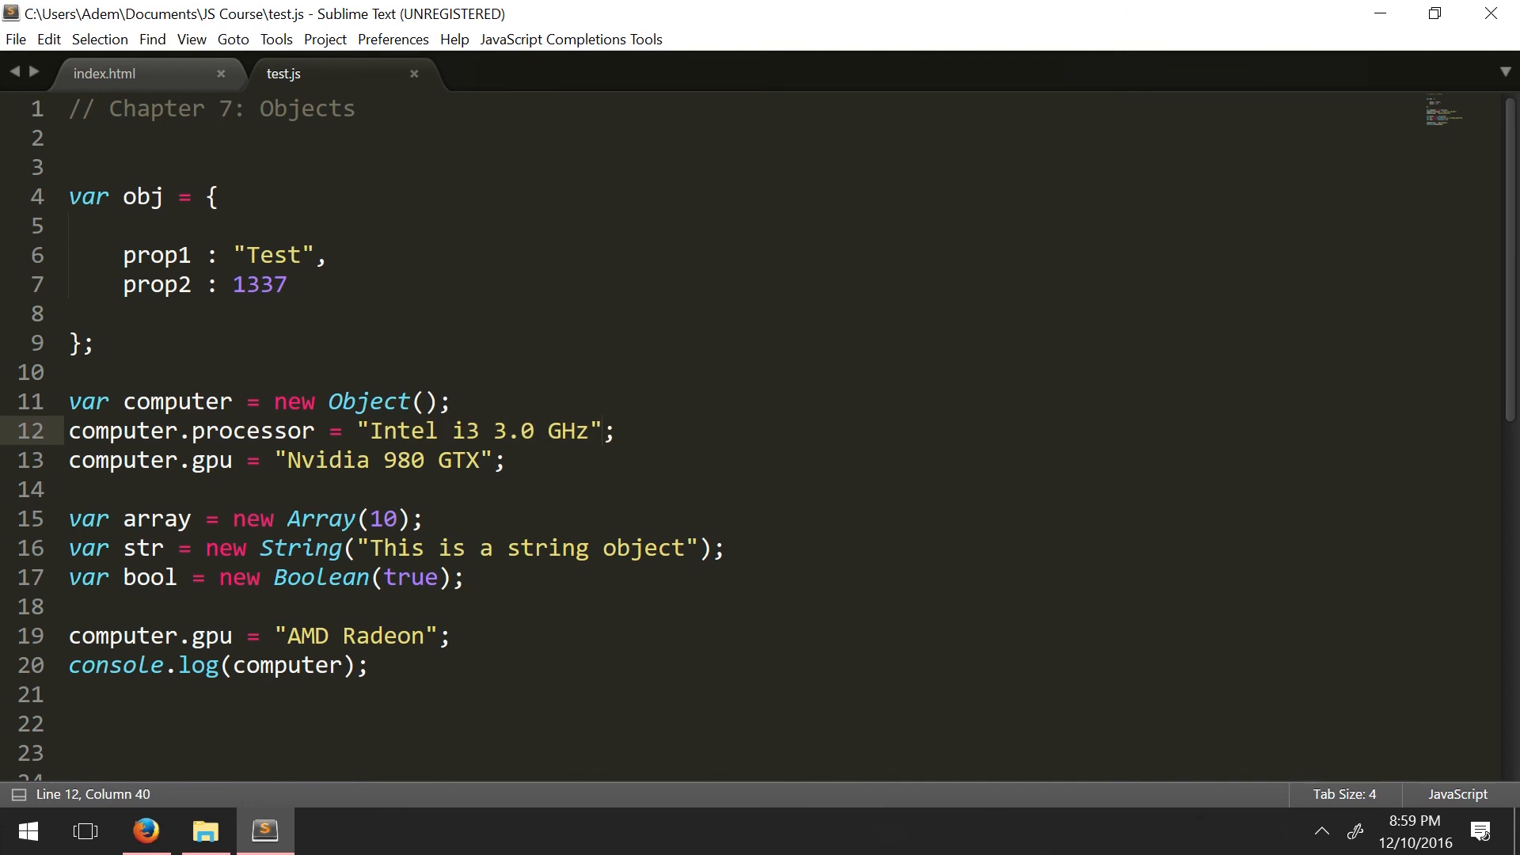
pyautogui.click(368, 665)
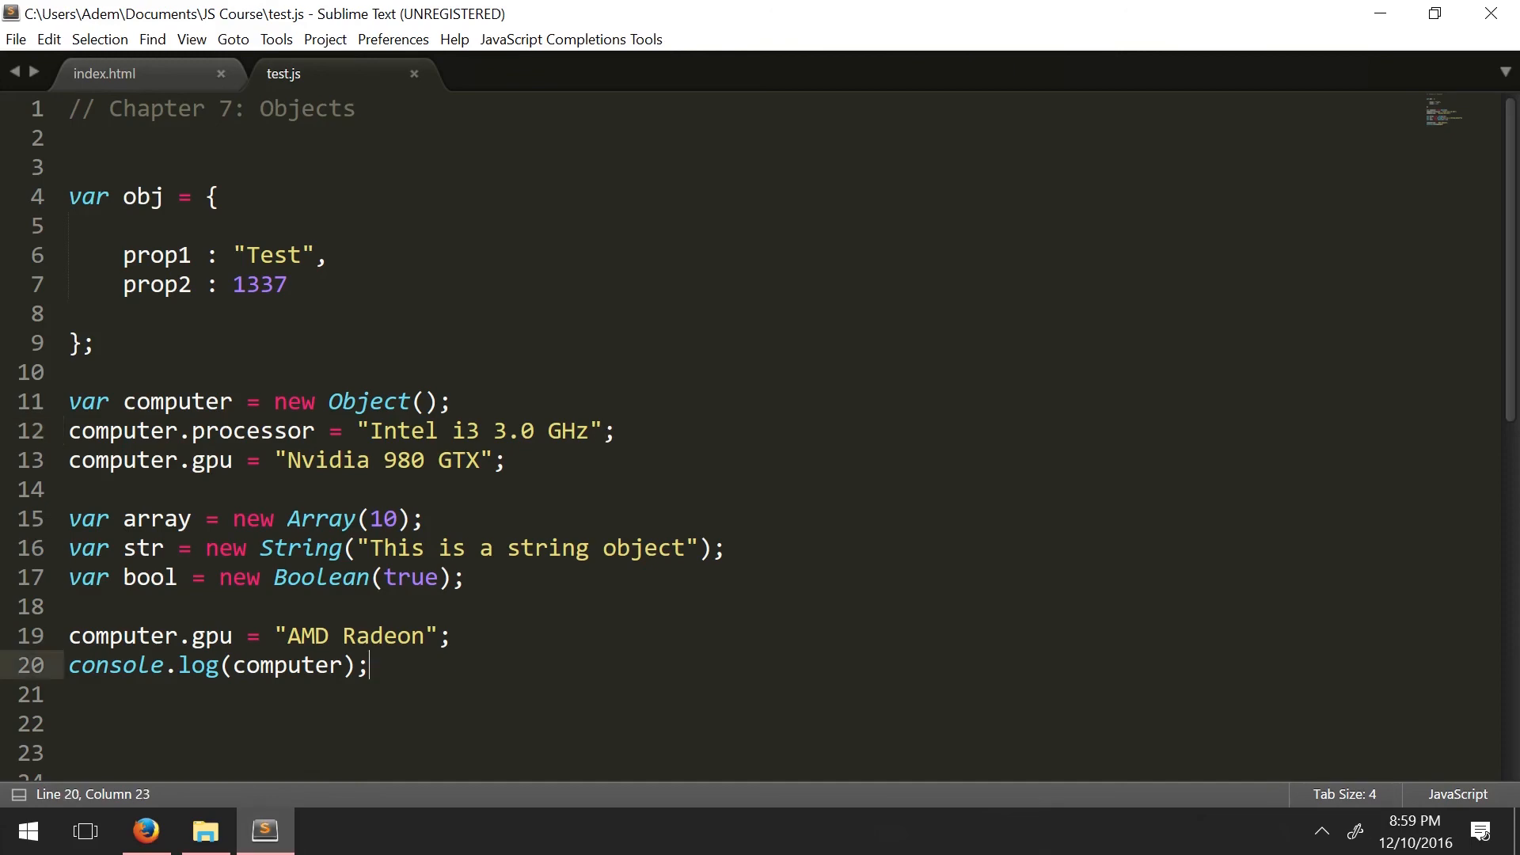